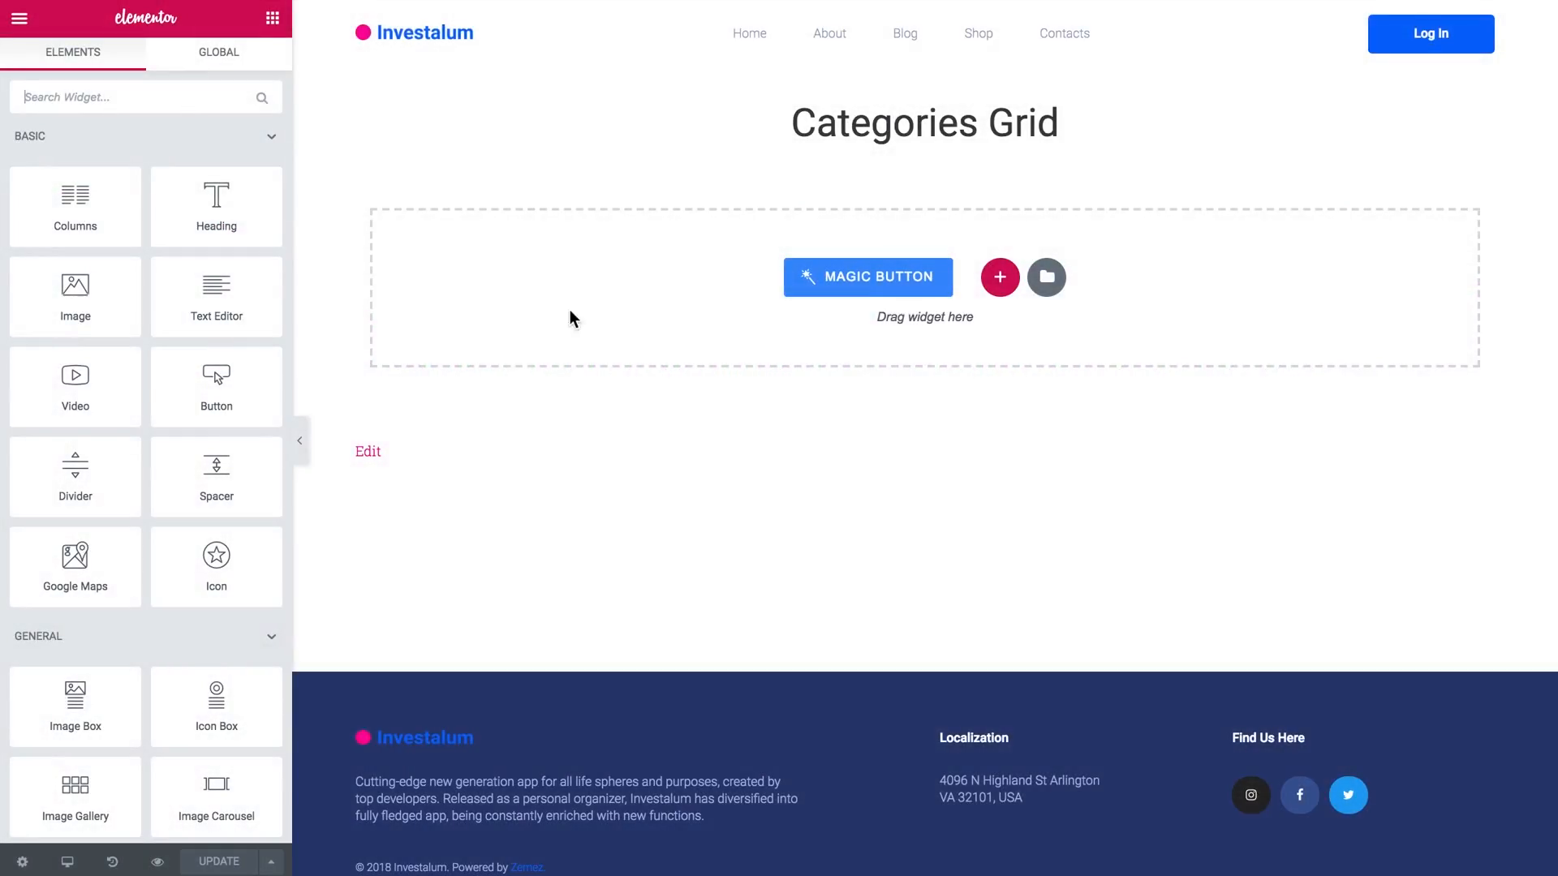
{"action": "mouse_move", "coordinate": [821, 210]}
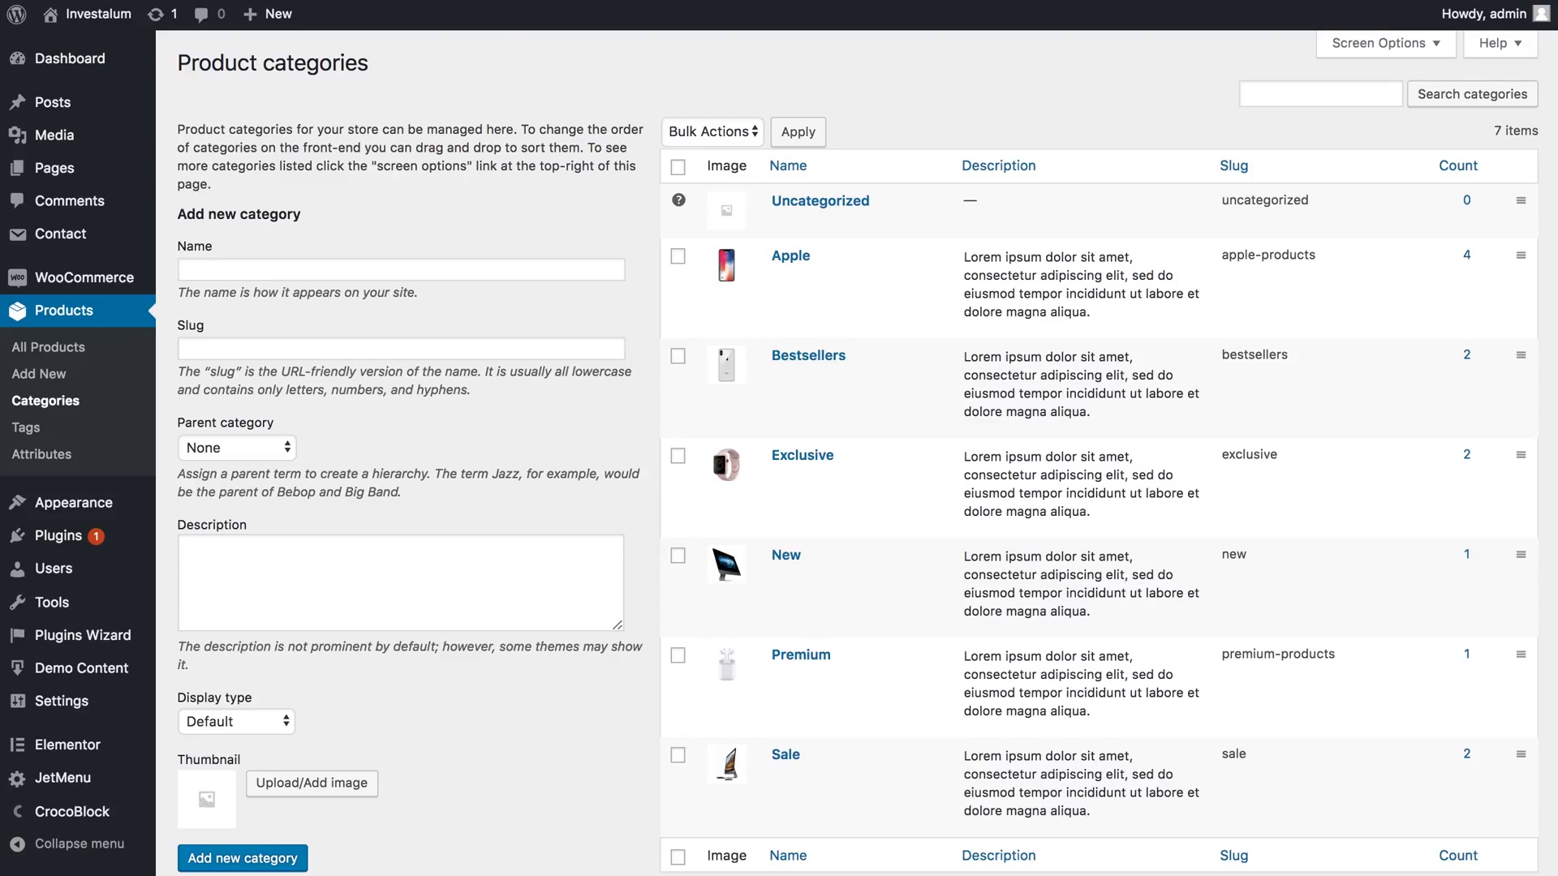
{"action": "mouse_move", "coordinate": [436, 93]}
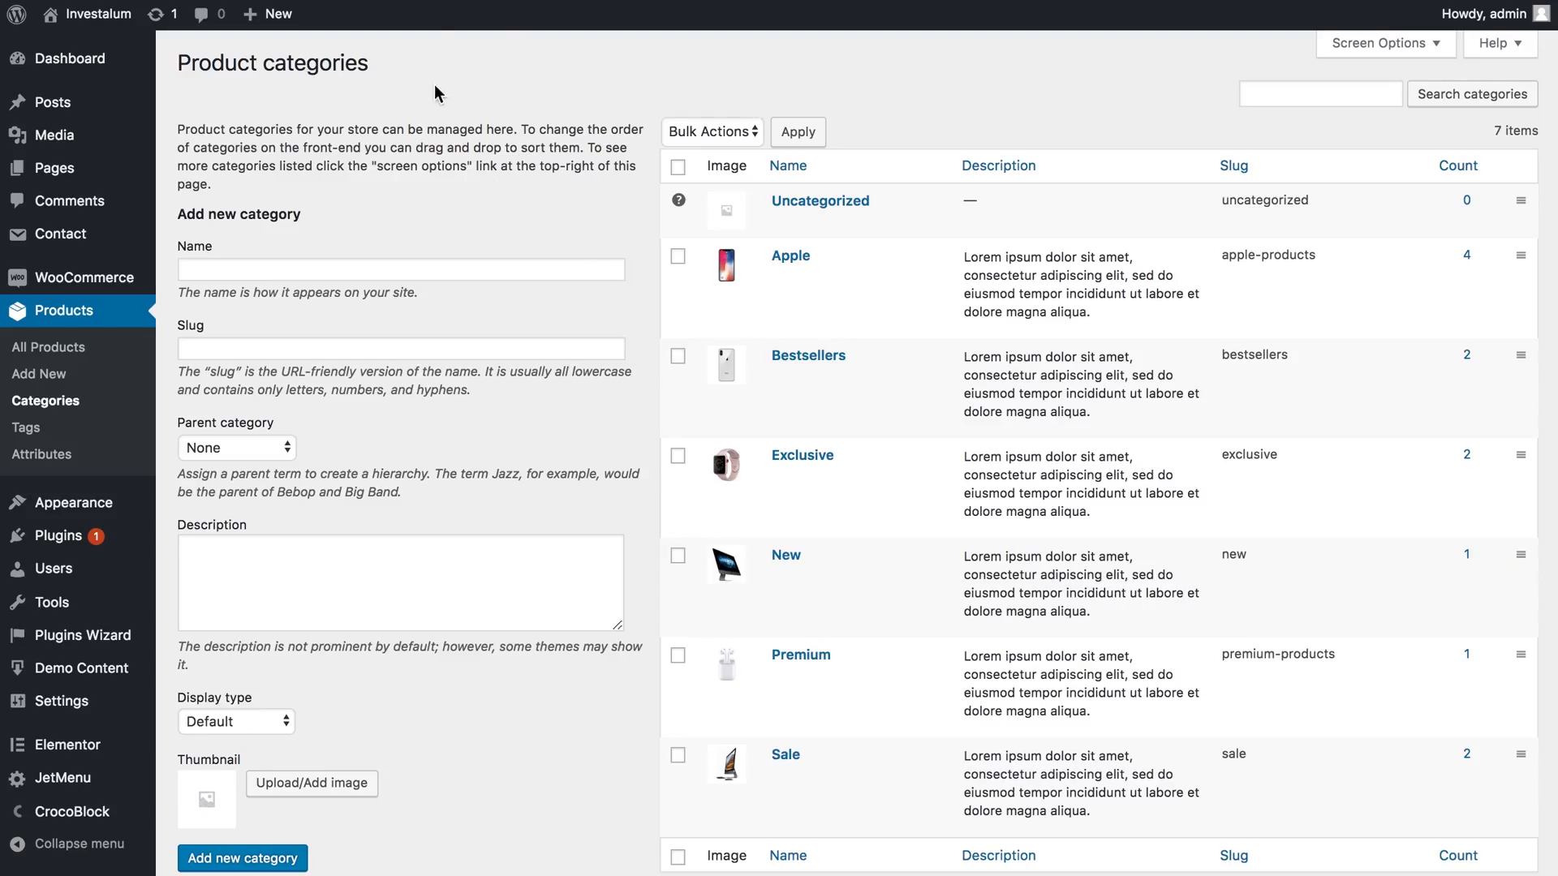
{"action": "mouse_move", "coordinate": [805, 289]}
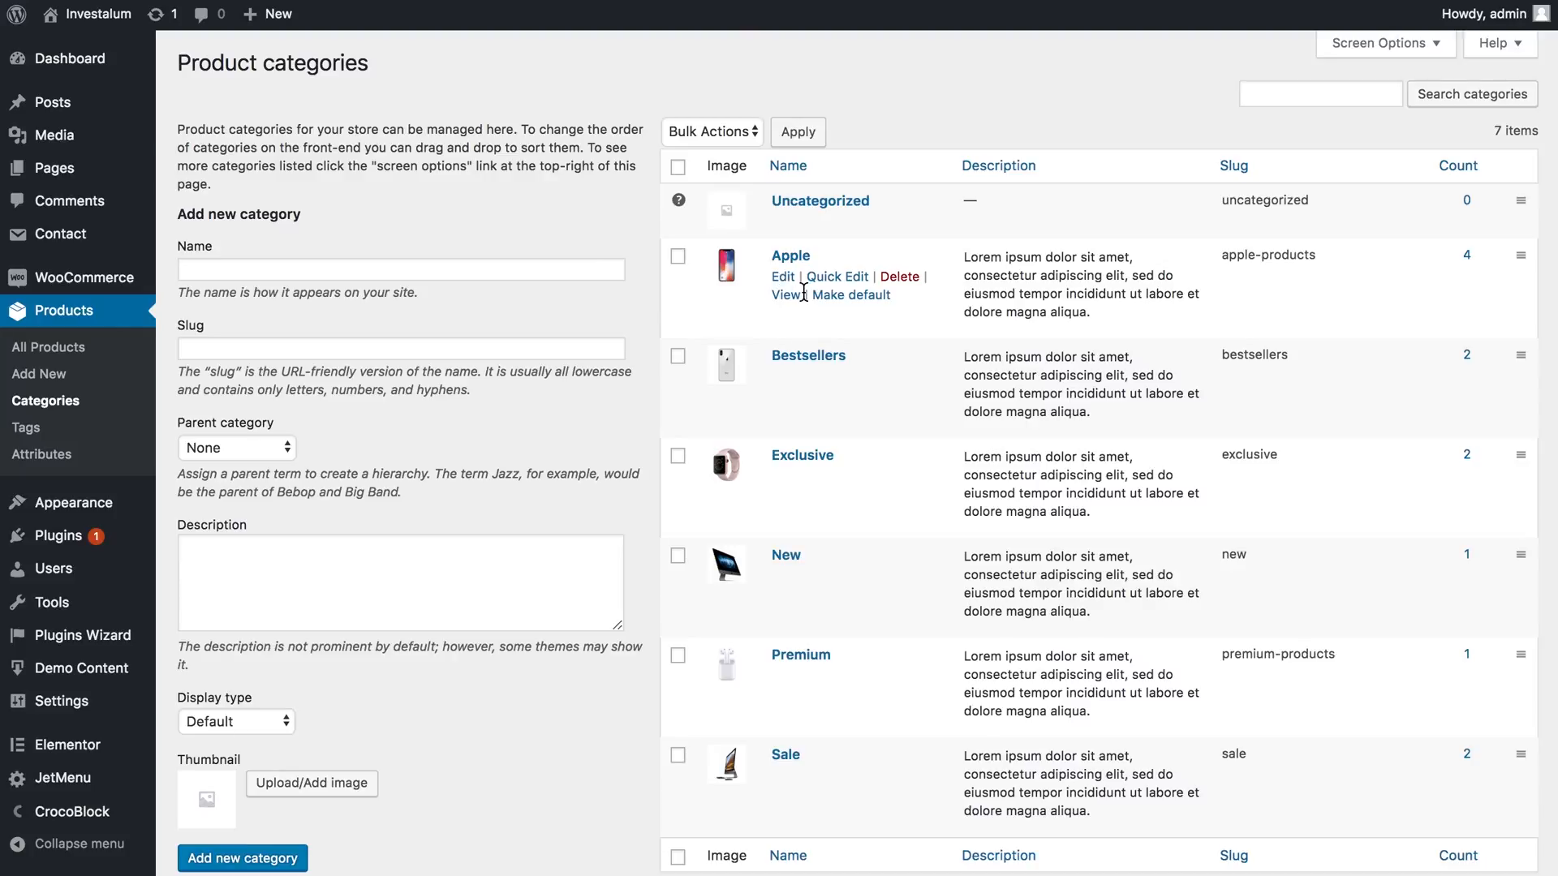
Scroll through the Product categories list to review thumbnails, slugs and counts.
{"action": "scroll", "scroll_direction": "down", "scroll_amount": 3}
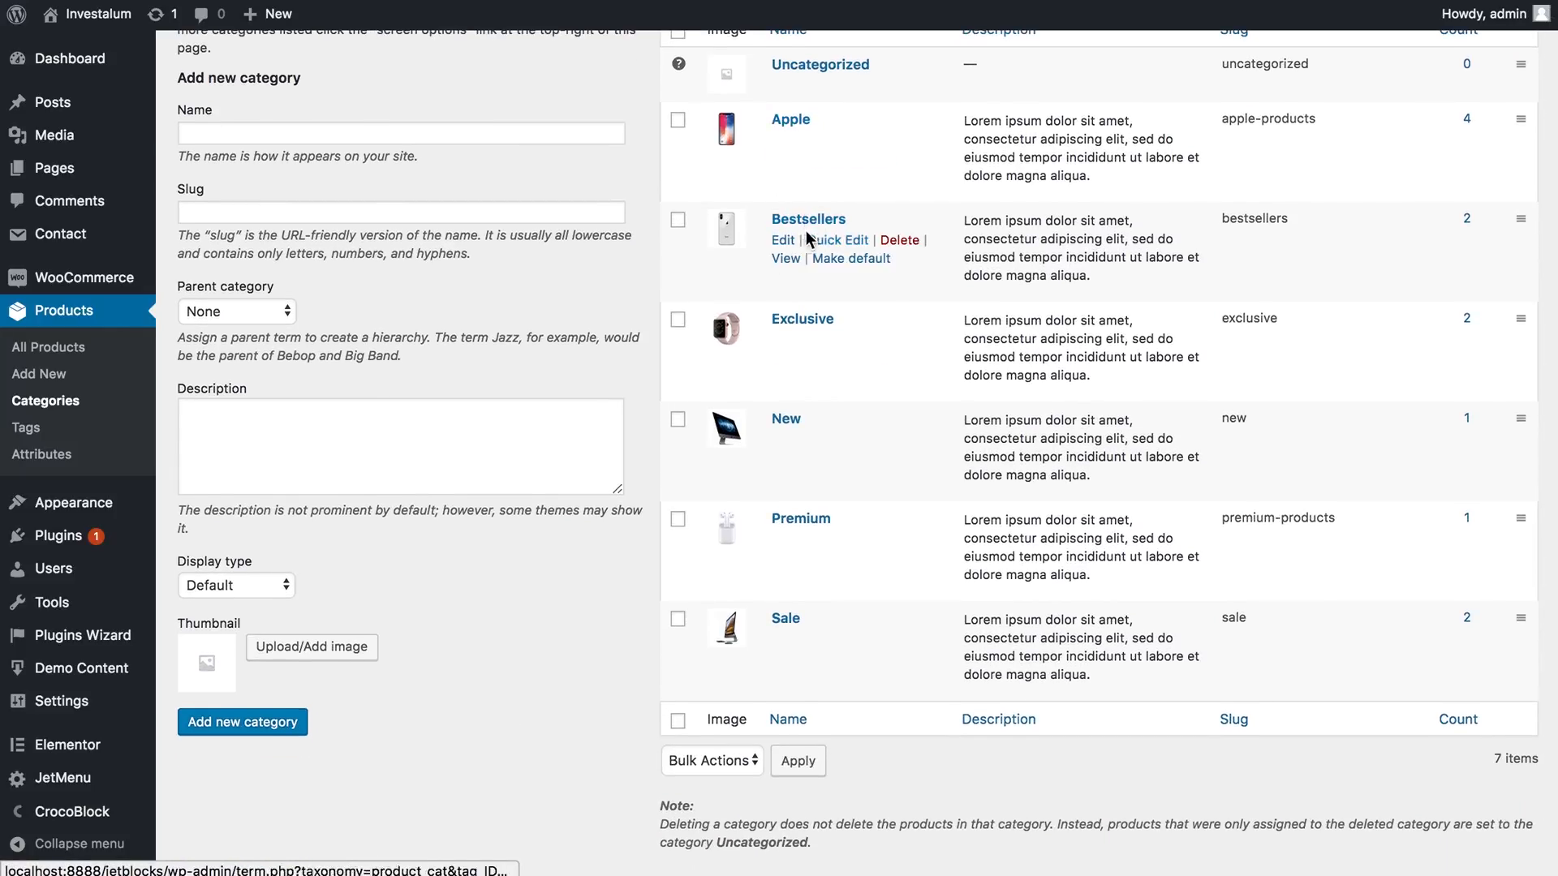
{"action": "mouse_move", "coordinate": [795, 130]}
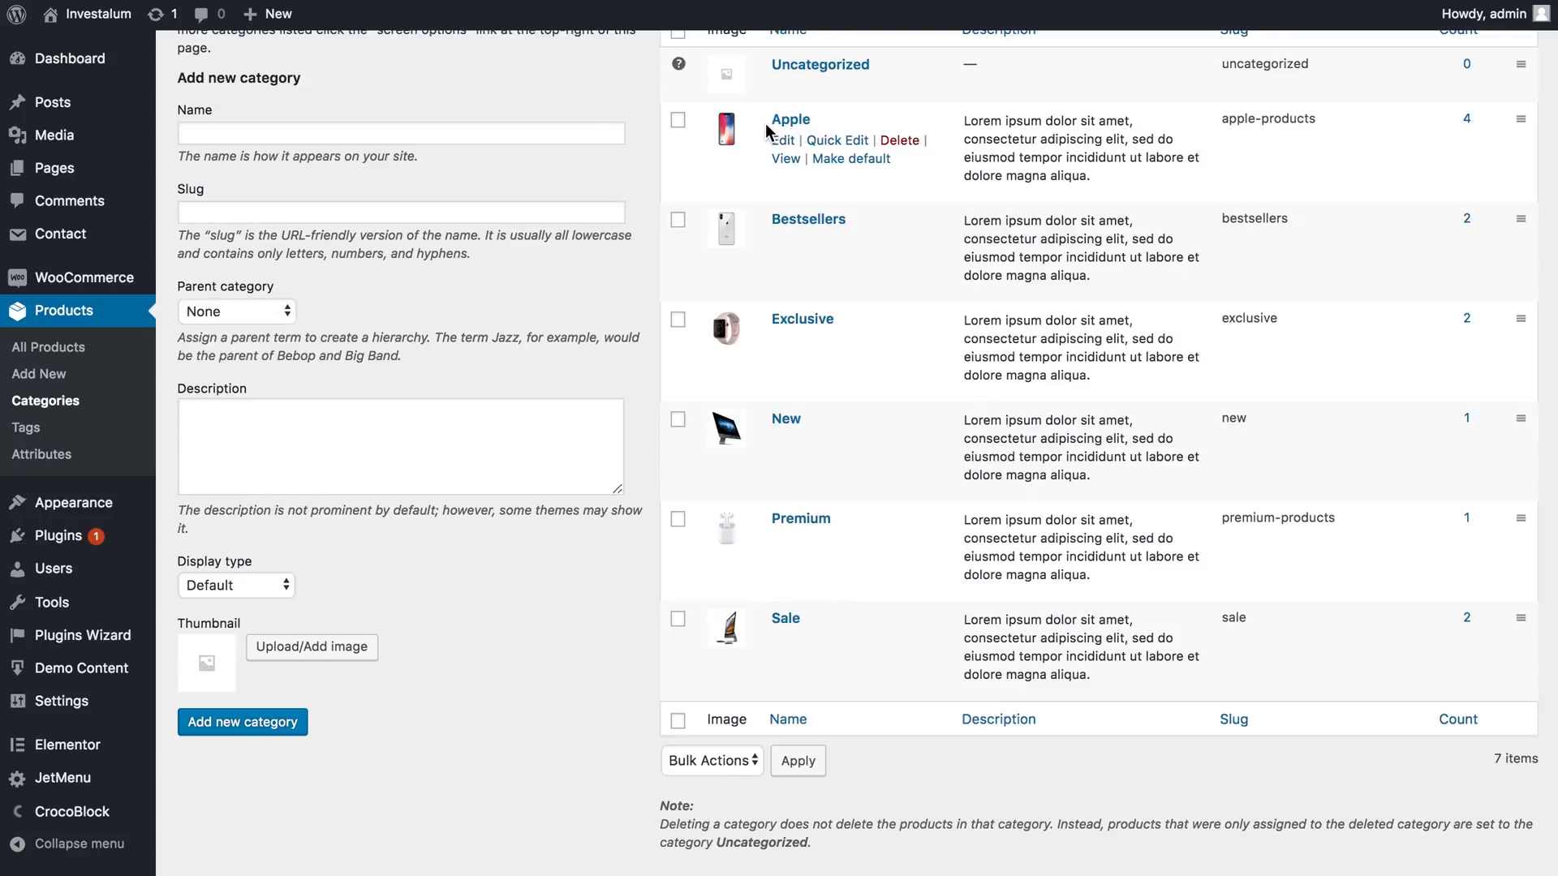
{"action": "mouse_move", "coordinate": [730, 121]}
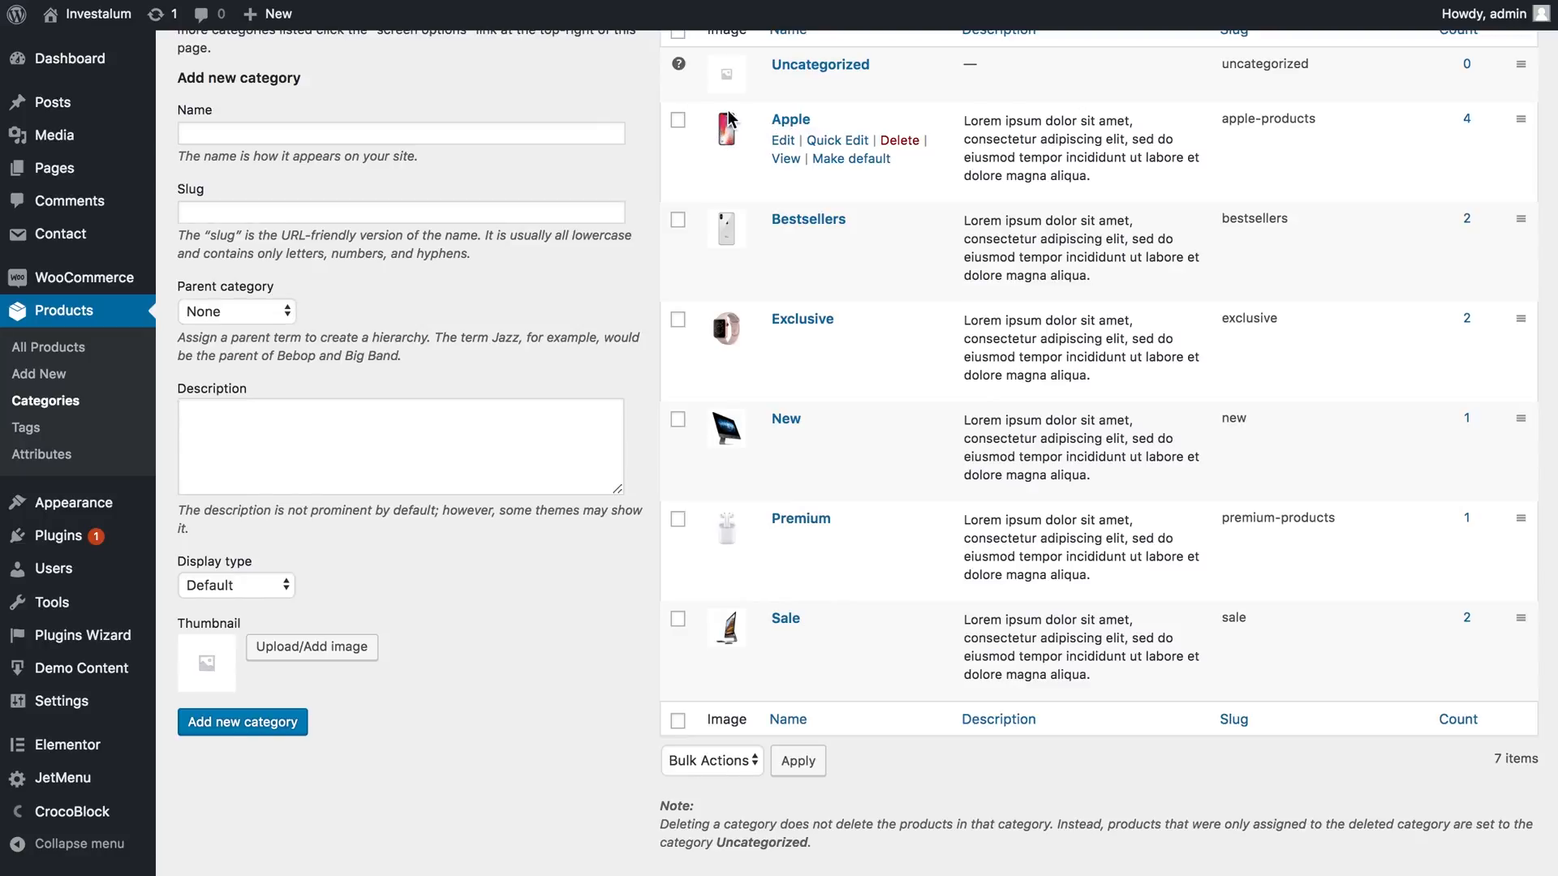
{"action": "mouse_move", "coordinate": [1016, 201]}
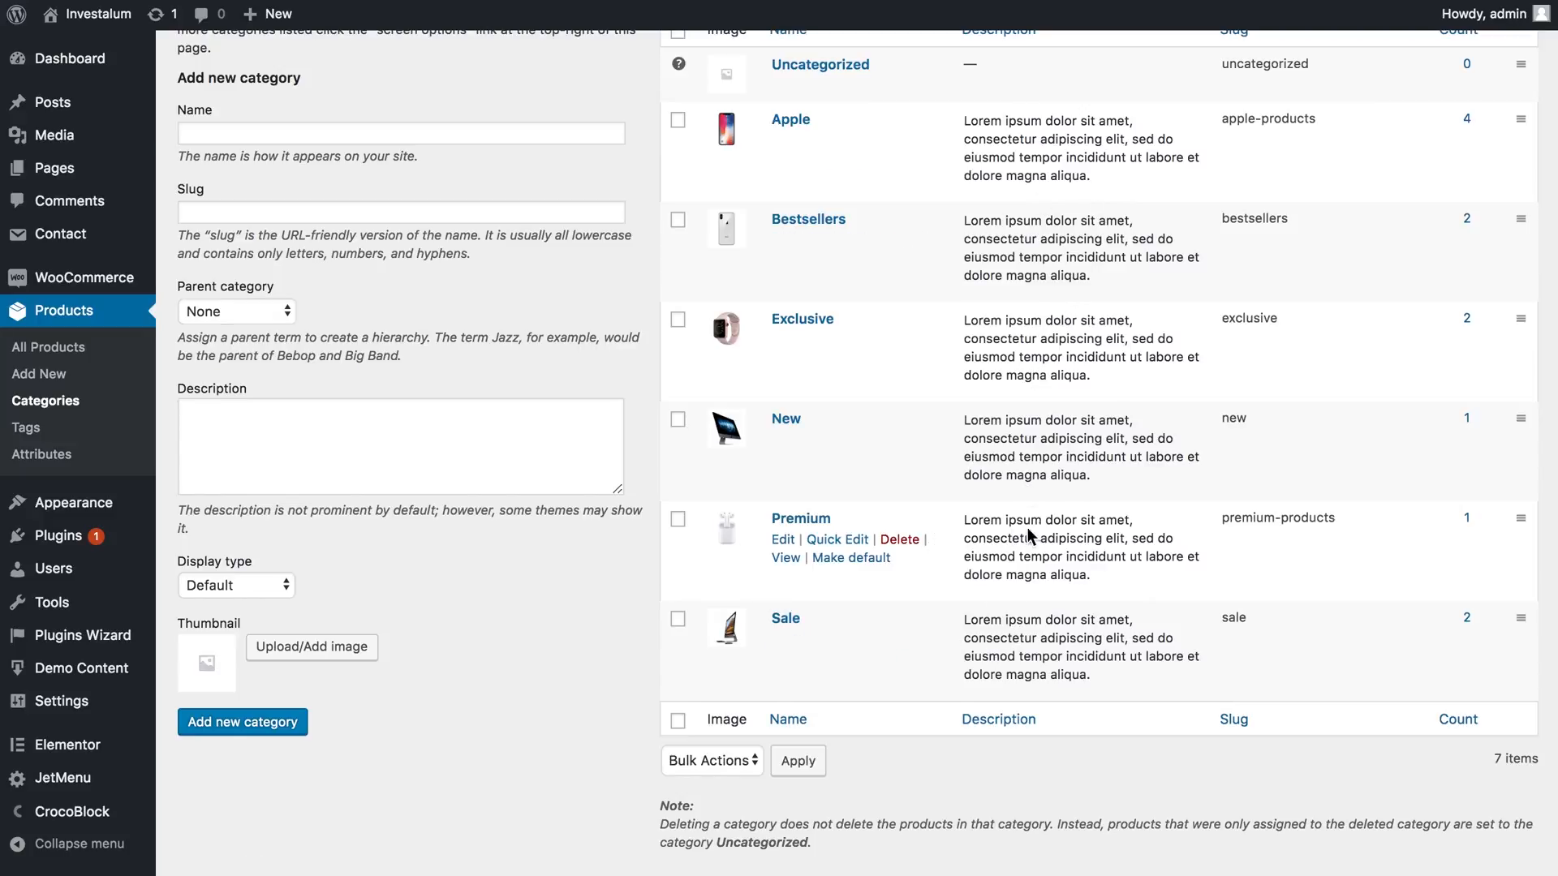
{"action": "mouse_move", "coordinate": [1029, 428]}
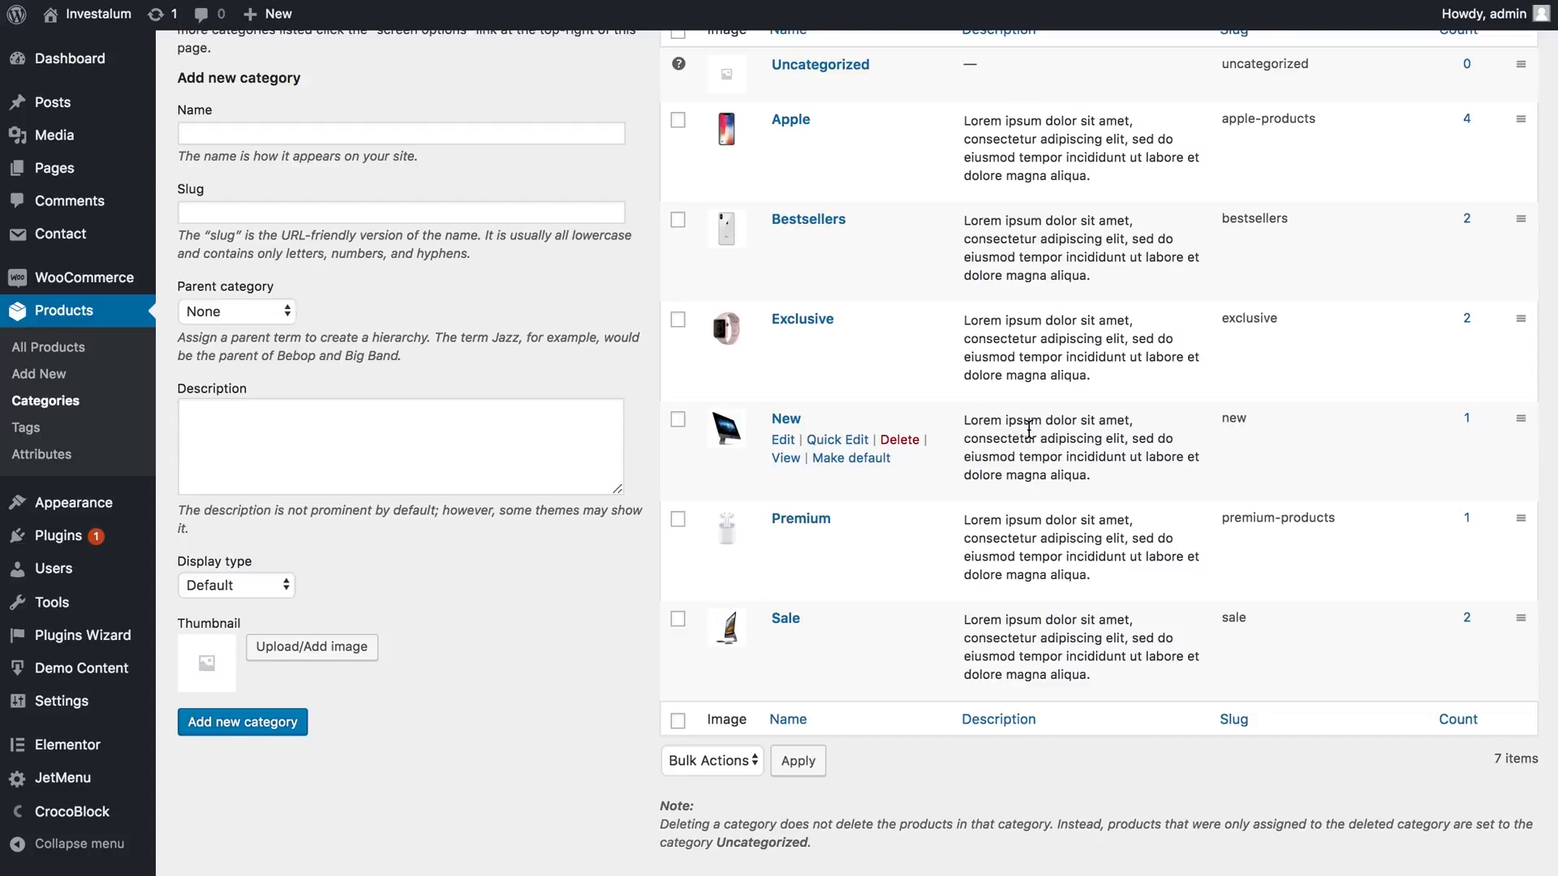
Return to the Elementor editor and scroll the Elements panel to the Jet Woo Builder widgets.
{"action": "left_click", "coordinate": [68, 745]}
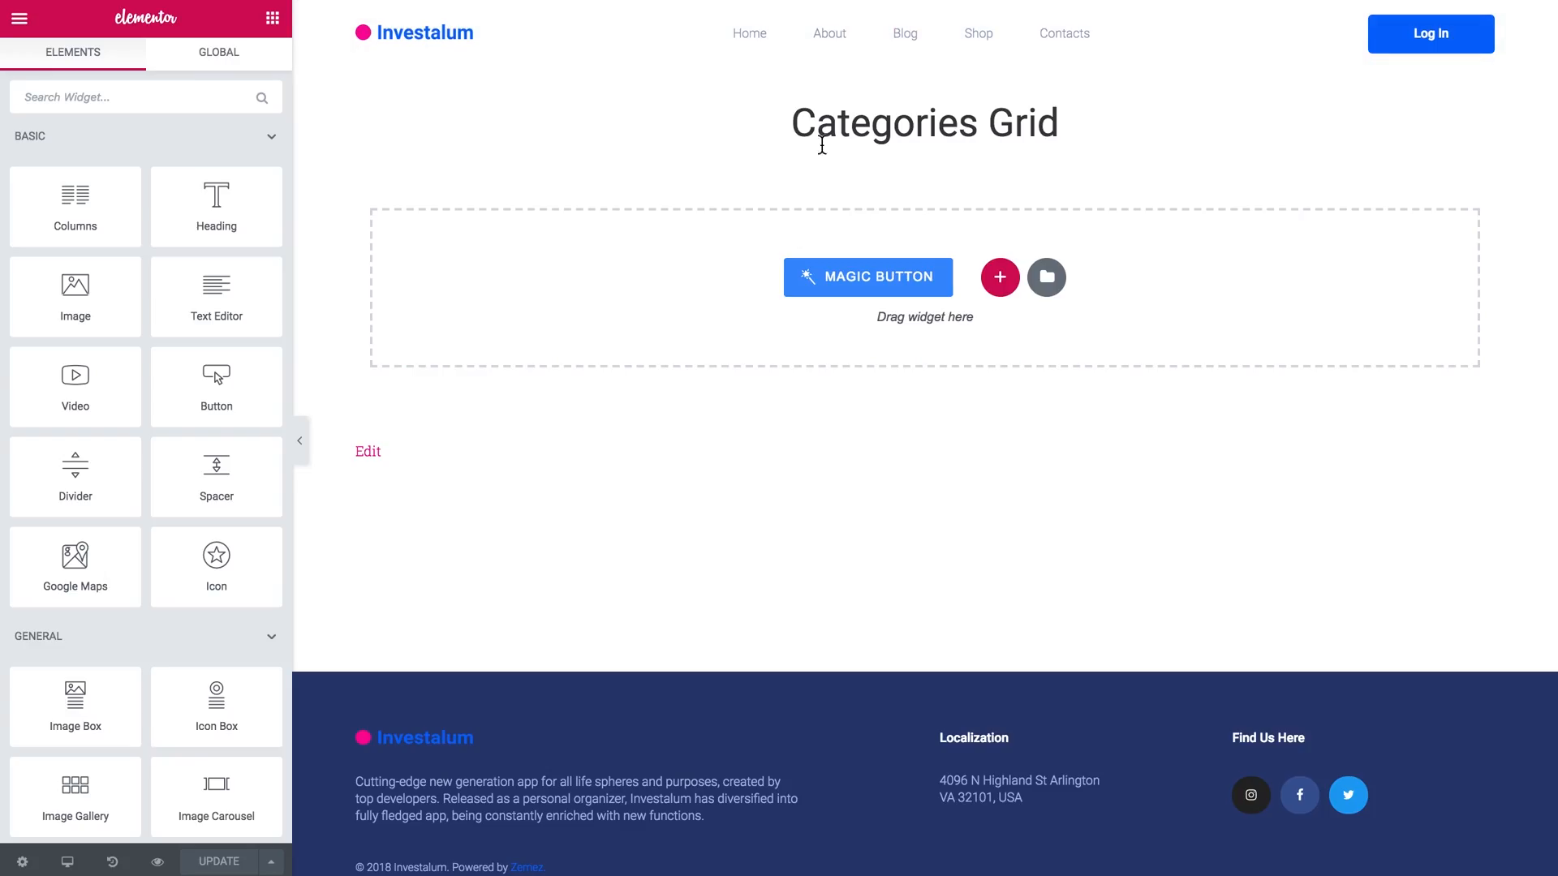
{"action": "mouse_move", "coordinate": [867, 164]}
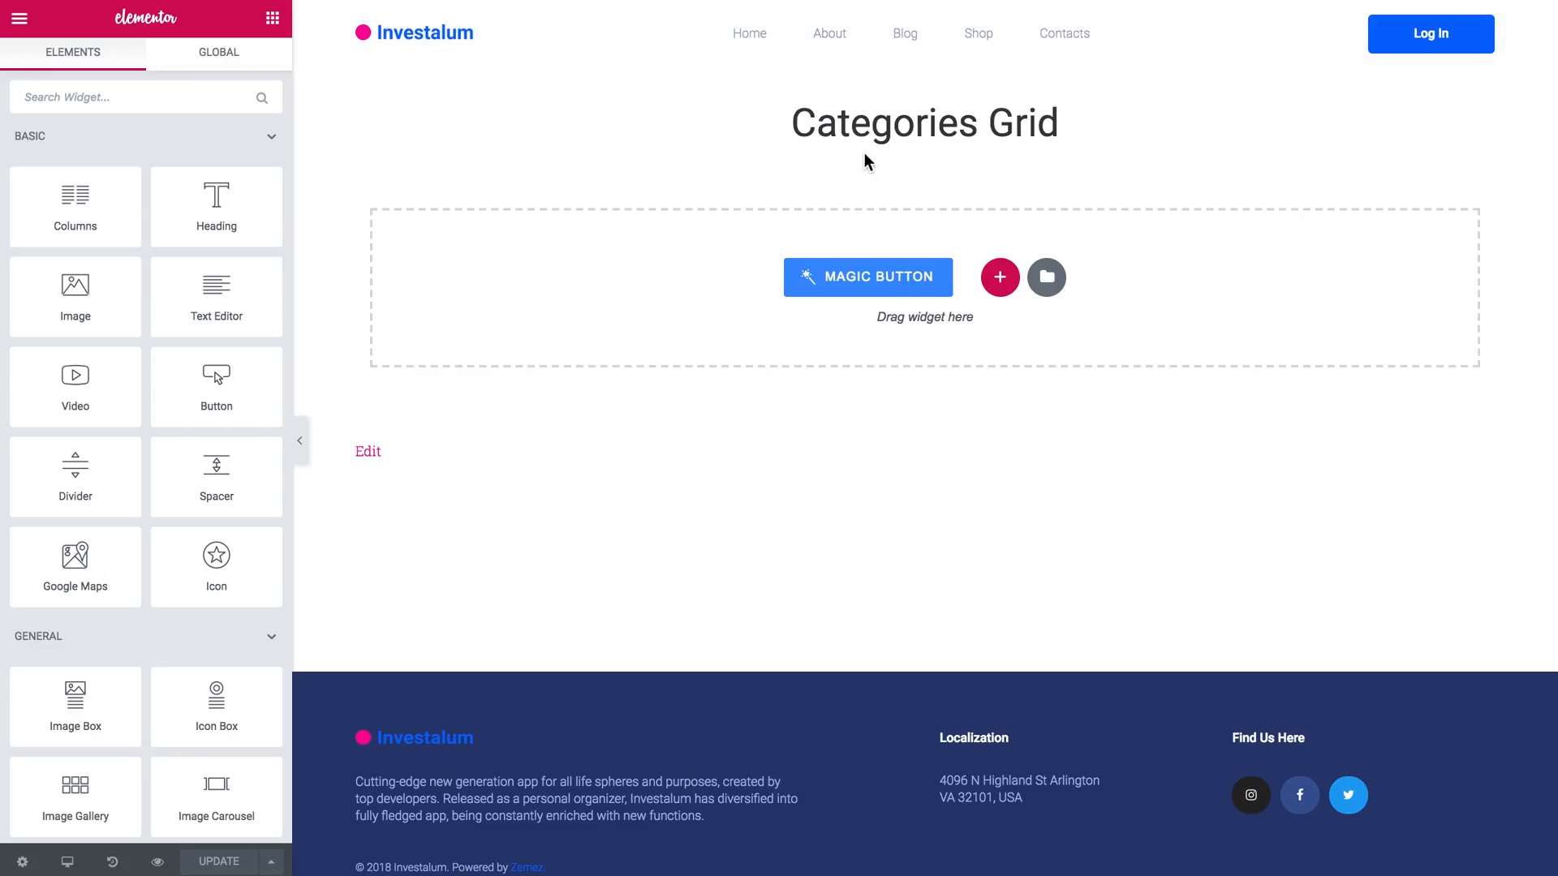
{"action": "mouse_move", "coordinate": [406, 104]}
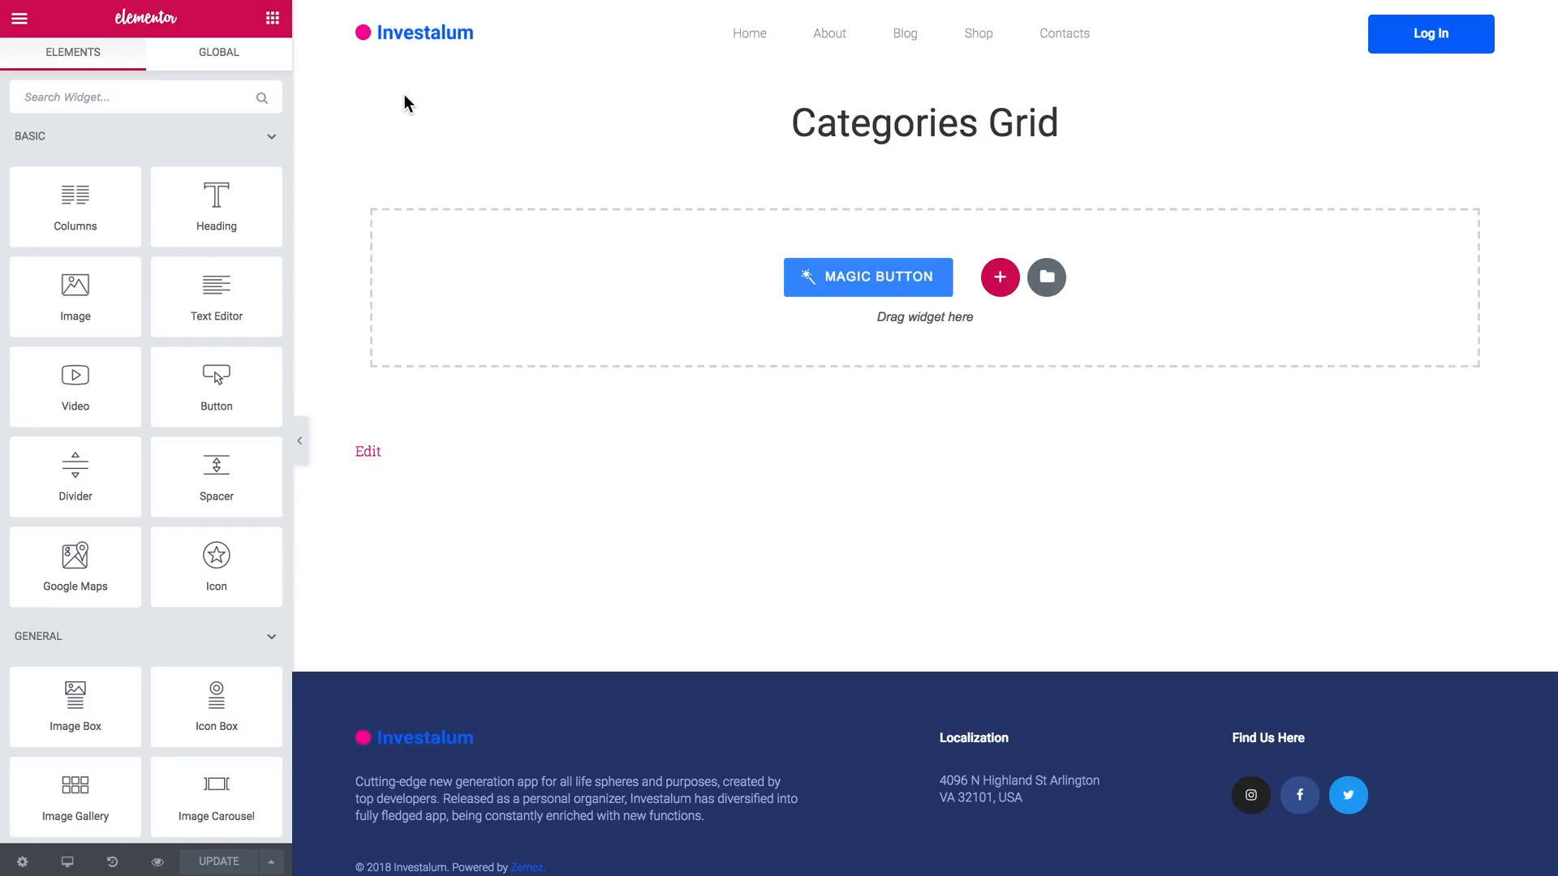
{"action": "mouse_move", "coordinate": [757, 435]}
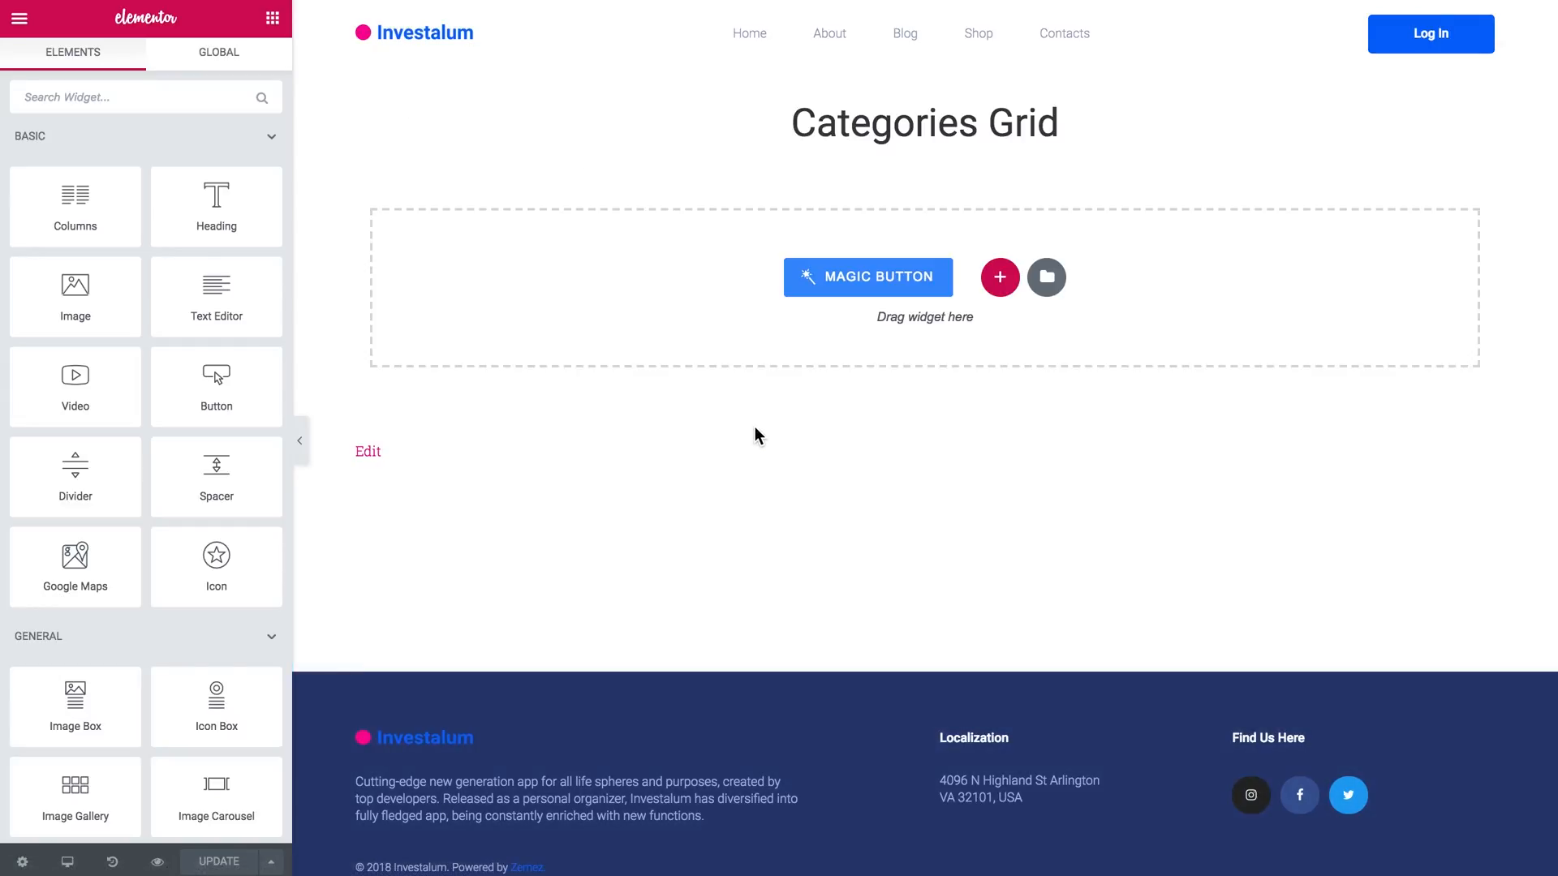
{"action": "mouse_move", "coordinate": [804, 164]}
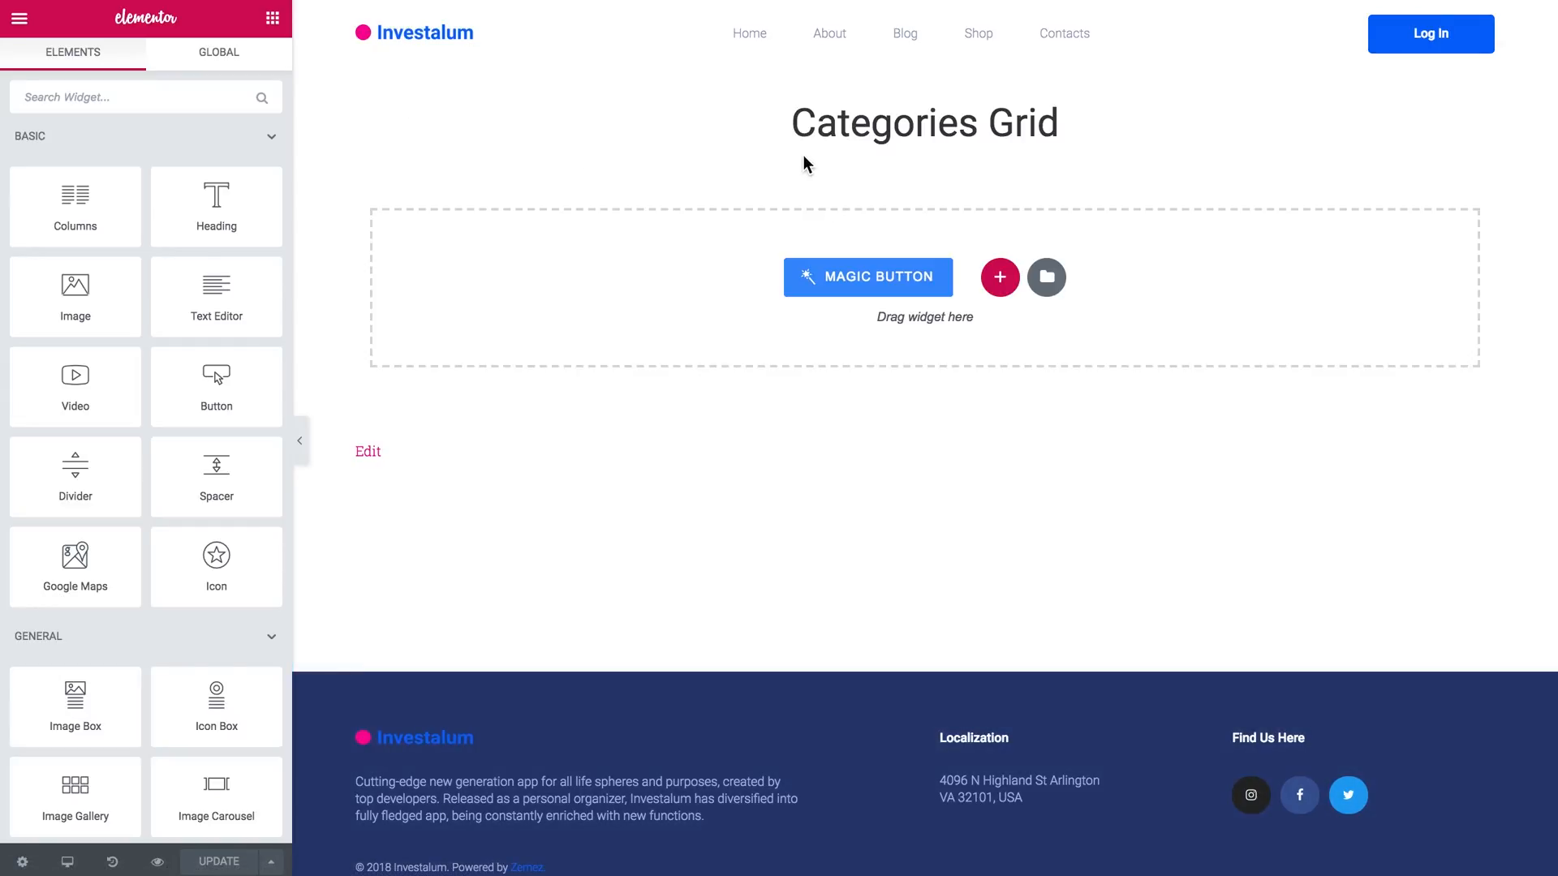
{"action": "mouse_move", "coordinate": [216, 206]}
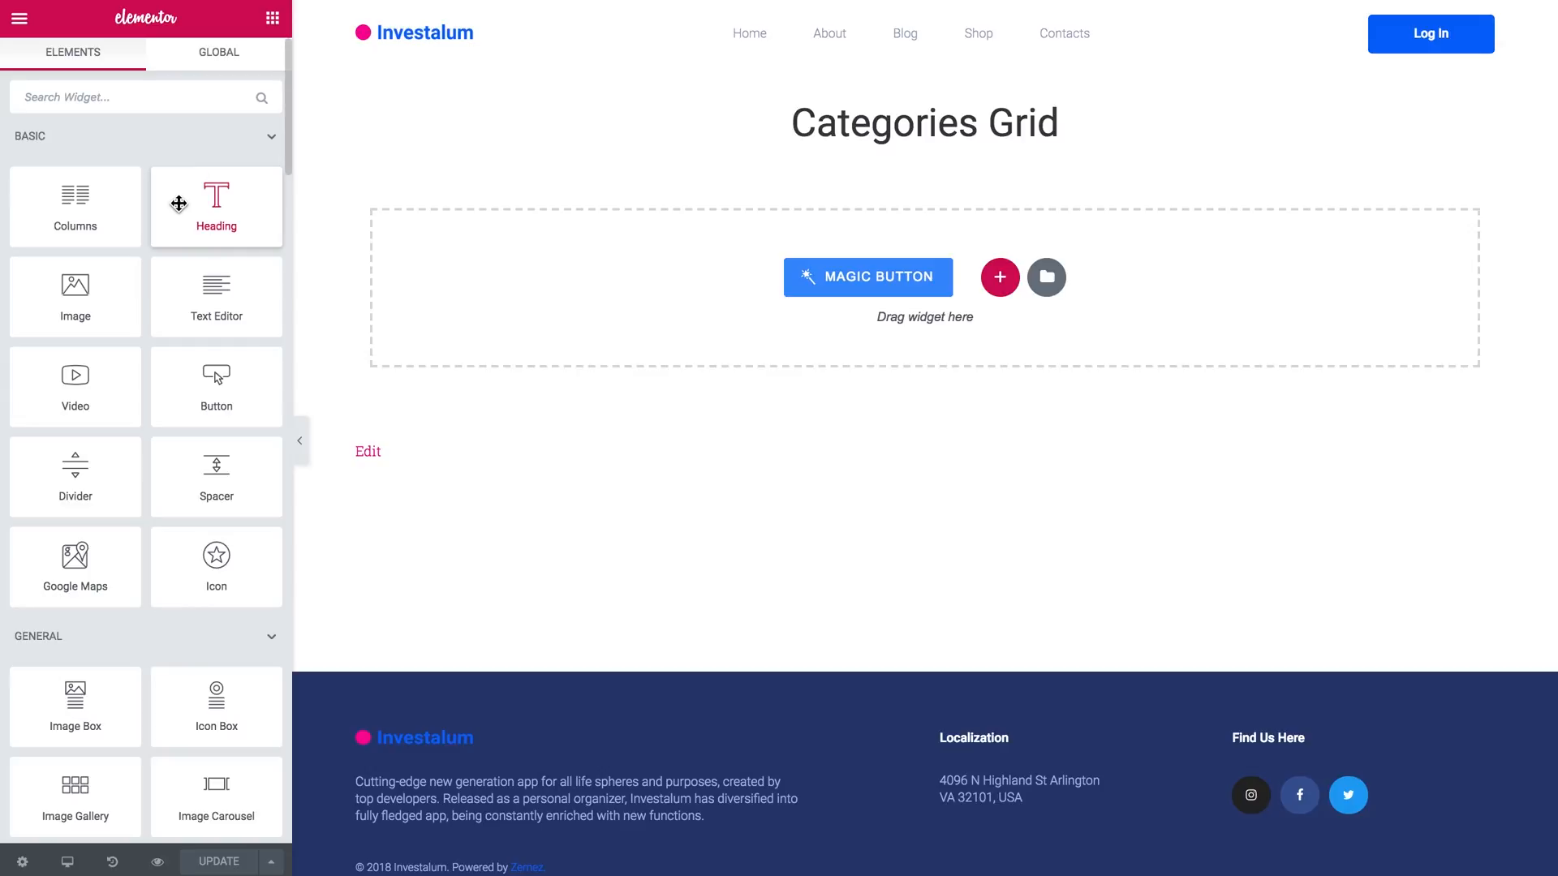
{"action": "scroll", "scroll_direction": "down", "scroll_amount": 3}
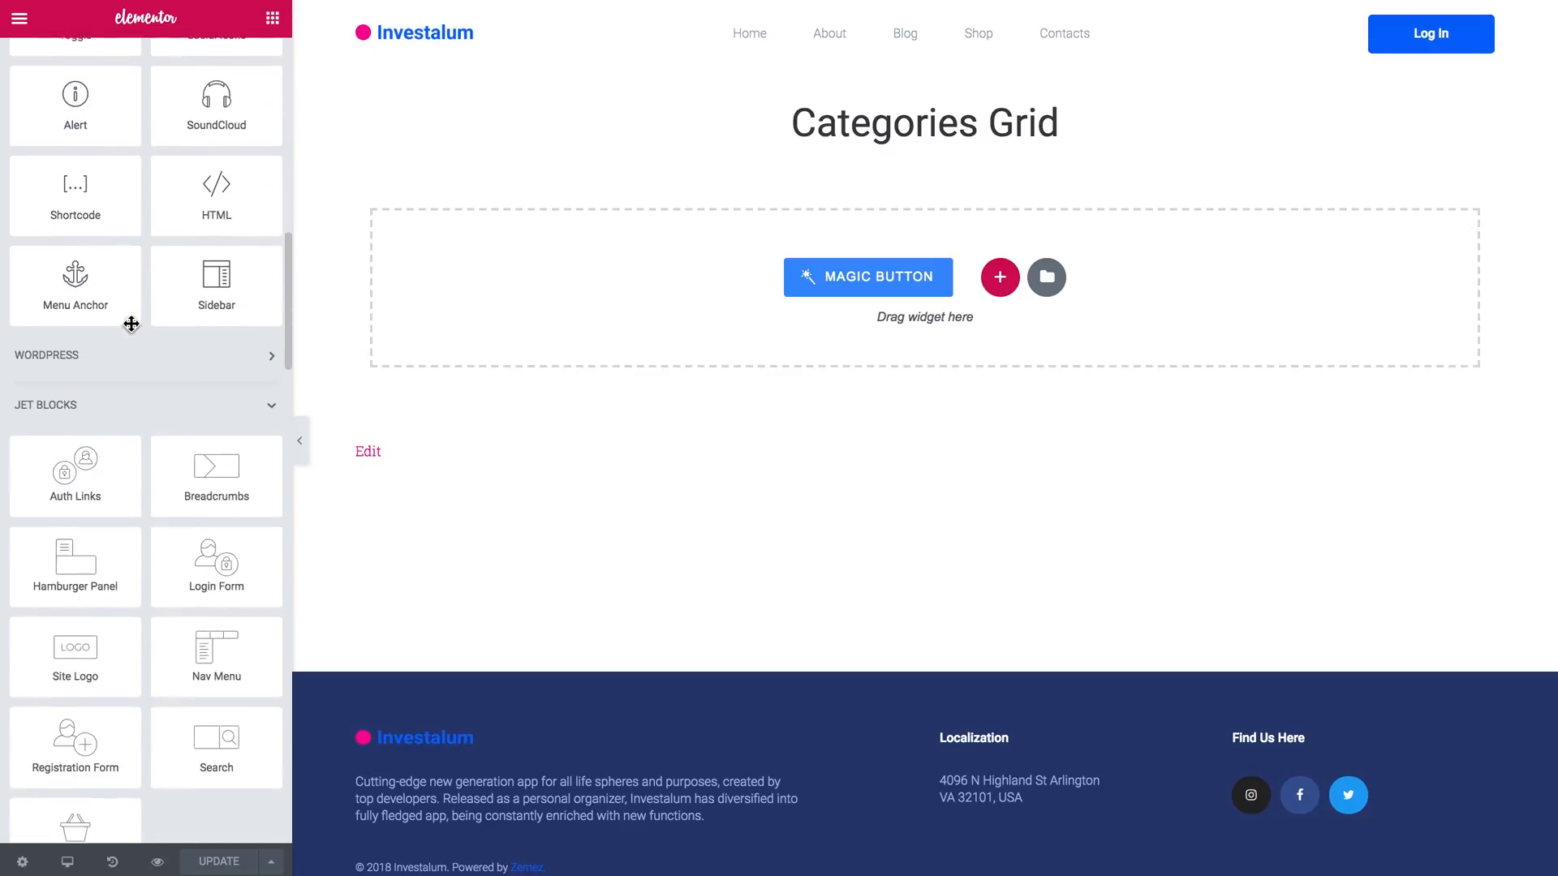
{"action": "scroll", "scroll_direction": "down", "scroll_amount": 3}
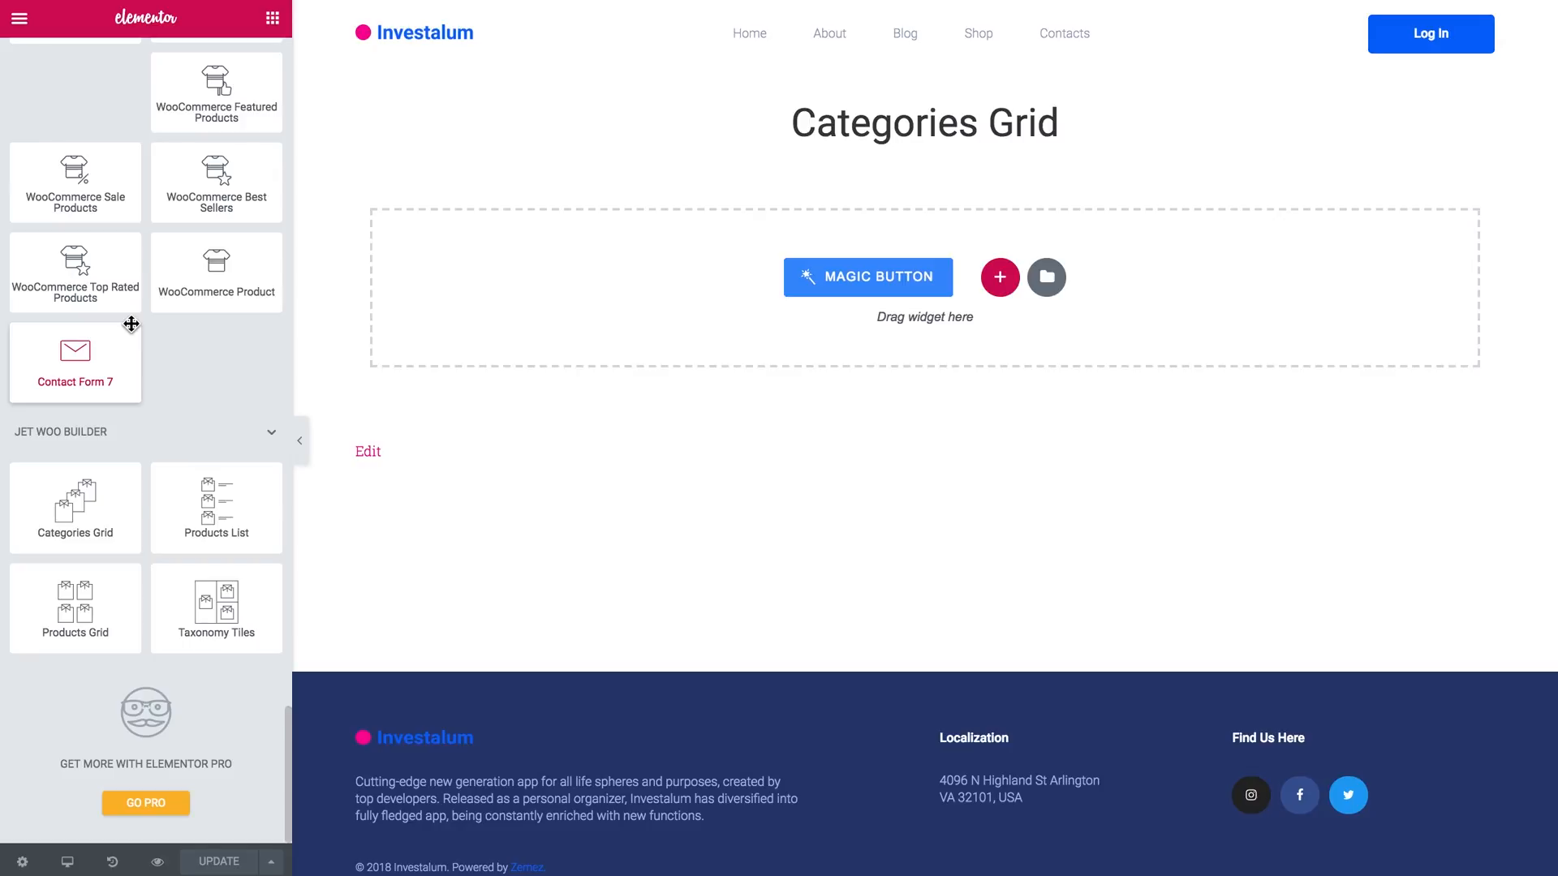
{"action": "mouse_move", "coordinate": [131, 448]}
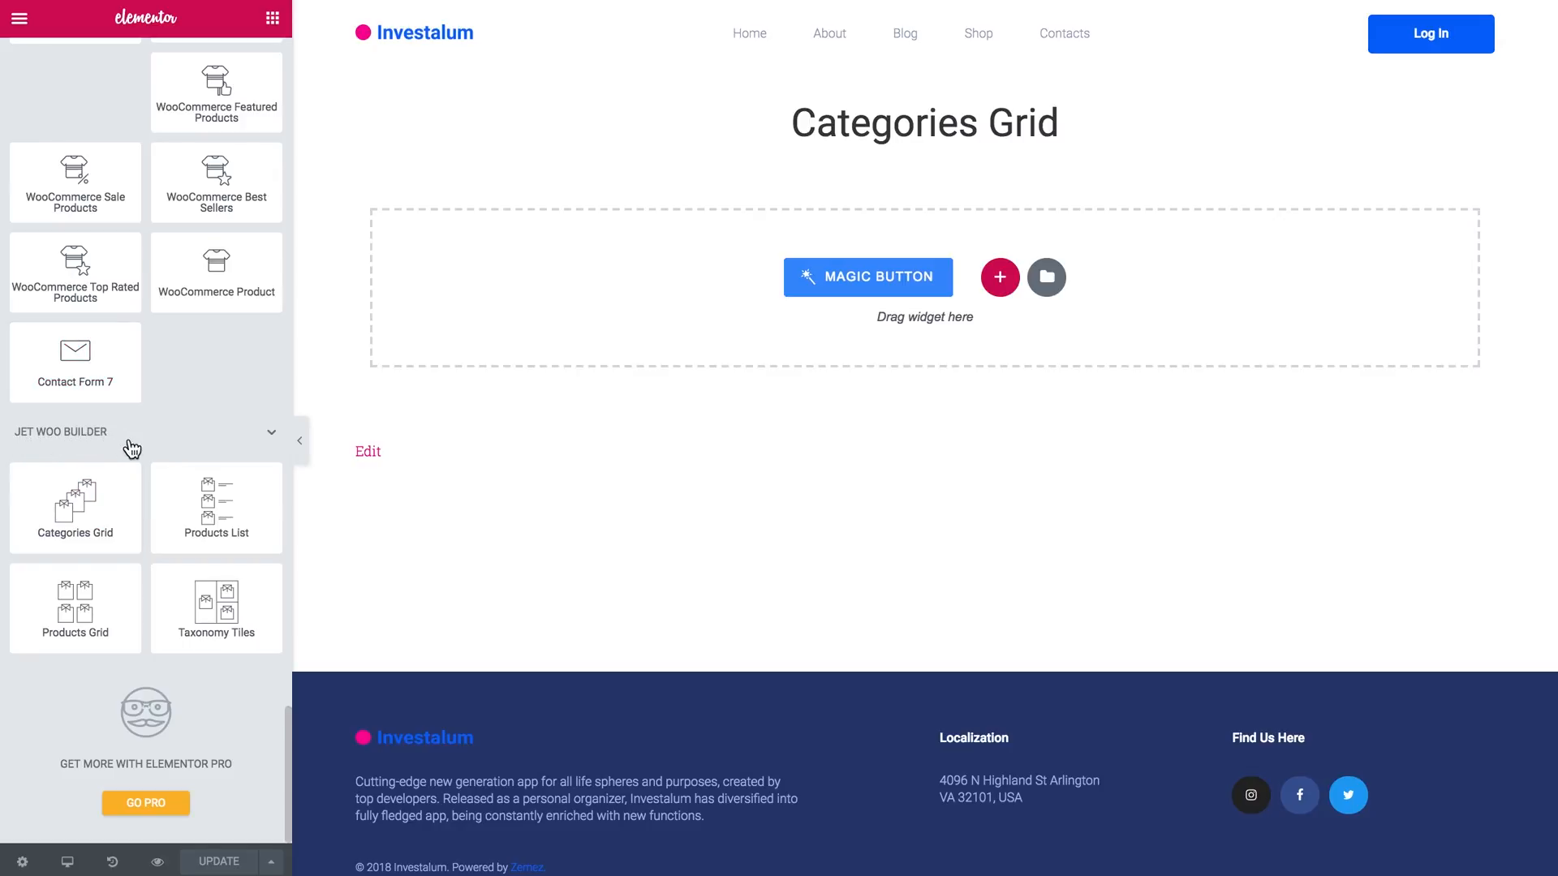
{"action": "mouse_move", "coordinate": [75, 508]}
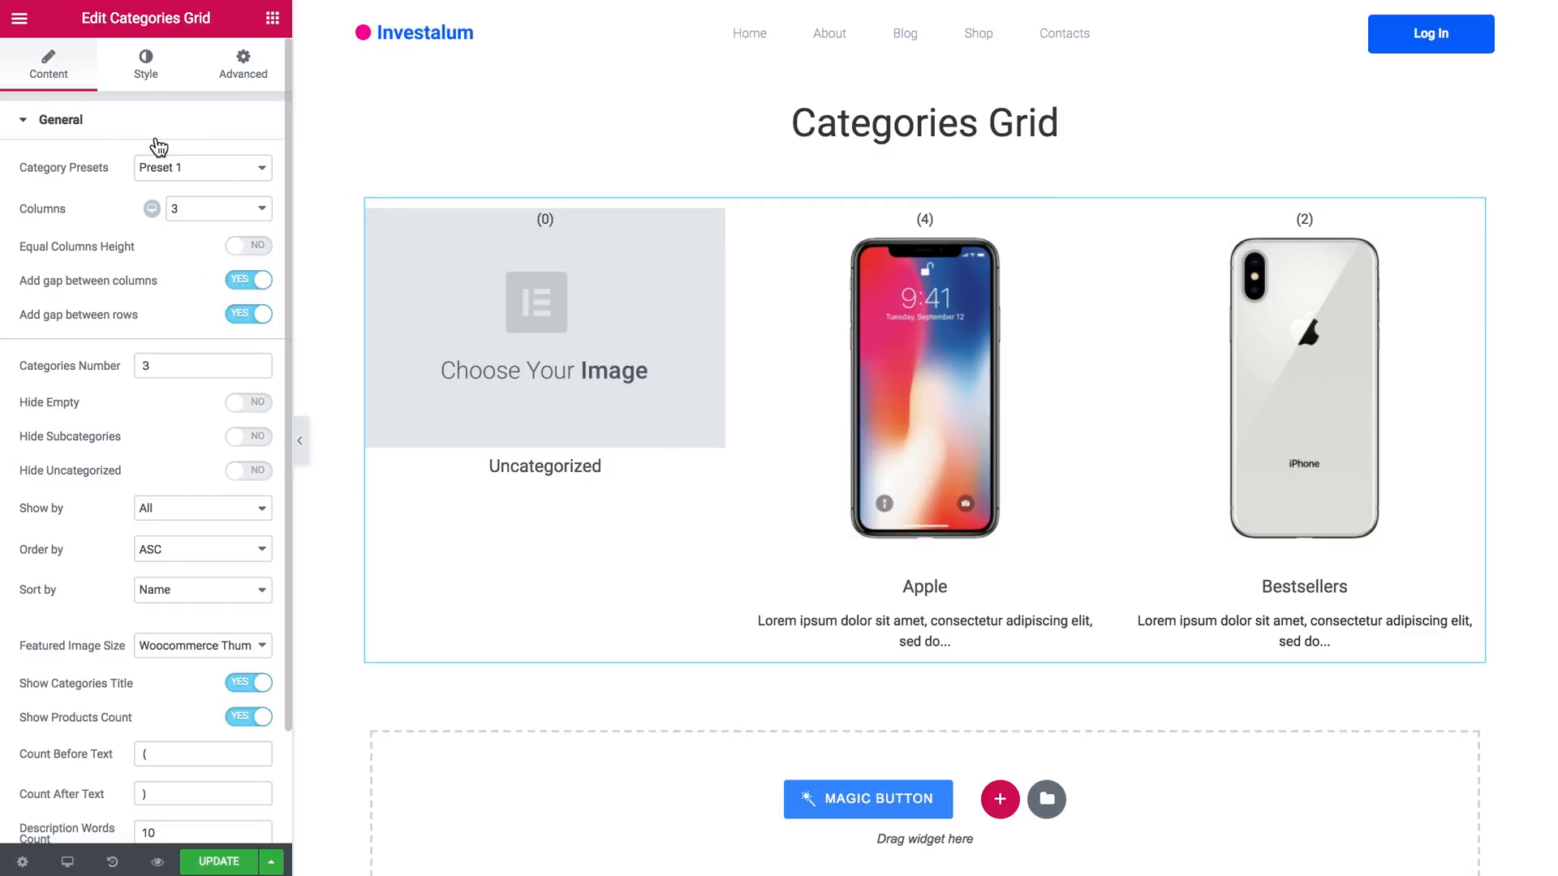
{"action": "mouse_move", "coordinate": [64, 127]}
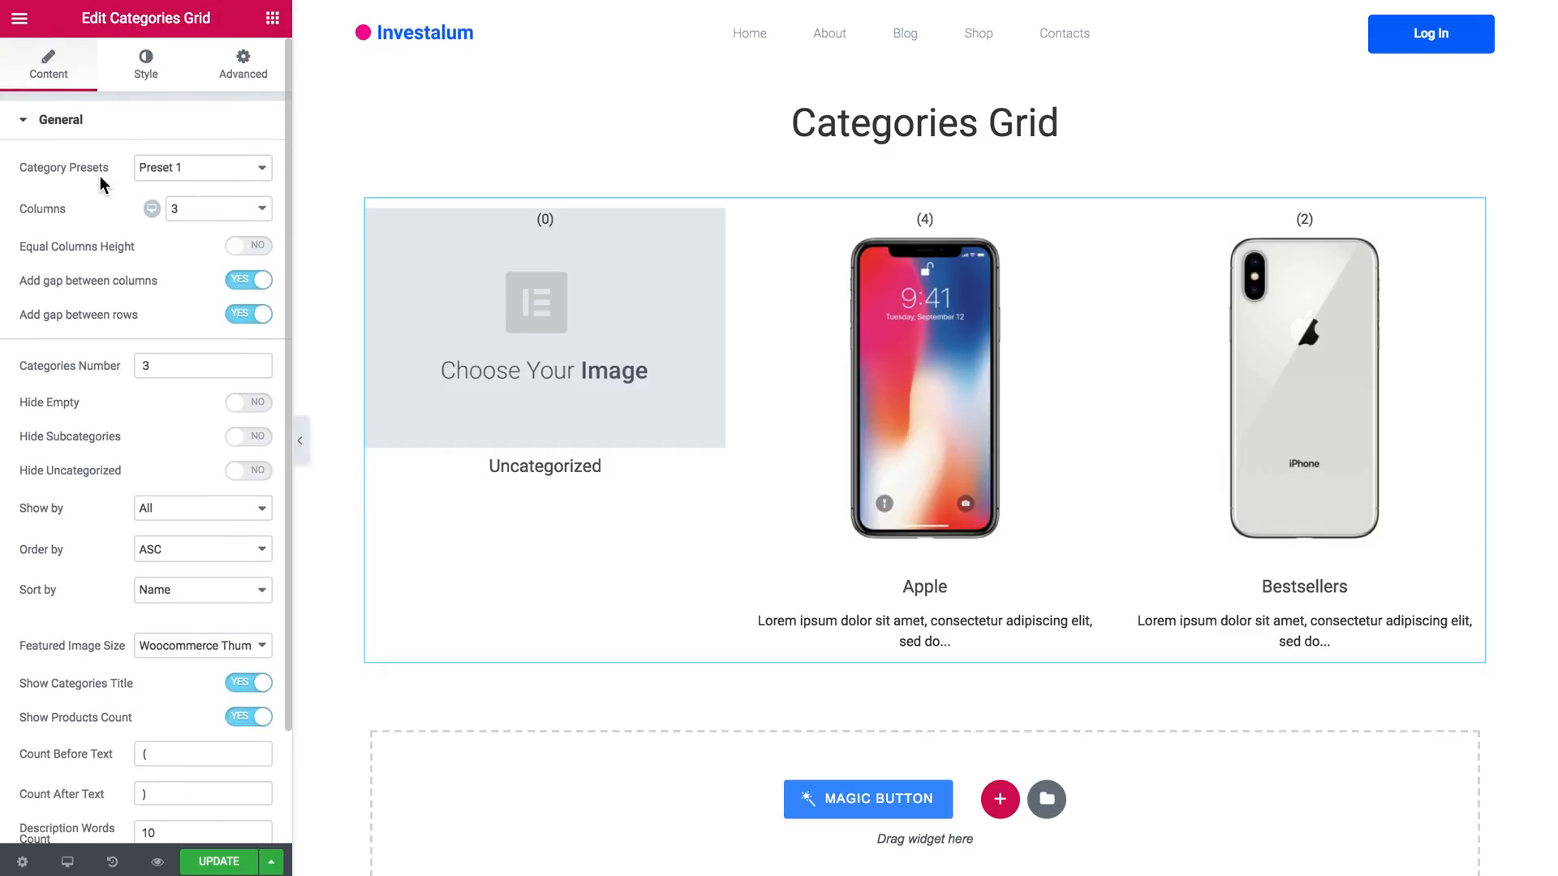
{"action": "mouse_move", "coordinate": [29, 181]}
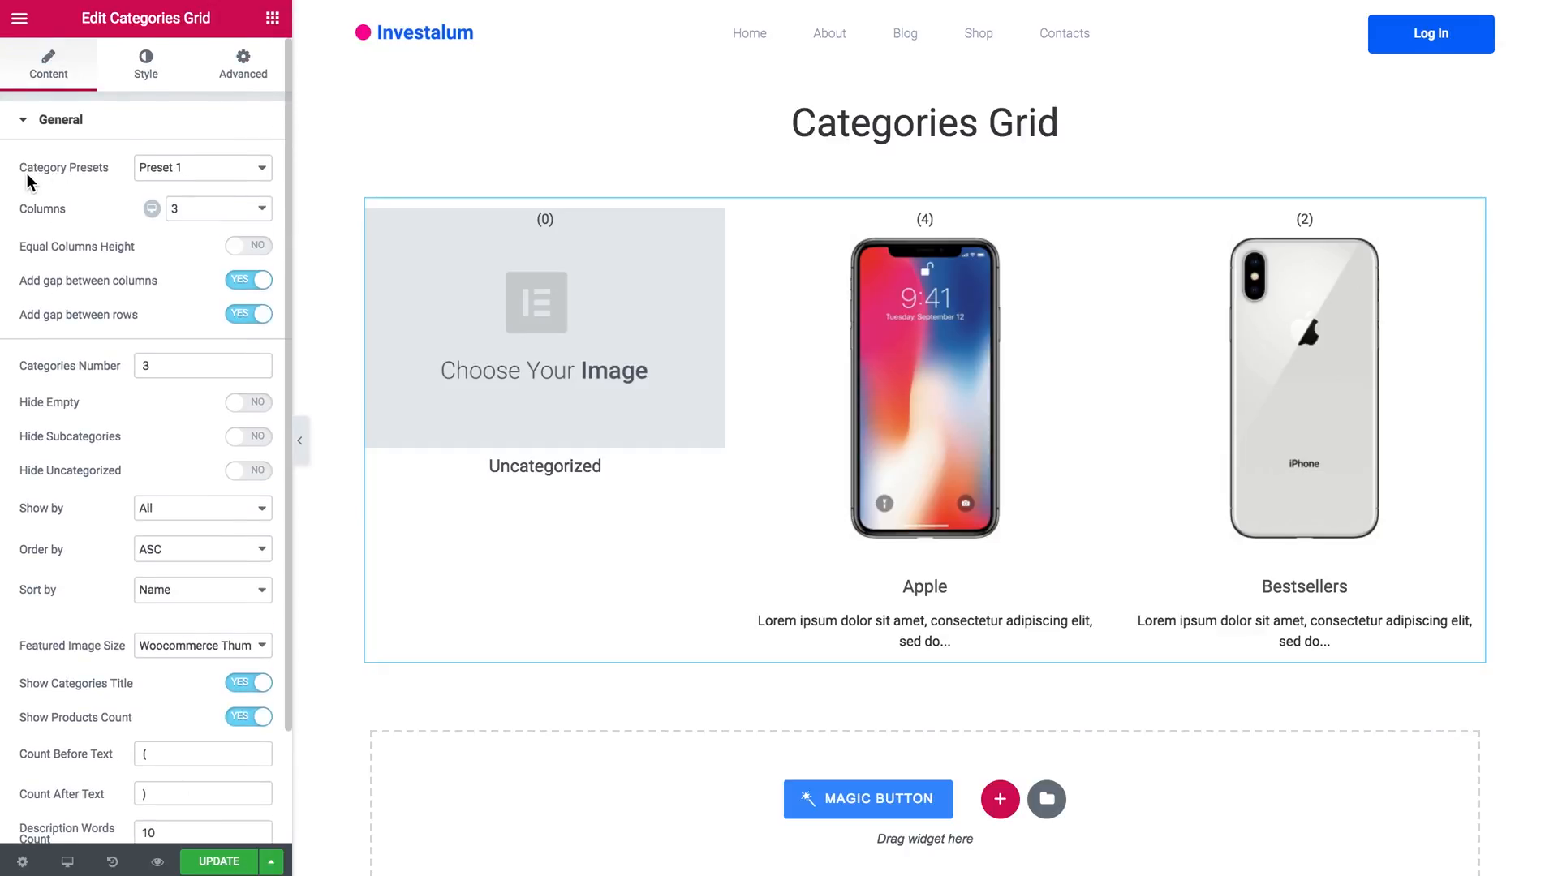
{"action": "mouse_move", "coordinate": [91, 178]}
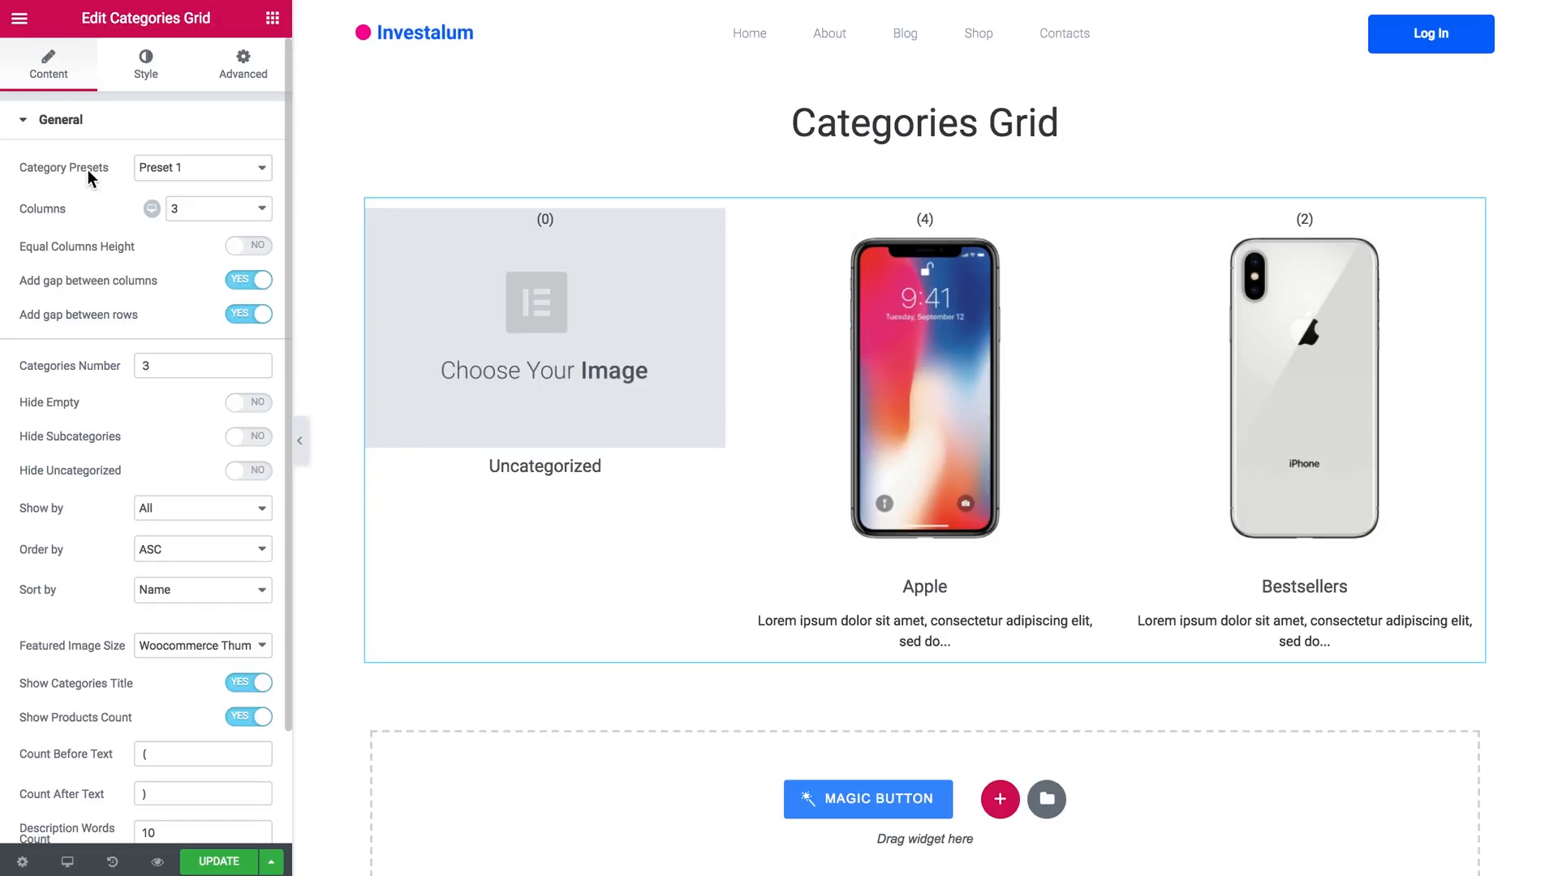
Try different Category Presets, including Preset 5, and settle on Preset 3 for the grid.
{"action": "left_click", "coordinate": [203, 167]}
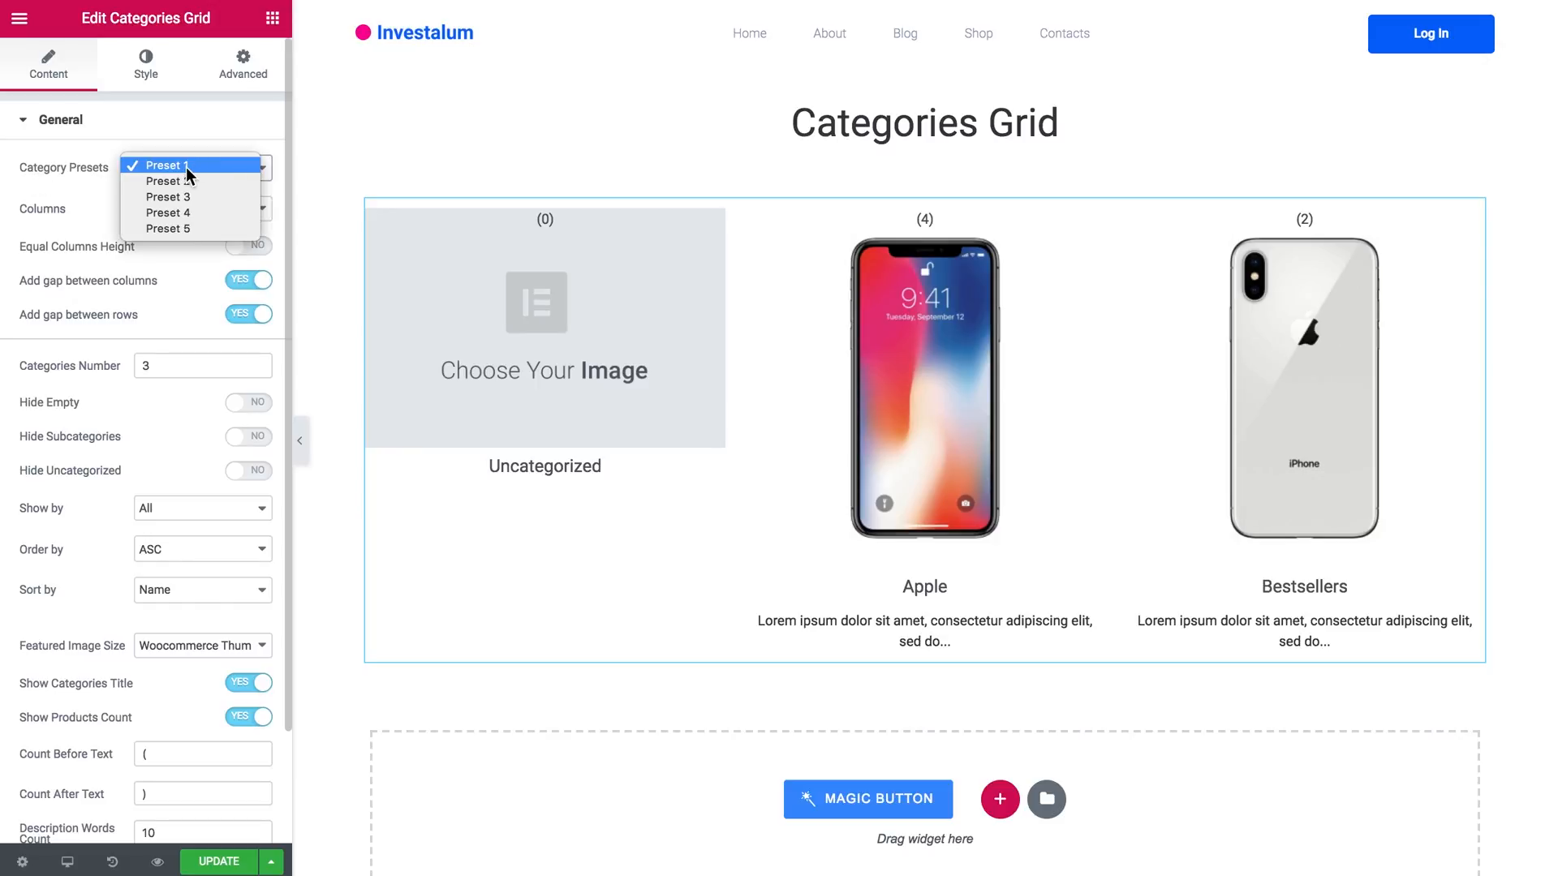
{"action": "mouse_move", "coordinate": [173, 229]}
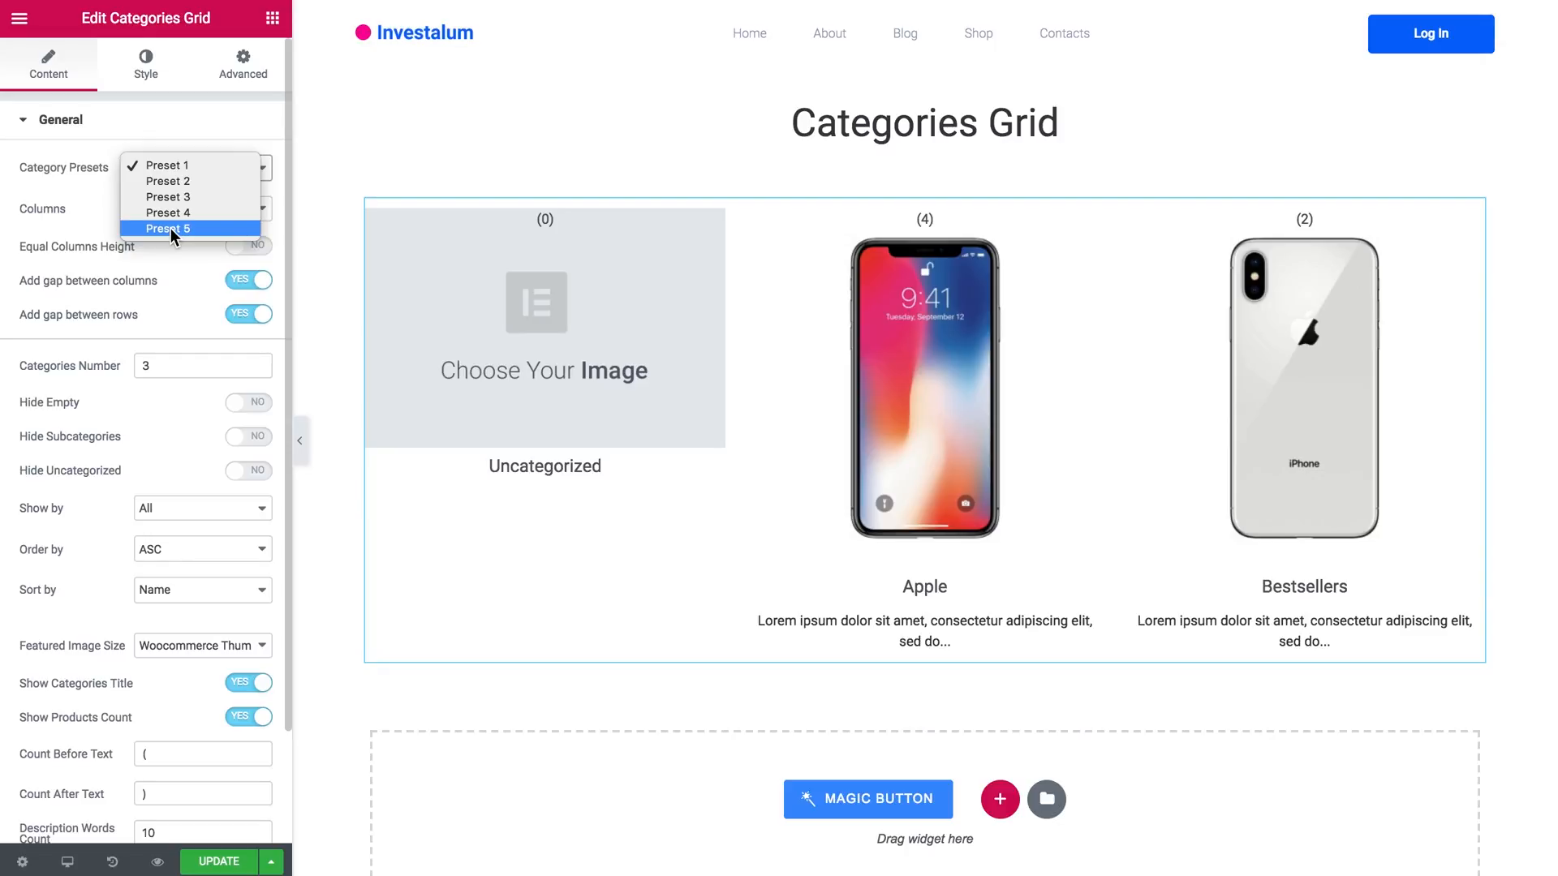
{"action": "left_click", "coordinate": [167, 181]}
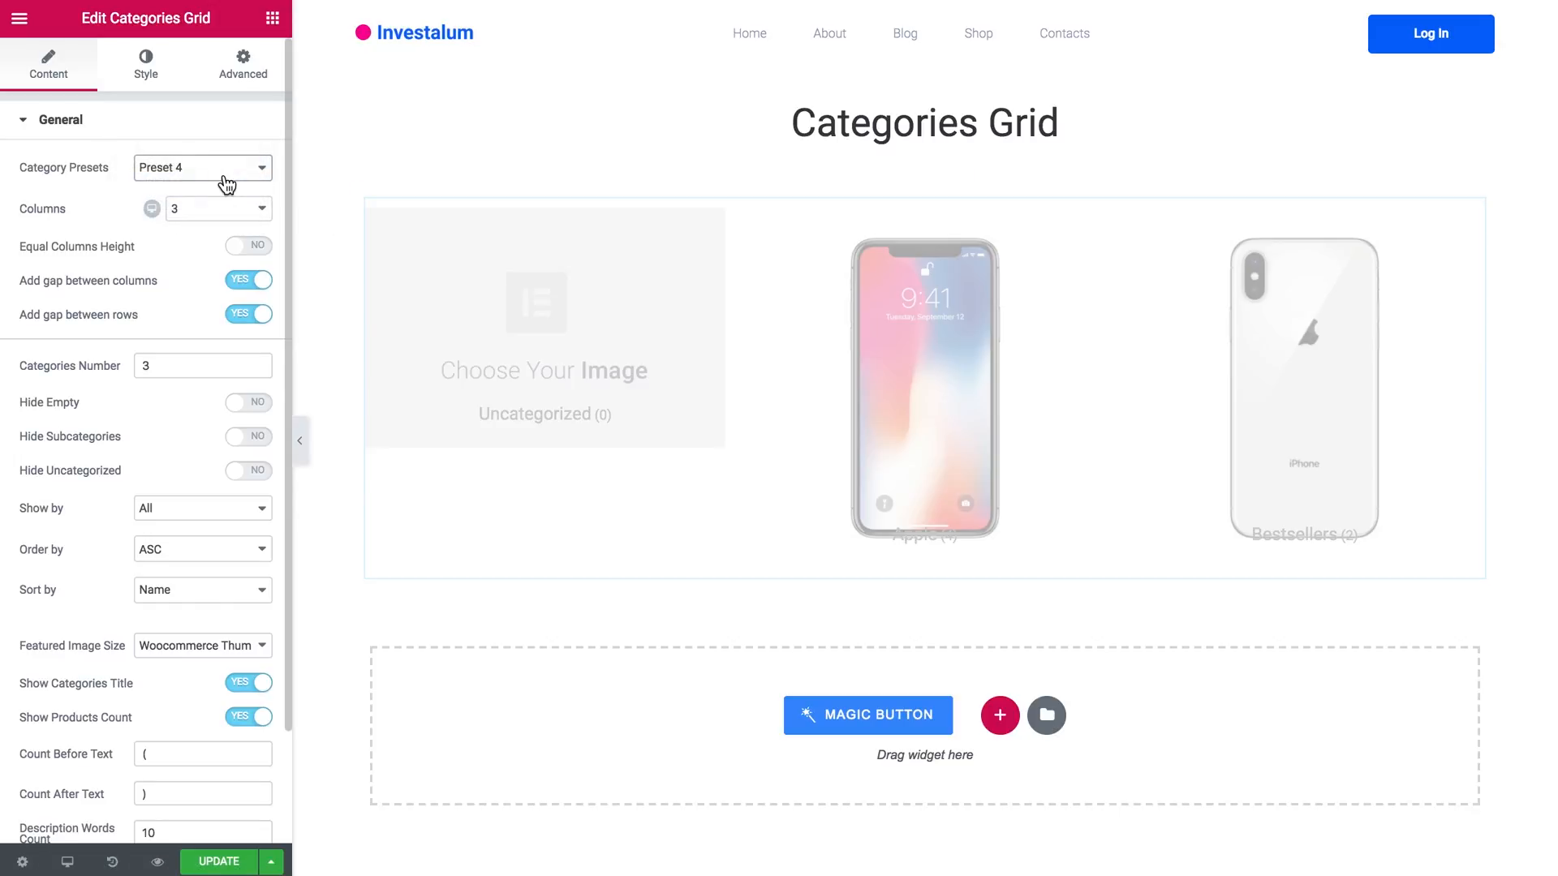
{"action": "left_click", "coordinate": [203, 167]}
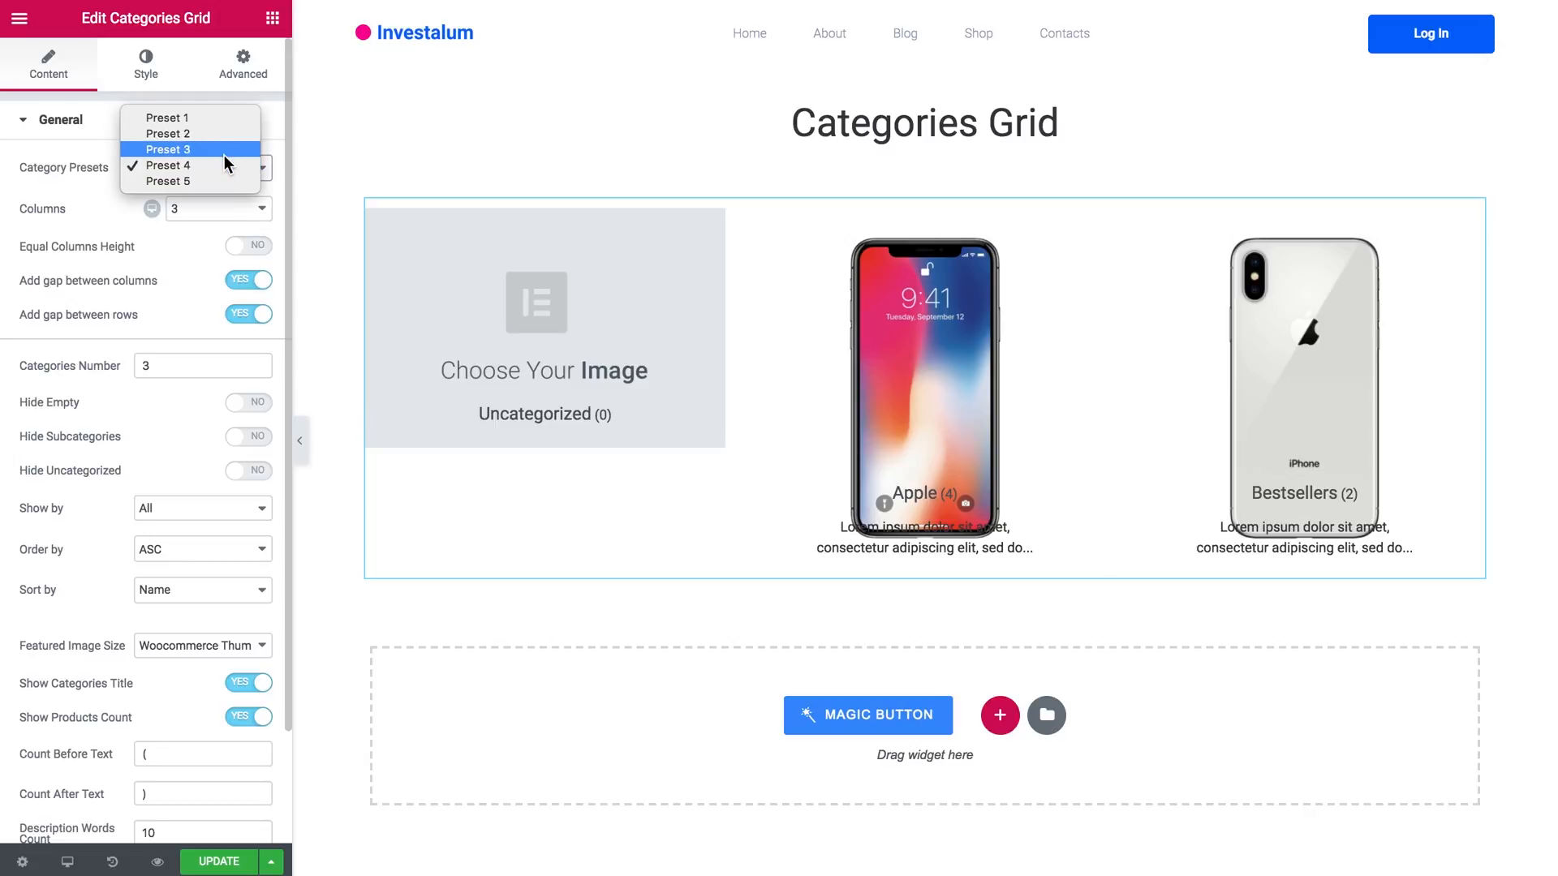
{"action": "left_click", "coordinate": [167, 181]}
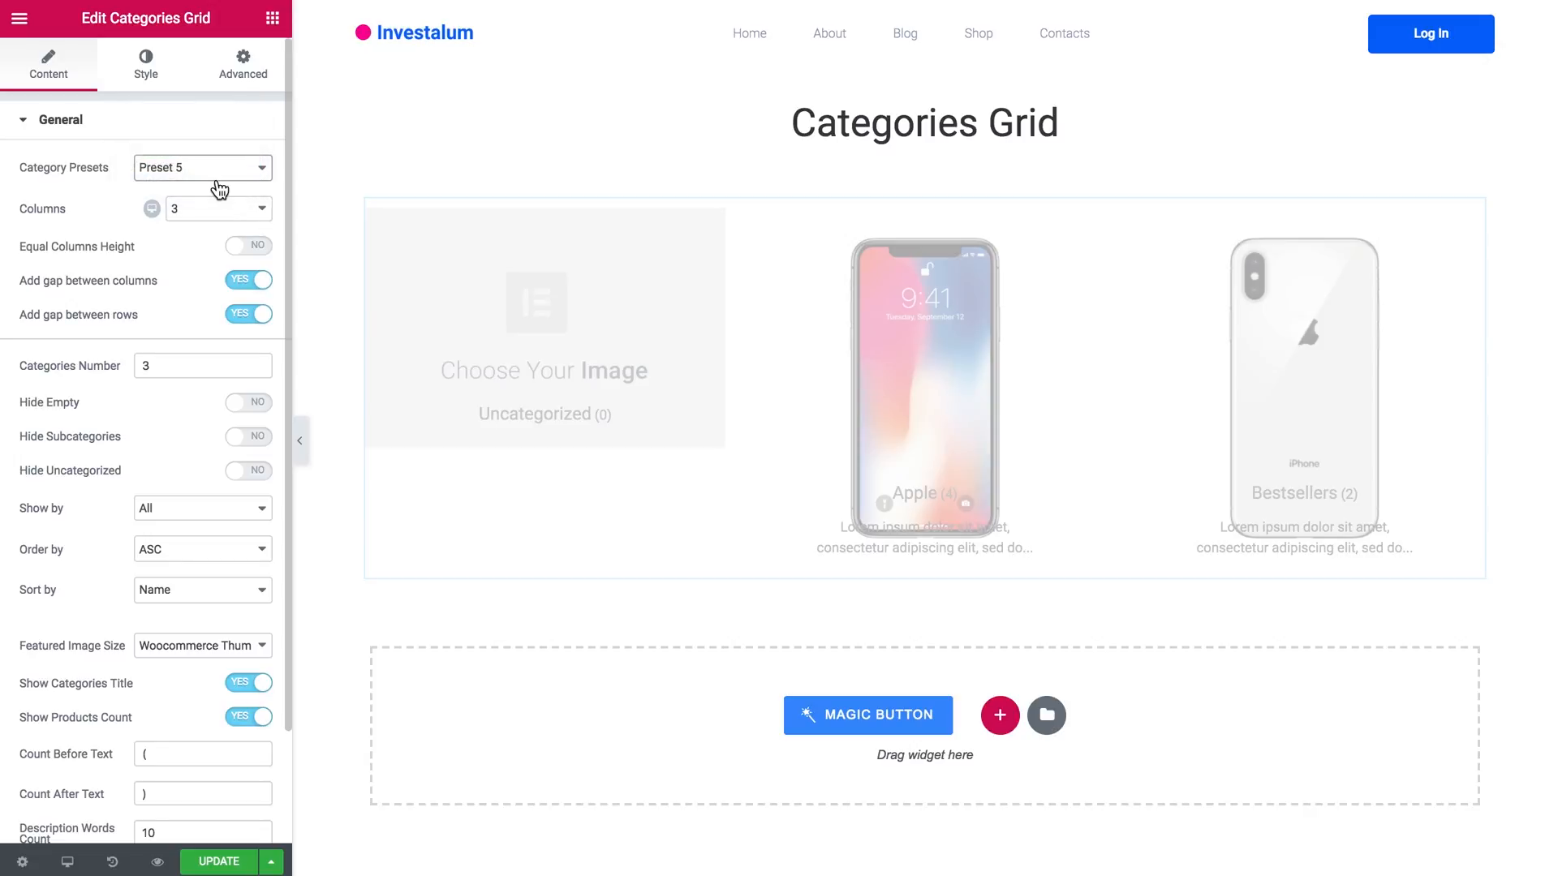
{"action": "left_click", "coordinate": [201, 167]}
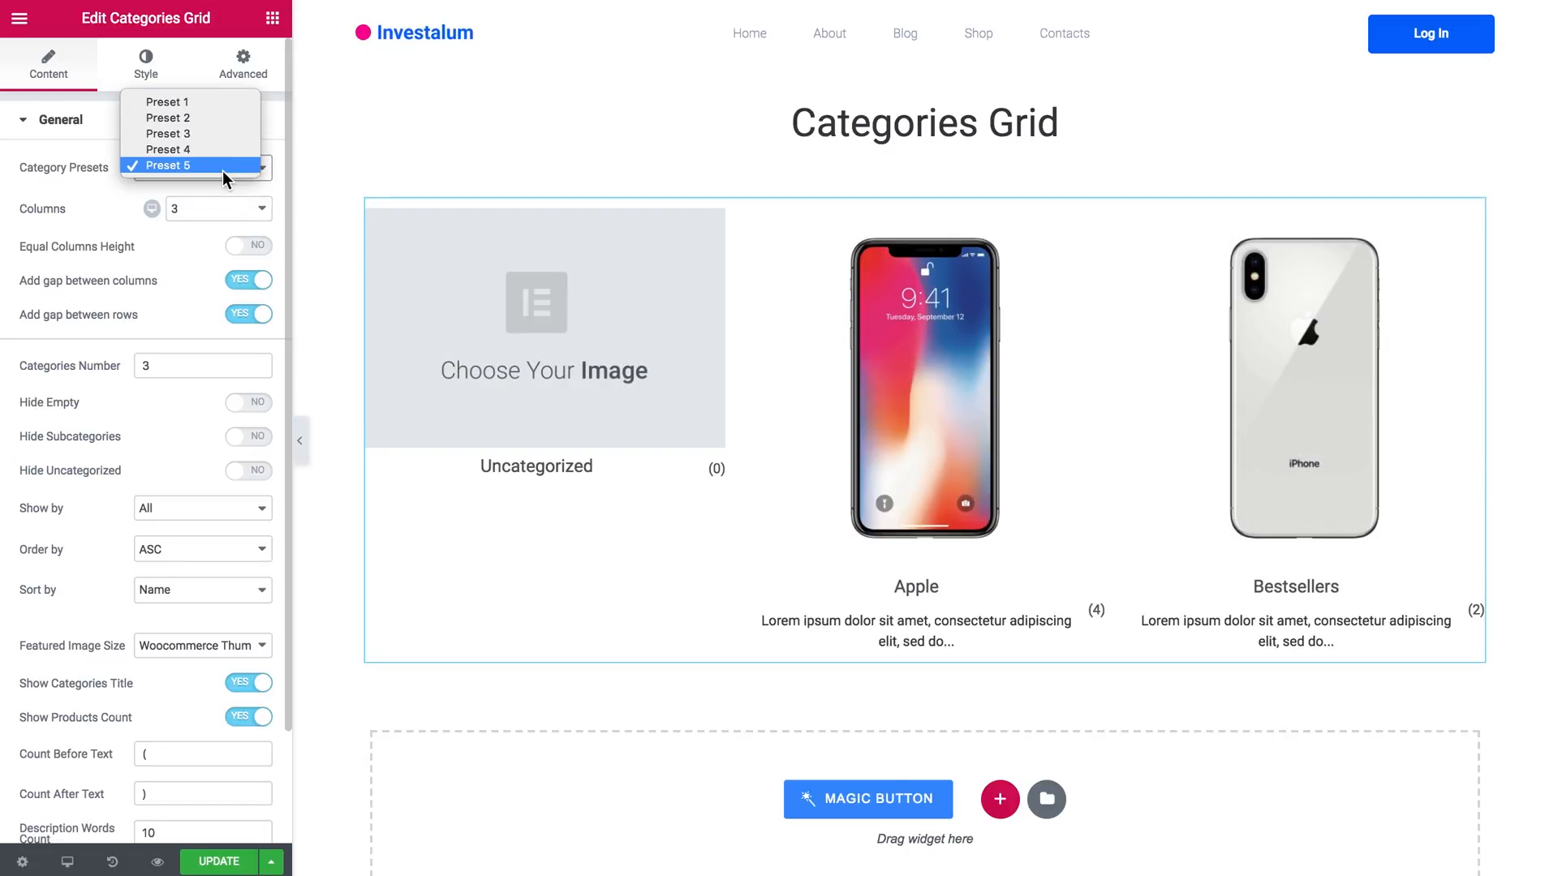
{"action": "mouse_move", "coordinate": [198, 133]}
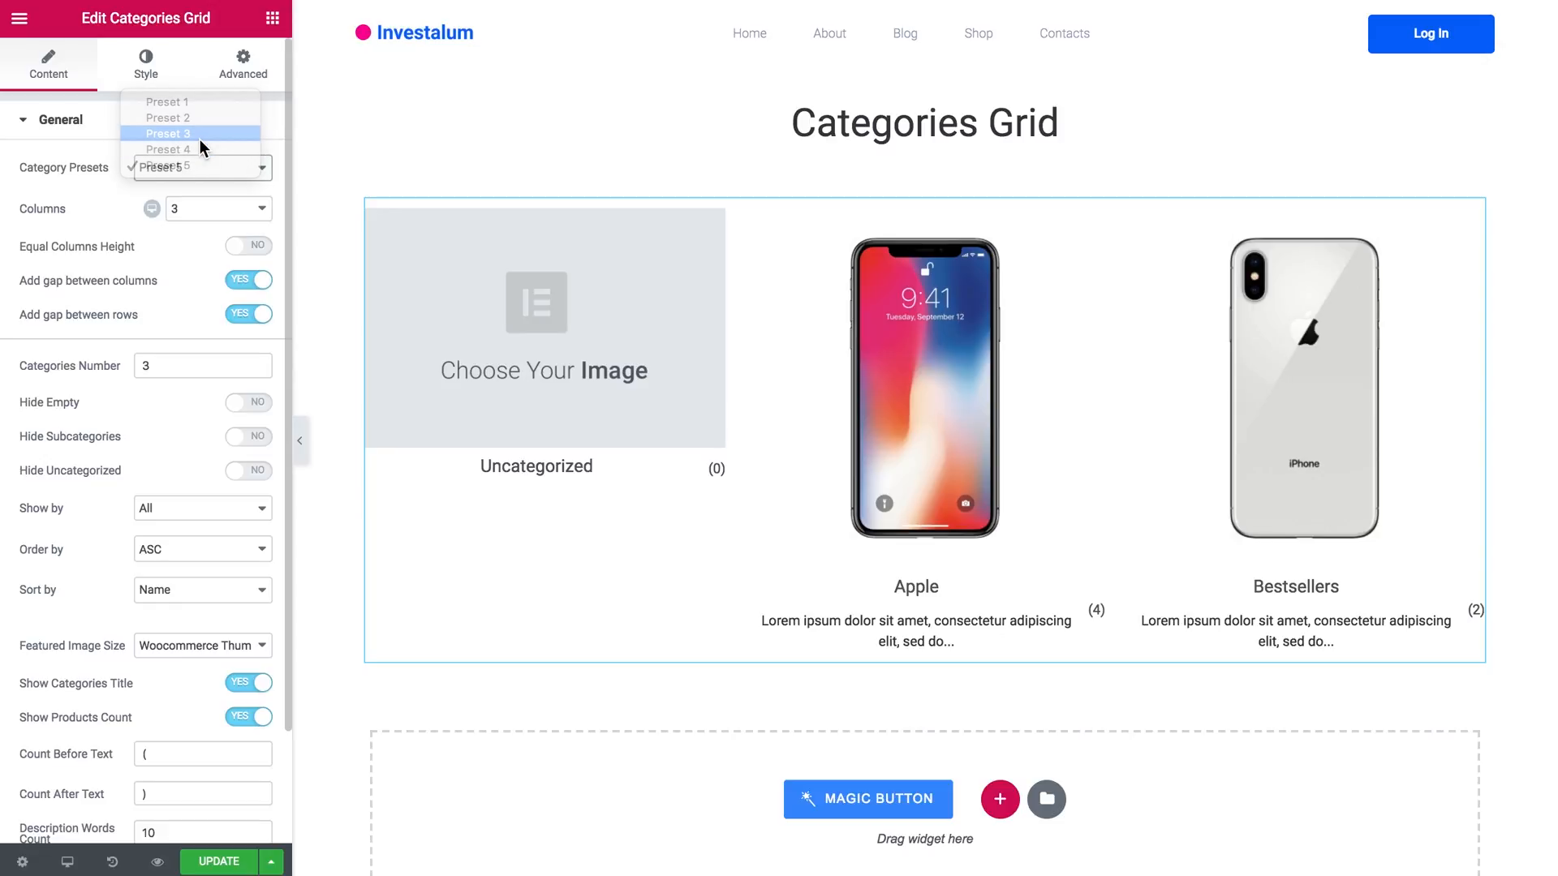
{"action": "left_click", "coordinate": [167, 133]}
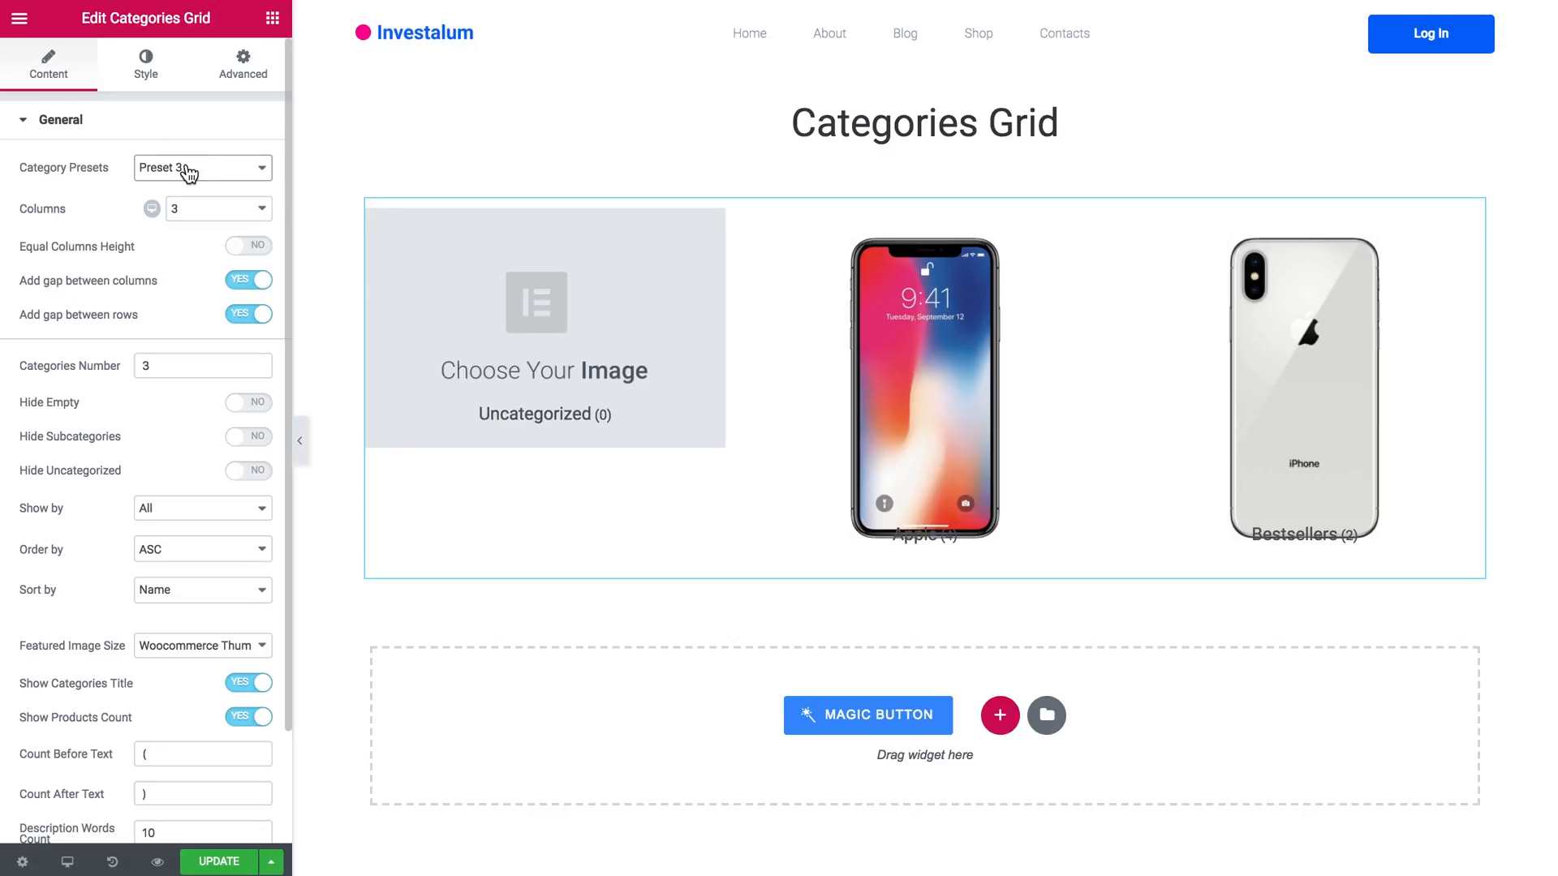
{"action": "left_click", "coordinate": [216, 210]}
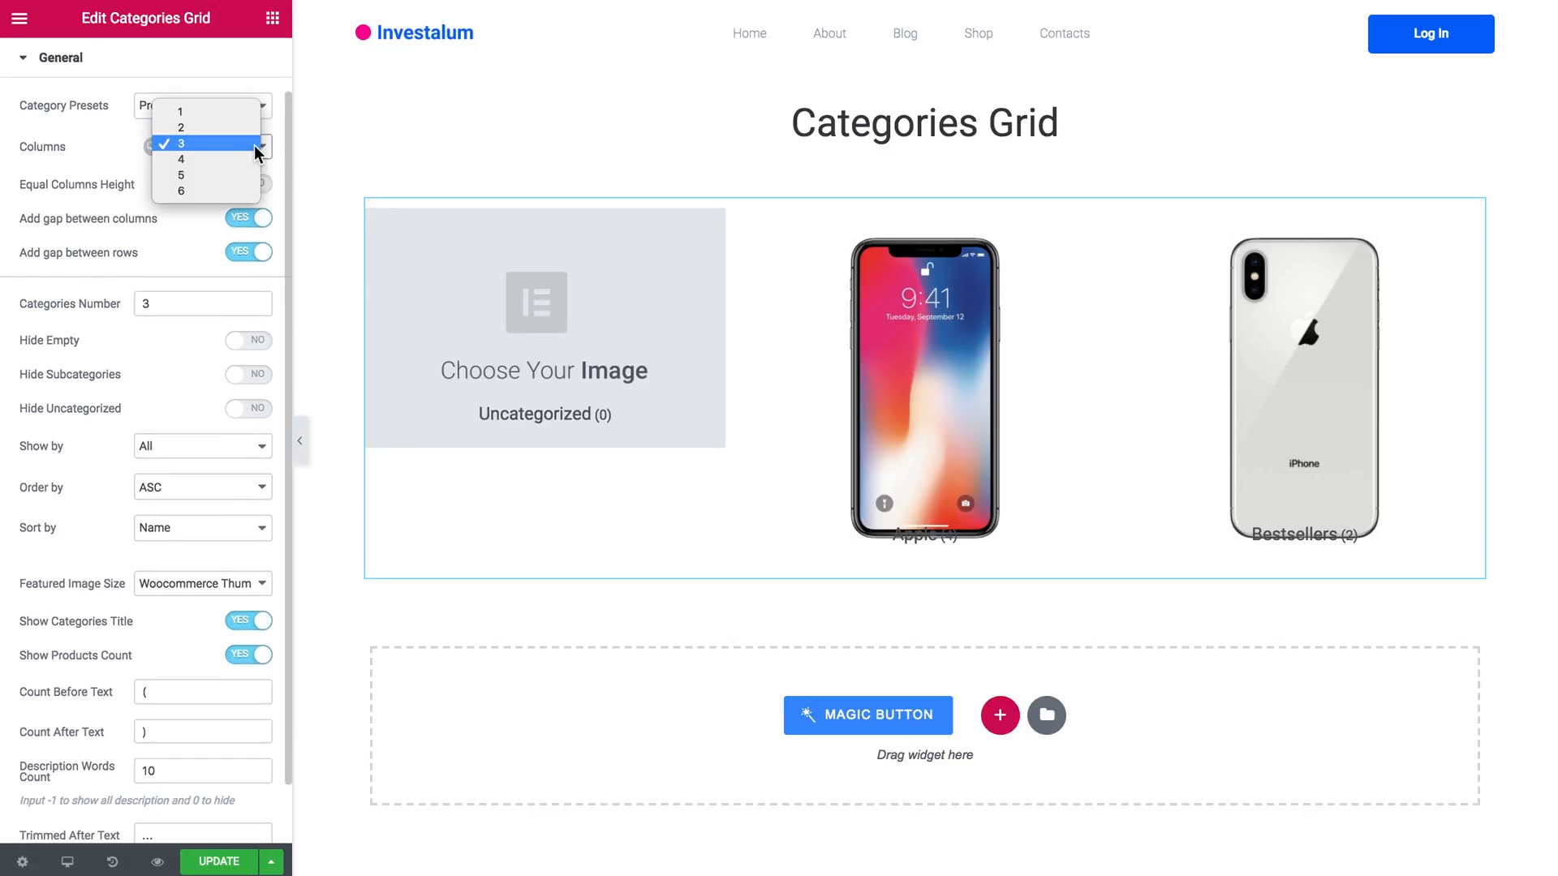
{"action": "left_click", "coordinate": [178, 143]}
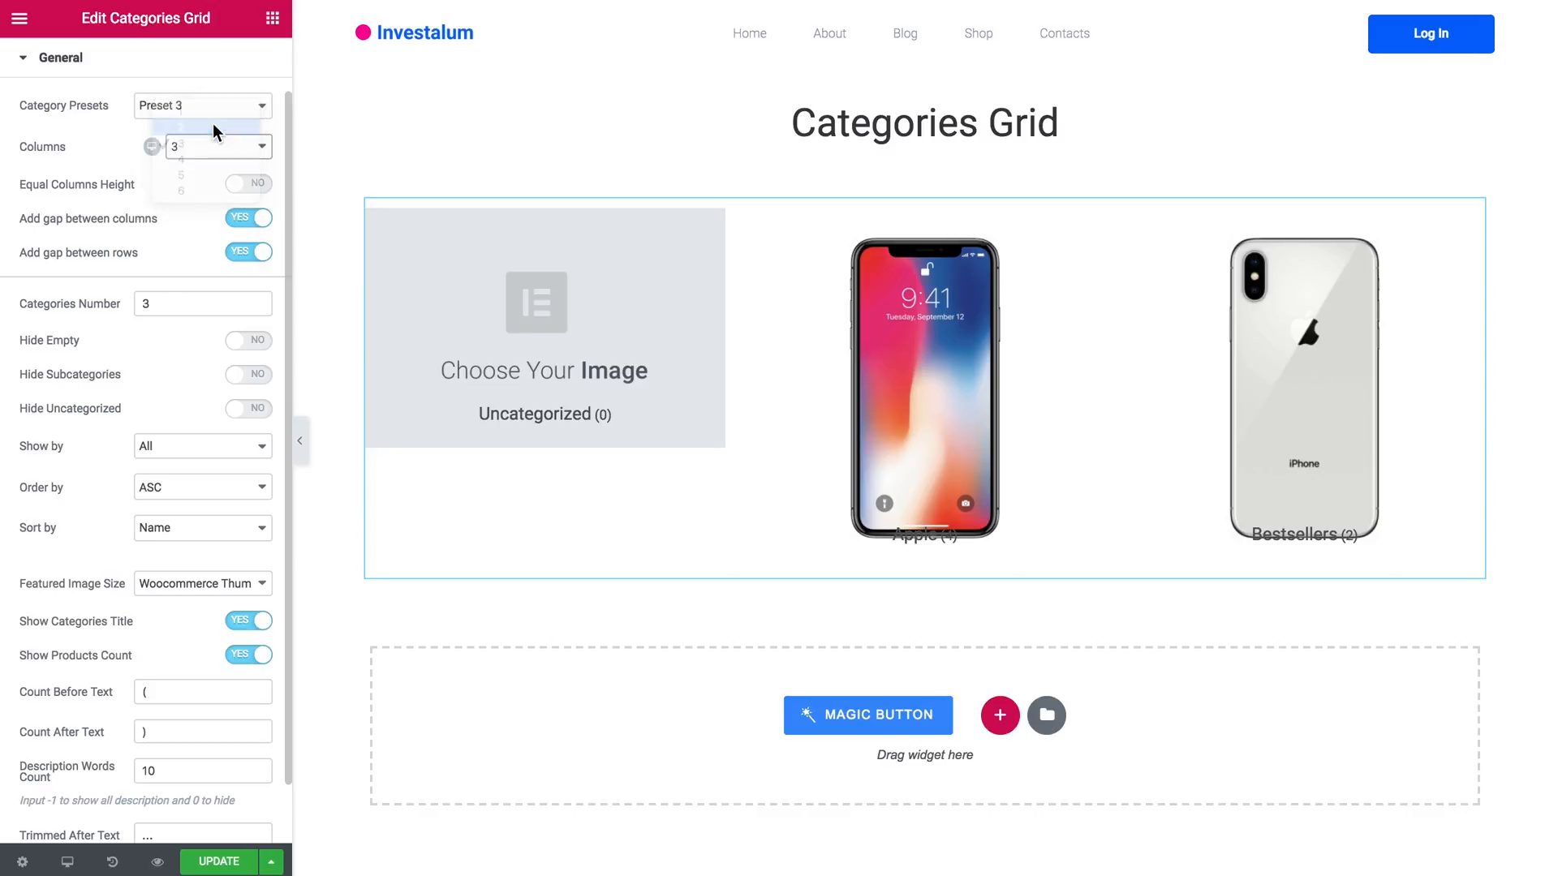
{"action": "left_click", "coordinate": [180, 172]}
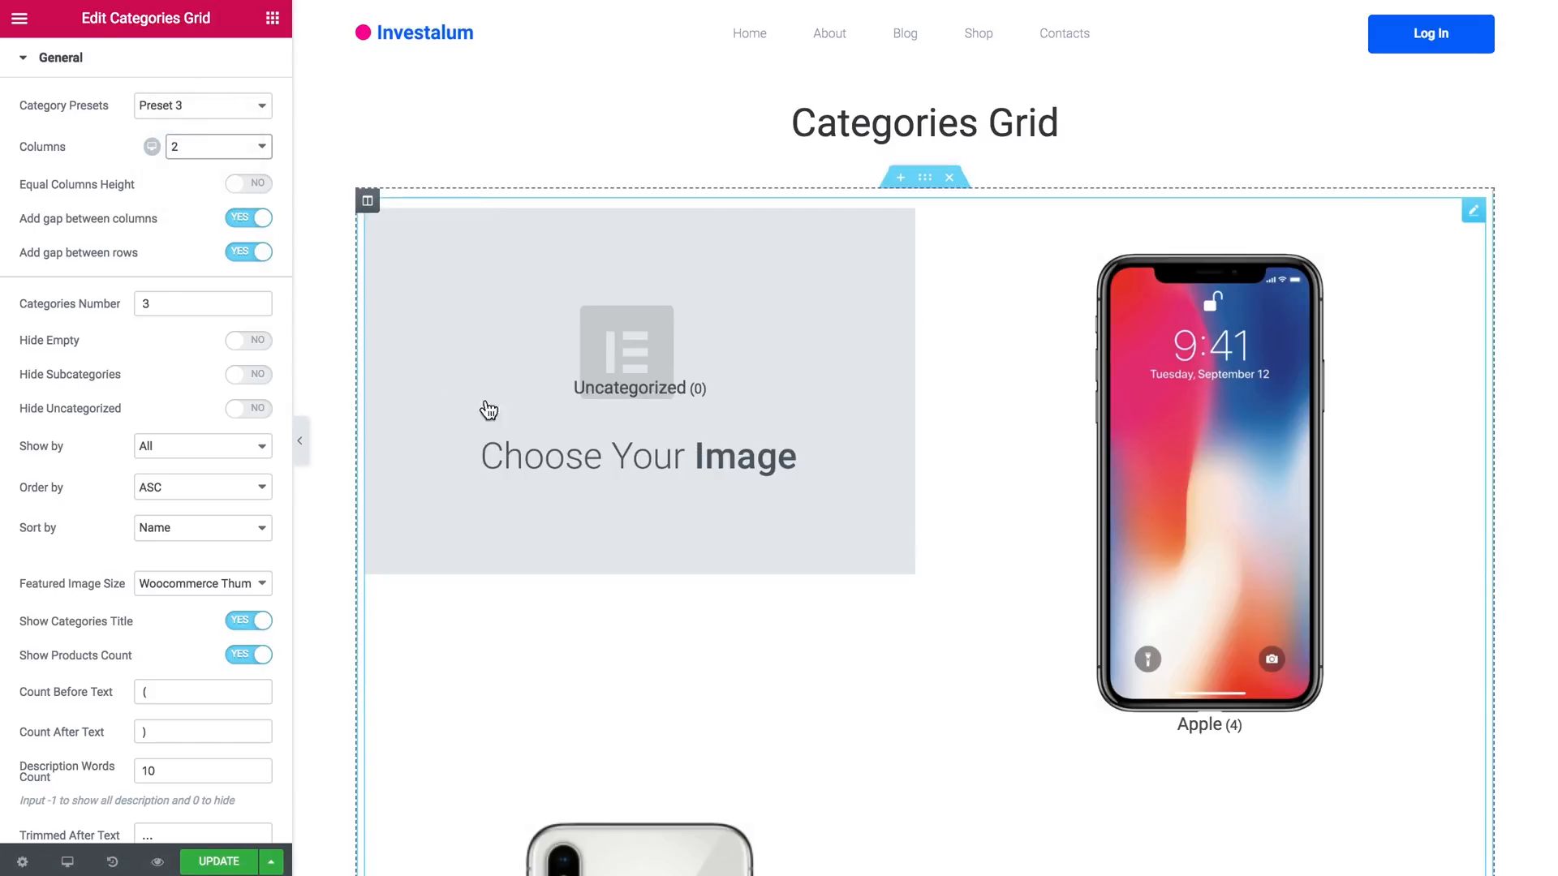
{"action": "left_click", "coordinate": [218, 146]}
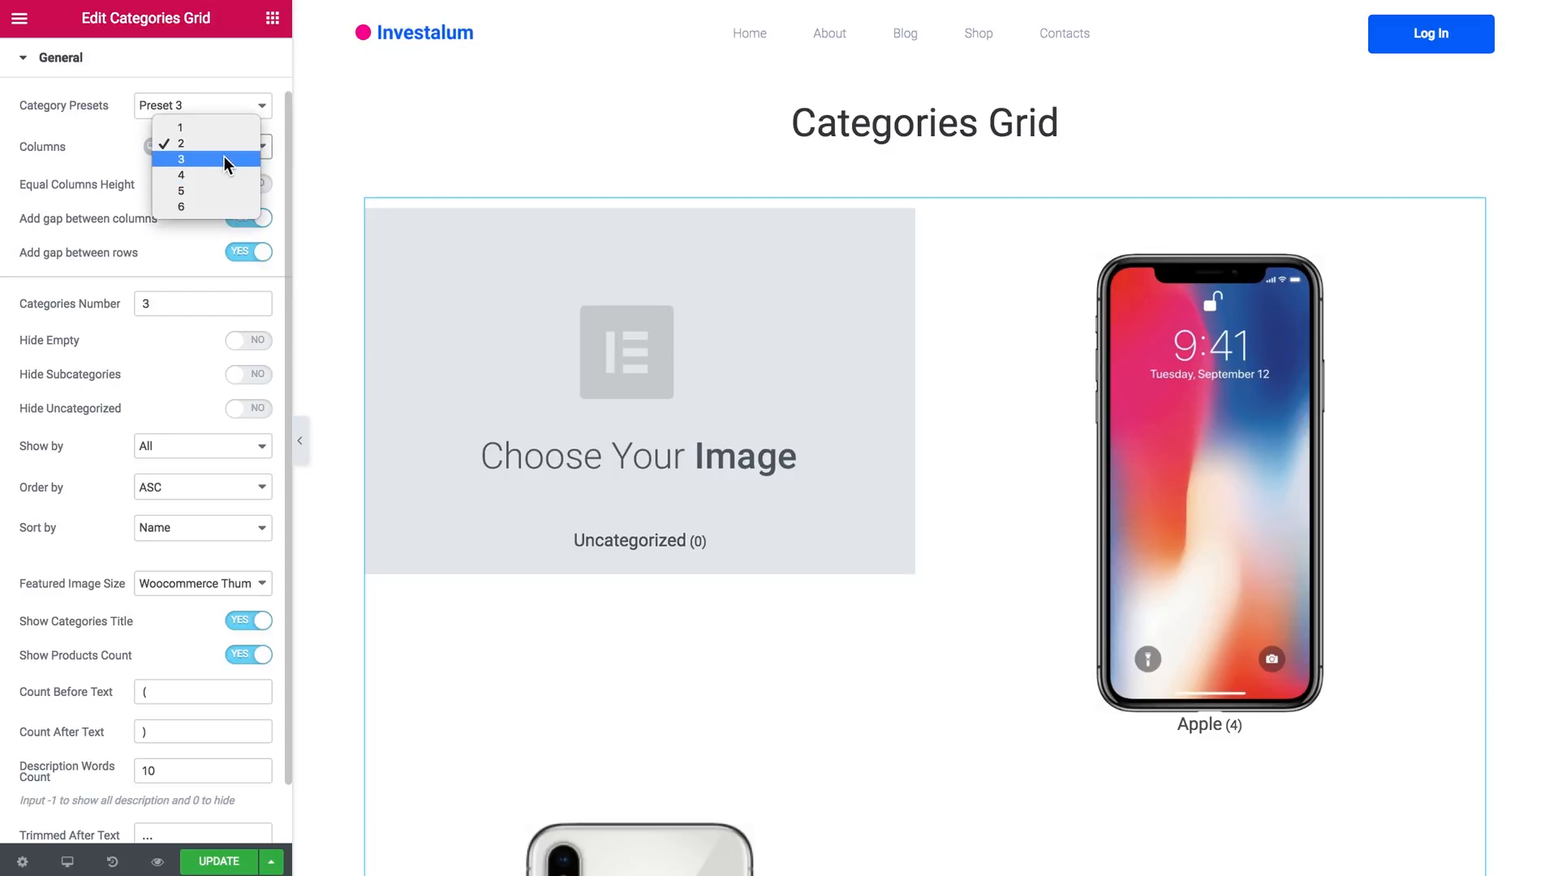
{"action": "left_click", "coordinate": [180, 159]}
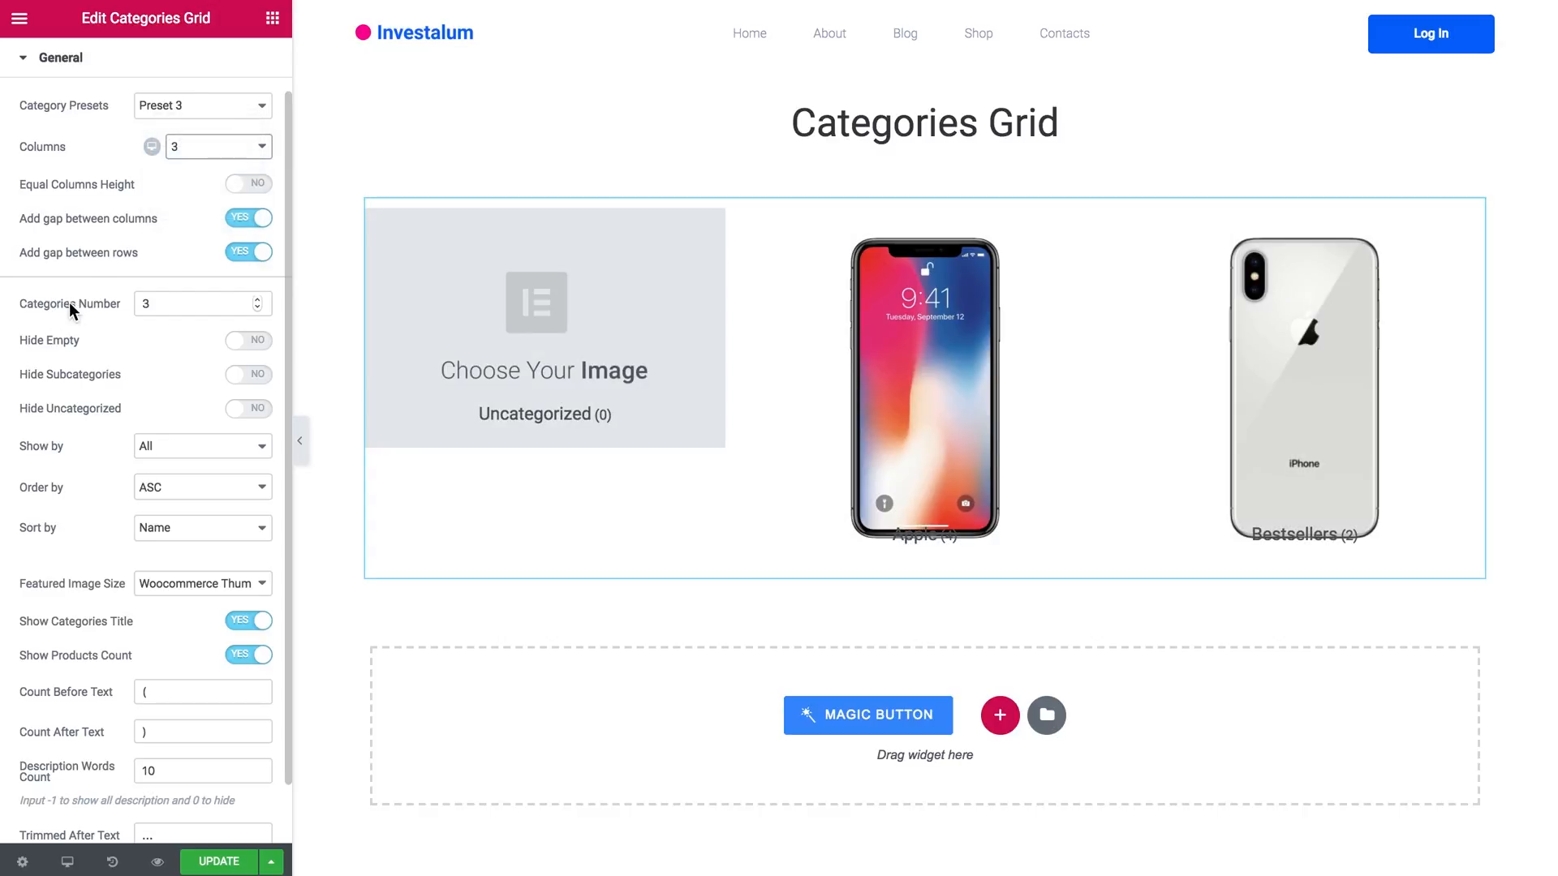
{"action": "left_click", "coordinate": [188, 304]}
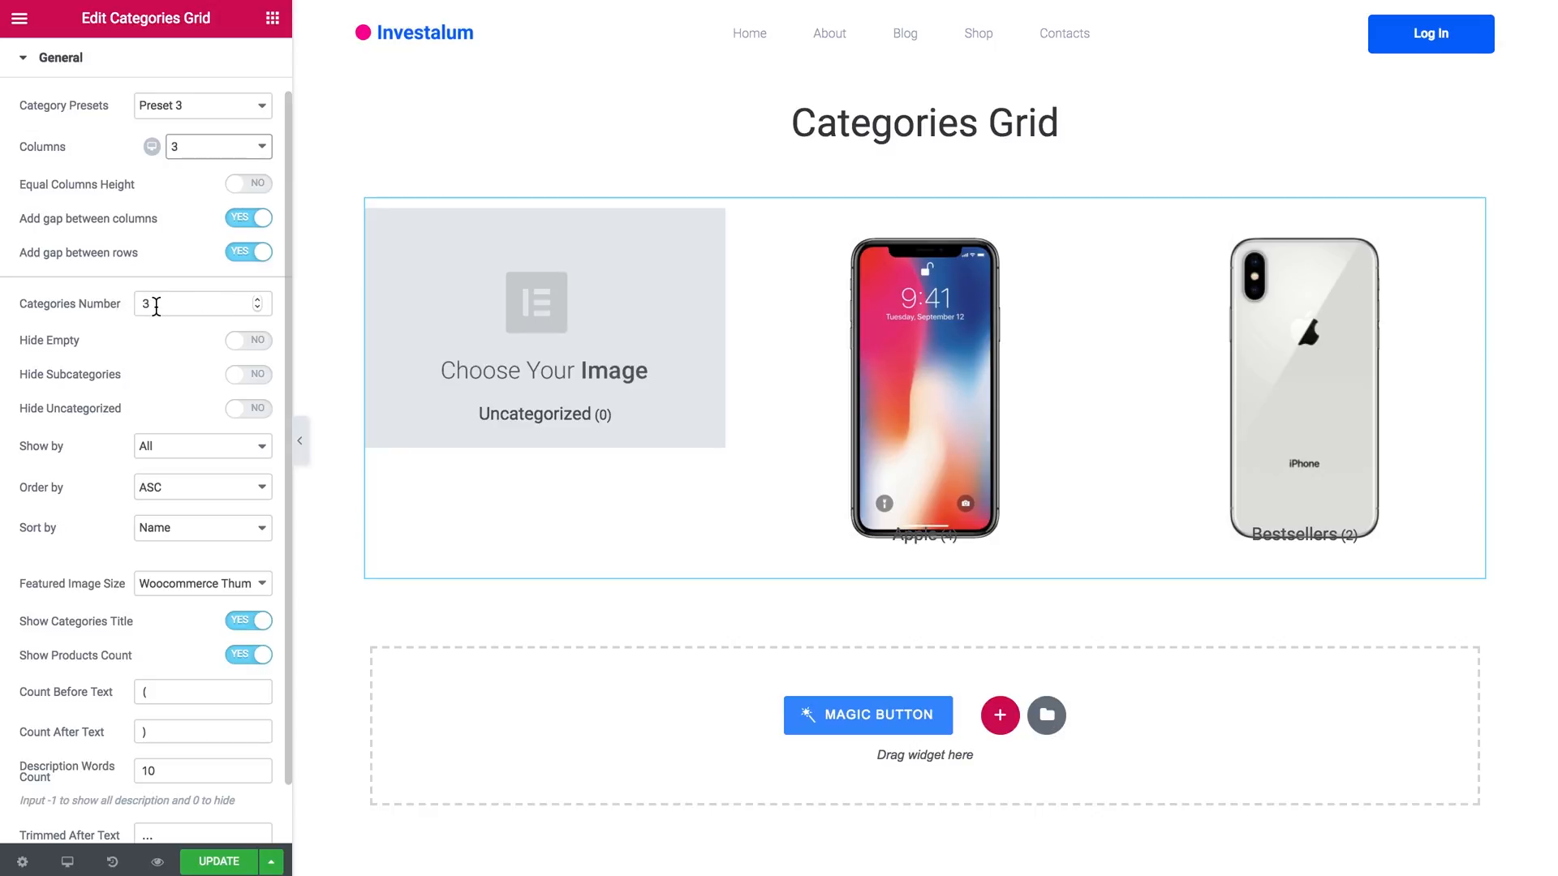
{"action": "mouse_move", "coordinate": [175, 327]}
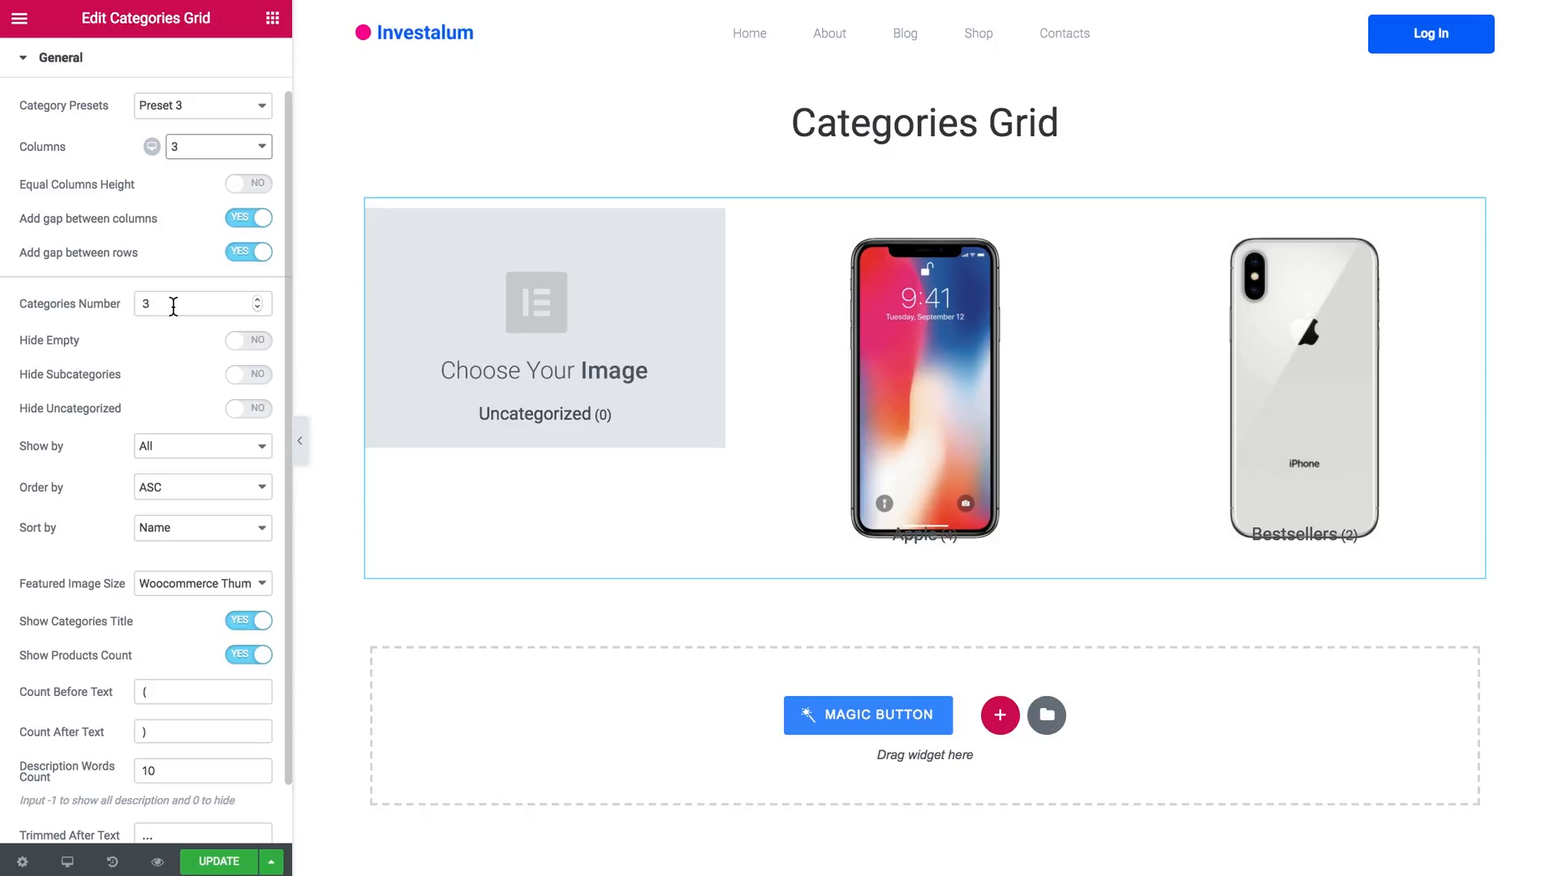
{"action": "mouse_move", "coordinate": [126, 229]}
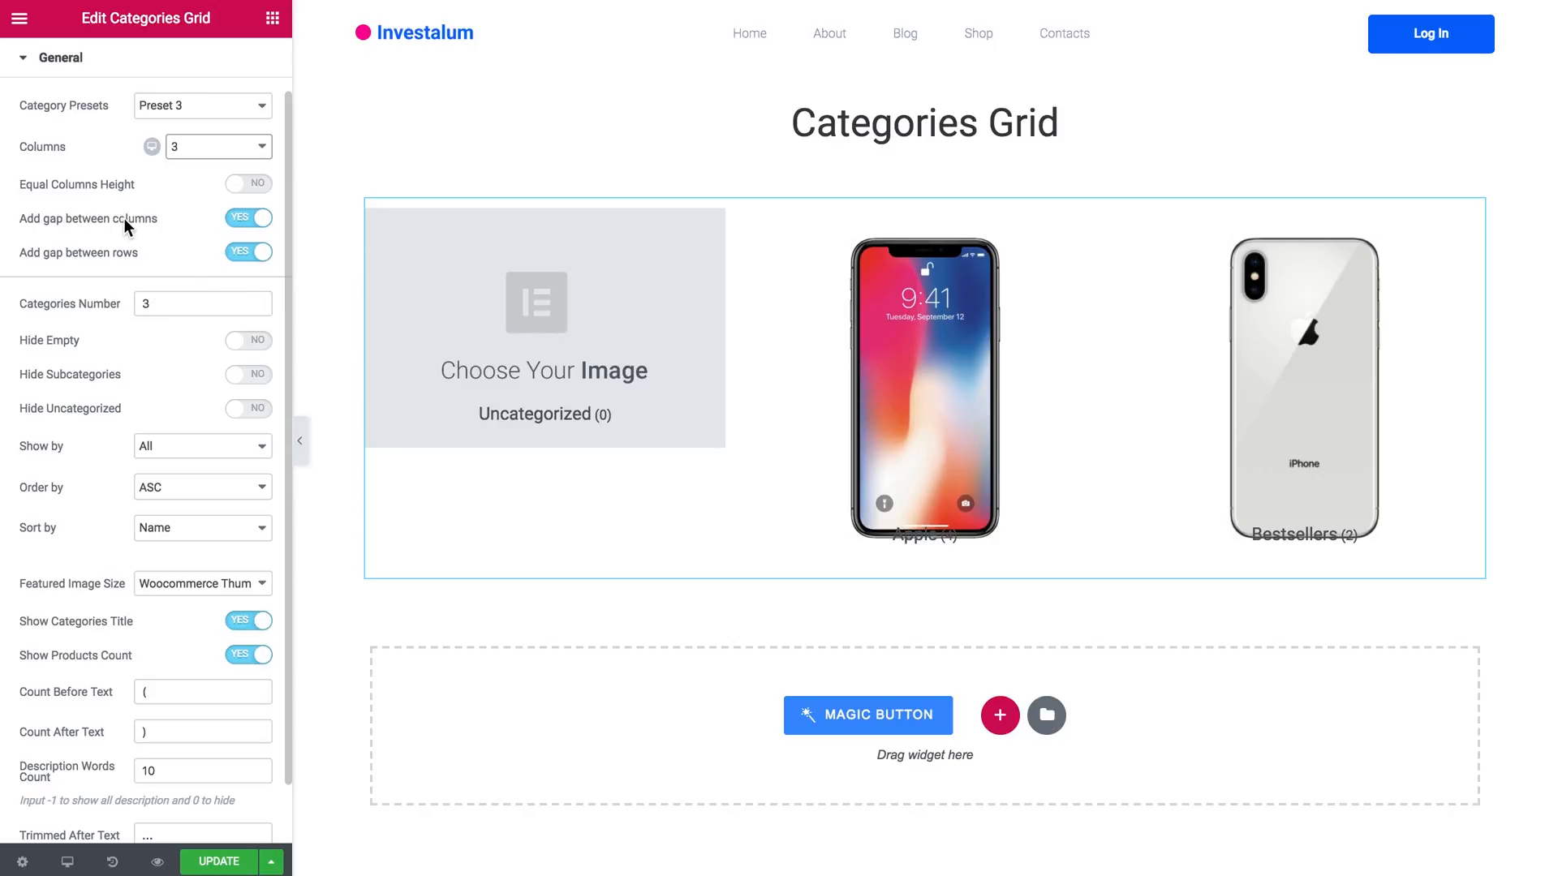
{"action": "mouse_move", "coordinate": [175, 257]}
{"action": "type", "text": "6"}
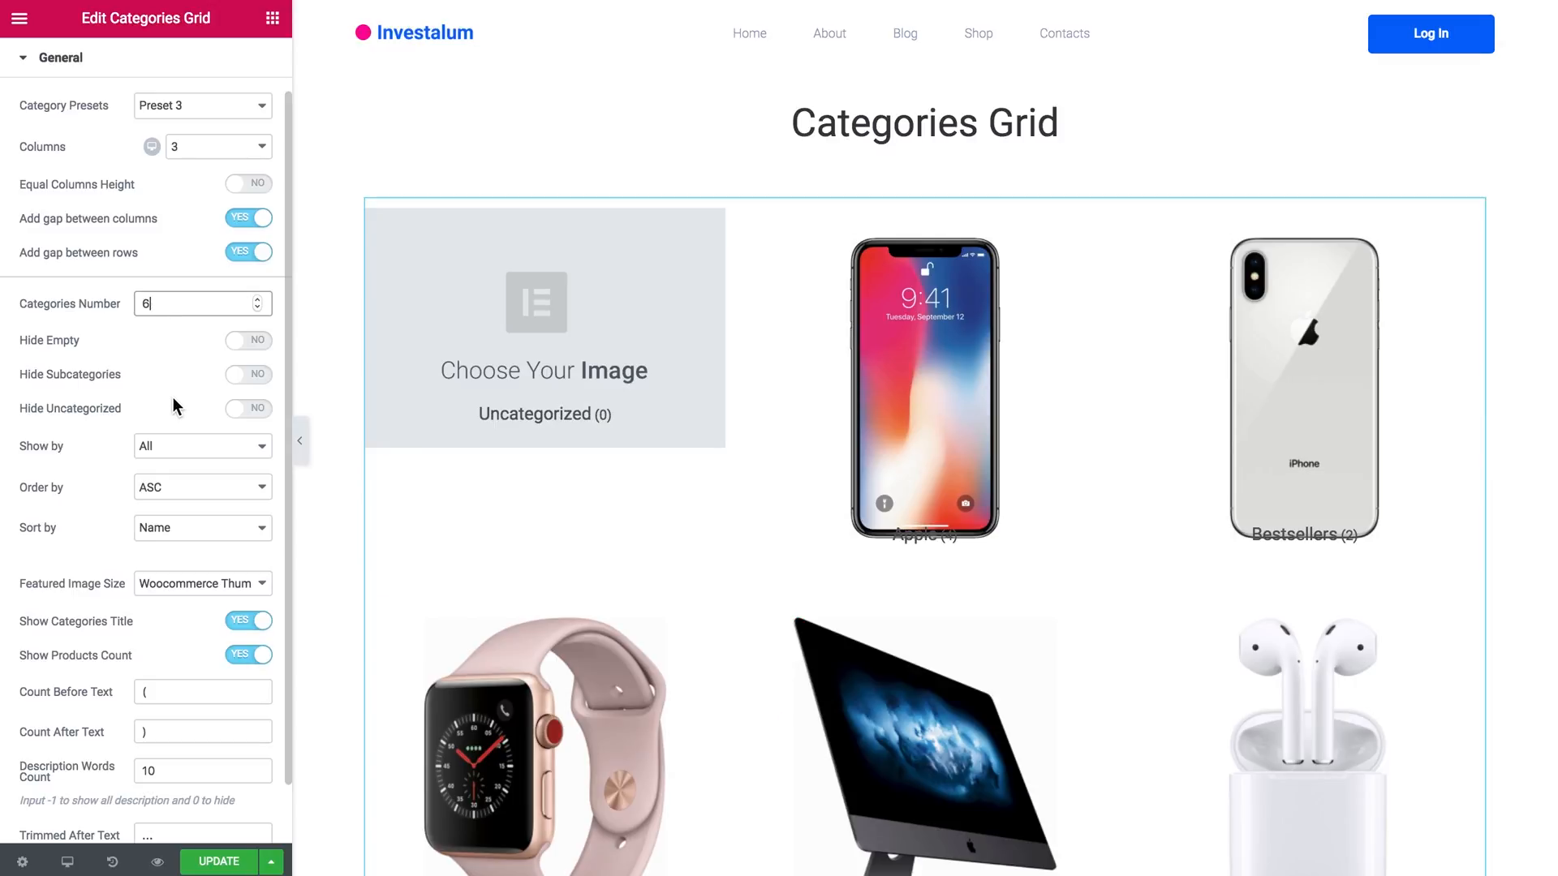
Enable Hide Empty, Hide Subcategories and Hide Uncategorized for the grid.
{"action": "scroll", "scroll_direction": "up", "scroll_amount": 3}
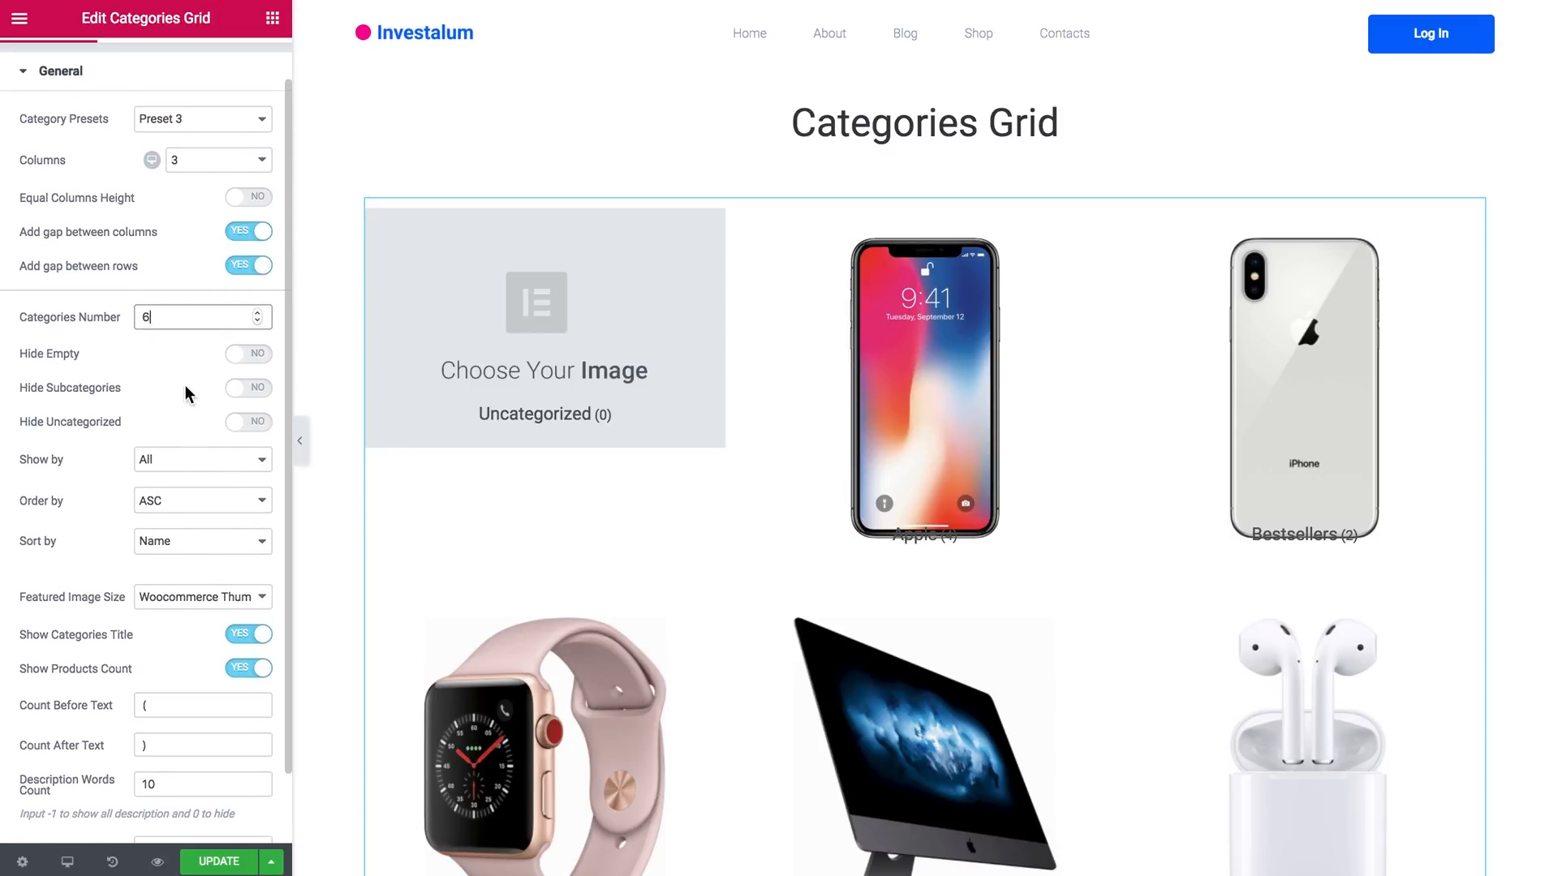
{"action": "mouse_move", "coordinate": [231, 361]}
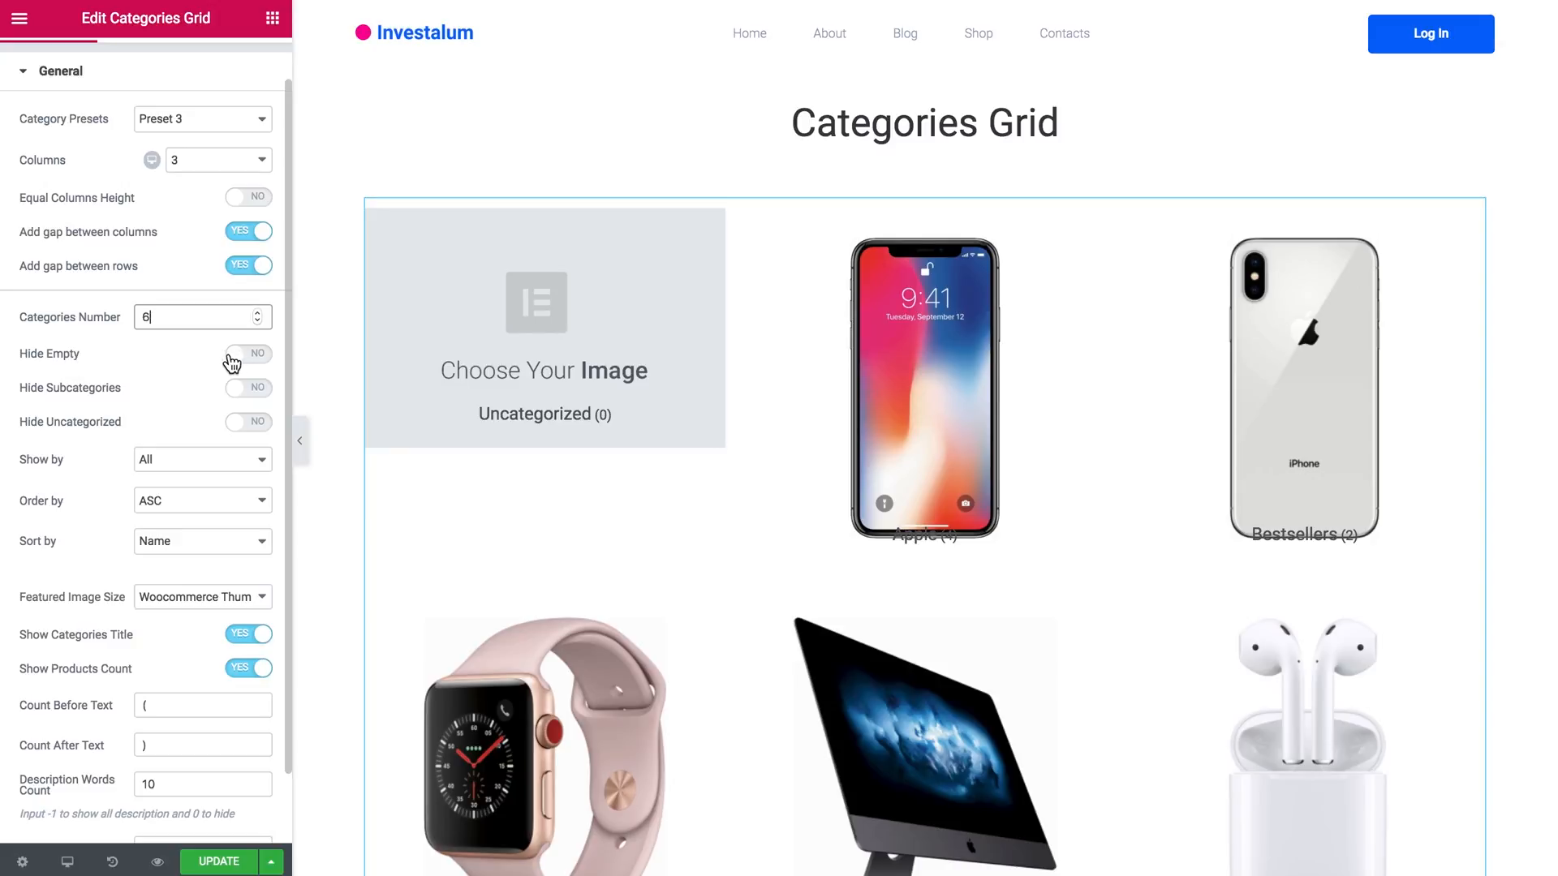
{"action": "left_click", "coordinate": [246, 354]}
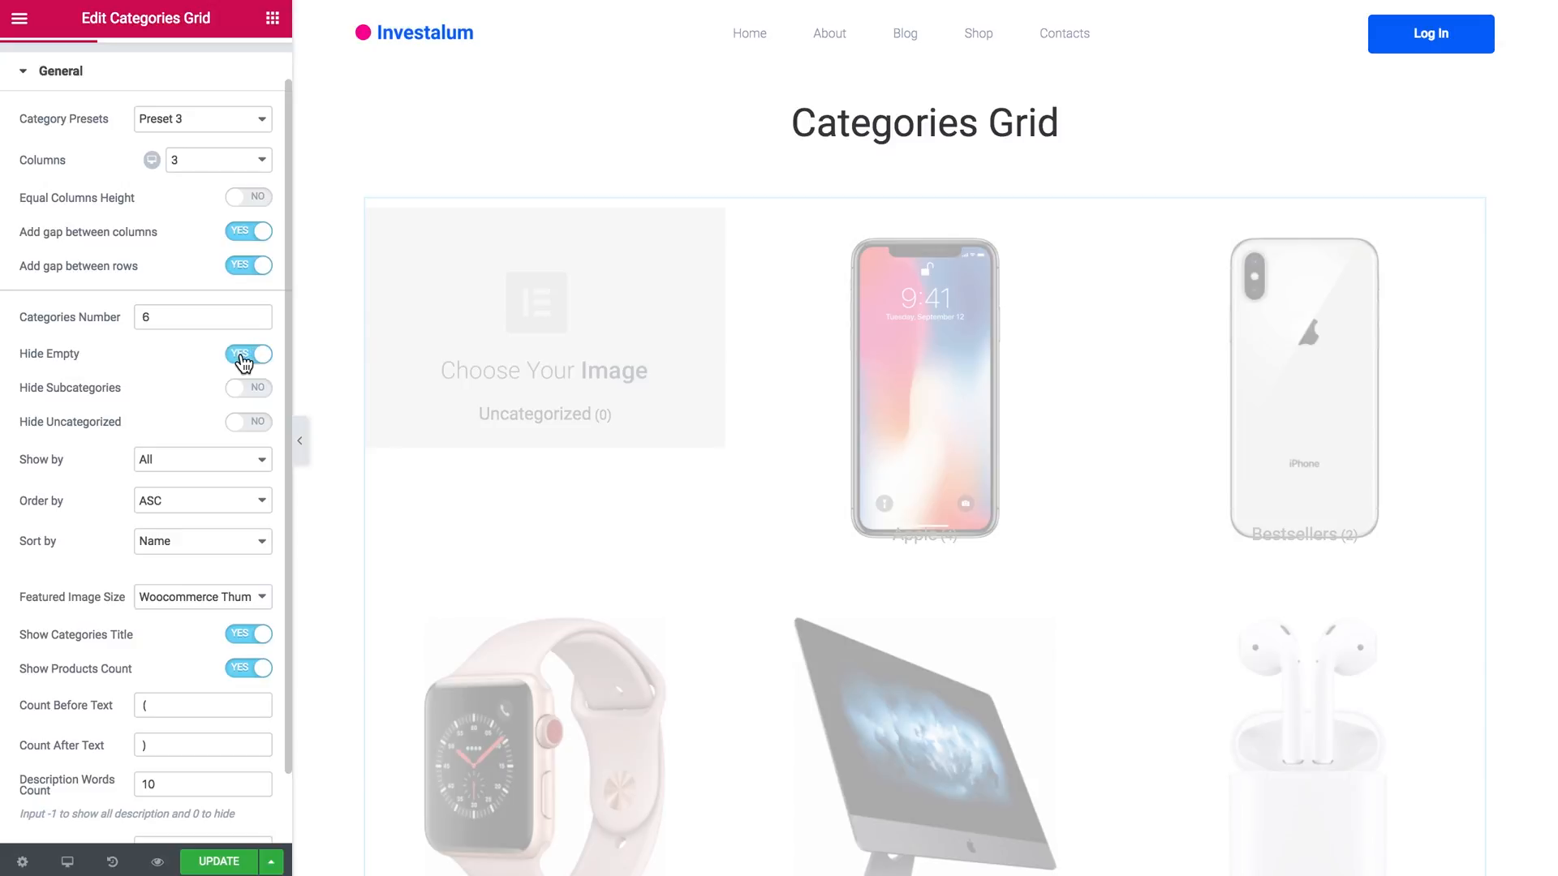
{"action": "left_click", "coordinate": [249, 388]}
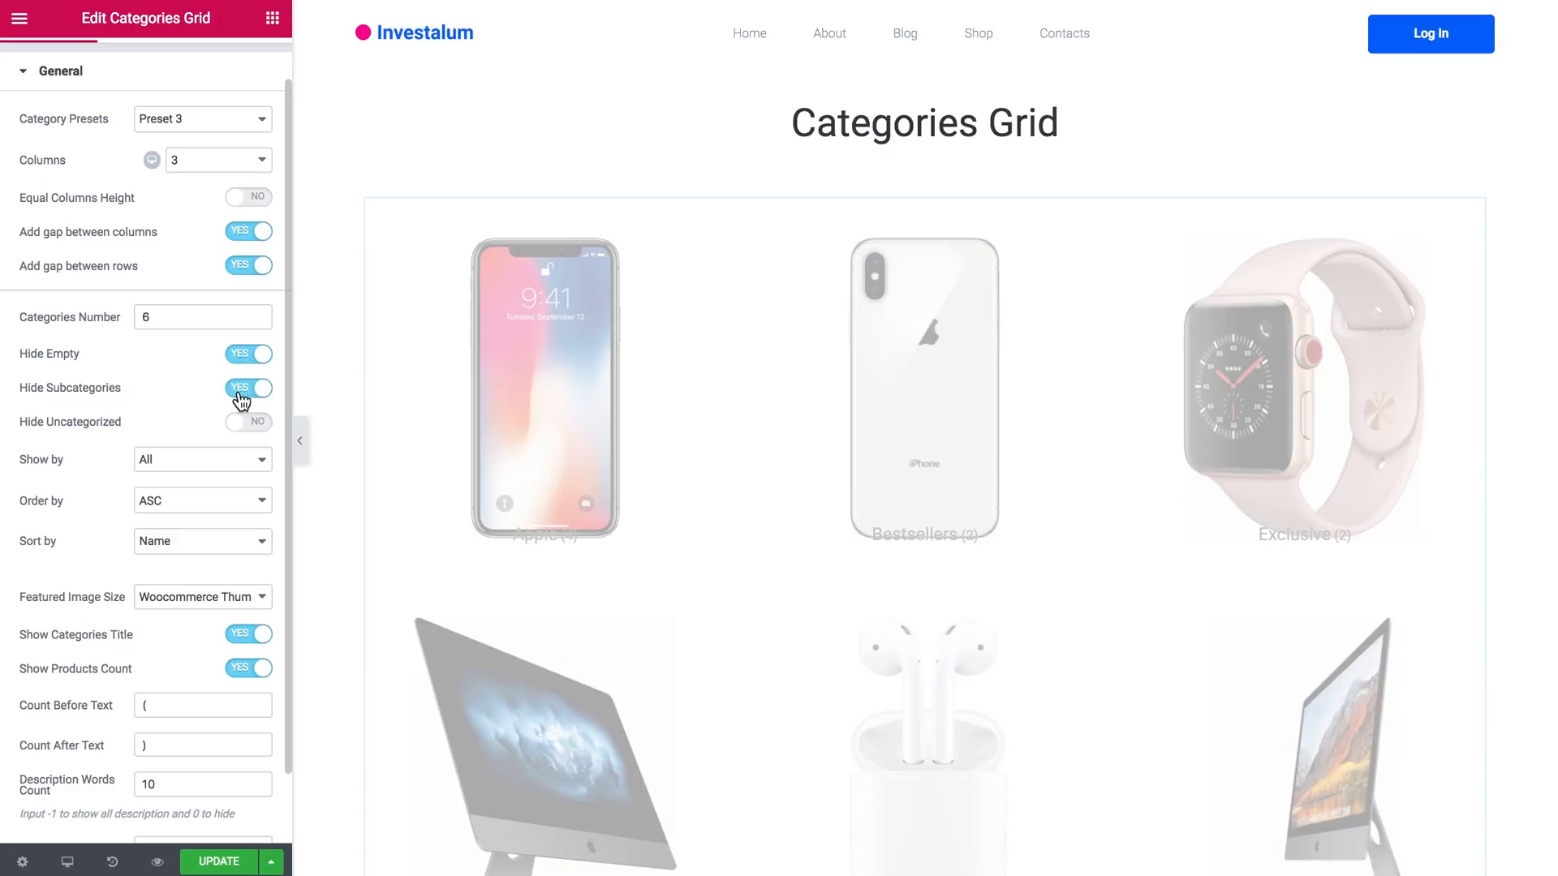
{"action": "left_click", "coordinate": [248, 422]}
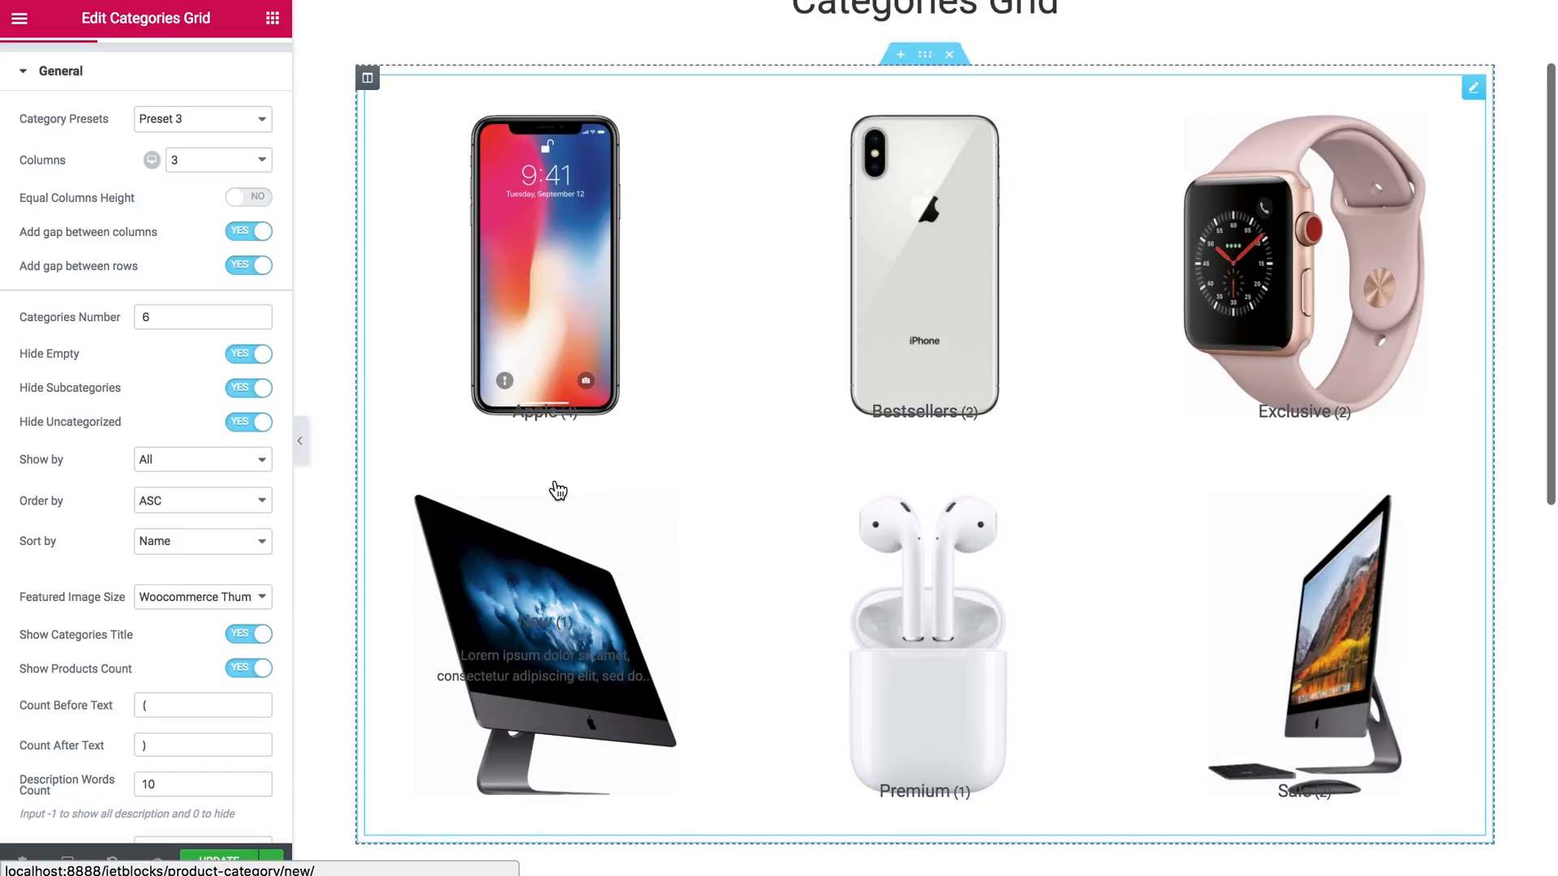
{"action": "mouse_move", "coordinate": [545, 266]}
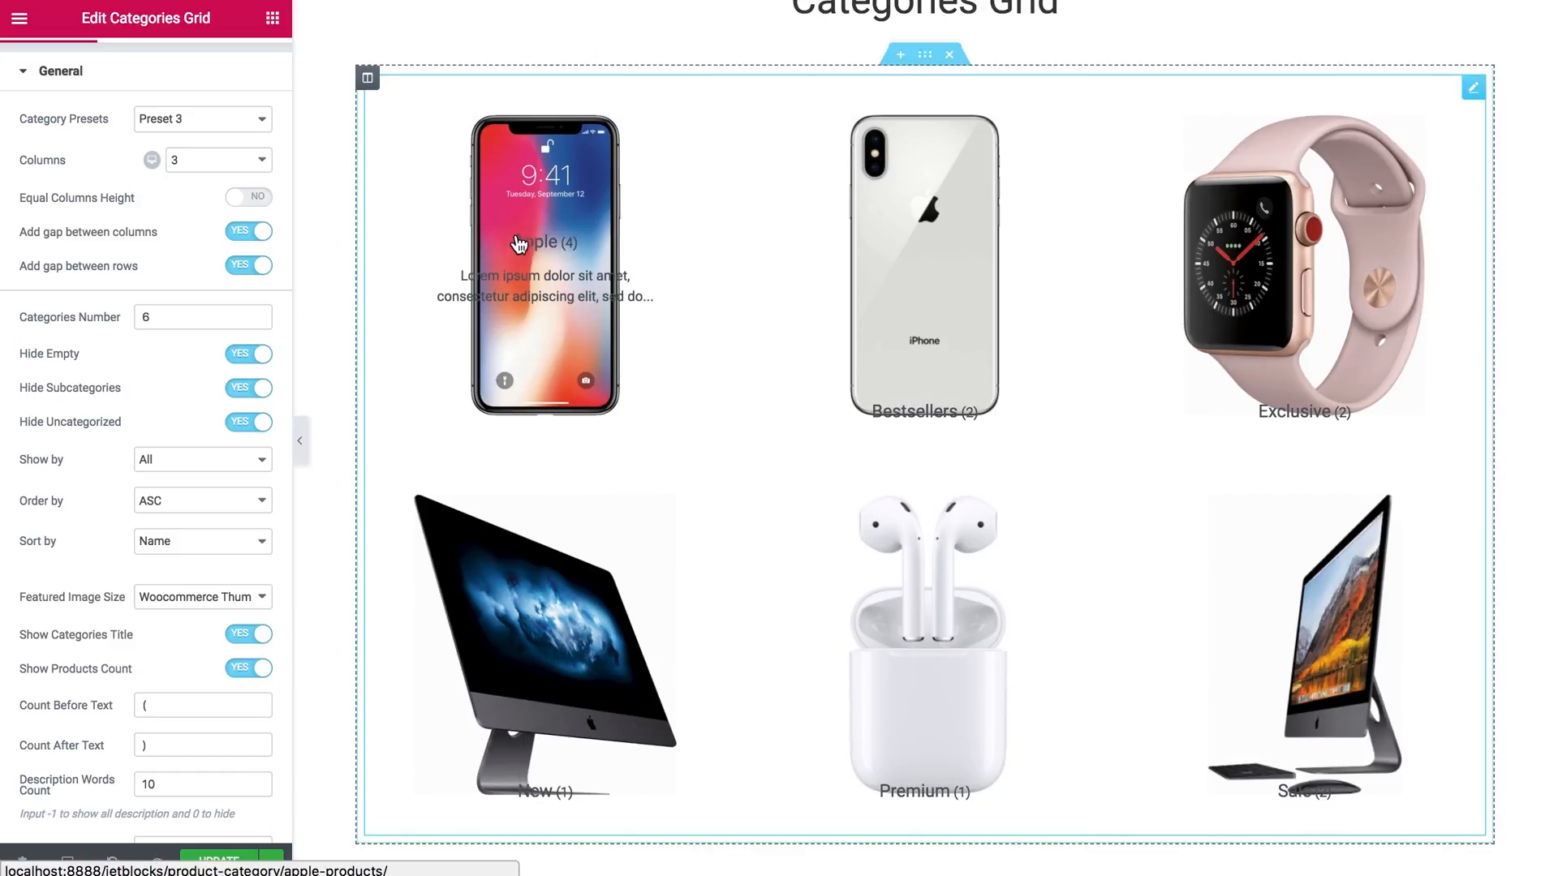
{"action": "mouse_move", "coordinate": [1158, 680]}
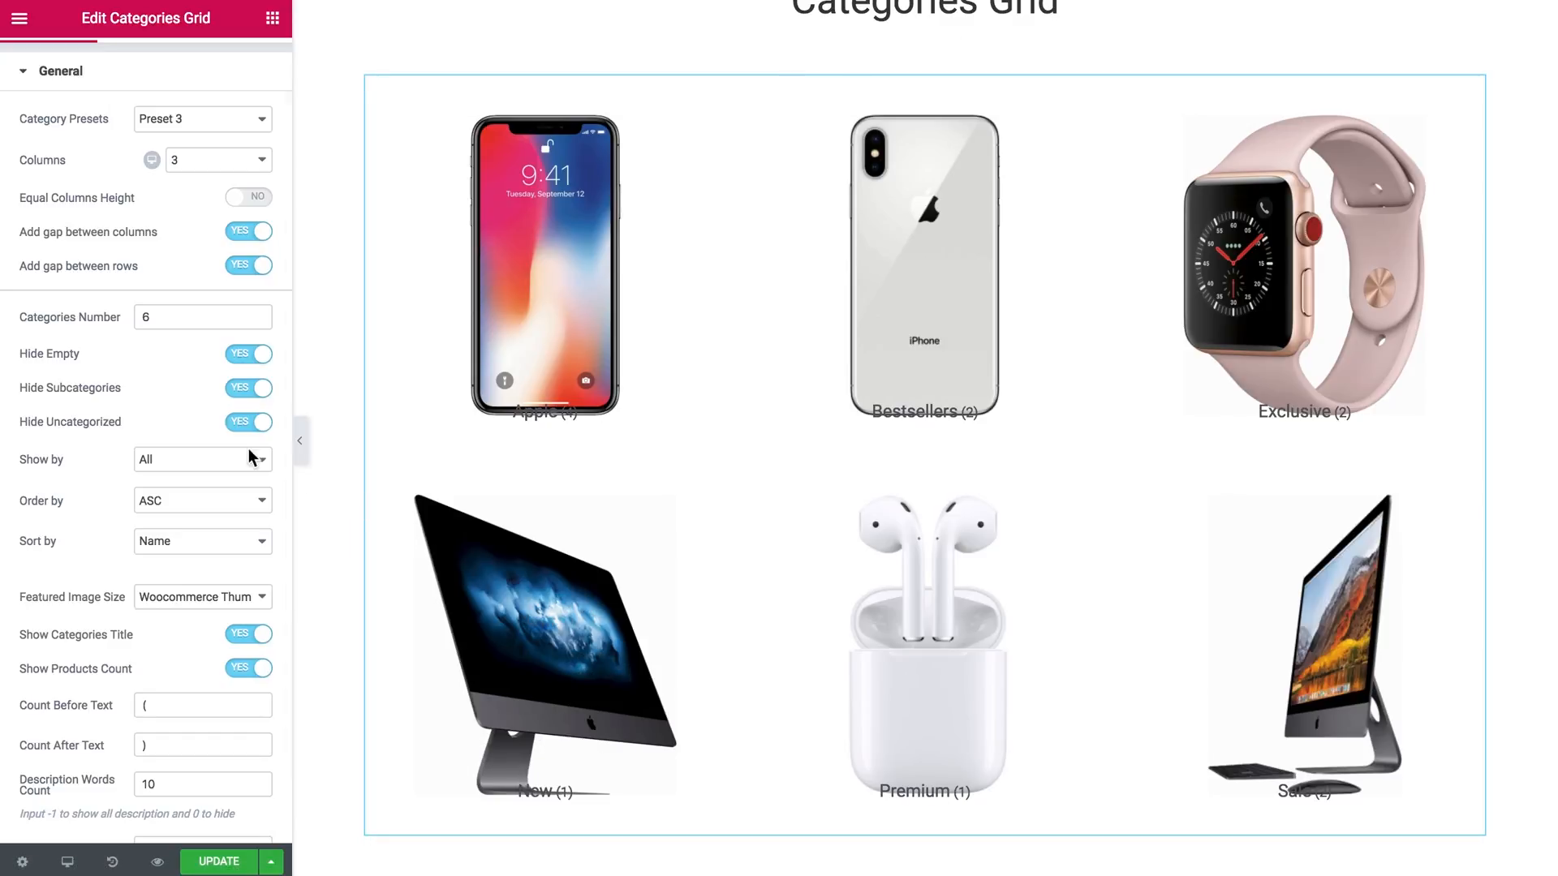
Review the Order, Sort and Image Size dropdowns without changing them.
{"action": "scroll", "scroll_direction": "down", "scroll_amount": 3}
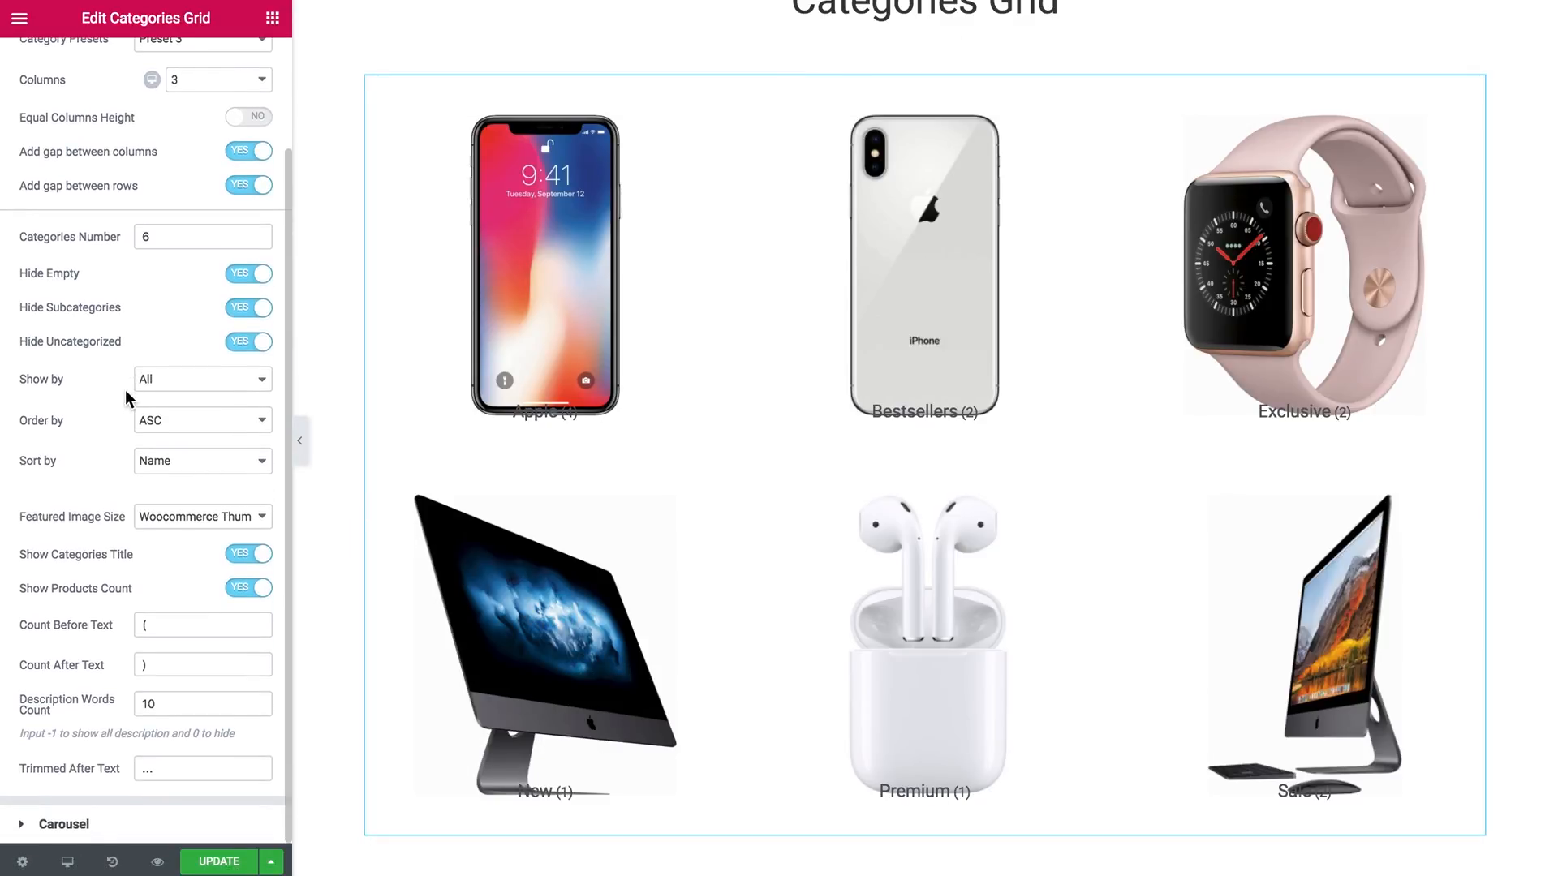
{"action": "left_click", "coordinate": [201, 419]}
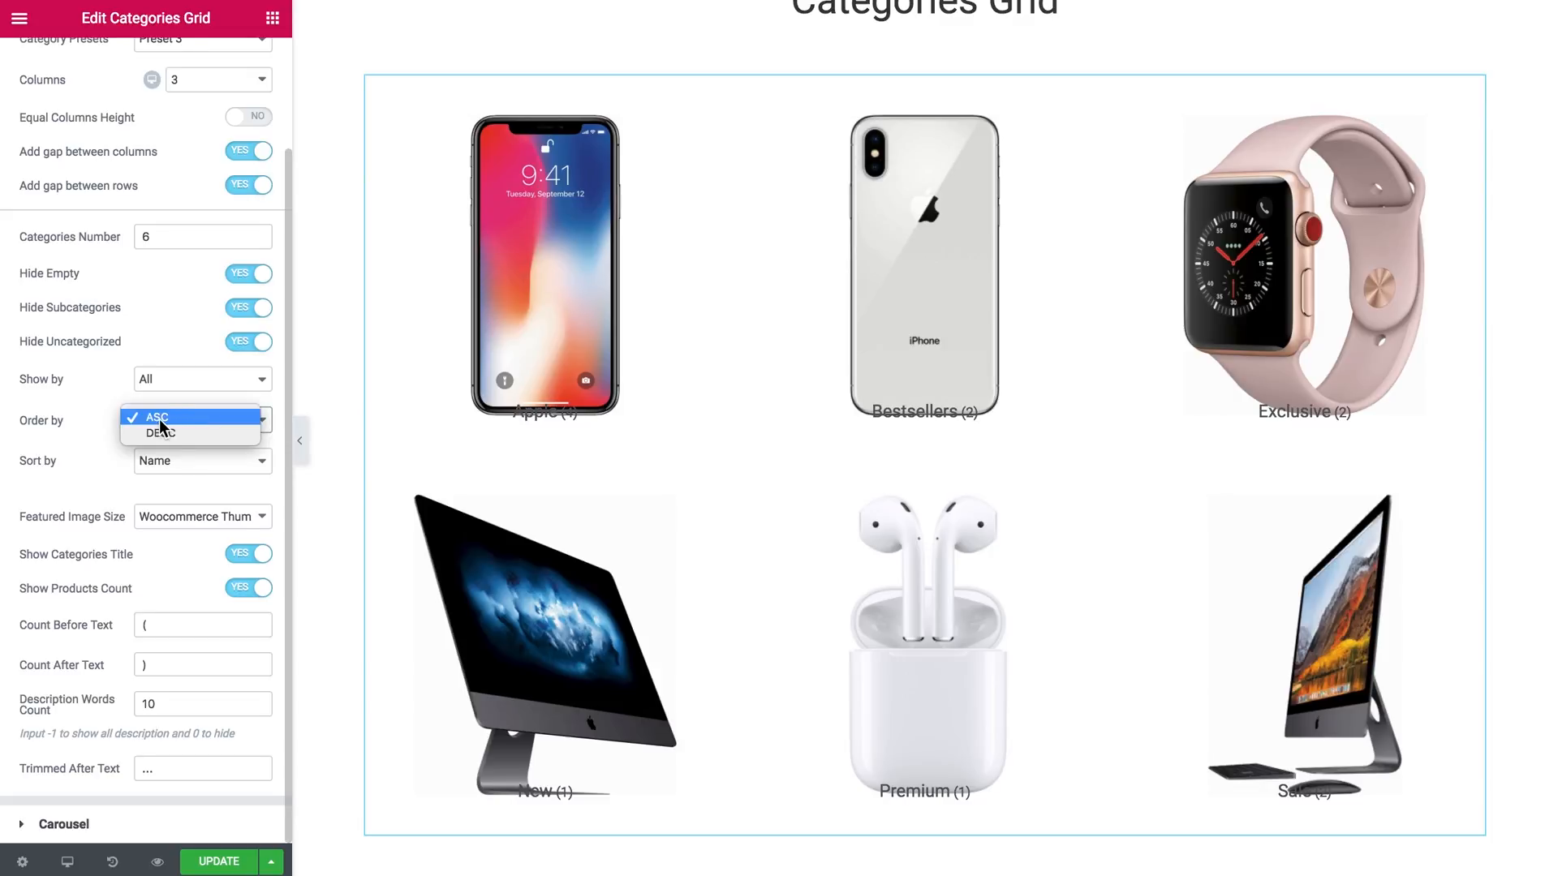
{"action": "left_click", "coordinate": [201, 459]}
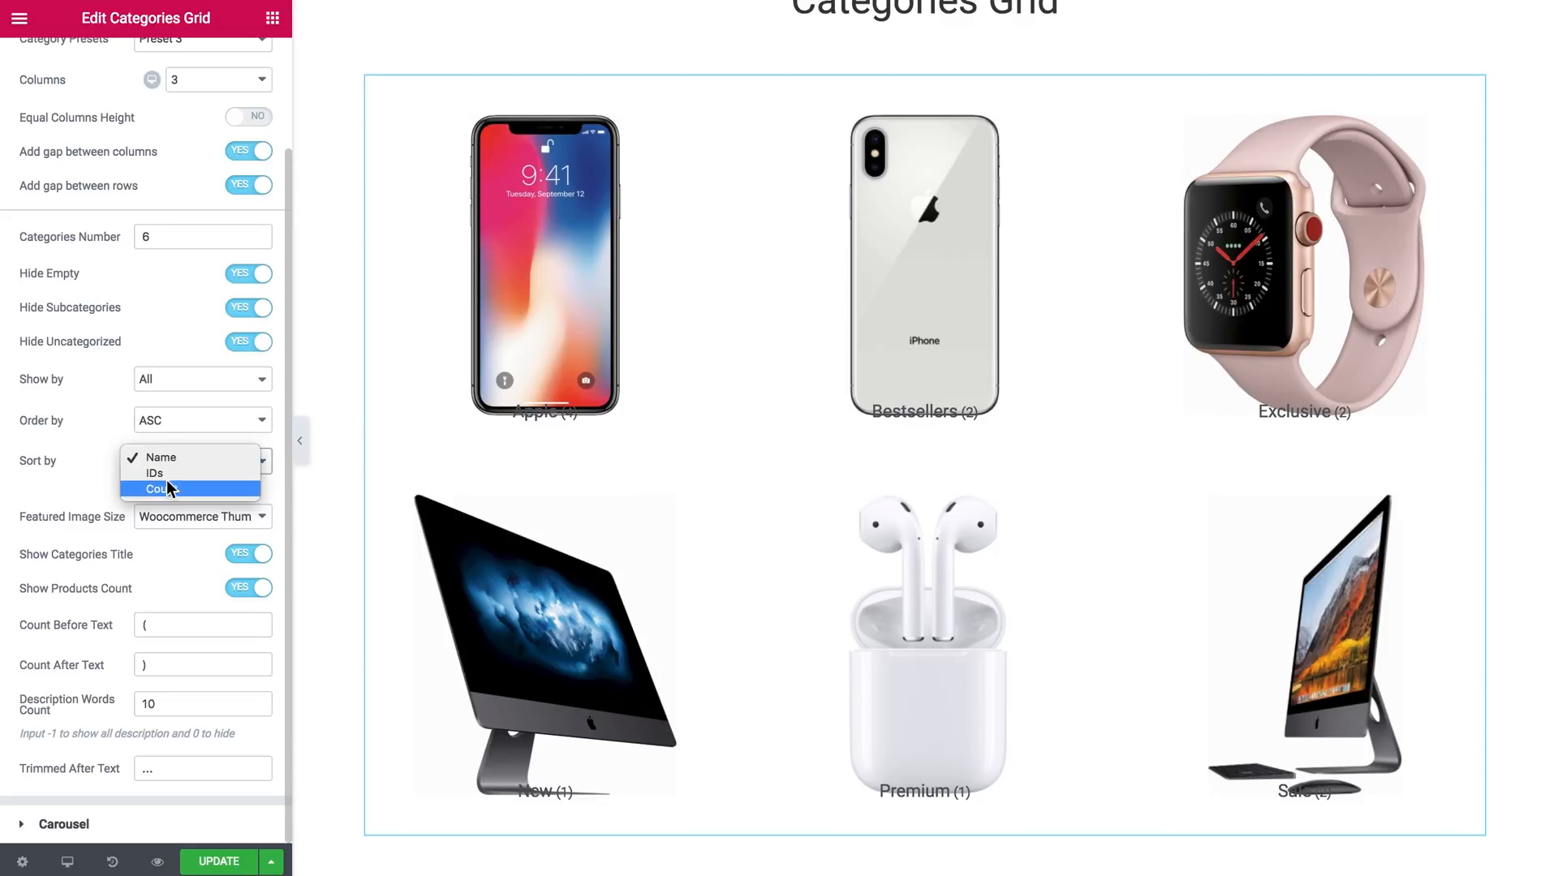
{"action": "left_click", "coordinate": [201, 516]}
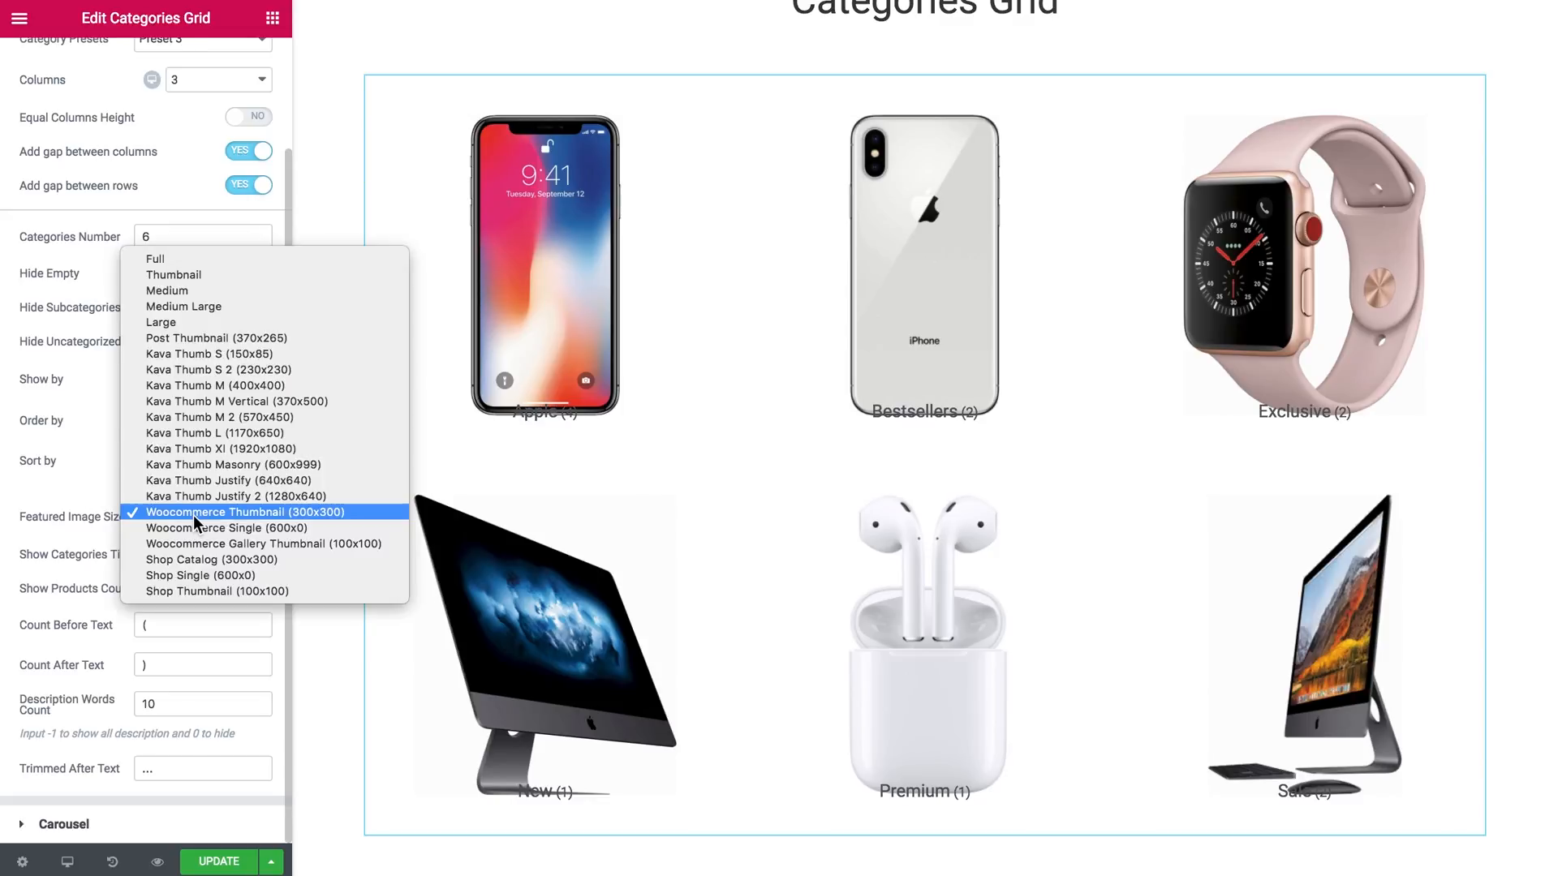
{"action": "mouse_move", "coordinate": [224, 417]}
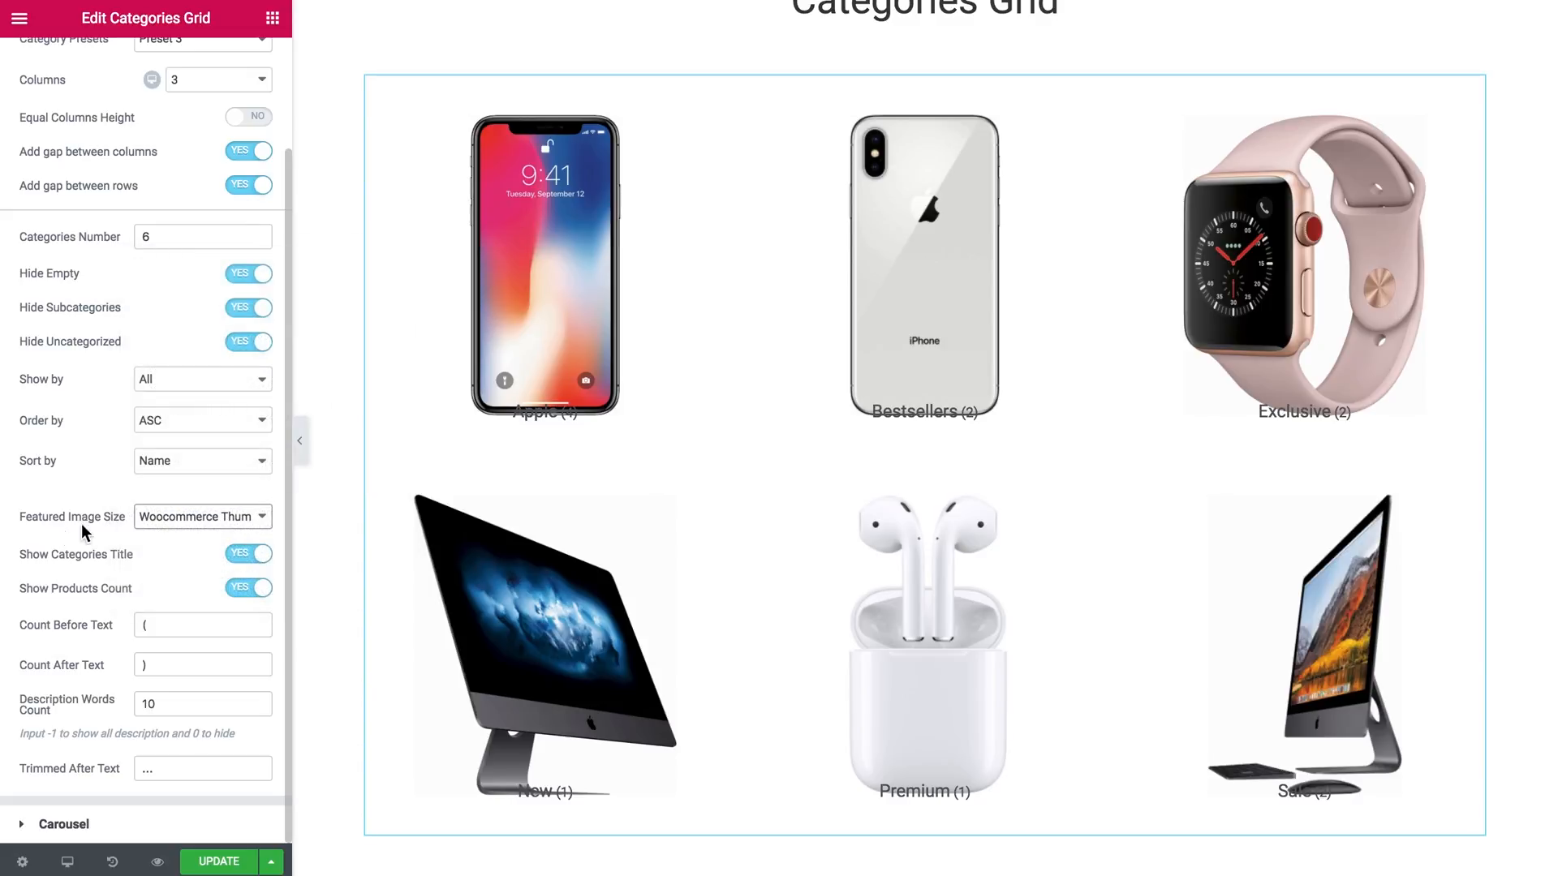
{"action": "mouse_move", "coordinate": [125, 548]}
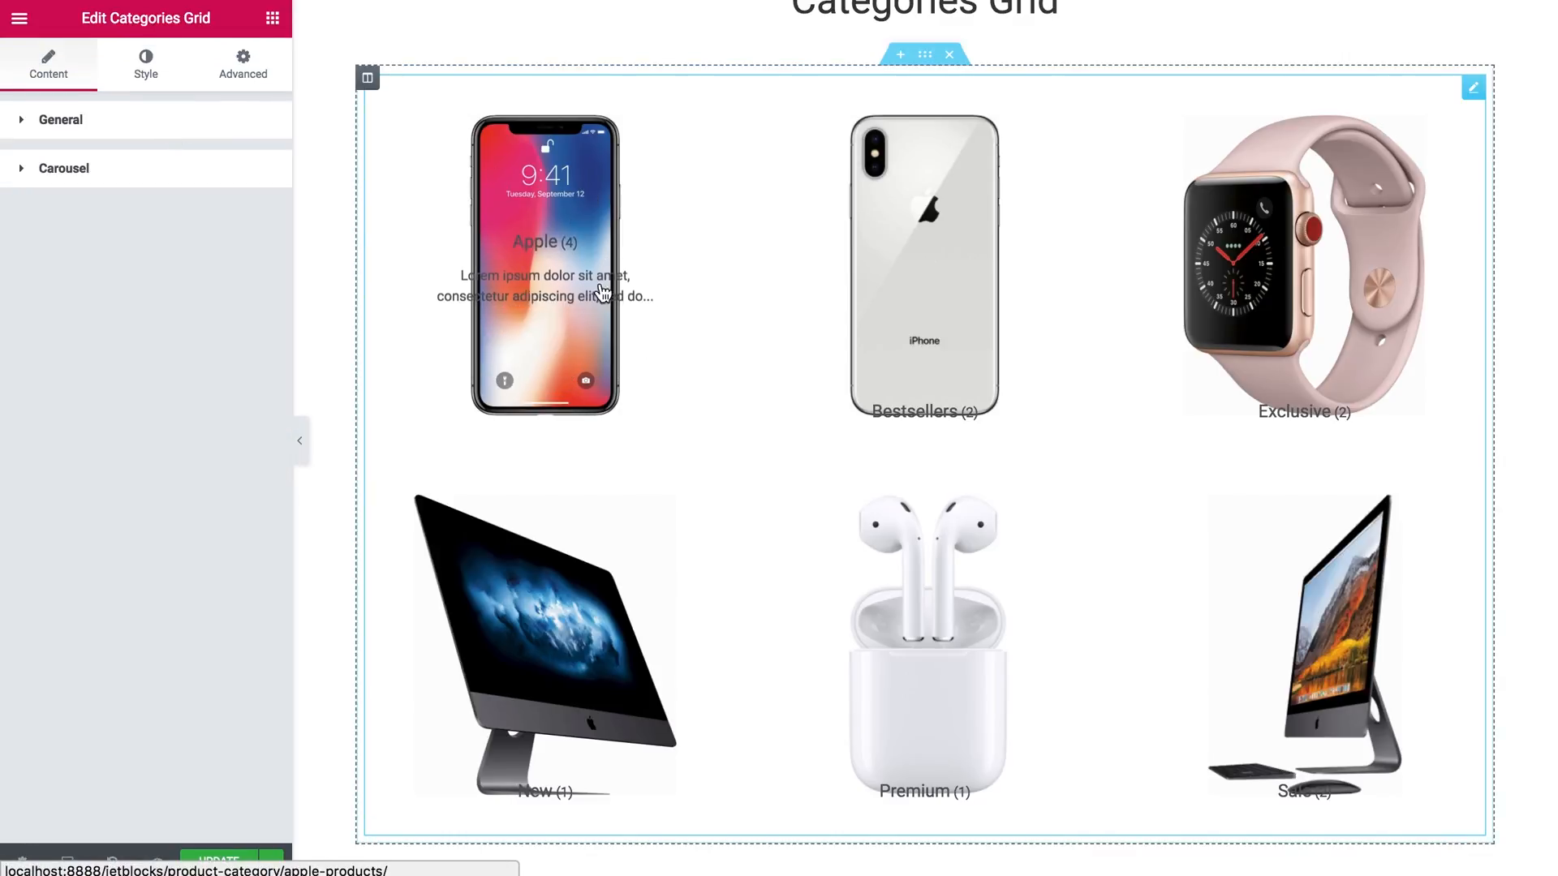
{"action": "left_click", "coordinate": [63, 167]}
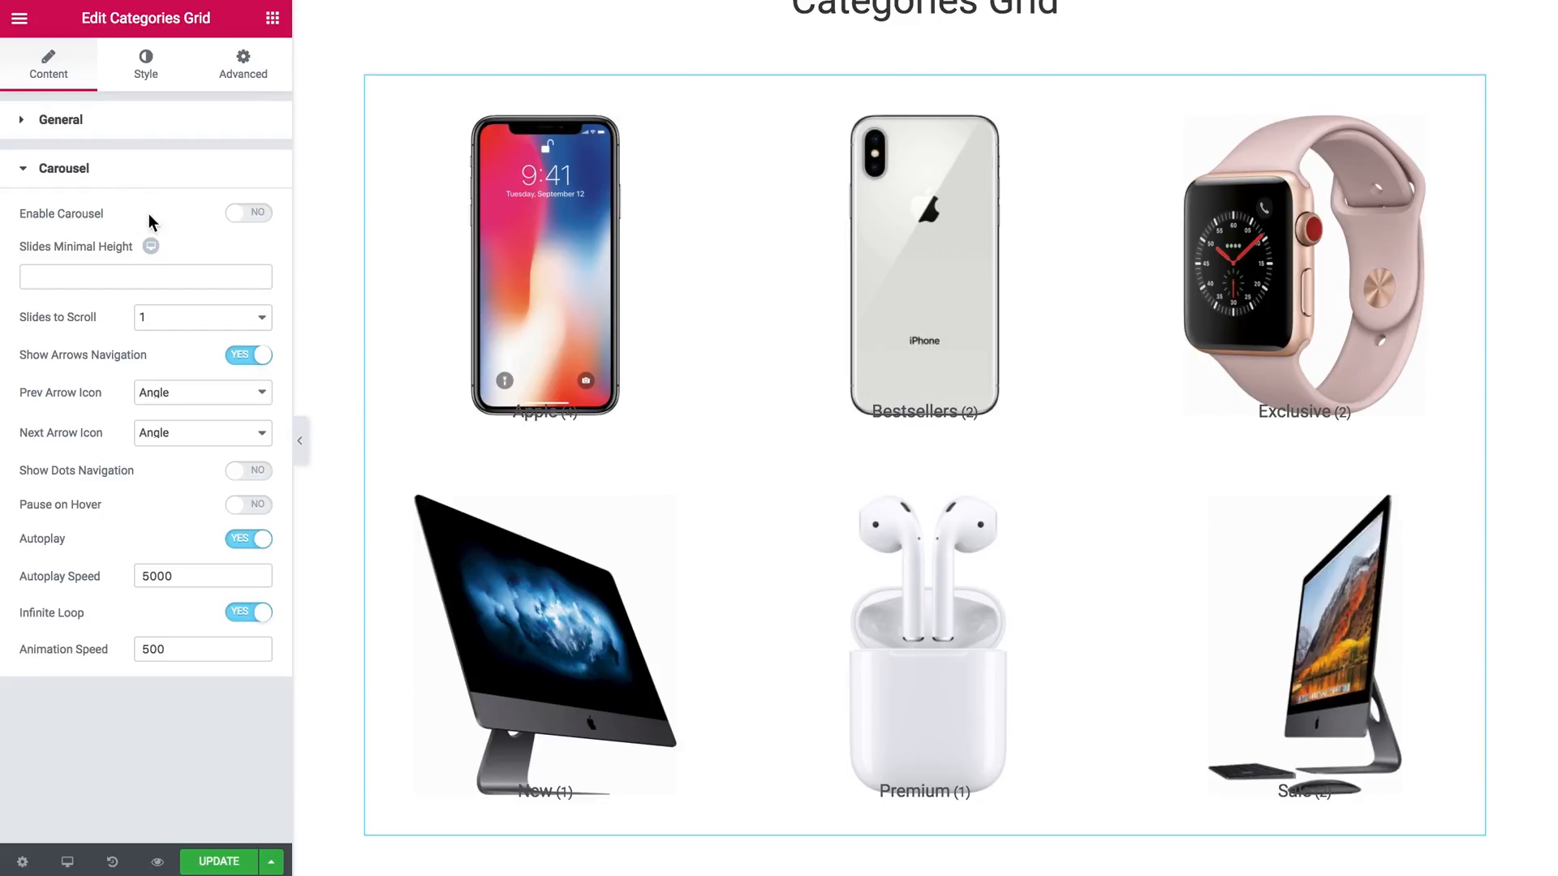
{"action": "left_click", "coordinate": [247, 212]}
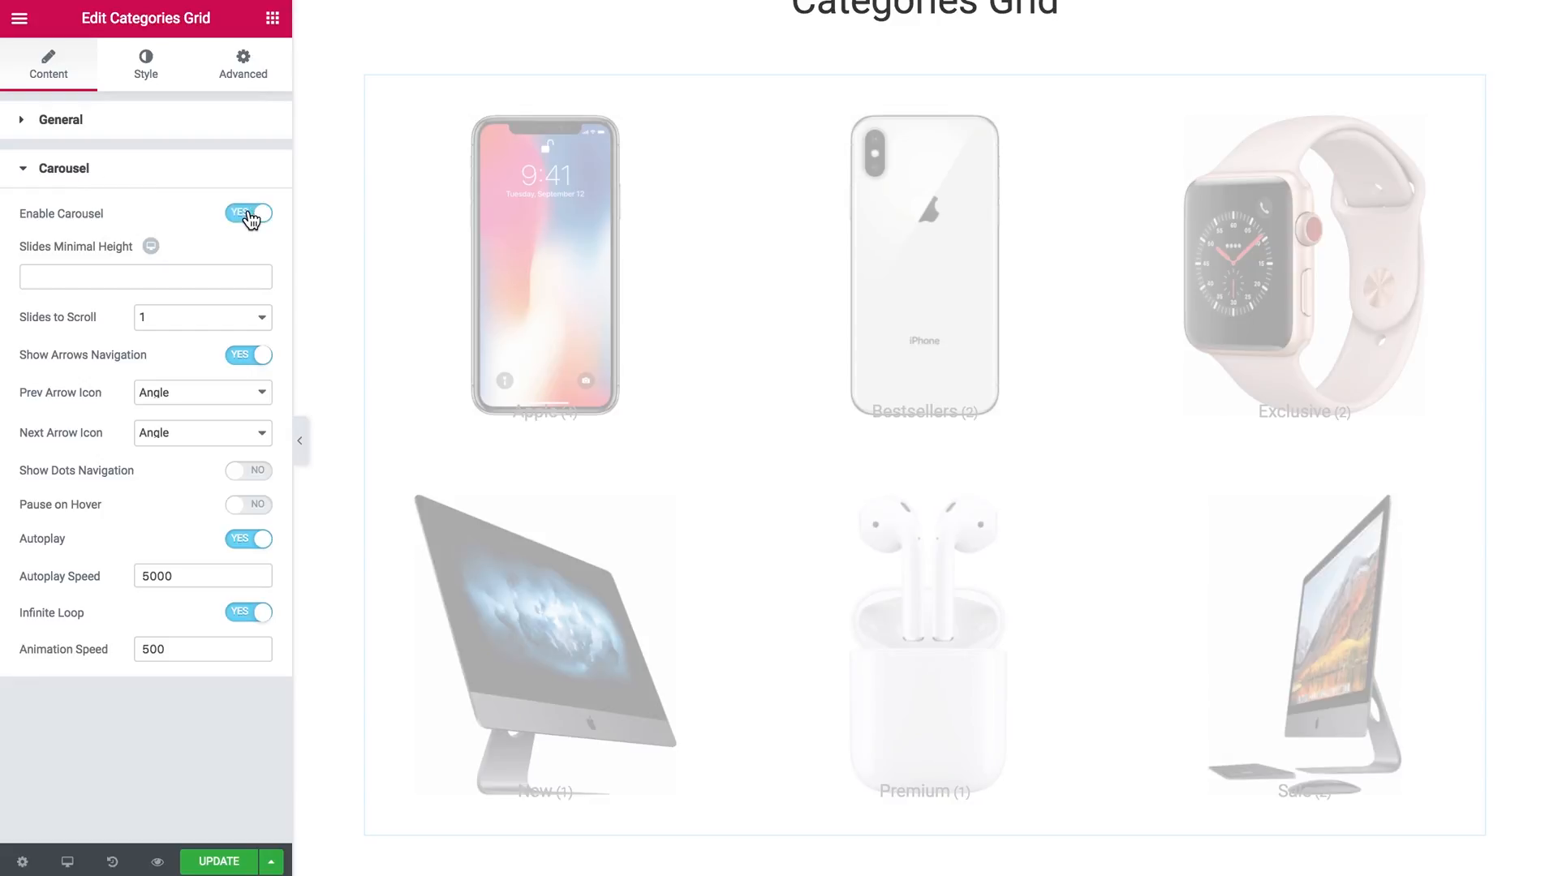
{"action": "left_click", "coordinate": [247, 213]}
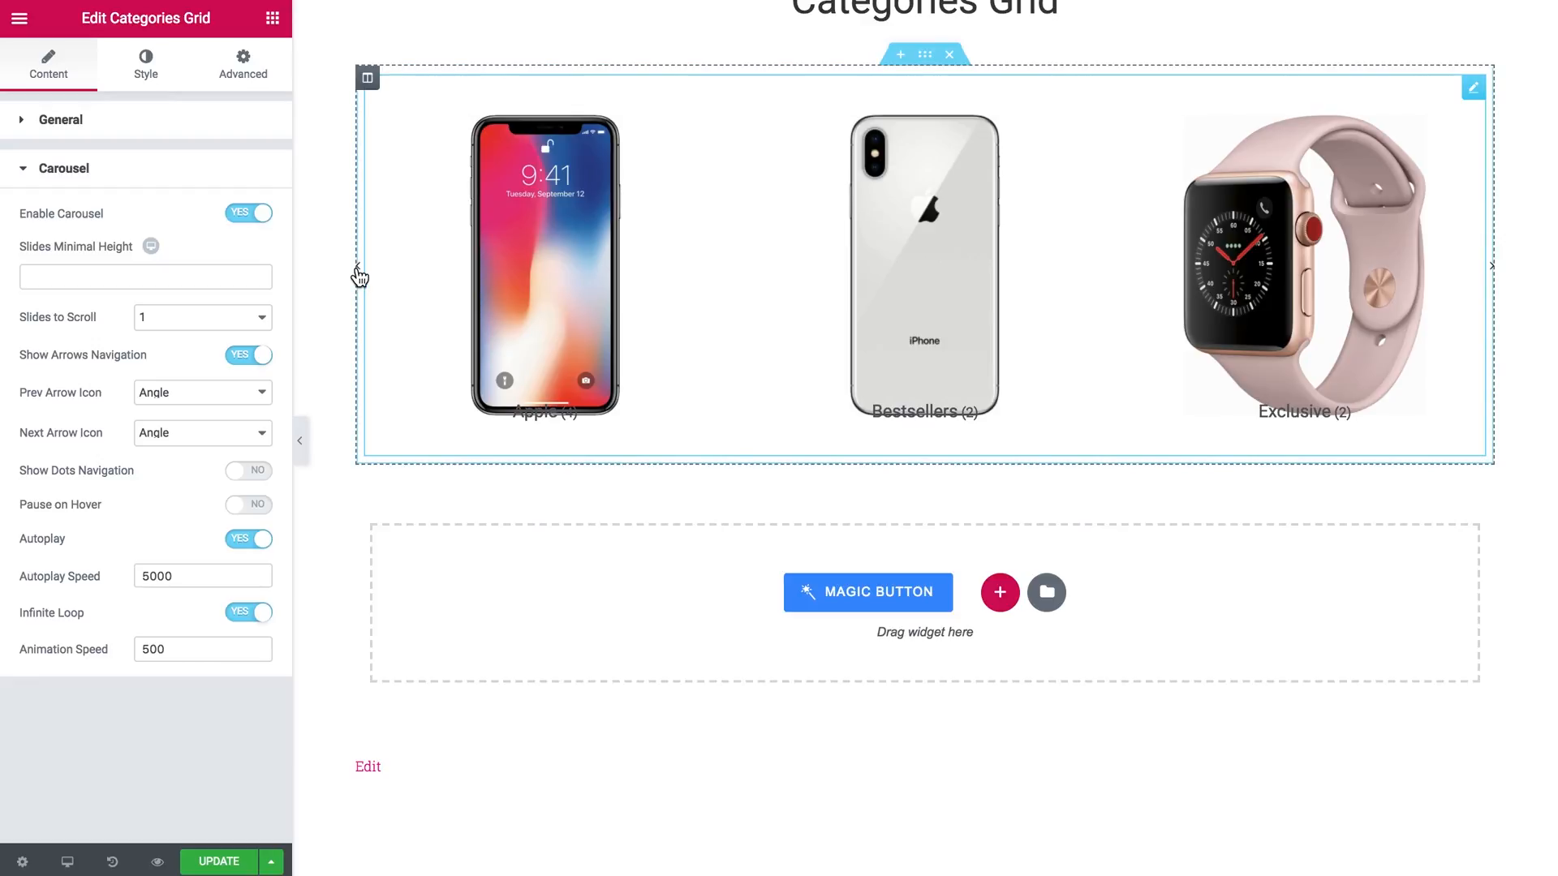
{"action": "mouse_move", "coordinate": [1495, 279]}
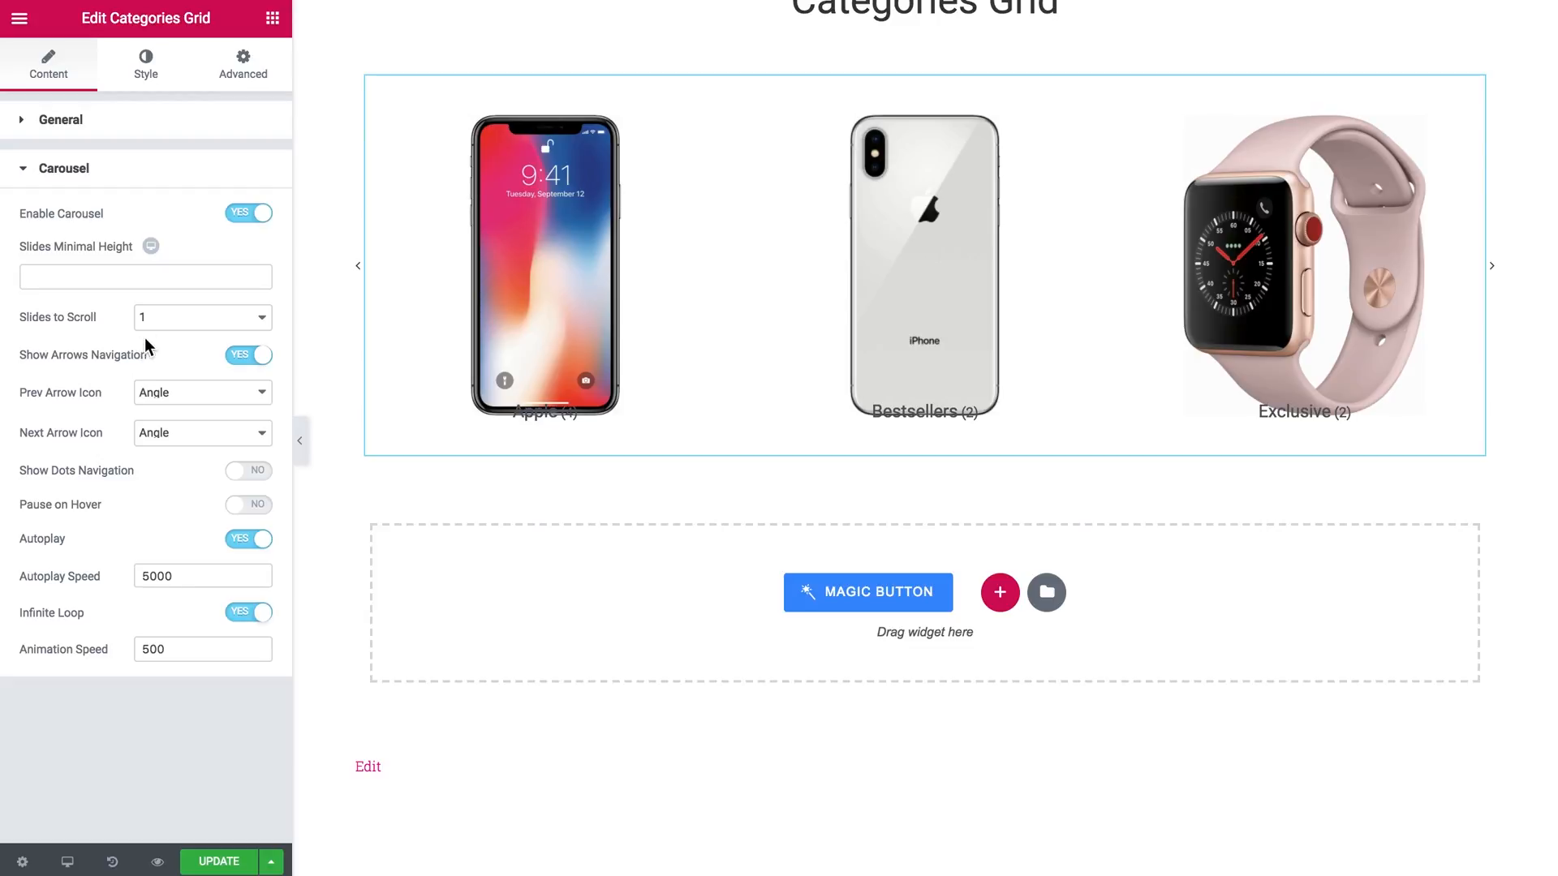
{"action": "mouse_move", "coordinate": [163, 352]}
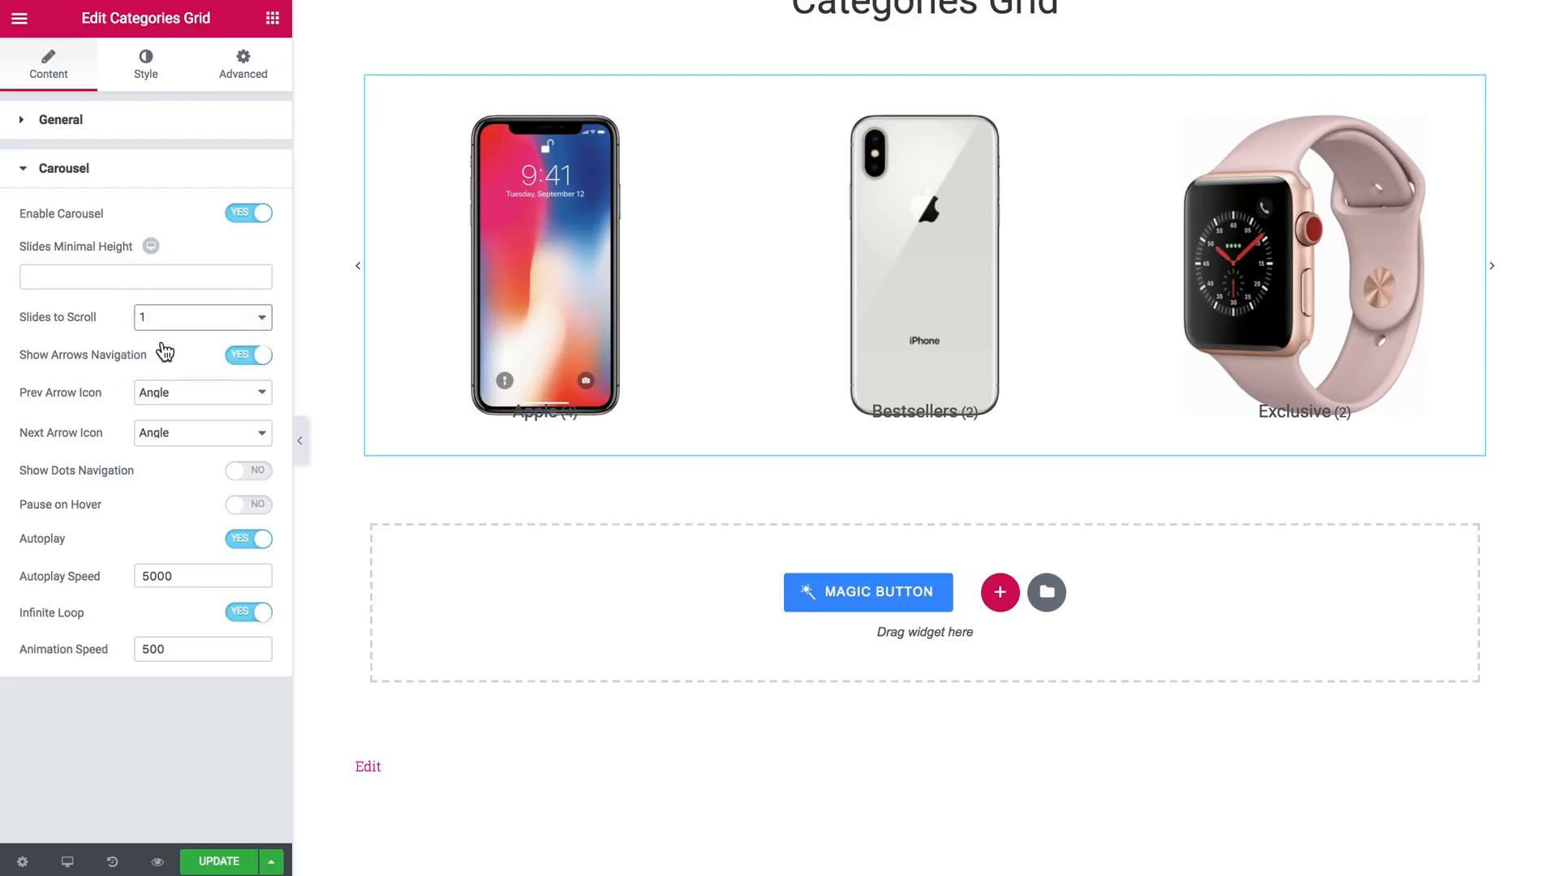
{"action": "left_click", "coordinate": [201, 316]}
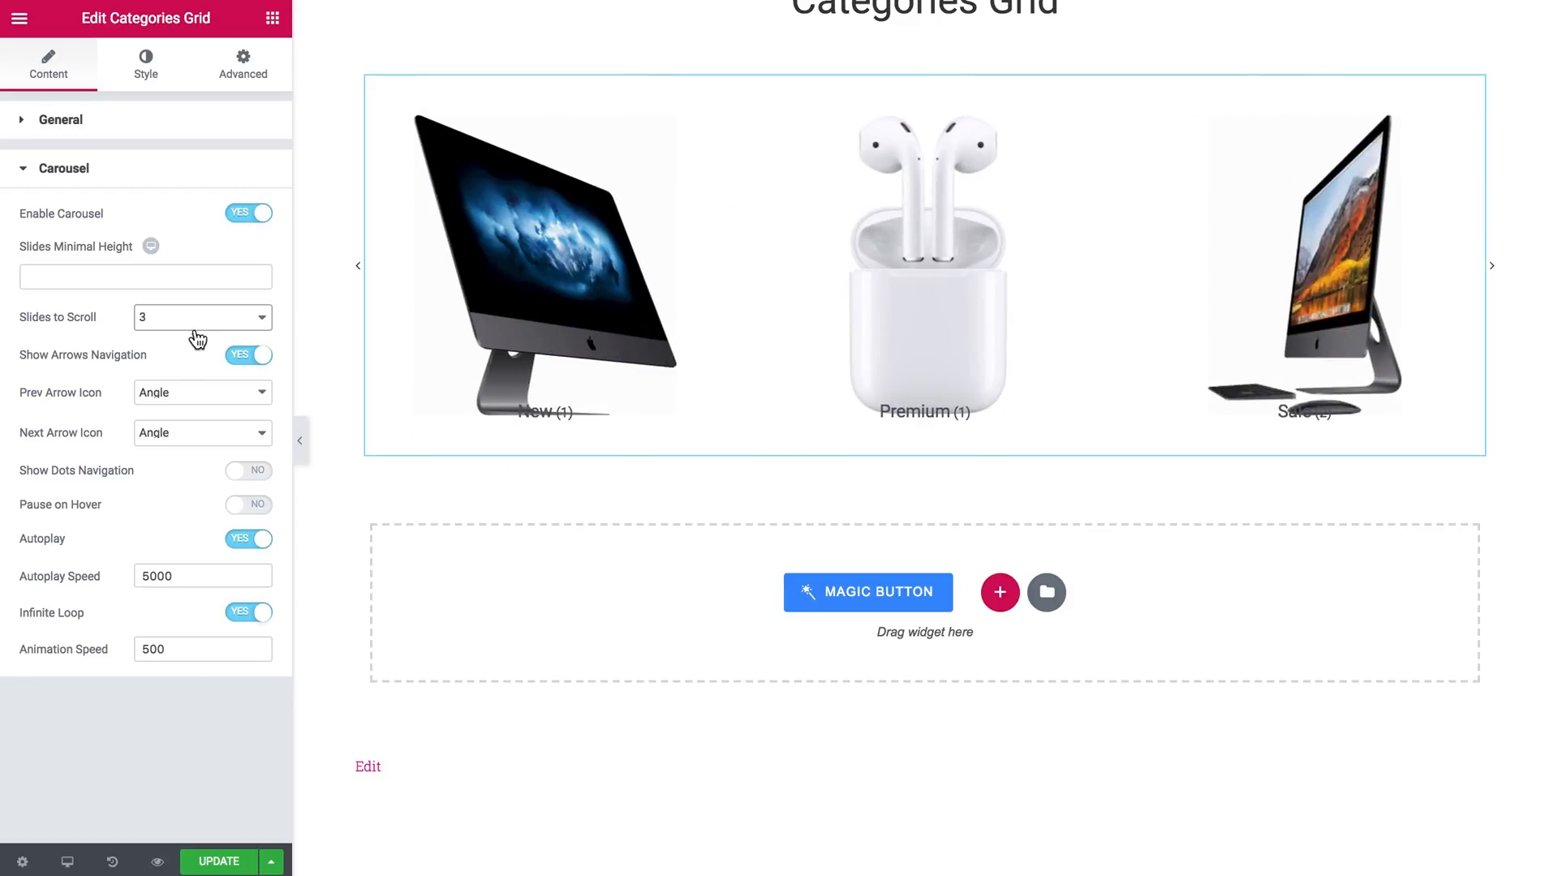
{"action": "left_click", "coordinate": [201, 316]}
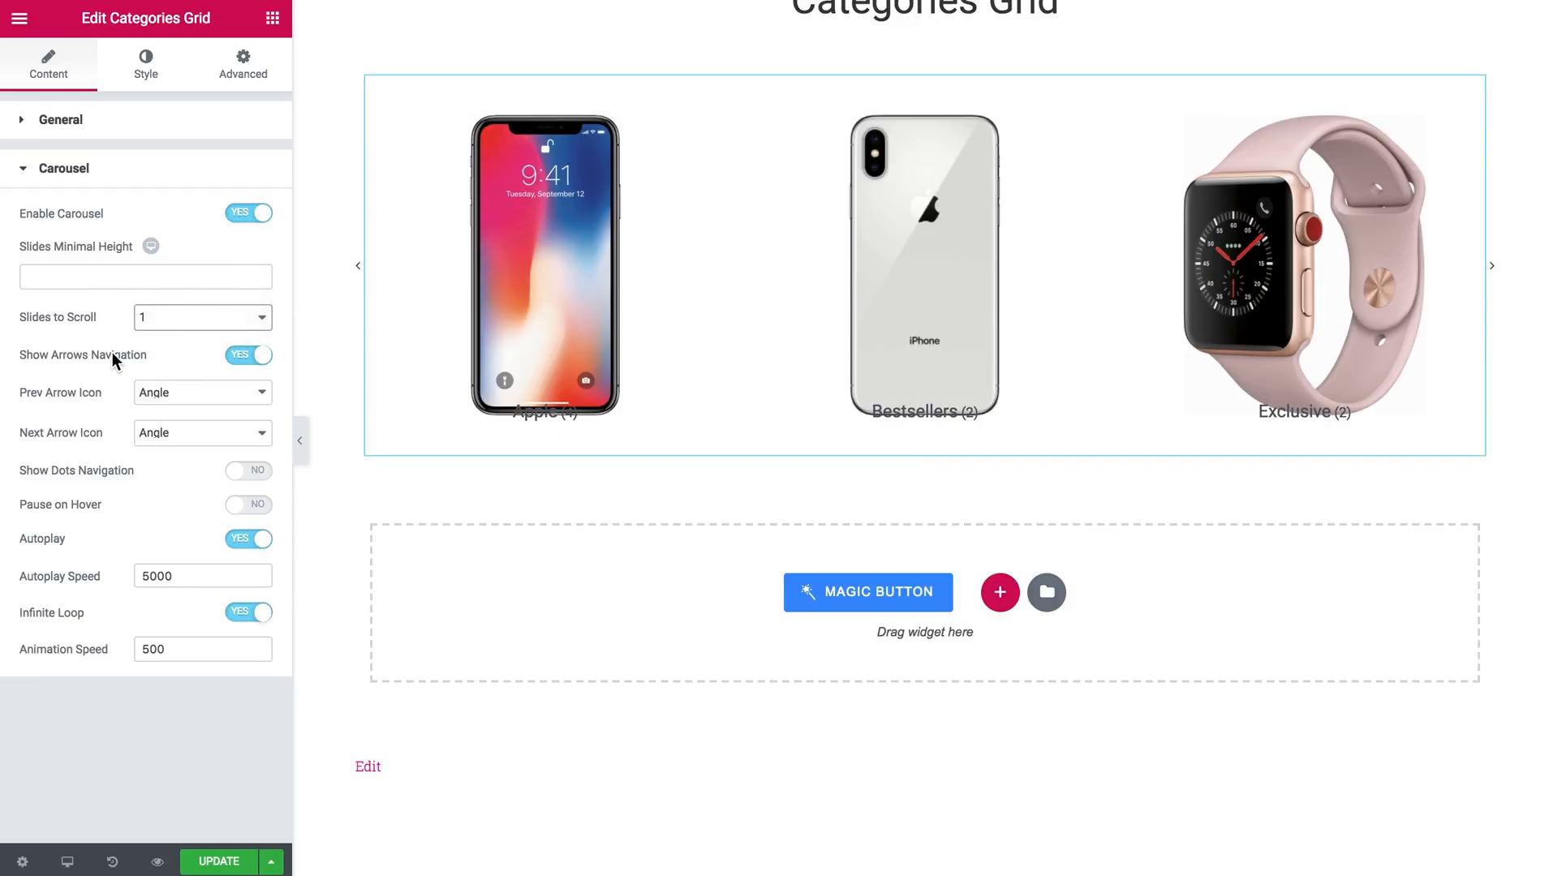
{"action": "left_click", "coordinate": [247, 356]}
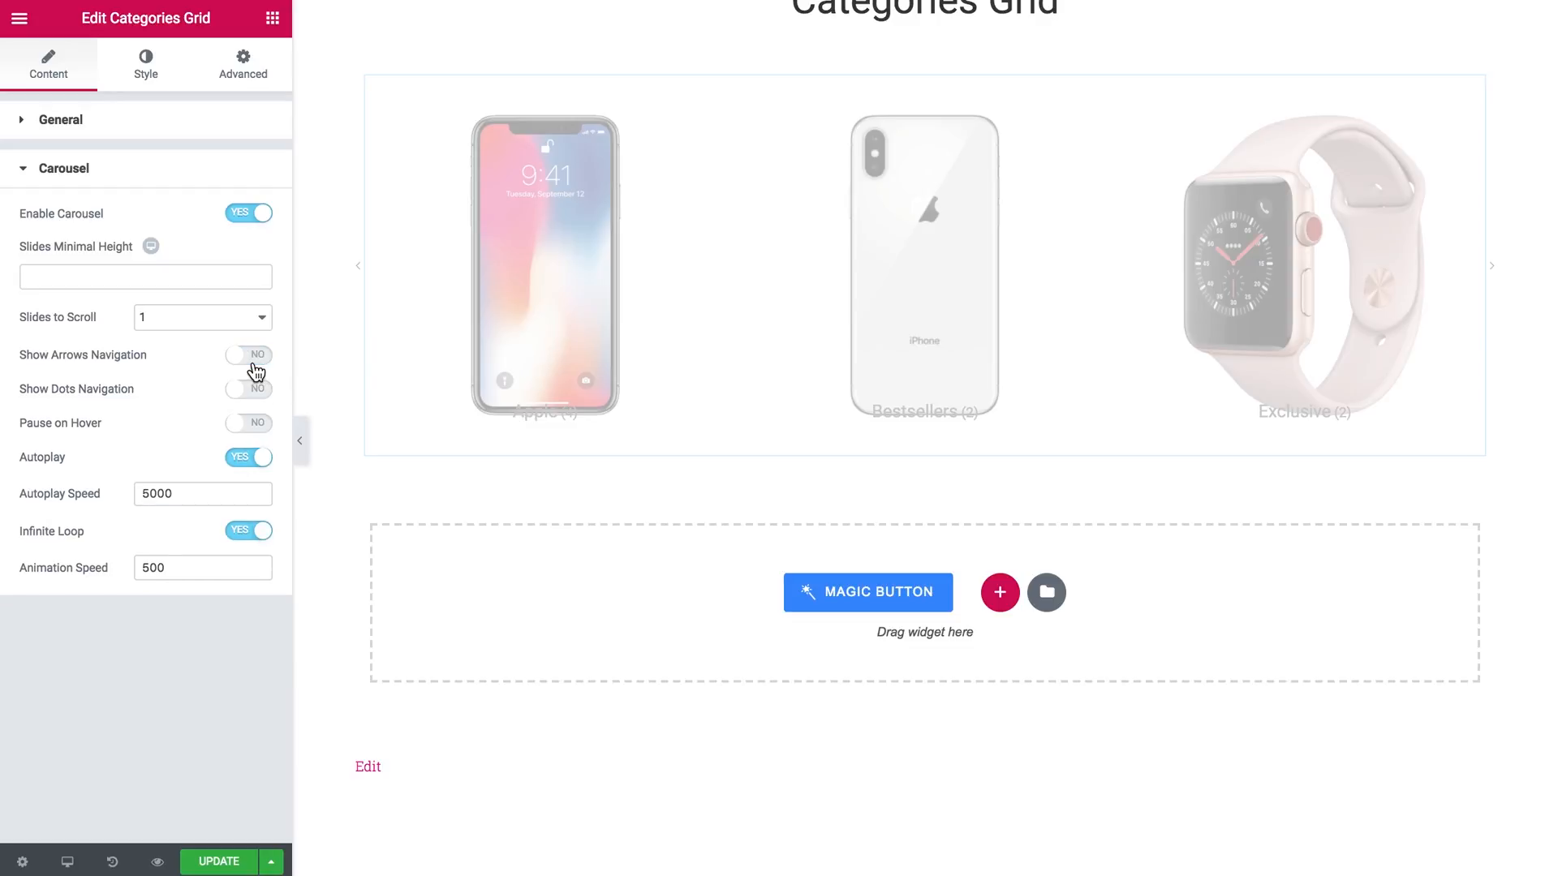
{"action": "left_click", "coordinate": [247, 355]}
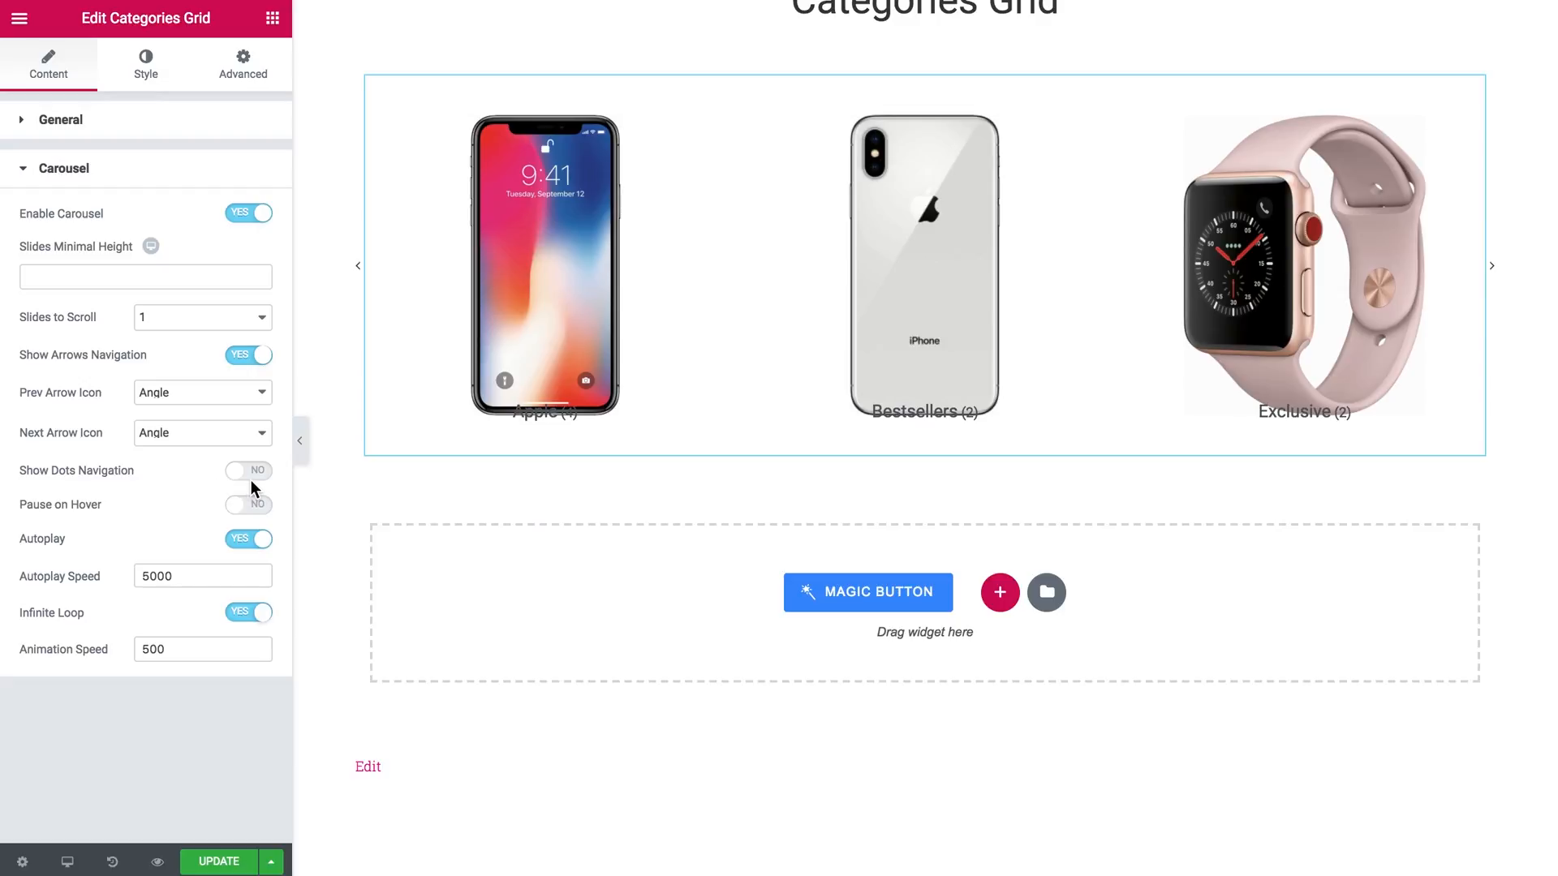
{"action": "left_click", "coordinate": [247, 470]}
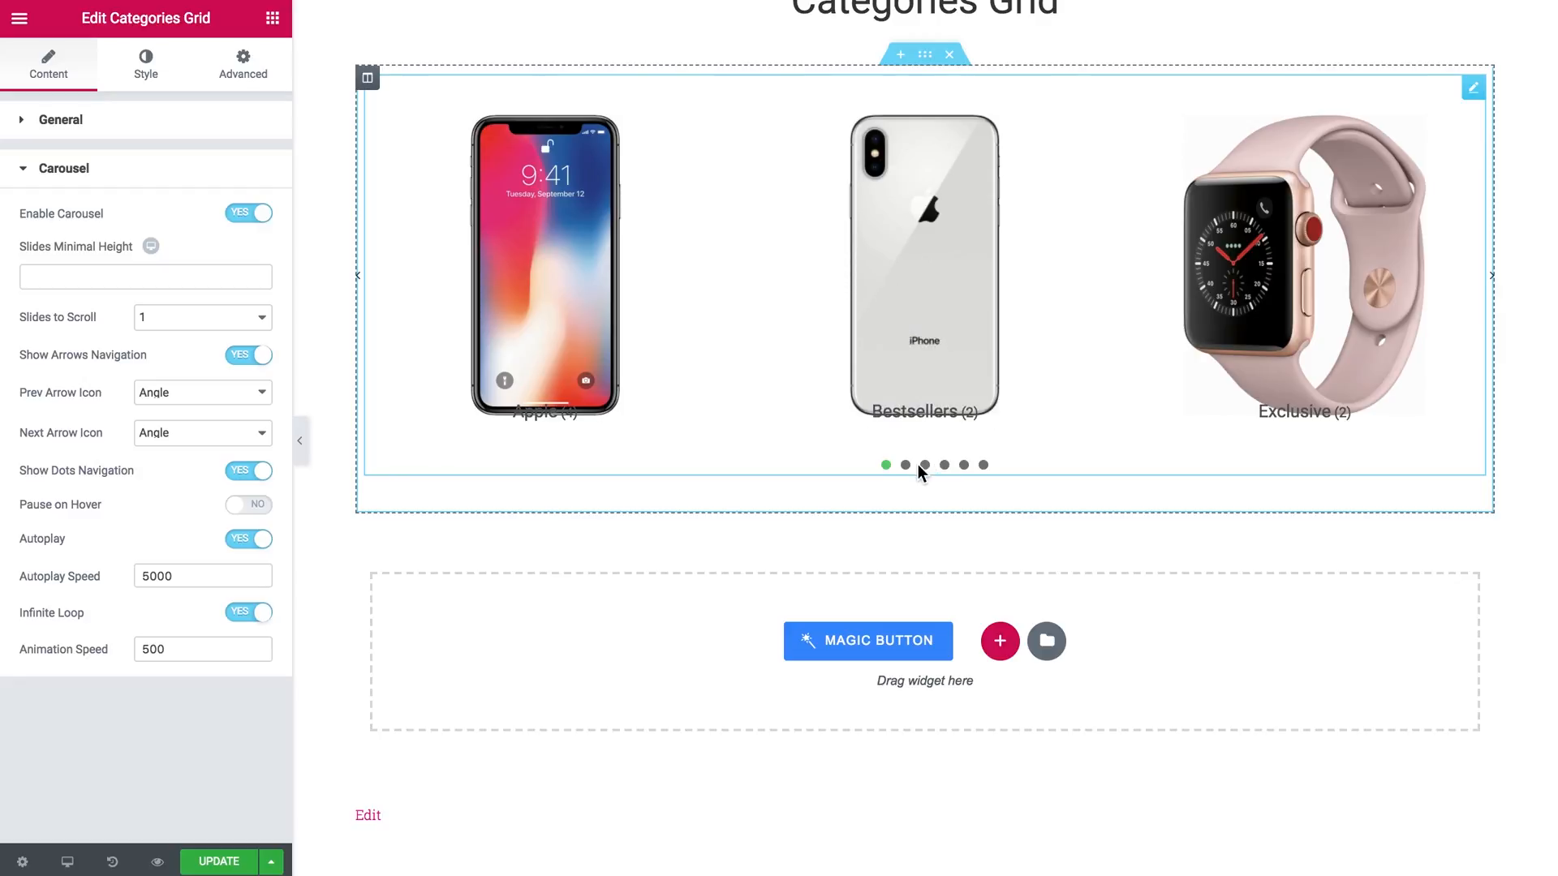
{"action": "left_click", "coordinate": [904, 464]}
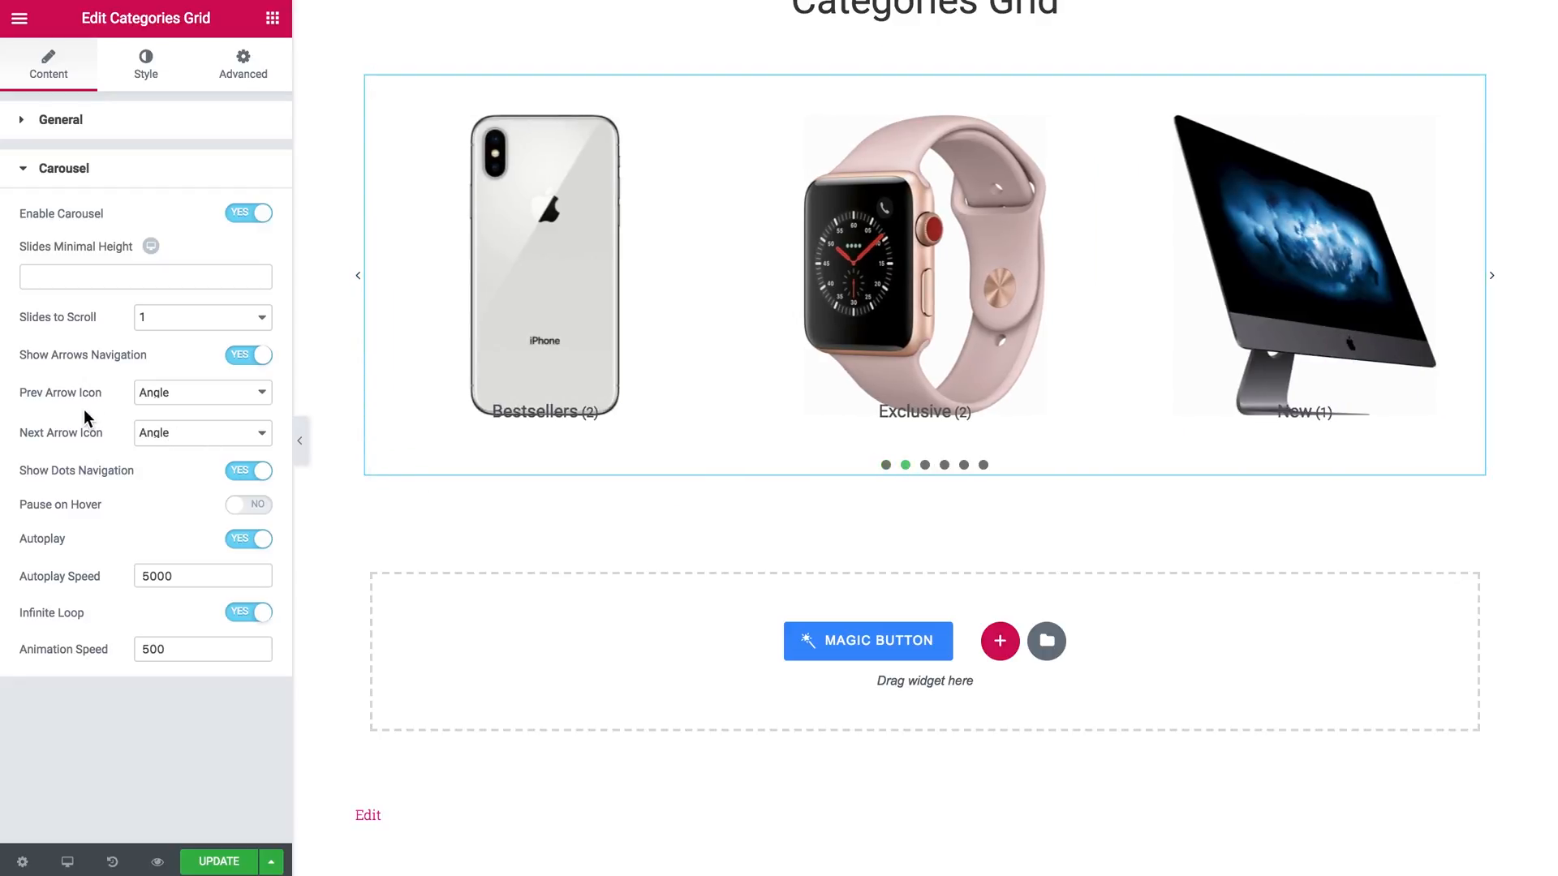
{"action": "left_click", "coordinate": [247, 470]}
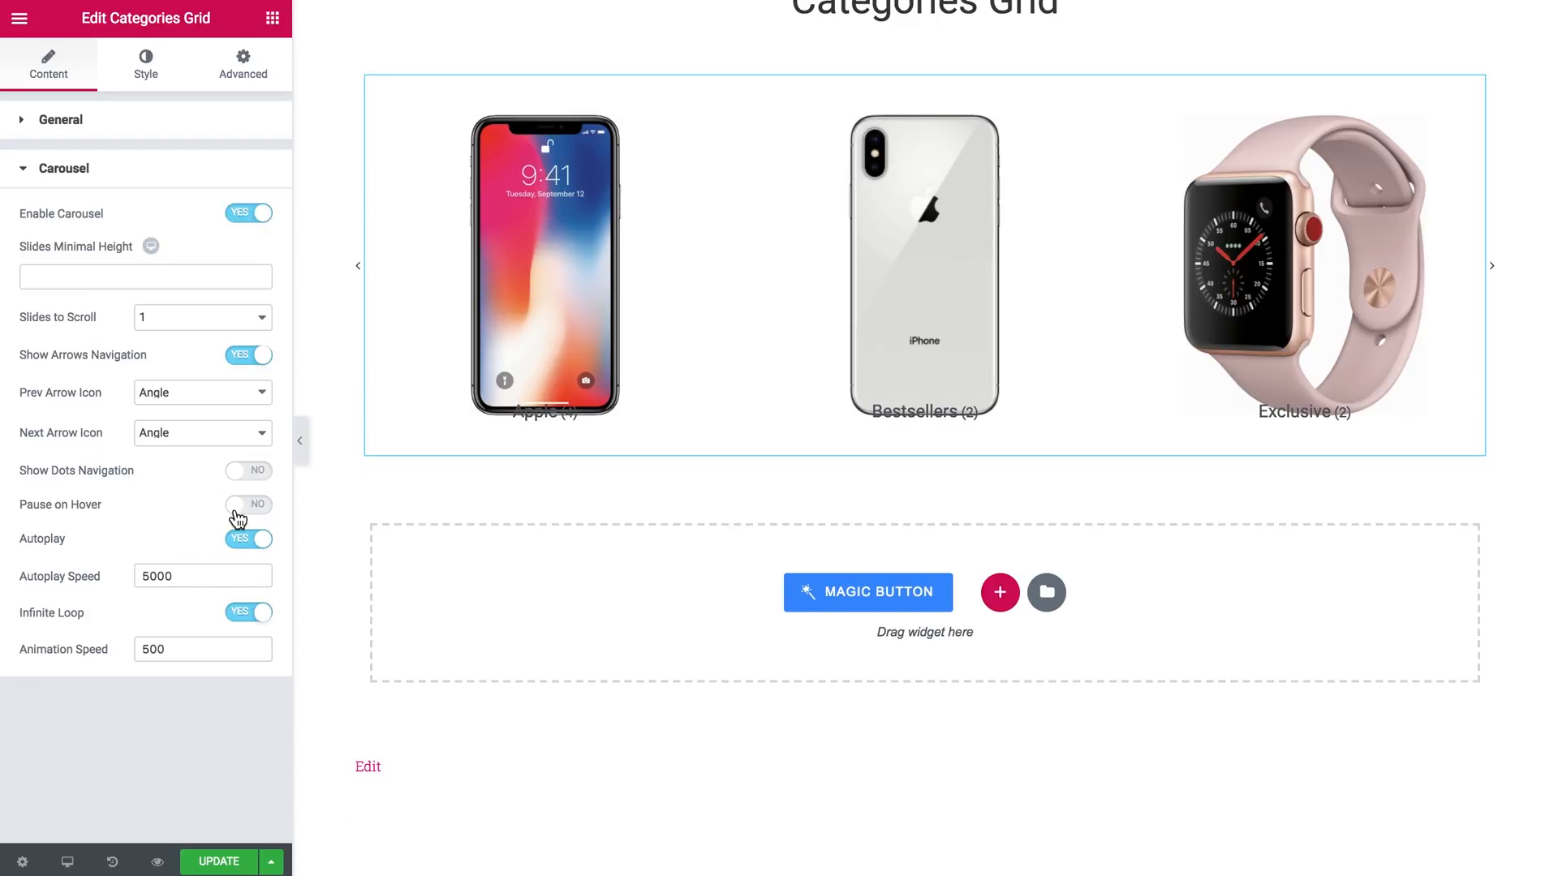
{"action": "mouse_move", "coordinate": [89, 484]}
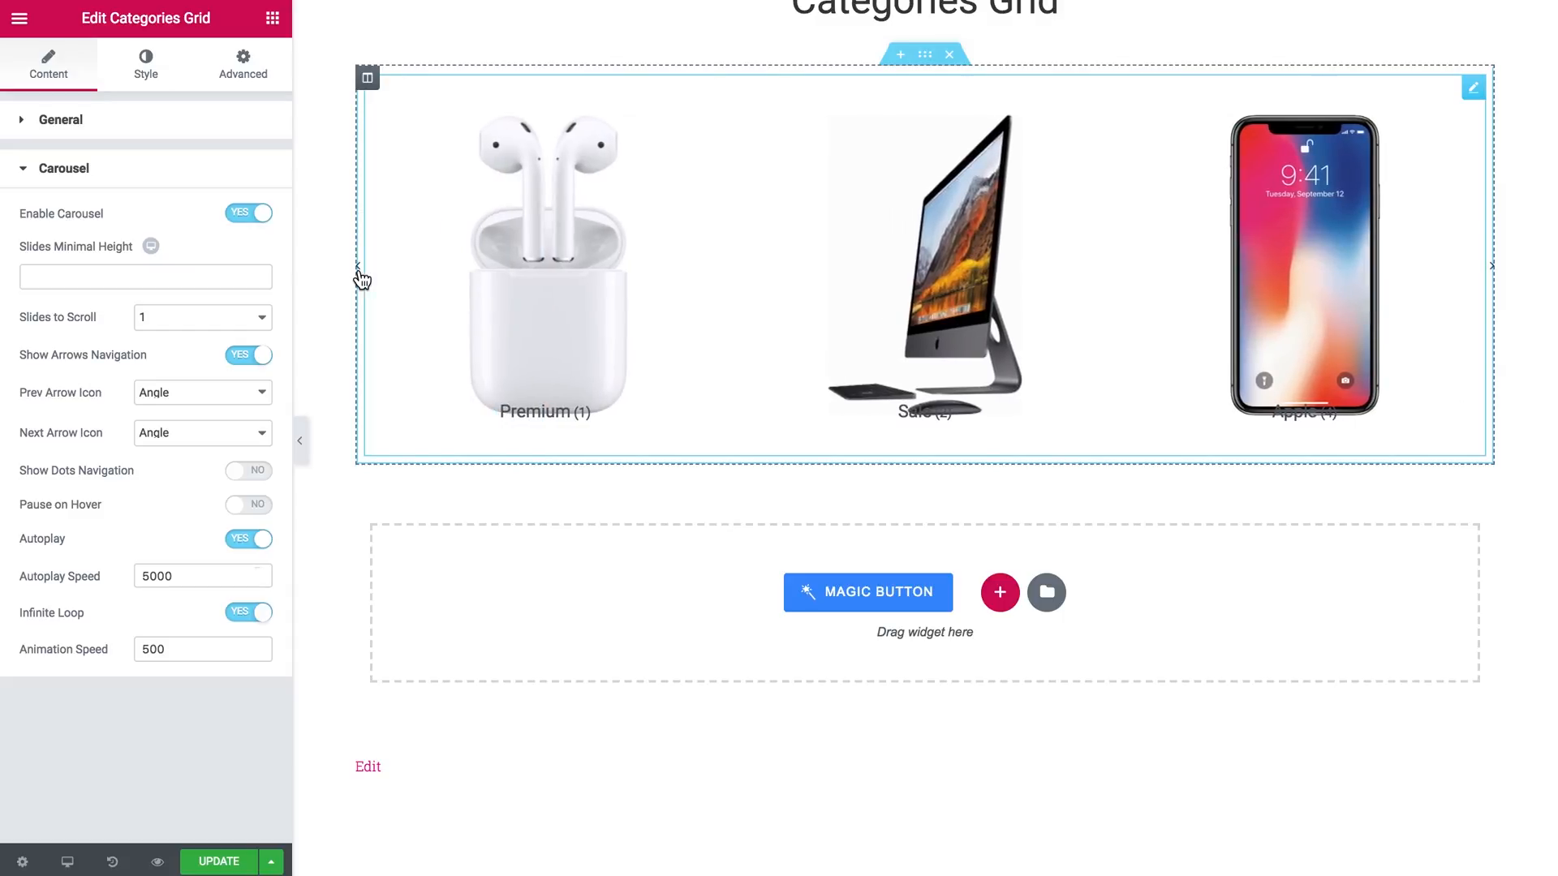
Switch to the Style tab and inspect the Column and Category Item settings.
{"action": "left_click", "coordinate": [145, 63]}
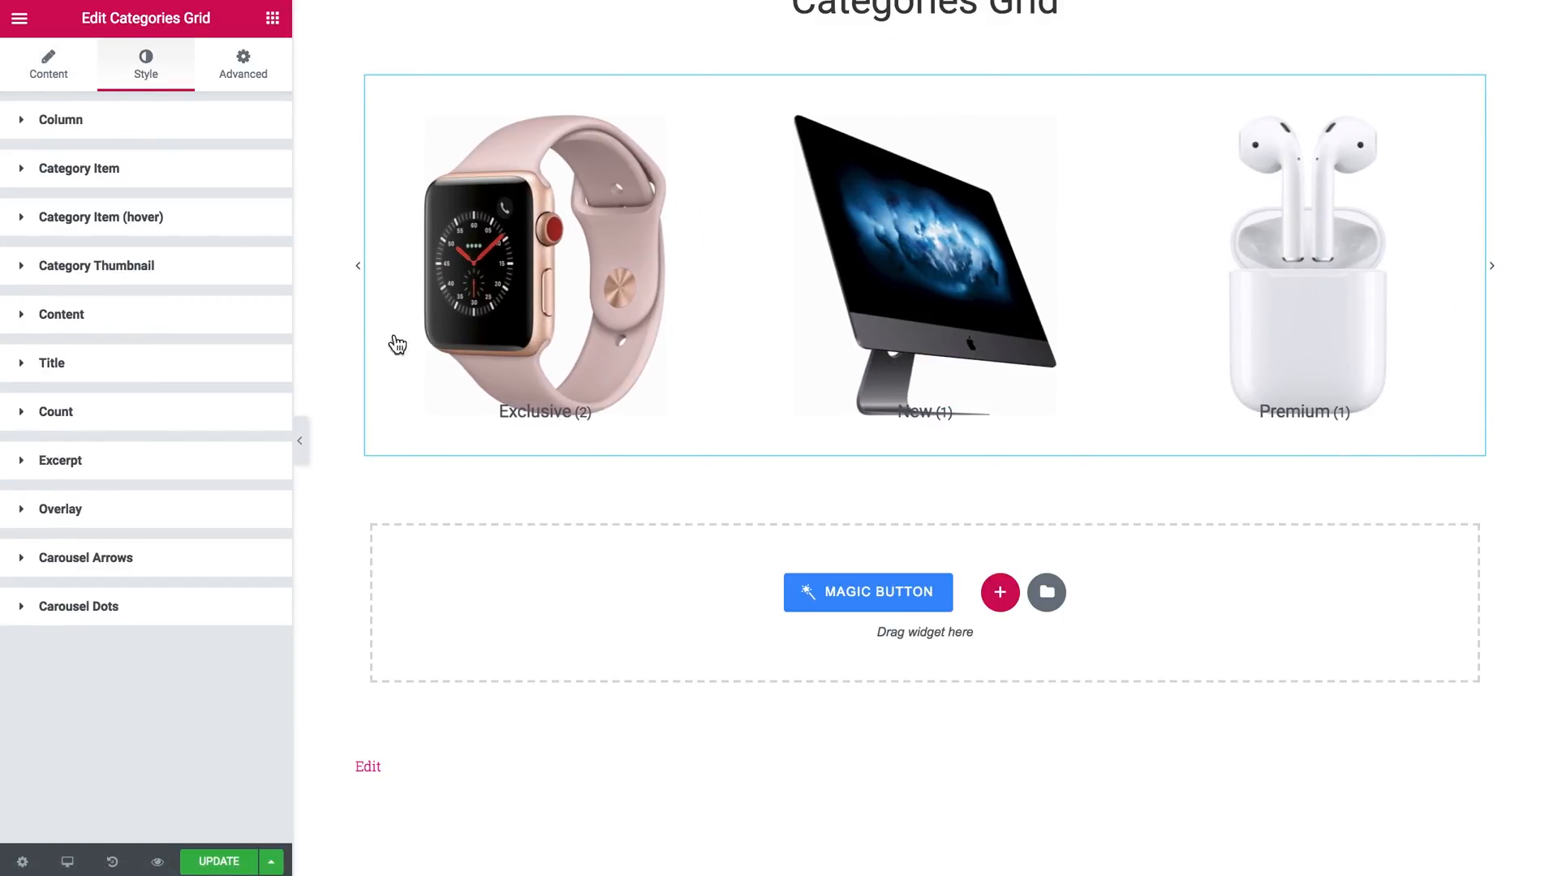
{"action": "left_click", "coordinate": [923, 268]}
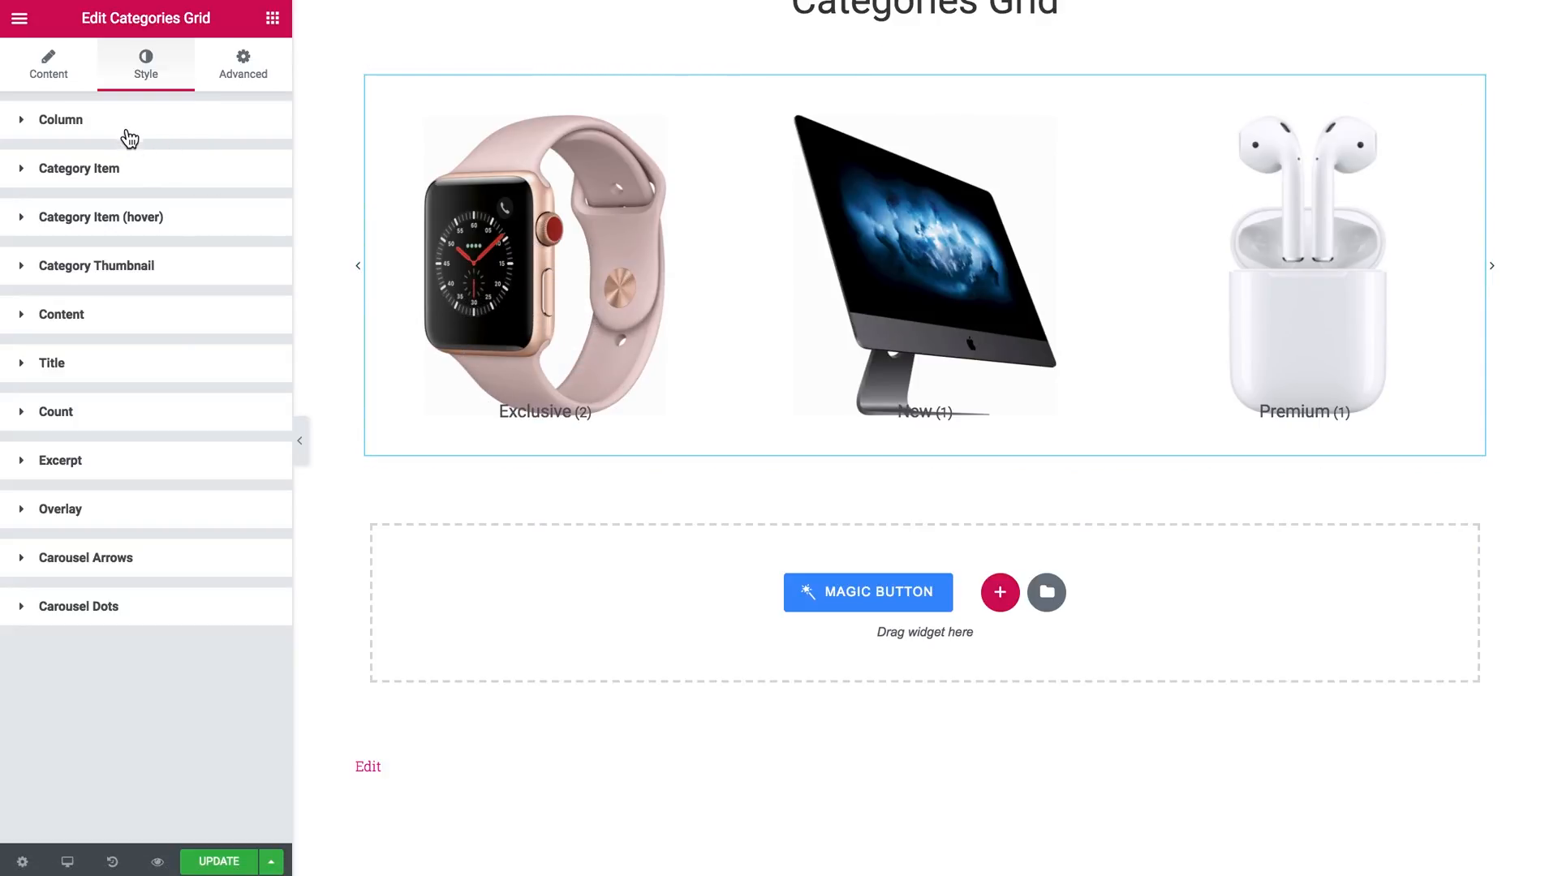
{"action": "left_click", "coordinate": [60, 118]}
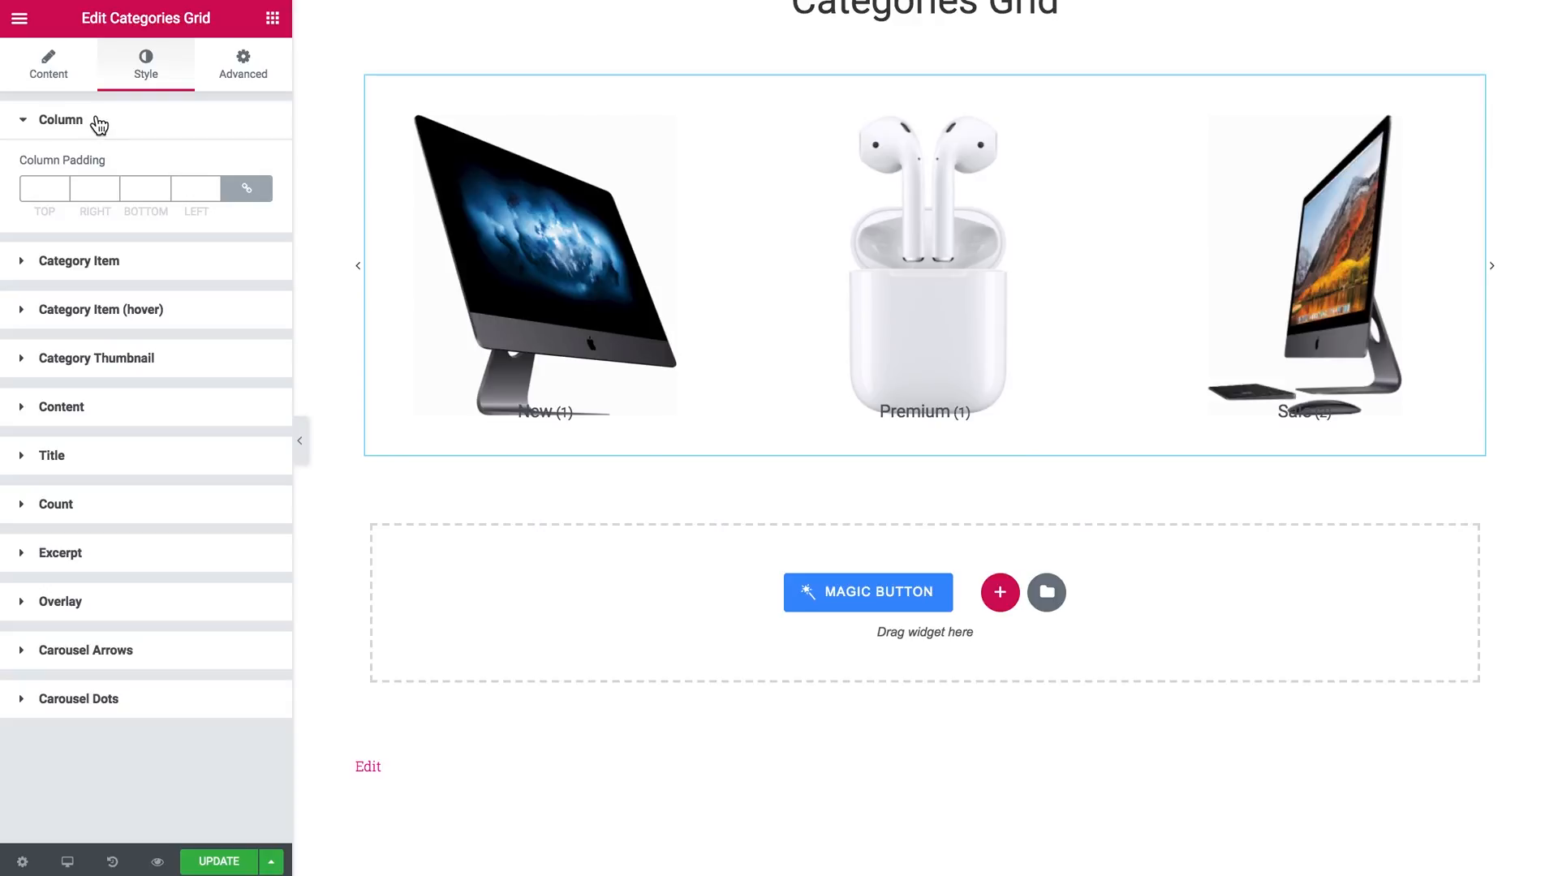
{"action": "left_click", "coordinate": [79, 260]}
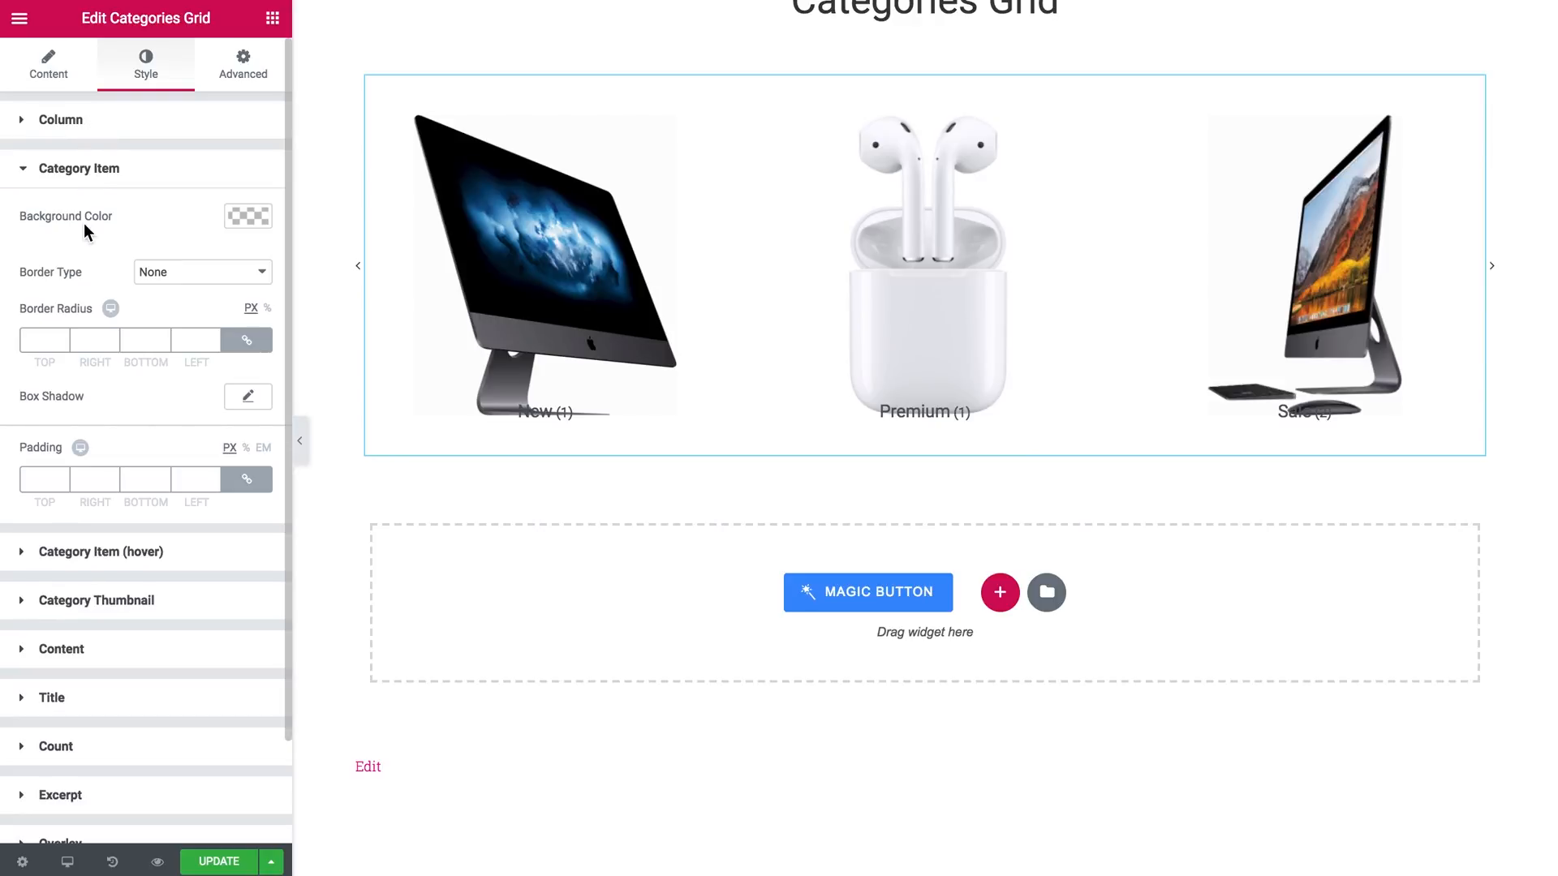
{"action": "mouse_move", "coordinate": [246, 216]}
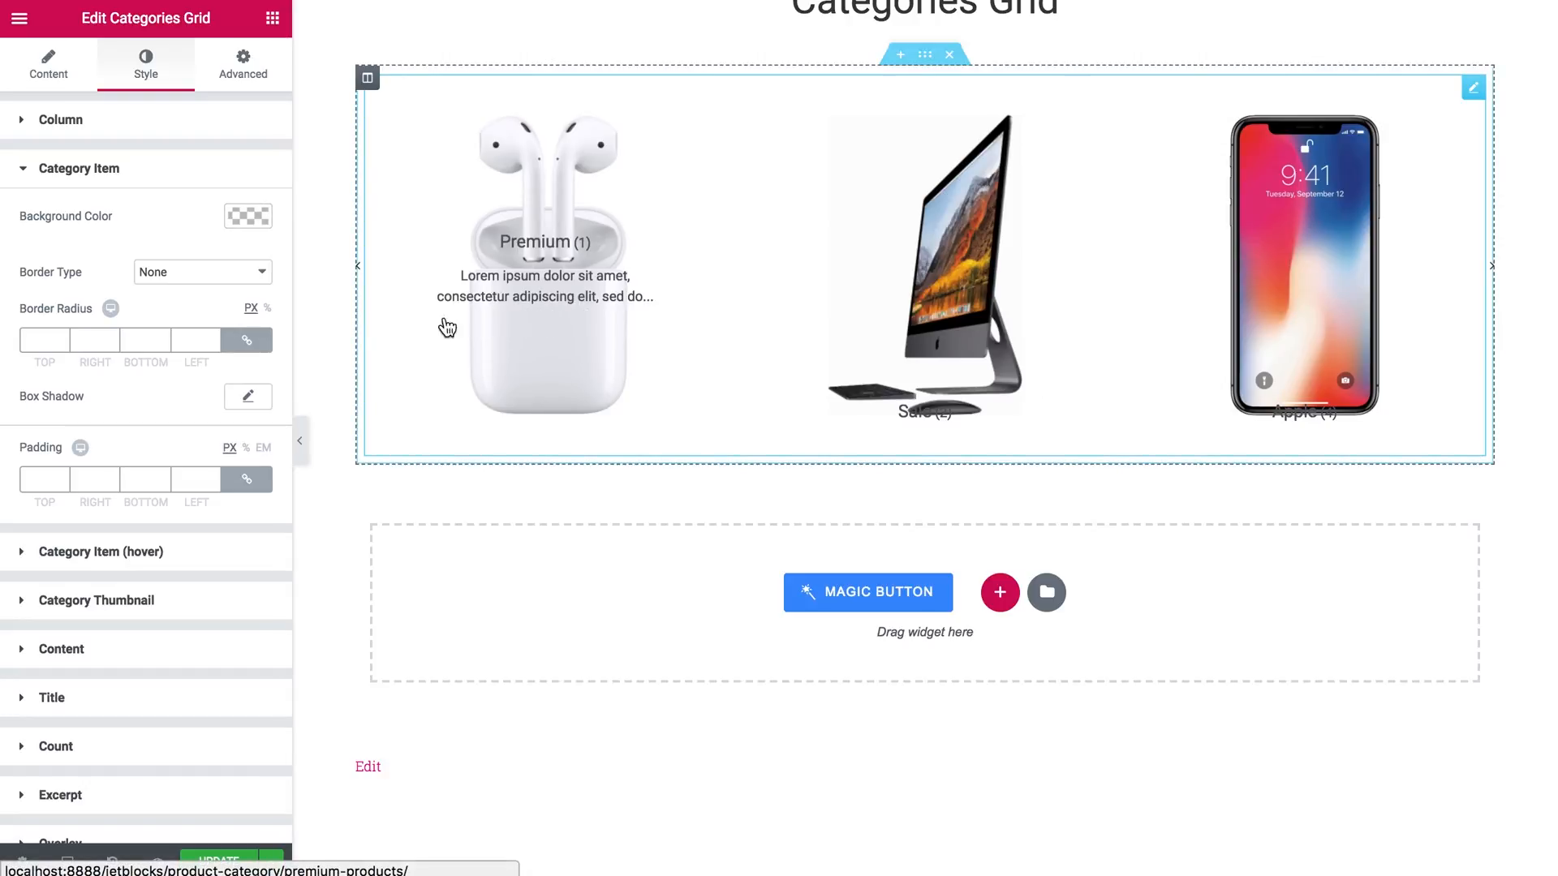
{"action": "mouse_move", "coordinate": [529, 290]}
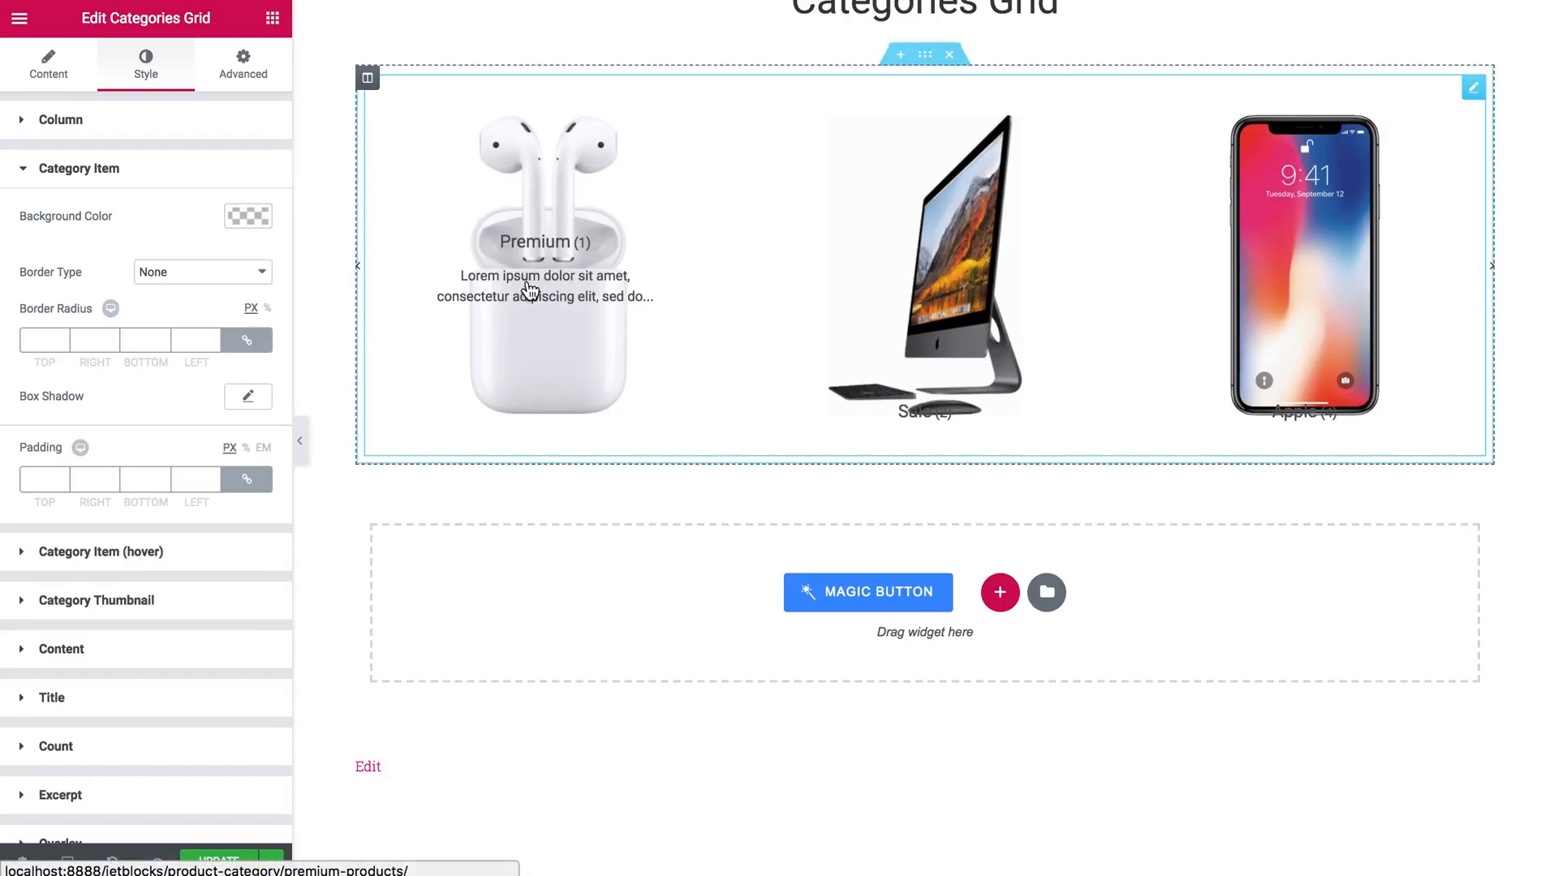
{"action": "left_click", "coordinate": [1489, 264]}
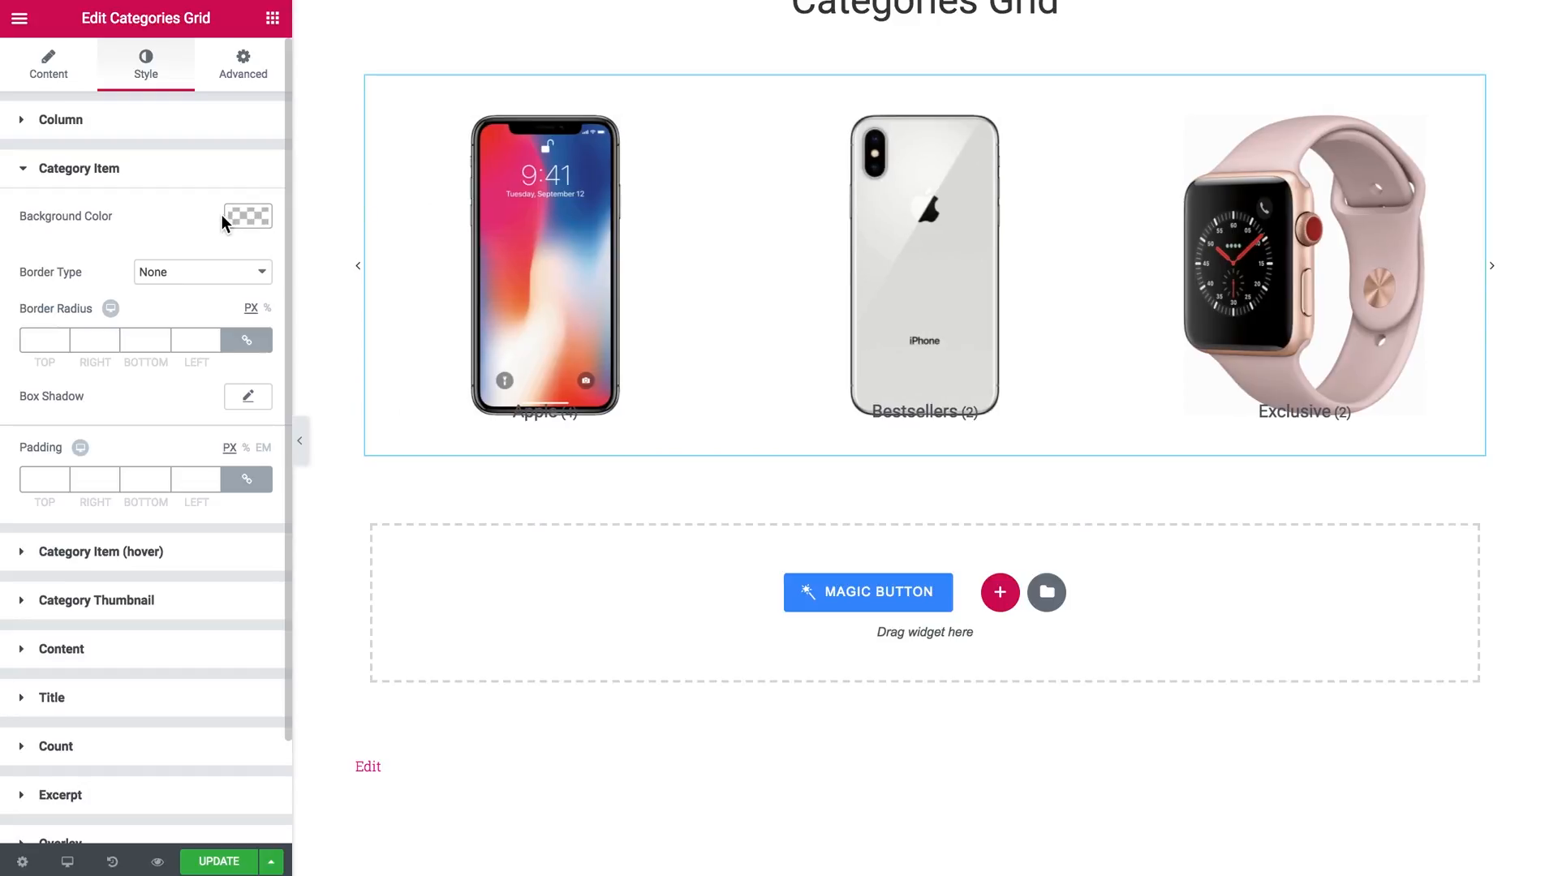
{"action": "mouse_move", "coordinate": [187, 289]}
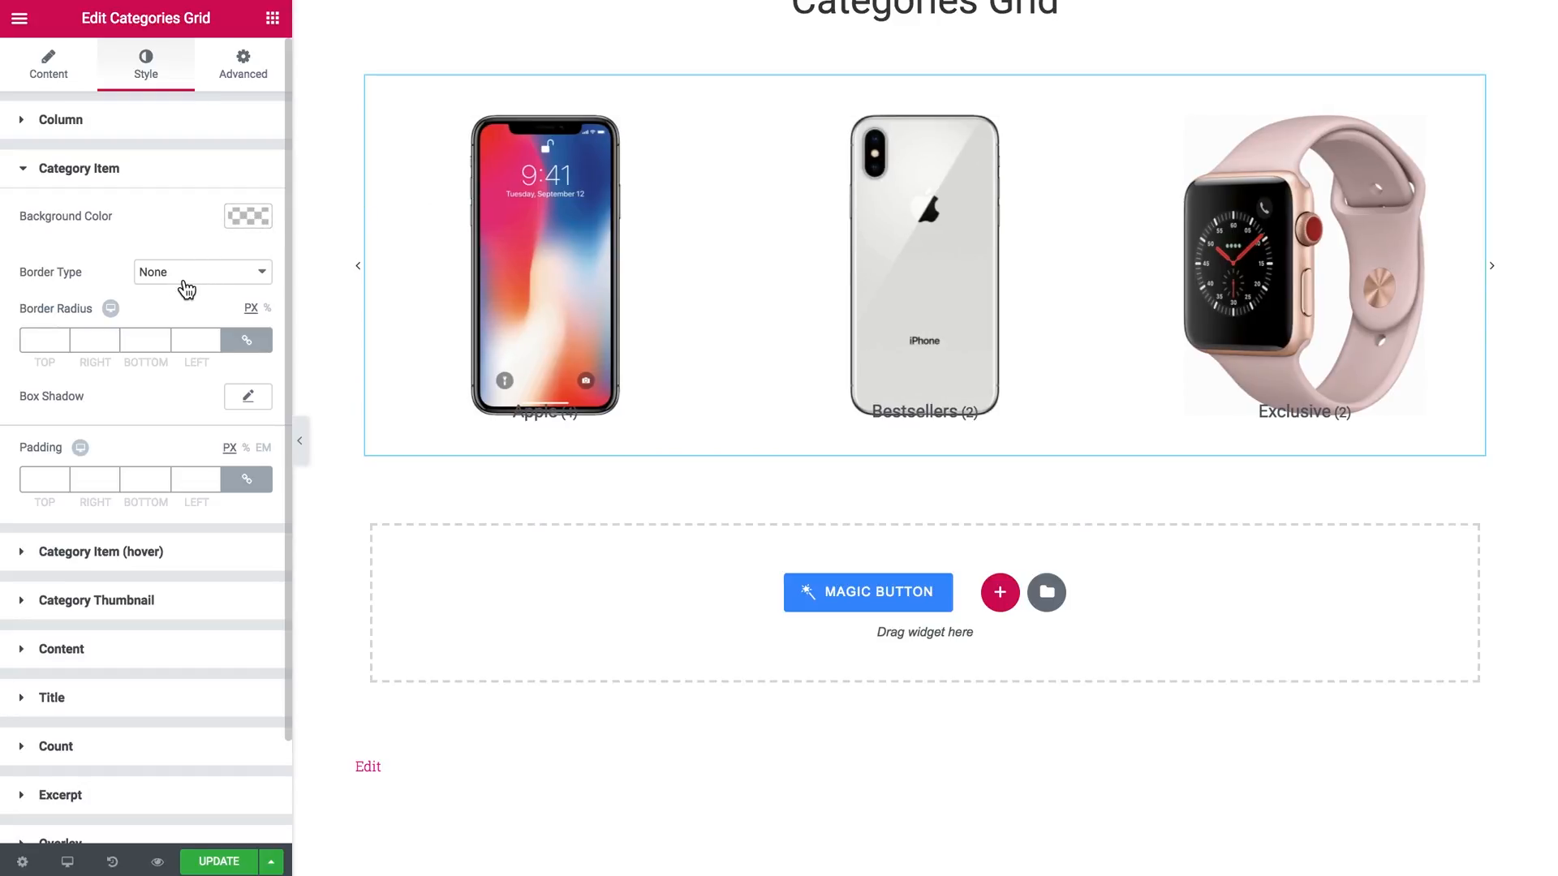
{"action": "mouse_move", "coordinate": [78, 464]}
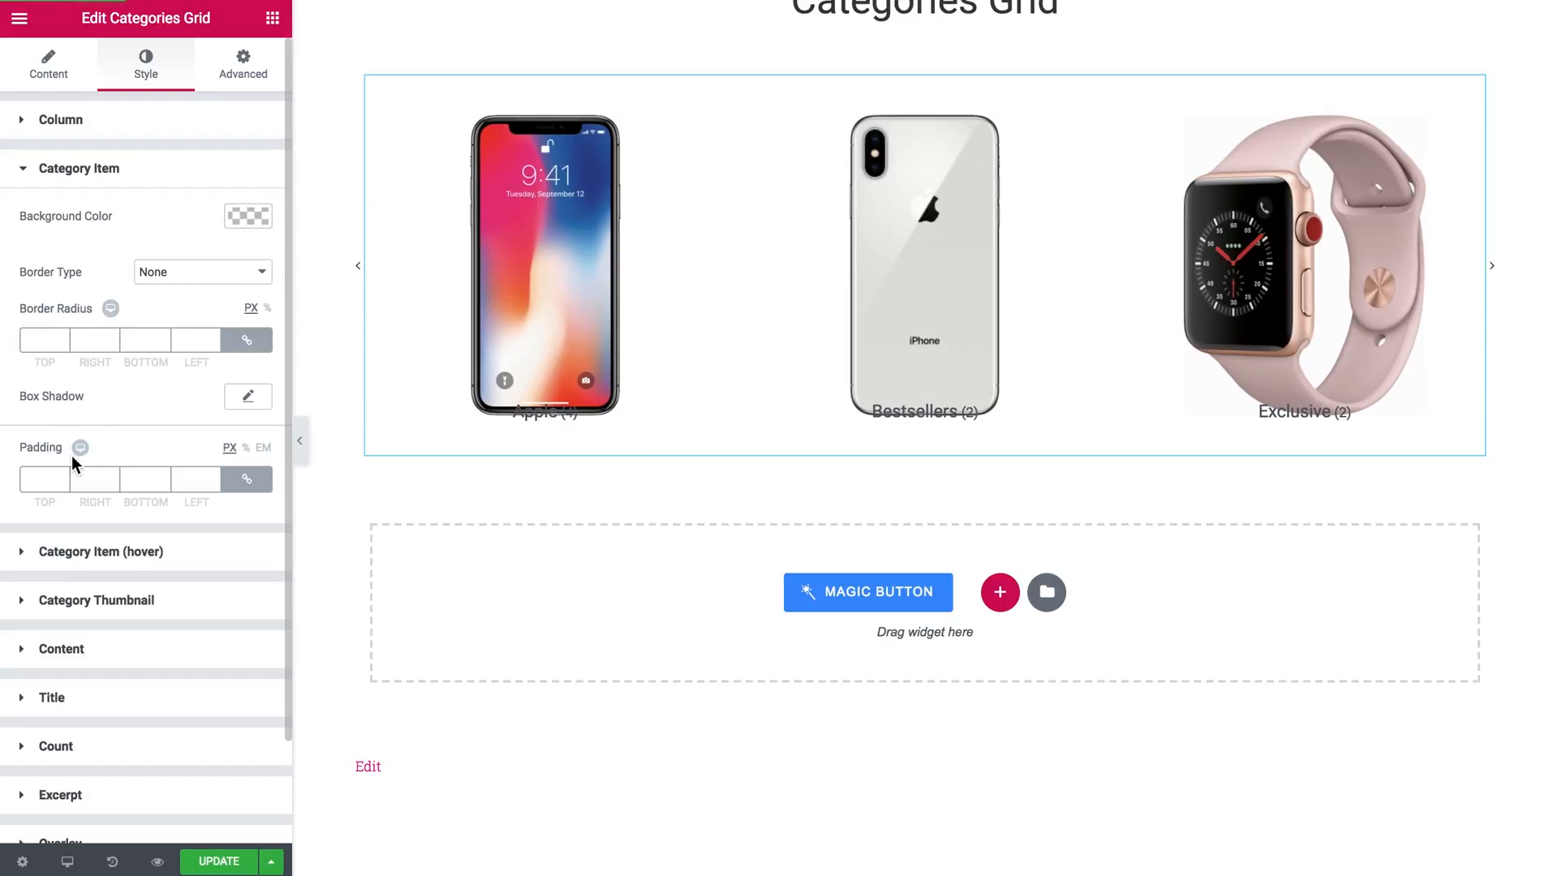
Inspect the Category Item (hover) color settings and collapse the sections again.
{"action": "left_click", "coordinate": [79, 167]}
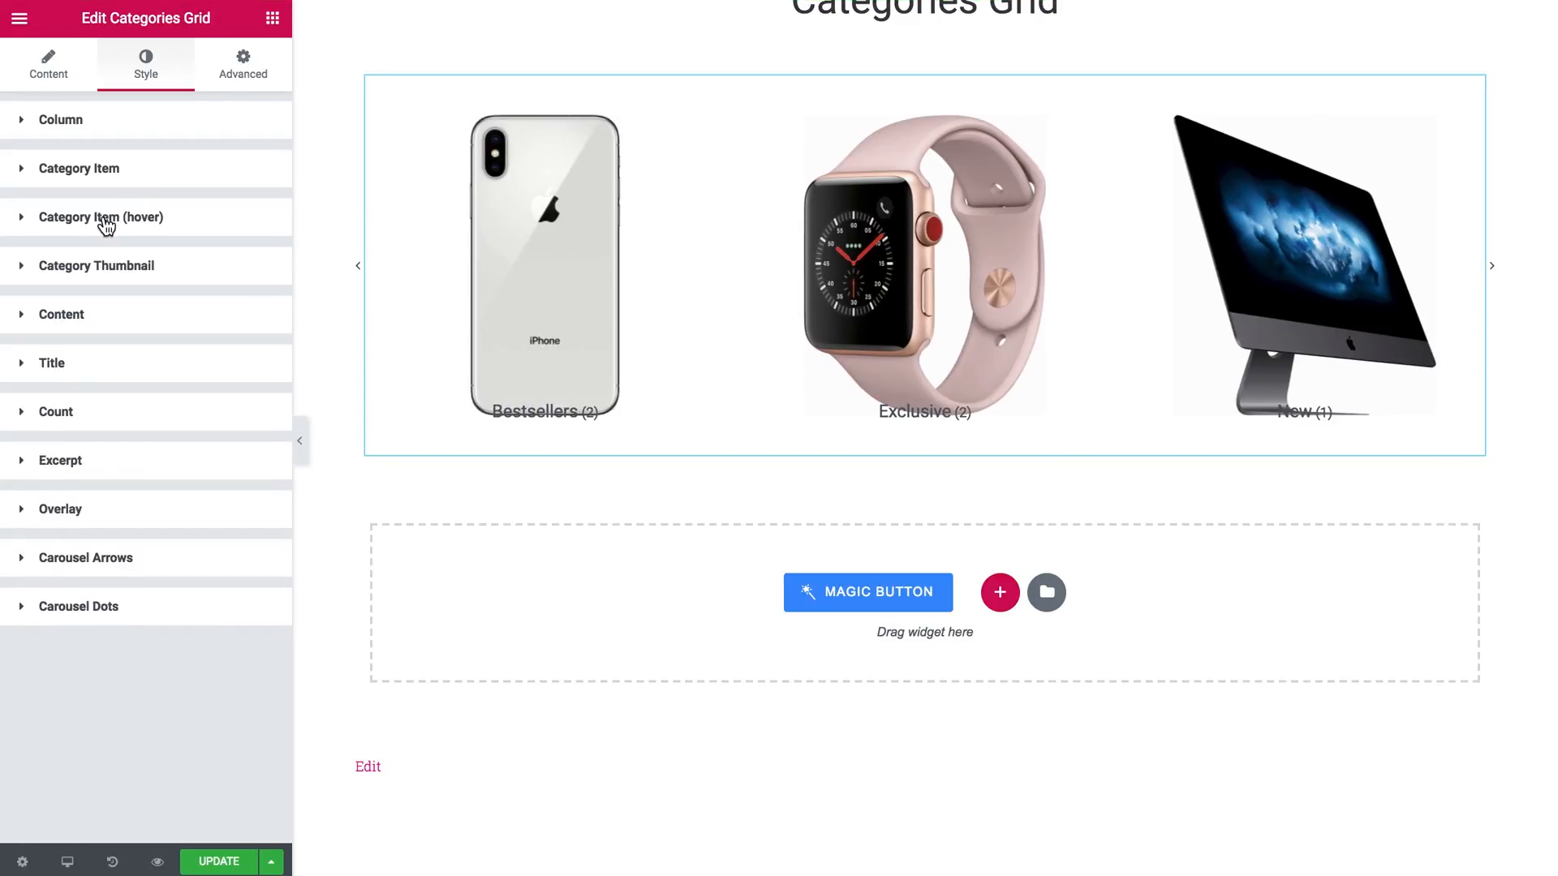
{"action": "left_click", "coordinate": [101, 215]}
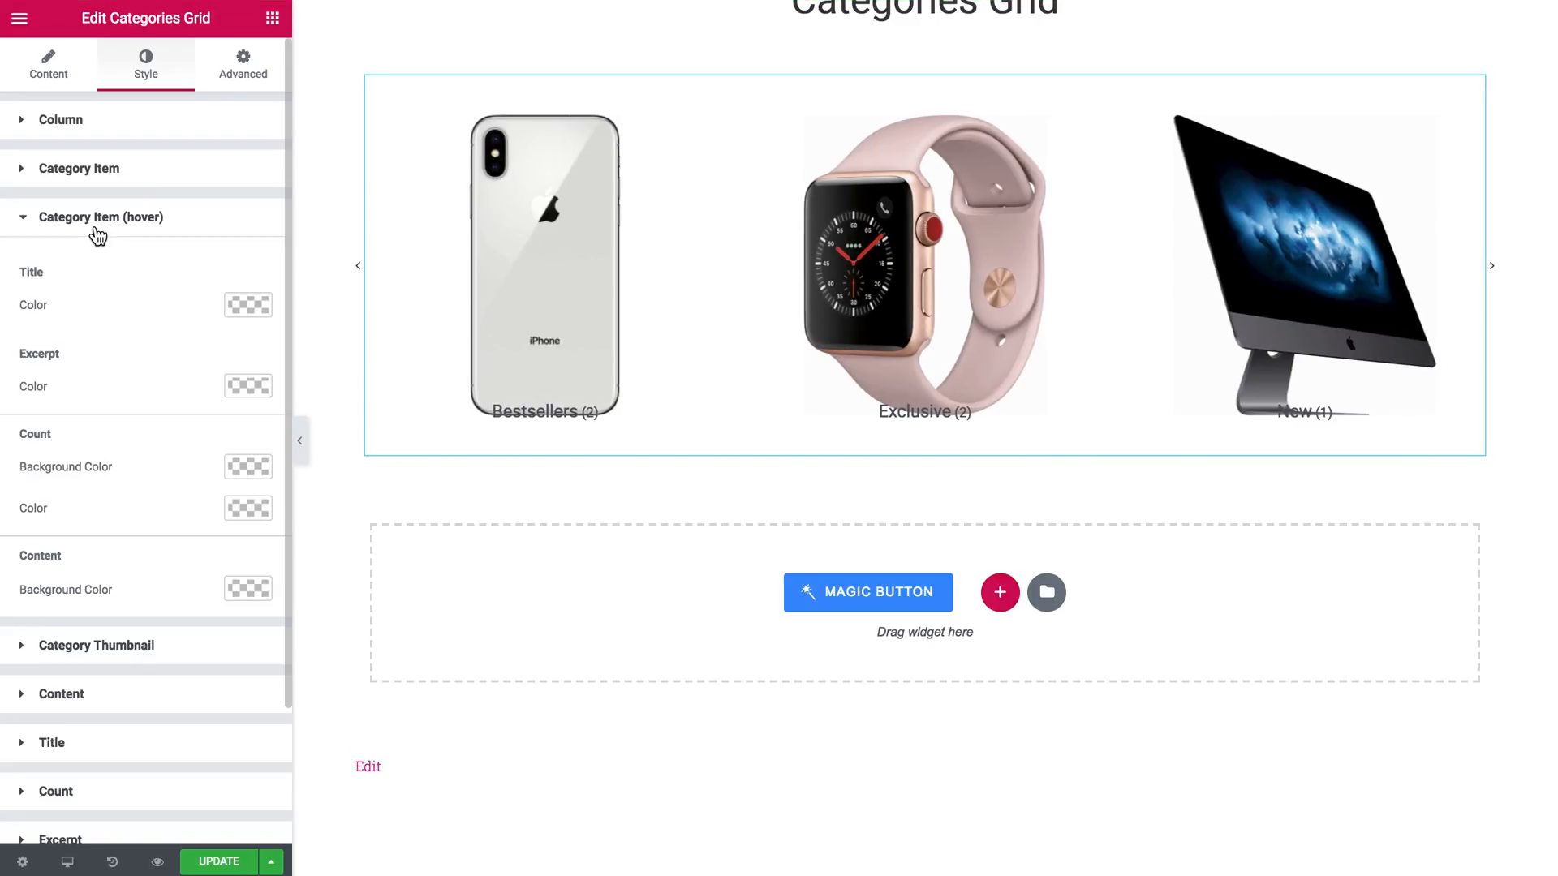
{"action": "mouse_move", "coordinate": [217, 357]}
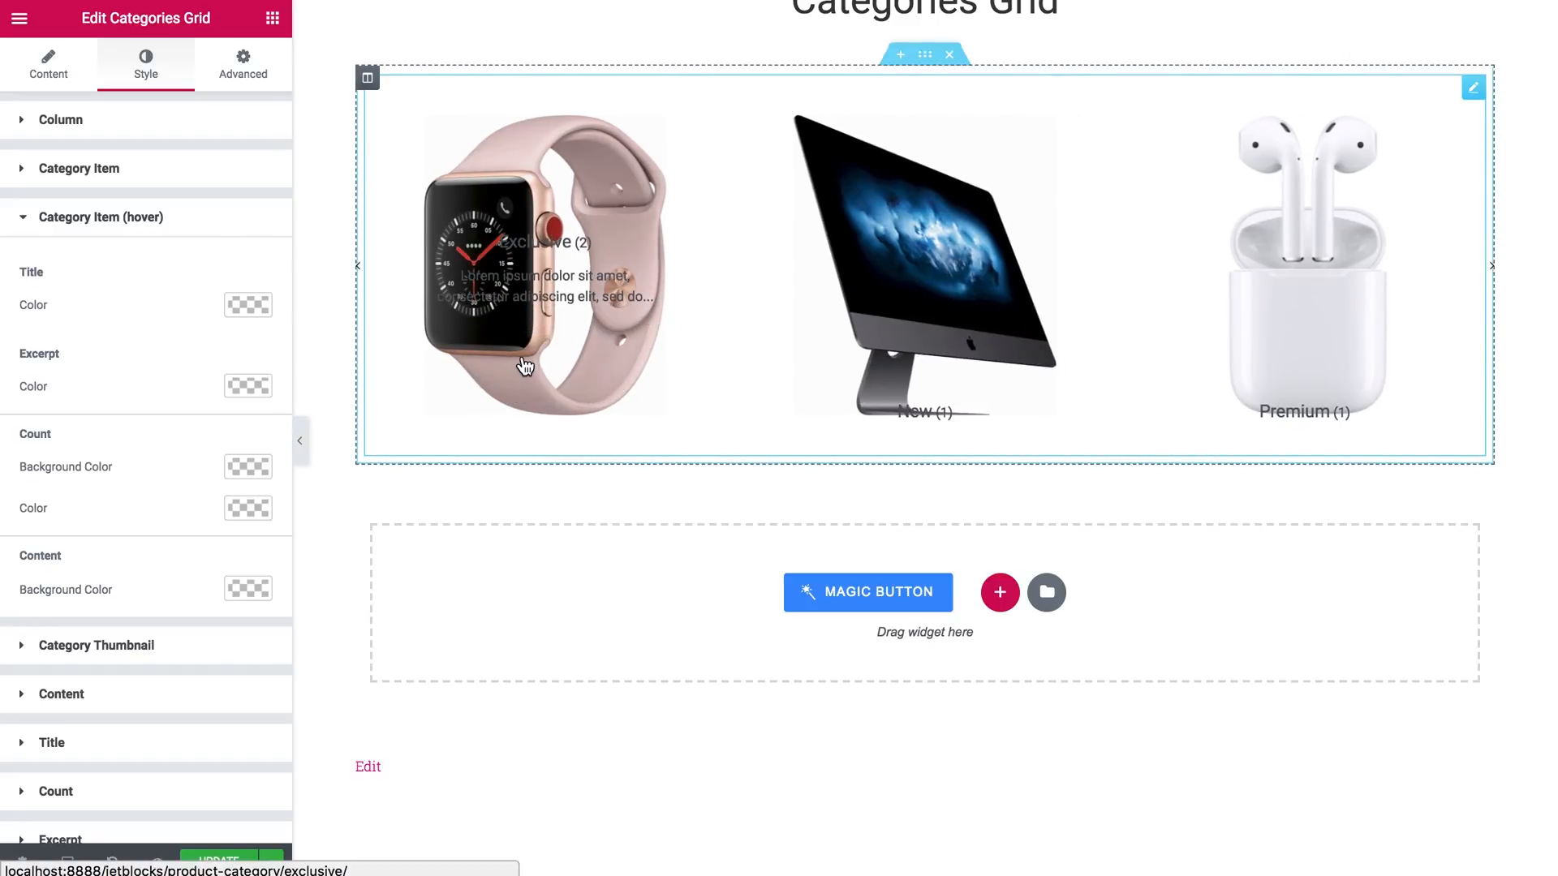
{"action": "left_click", "coordinate": [1489, 264]}
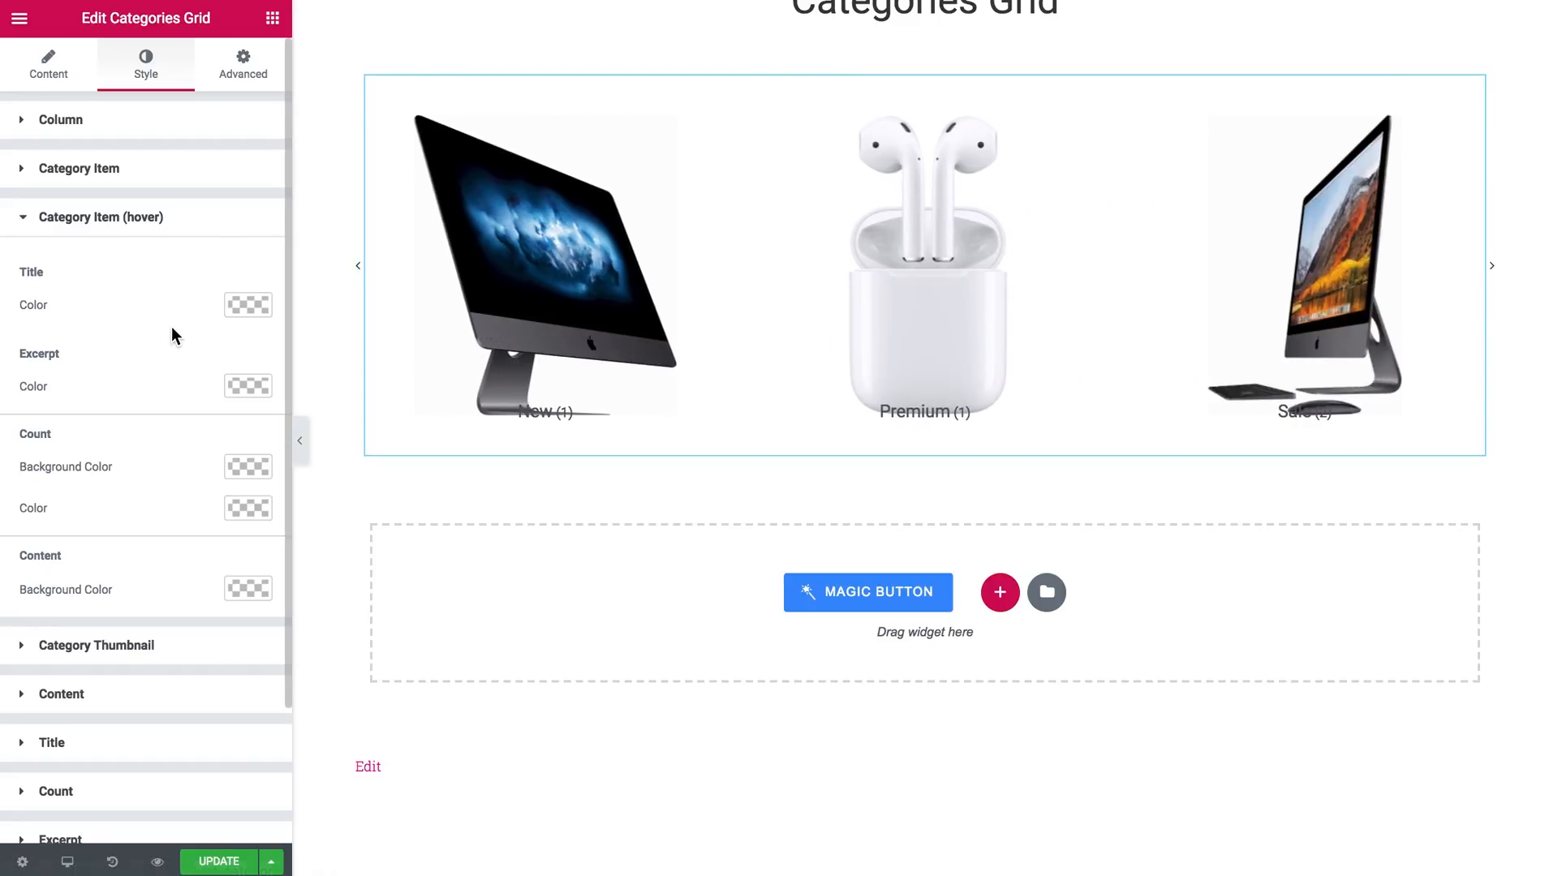
{"action": "mouse_move", "coordinate": [545, 352]}
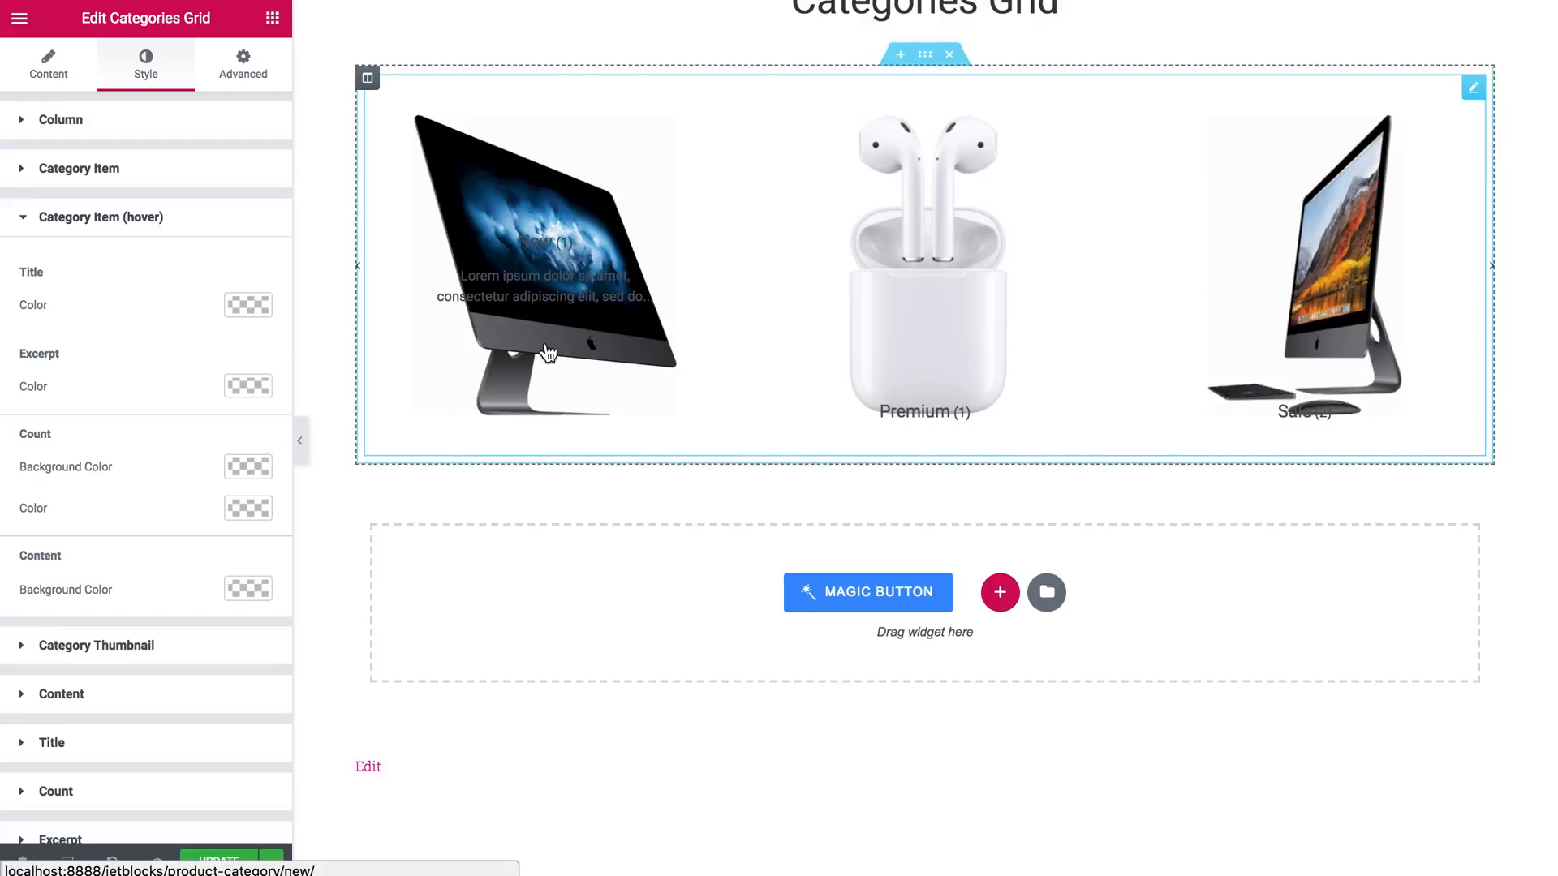
{"action": "left_click", "coordinate": [99, 216]}
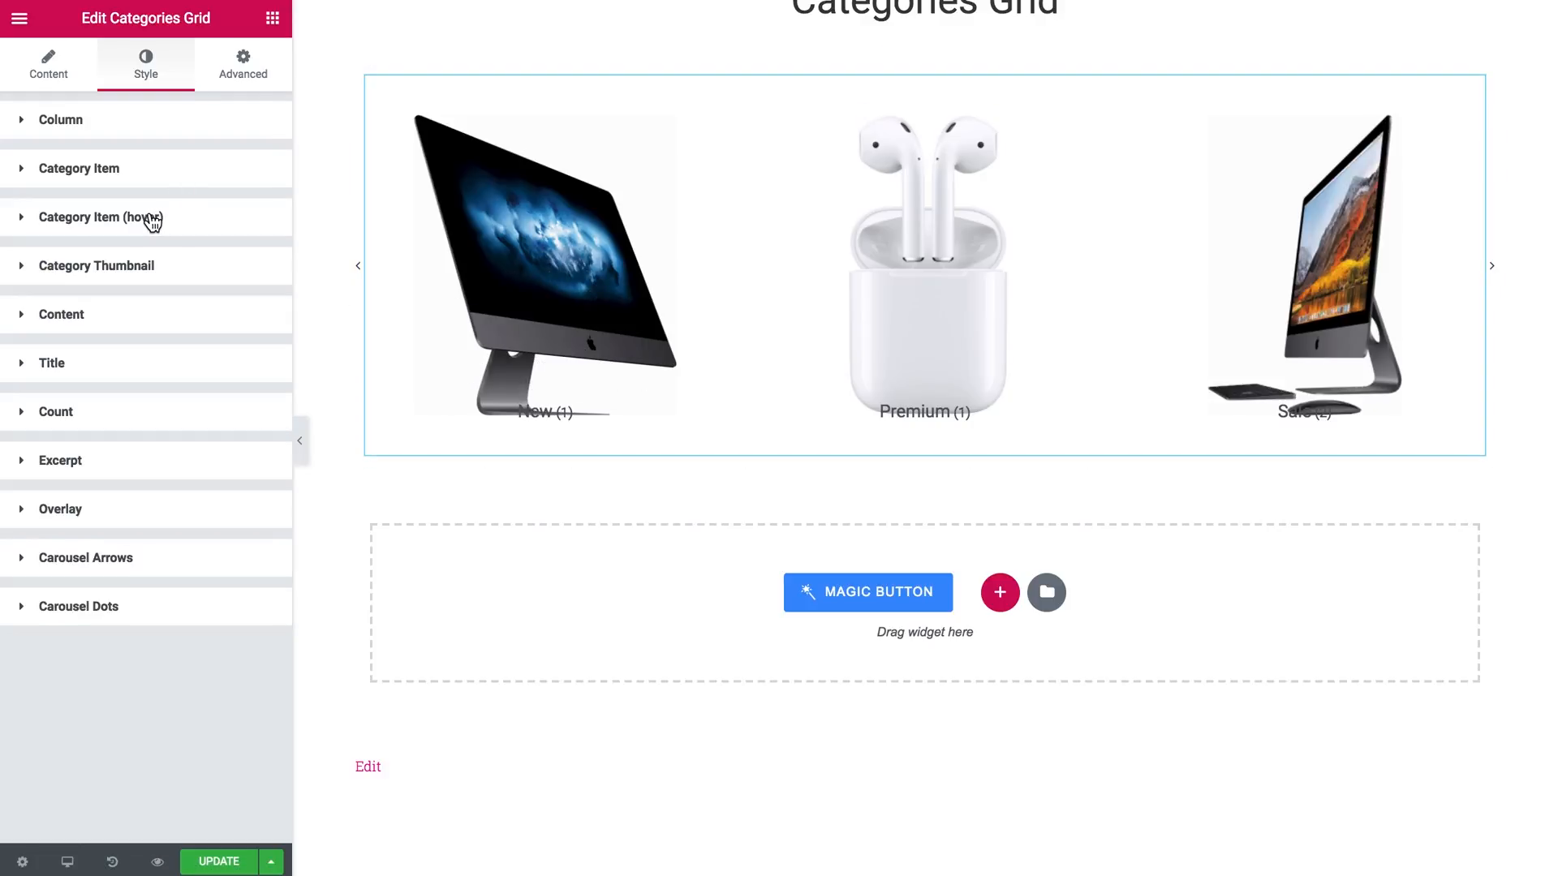
{"action": "left_click", "coordinate": [1490, 266]}
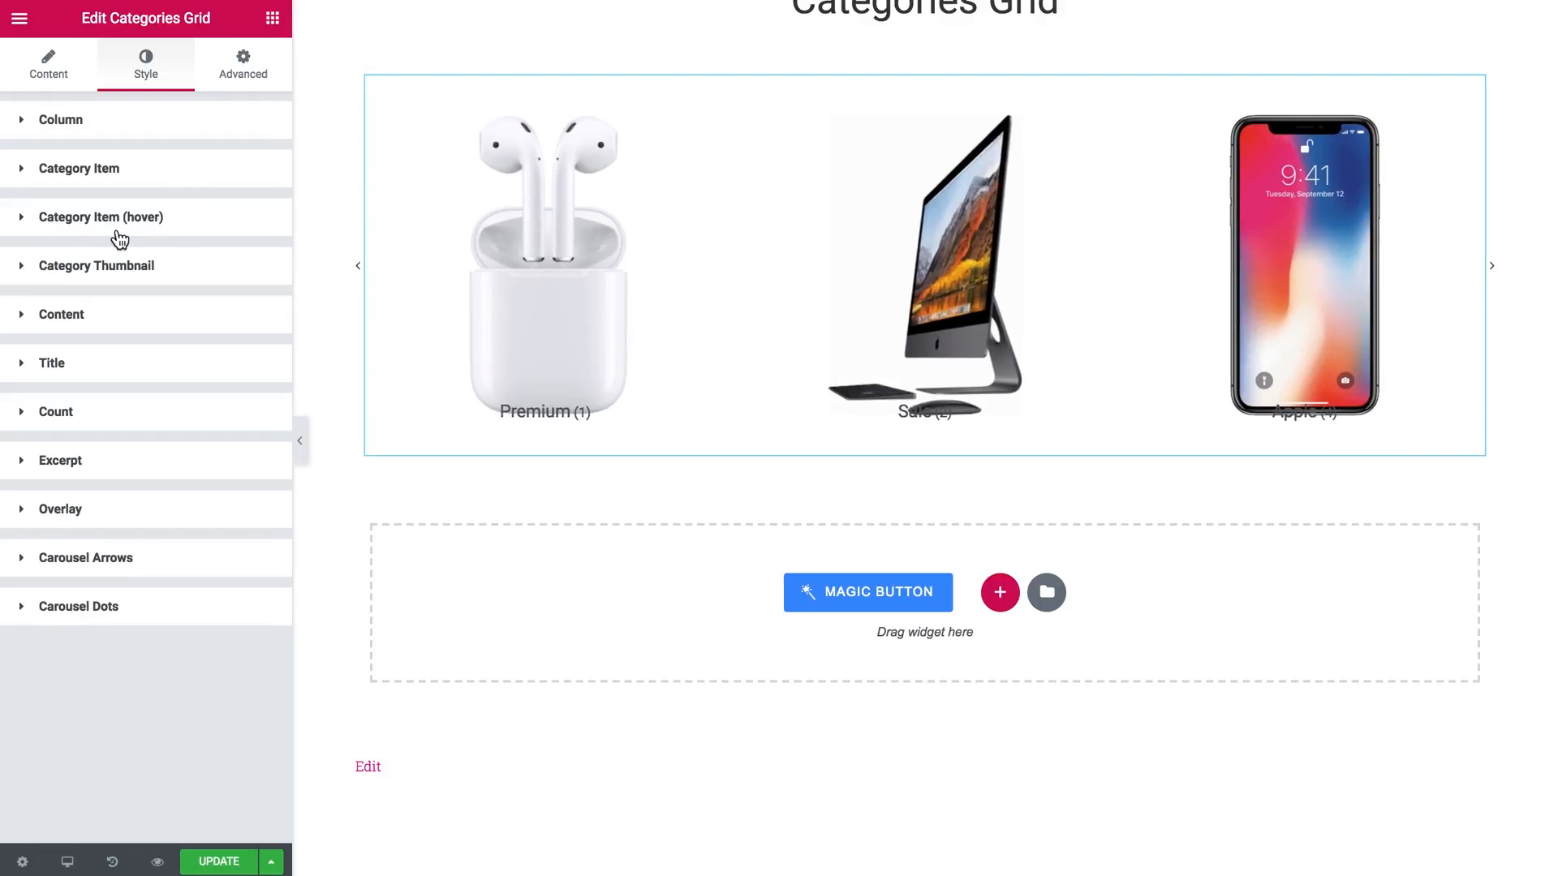
Give the category thumbnails 45 px linked padding on every side.
{"action": "left_click", "coordinate": [96, 265]}
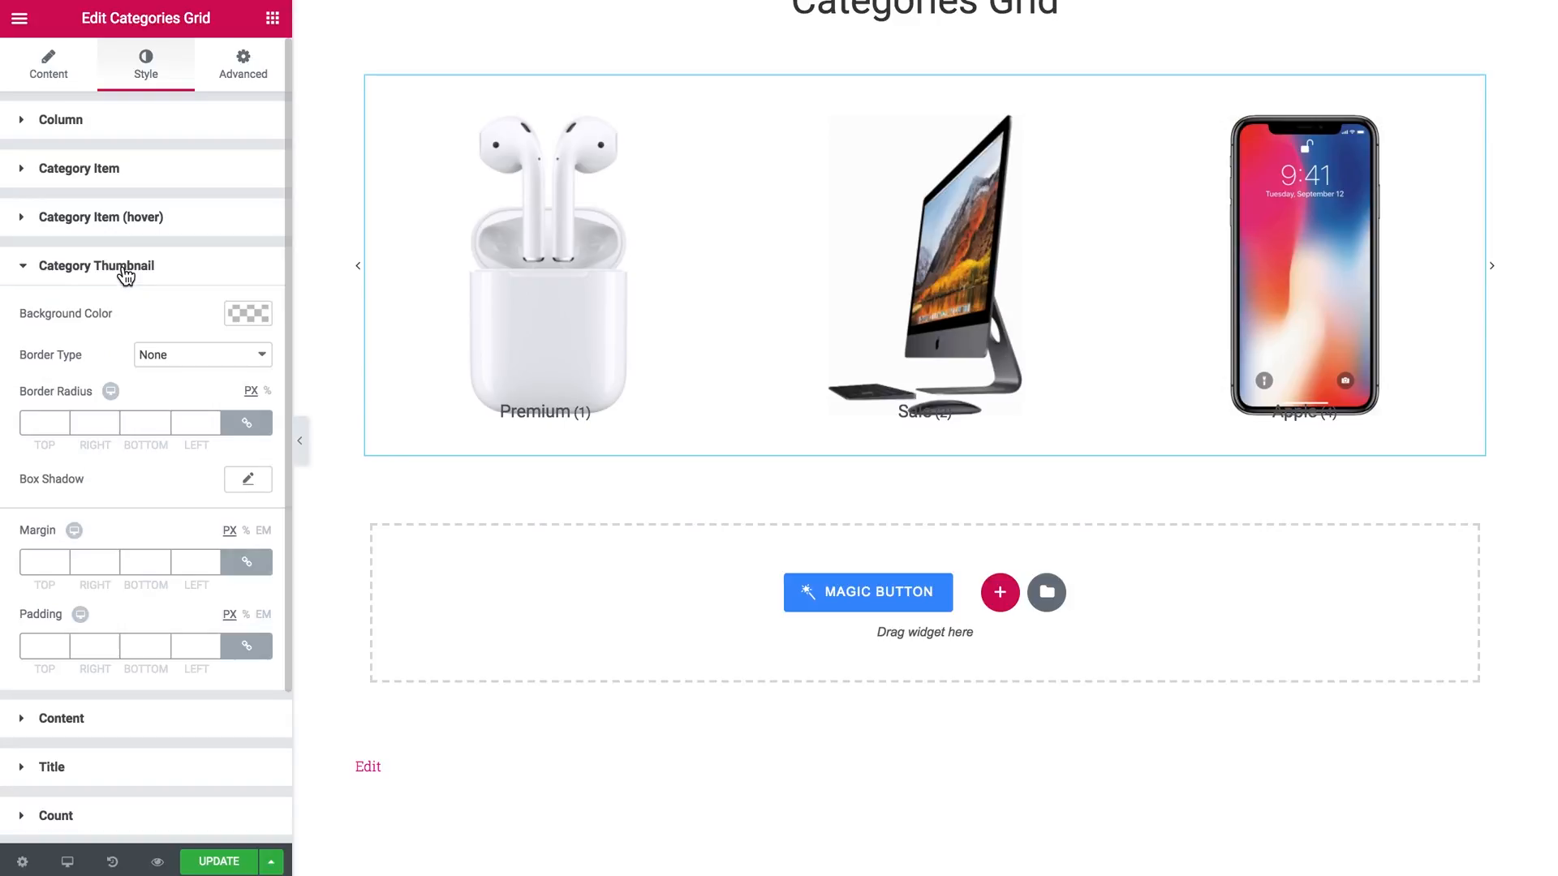
{"action": "mouse_move", "coordinate": [204, 420]}
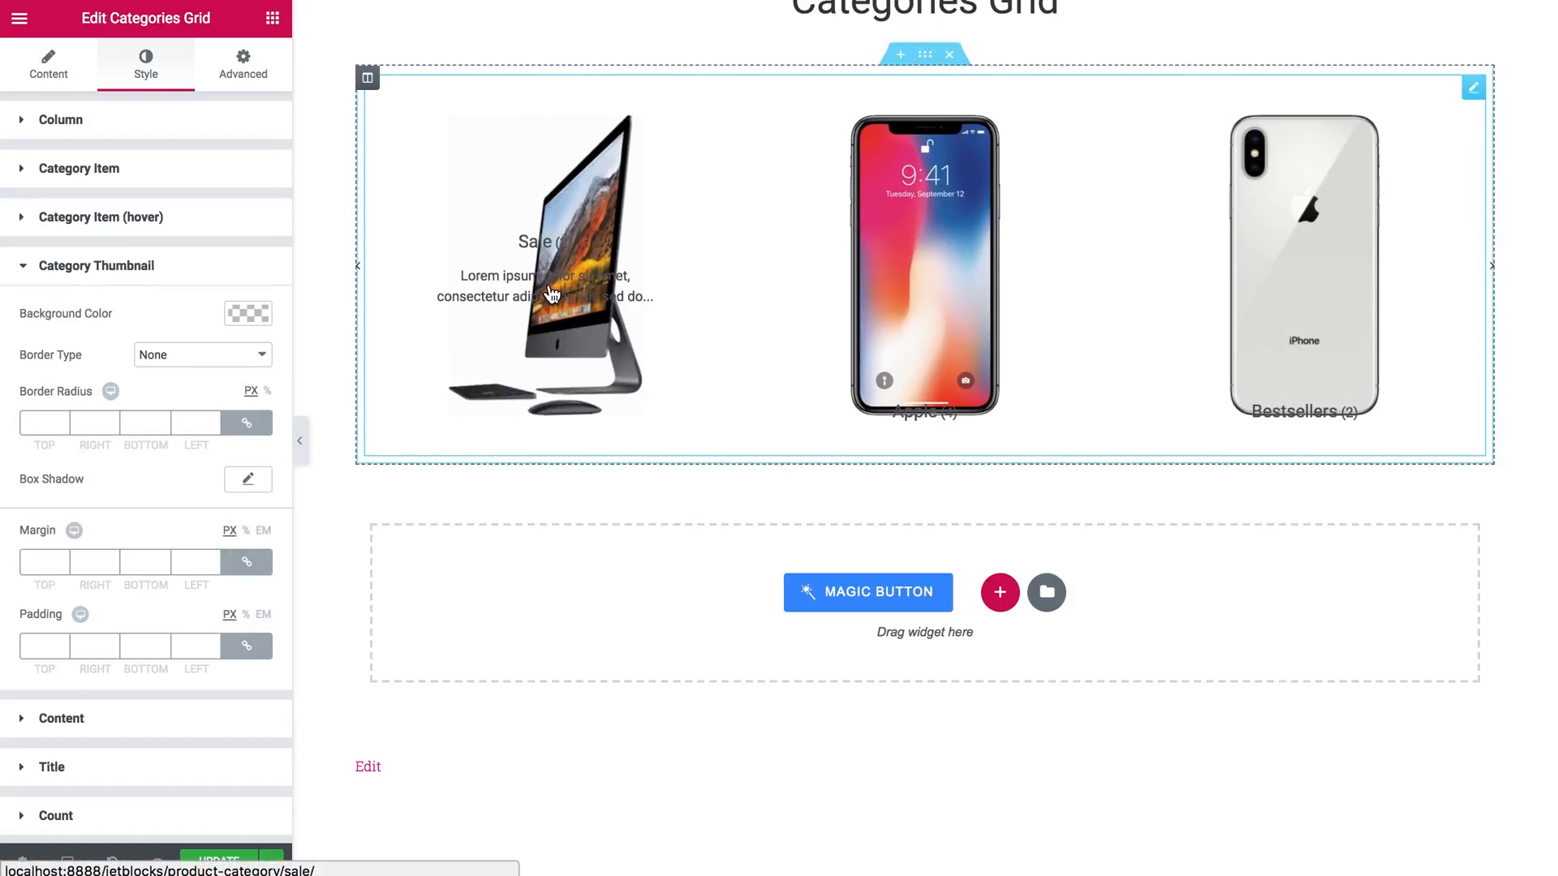
{"action": "mouse_move", "coordinate": [537, 412]}
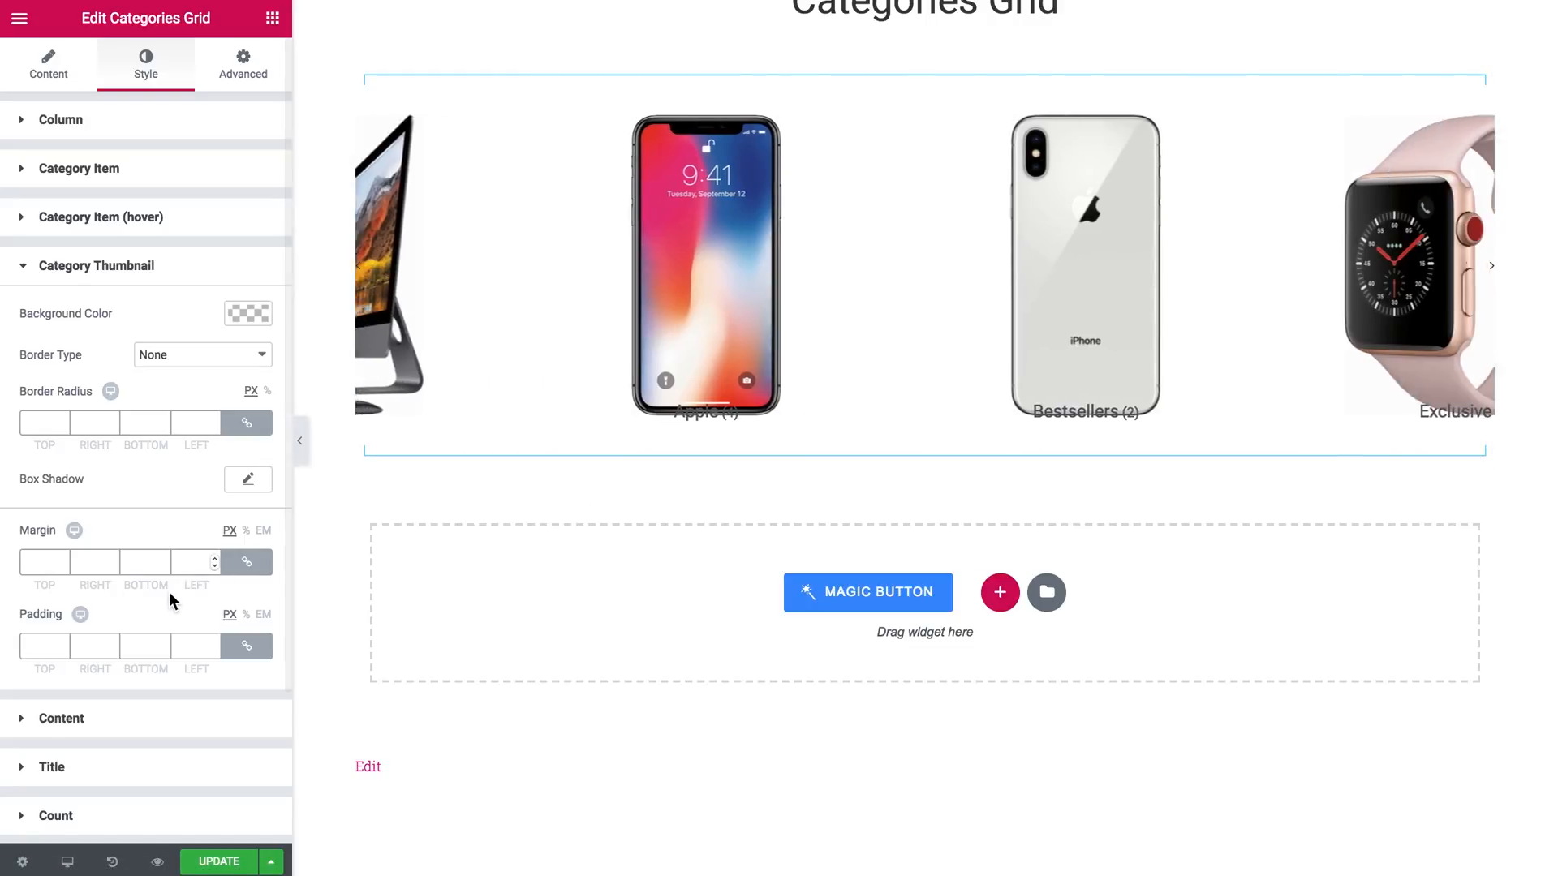
{"action": "left_click", "coordinate": [45, 646]}
{"action": "type", "text": "45"}
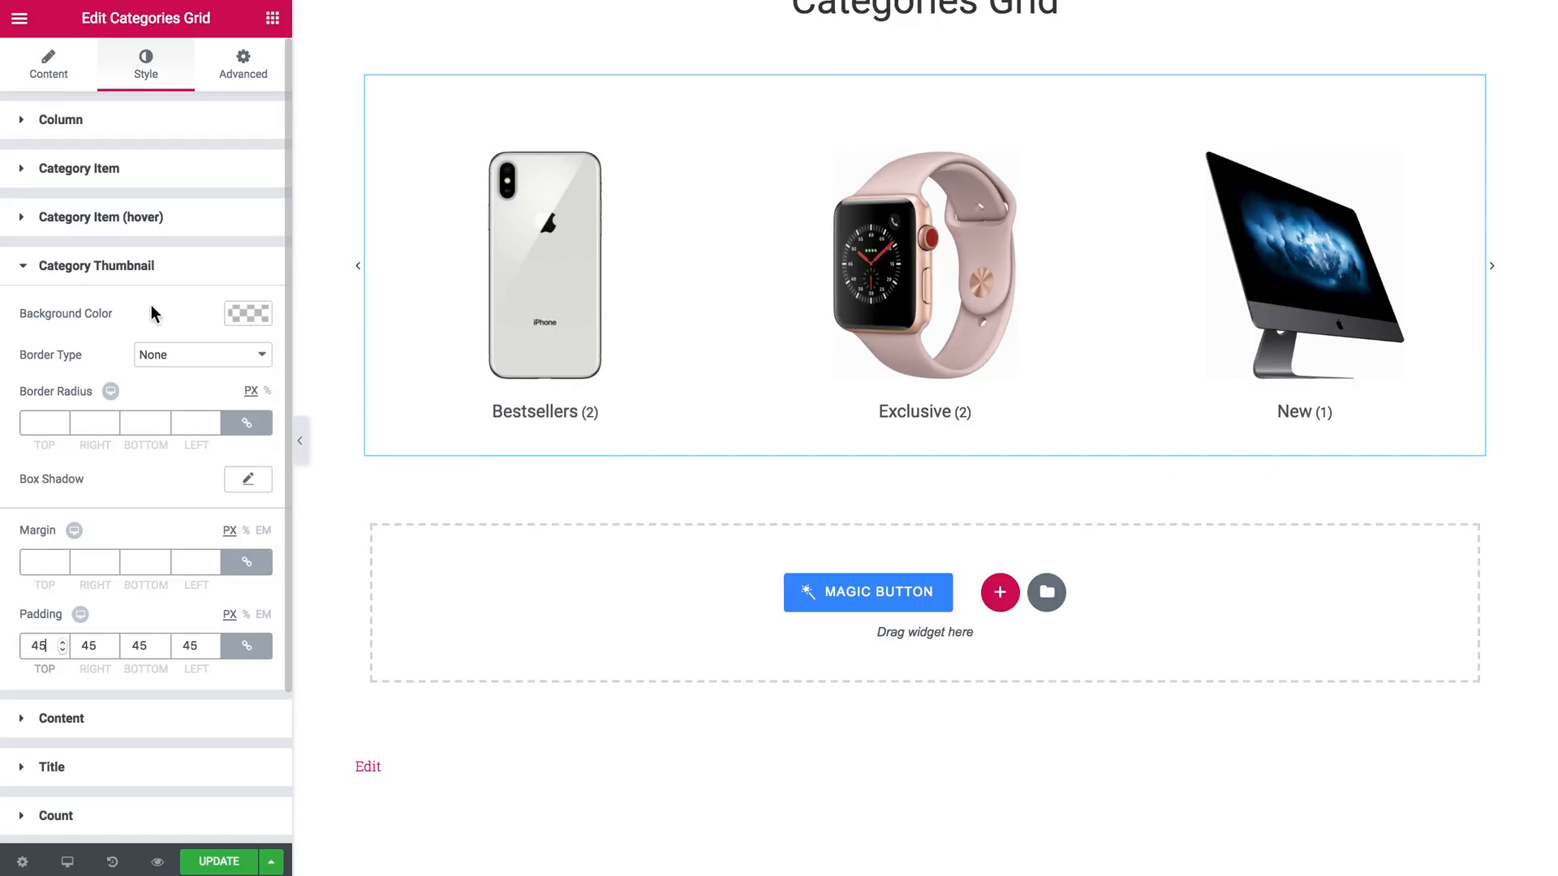
{"action": "left_click", "coordinate": [96, 264]}
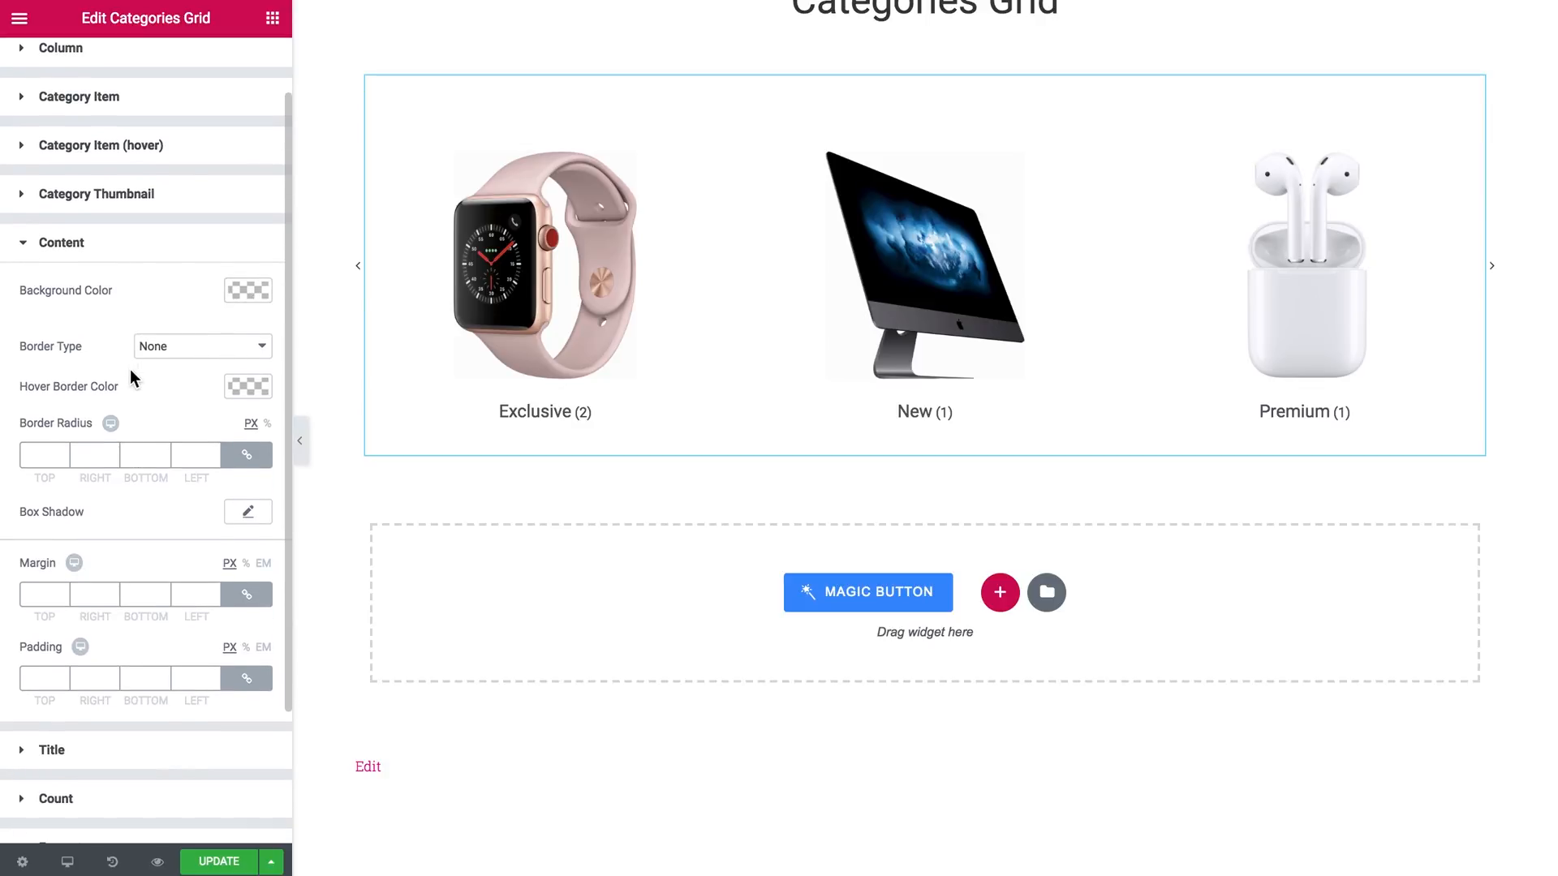
{"action": "left_click", "coordinate": [1491, 264]}
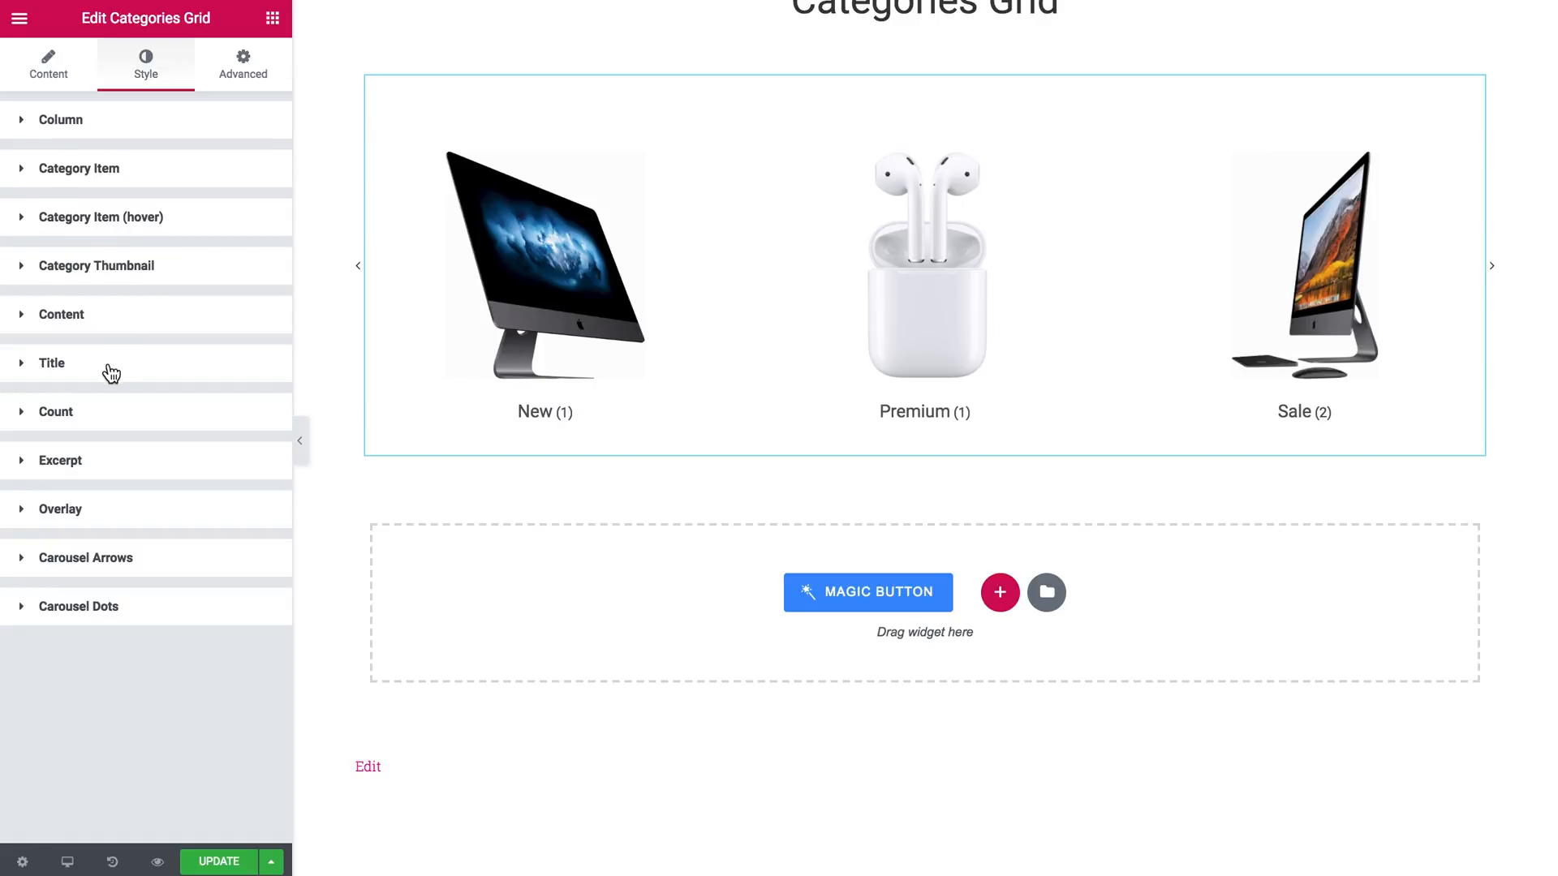
{"action": "left_click", "coordinate": [50, 362]}
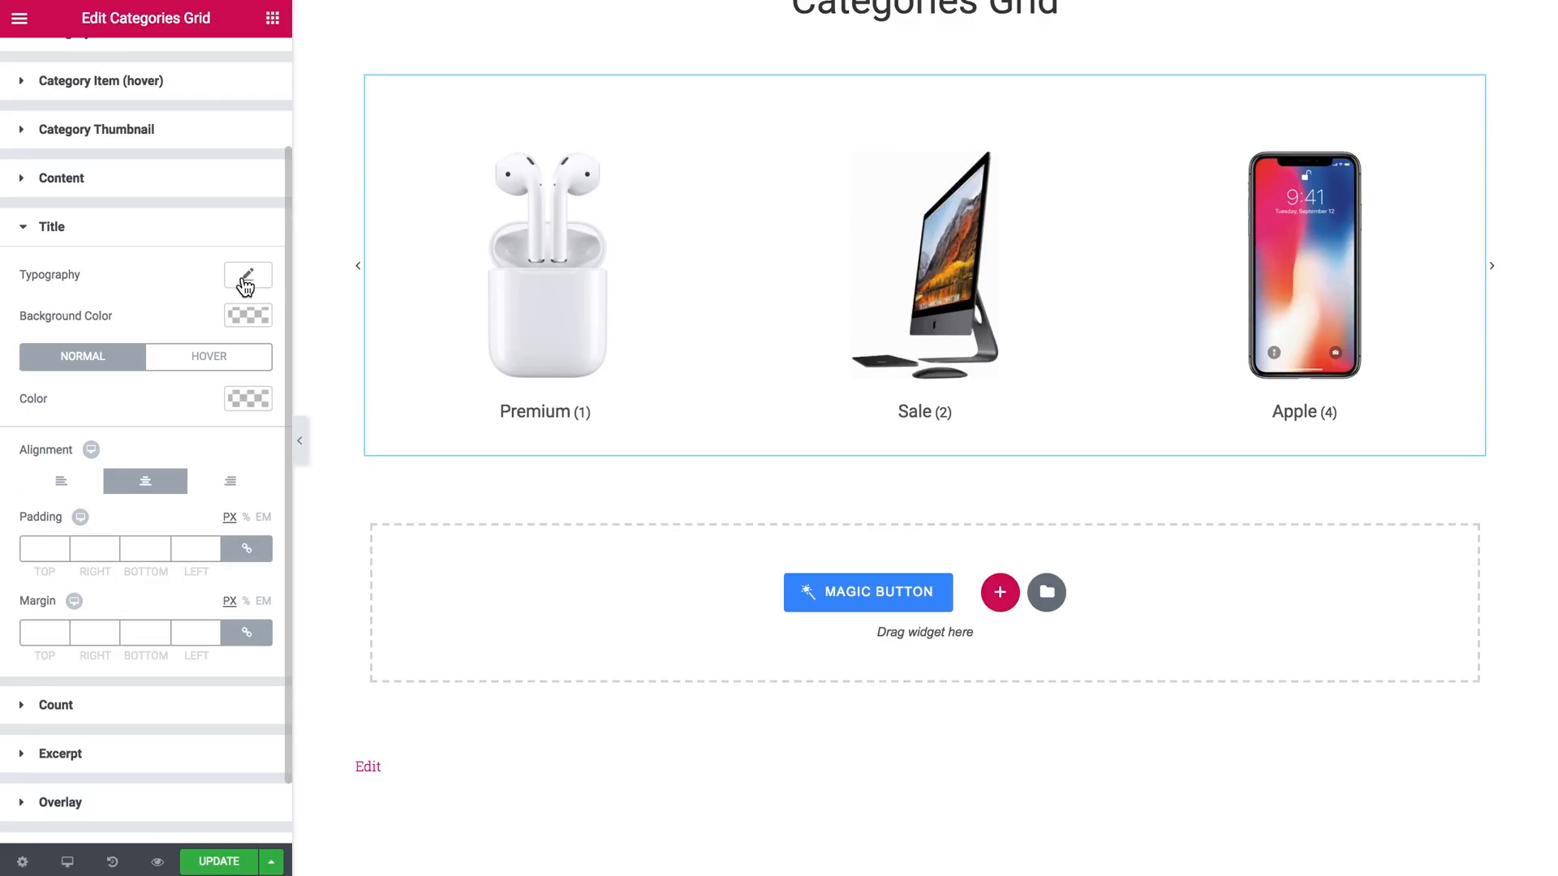
{"action": "left_click", "coordinate": [246, 276]}
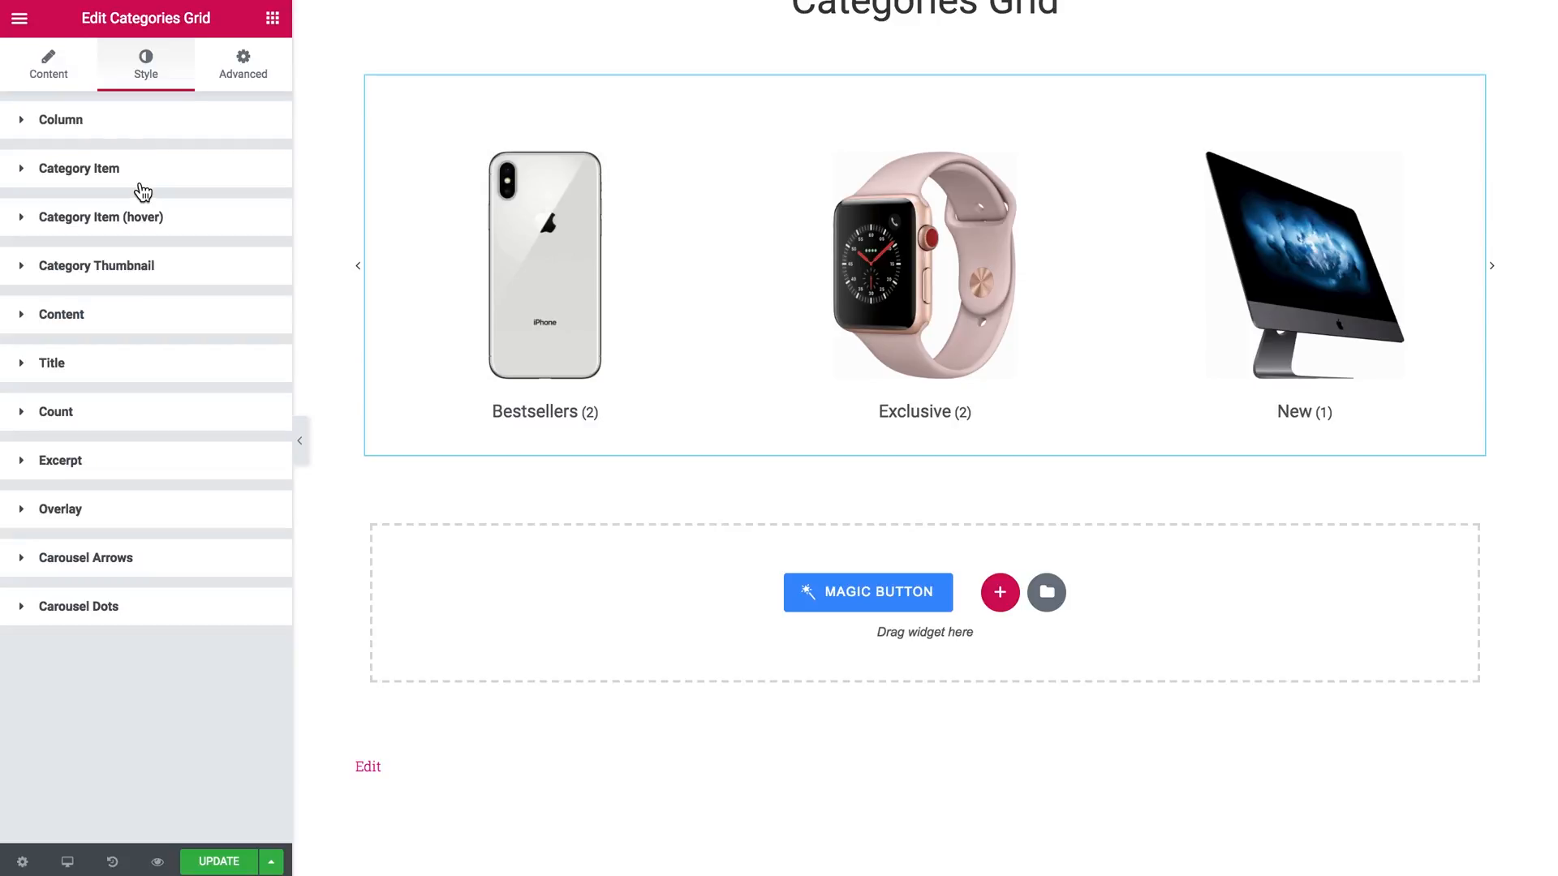
{"action": "mouse_move", "coordinate": [55, 415]}
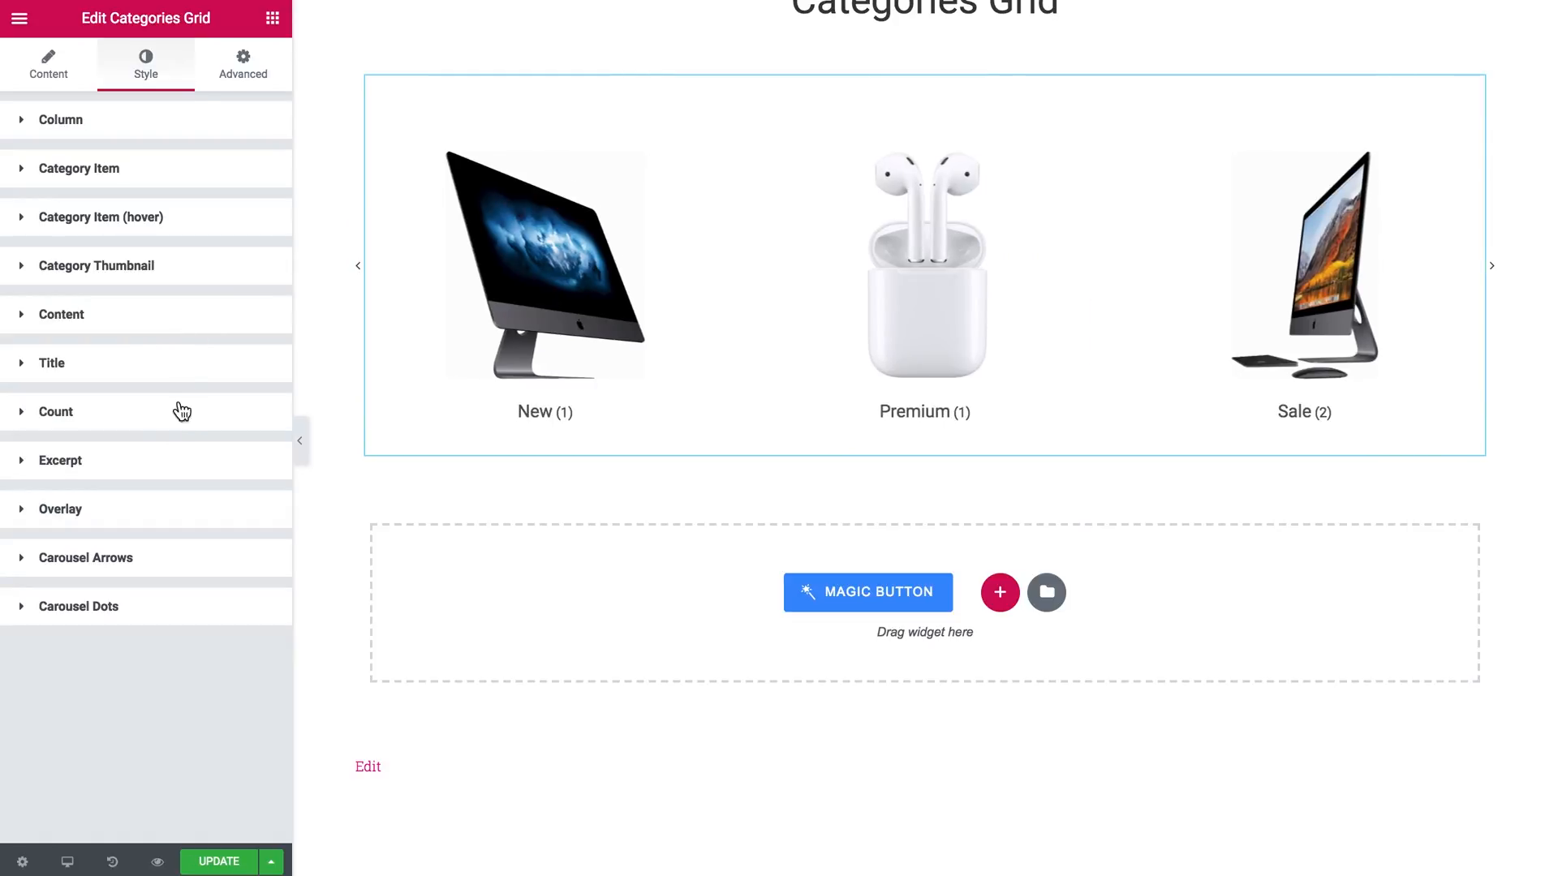
{"action": "left_click", "coordinate": [60, 459]}
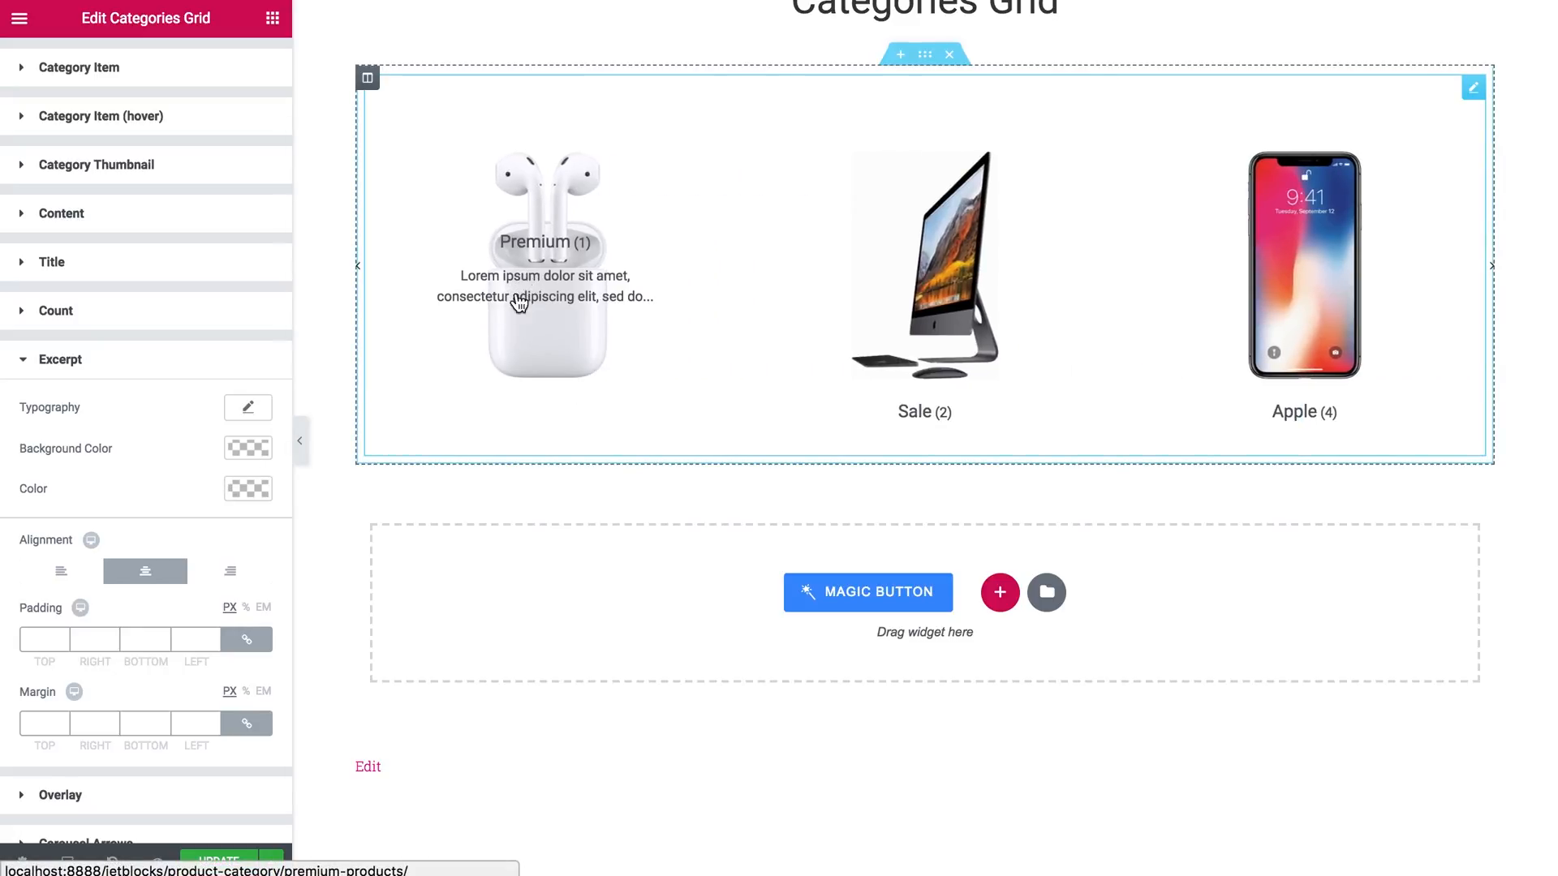
{"action": "mouse_move", "coordinate": [477, 308]}
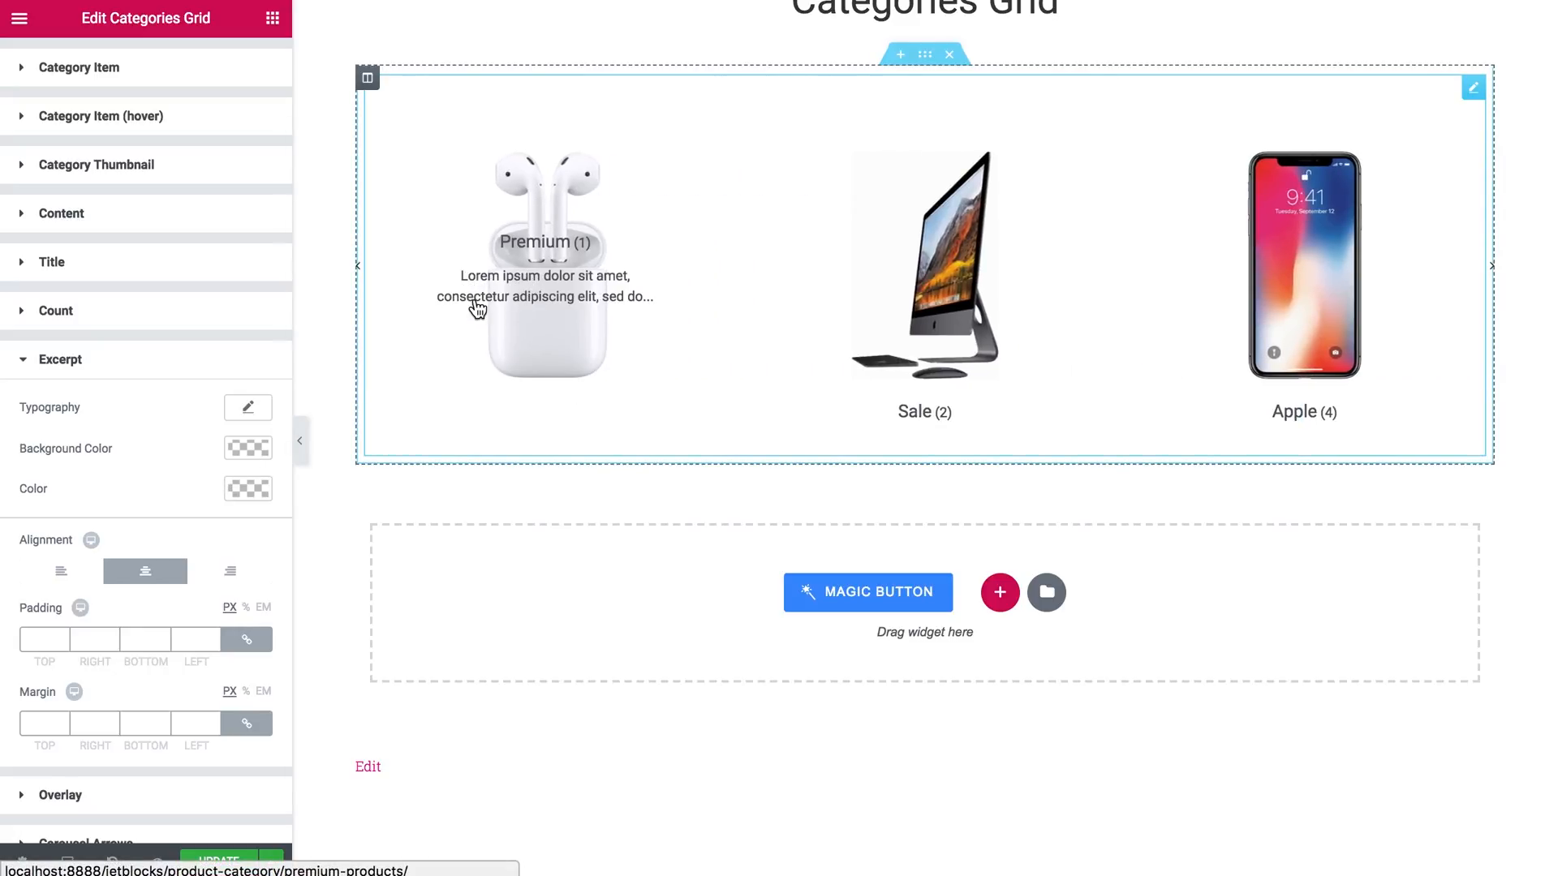
{"action": "mouse_move", "coordinate": [467, 280]}
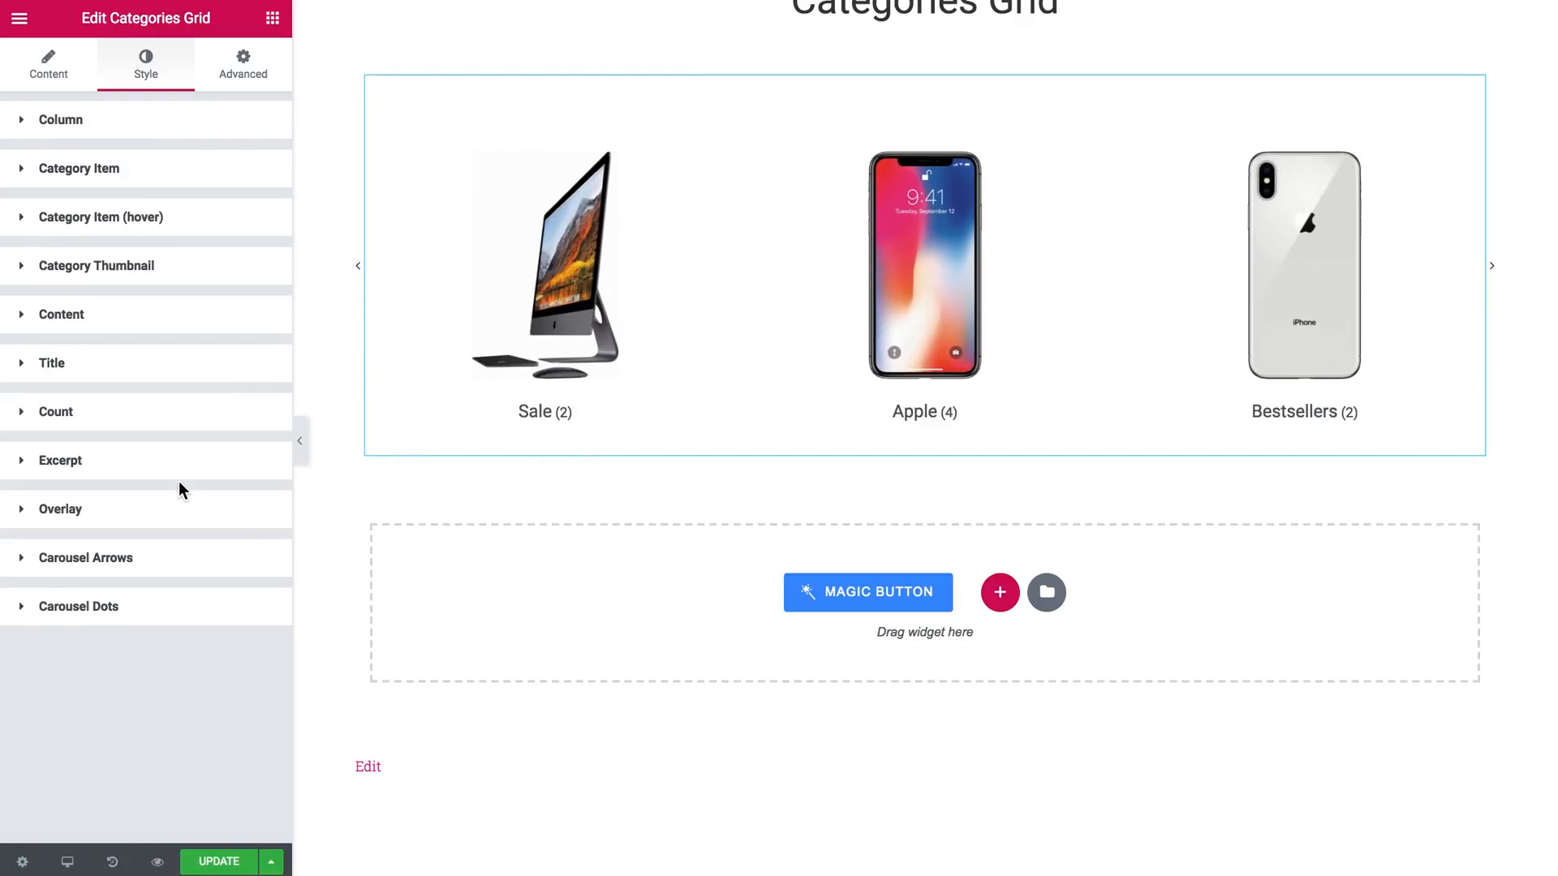
Set the Overlay's hover state background type to Gradient.
{"action": "left_click", "coordinate": [60, 508]}
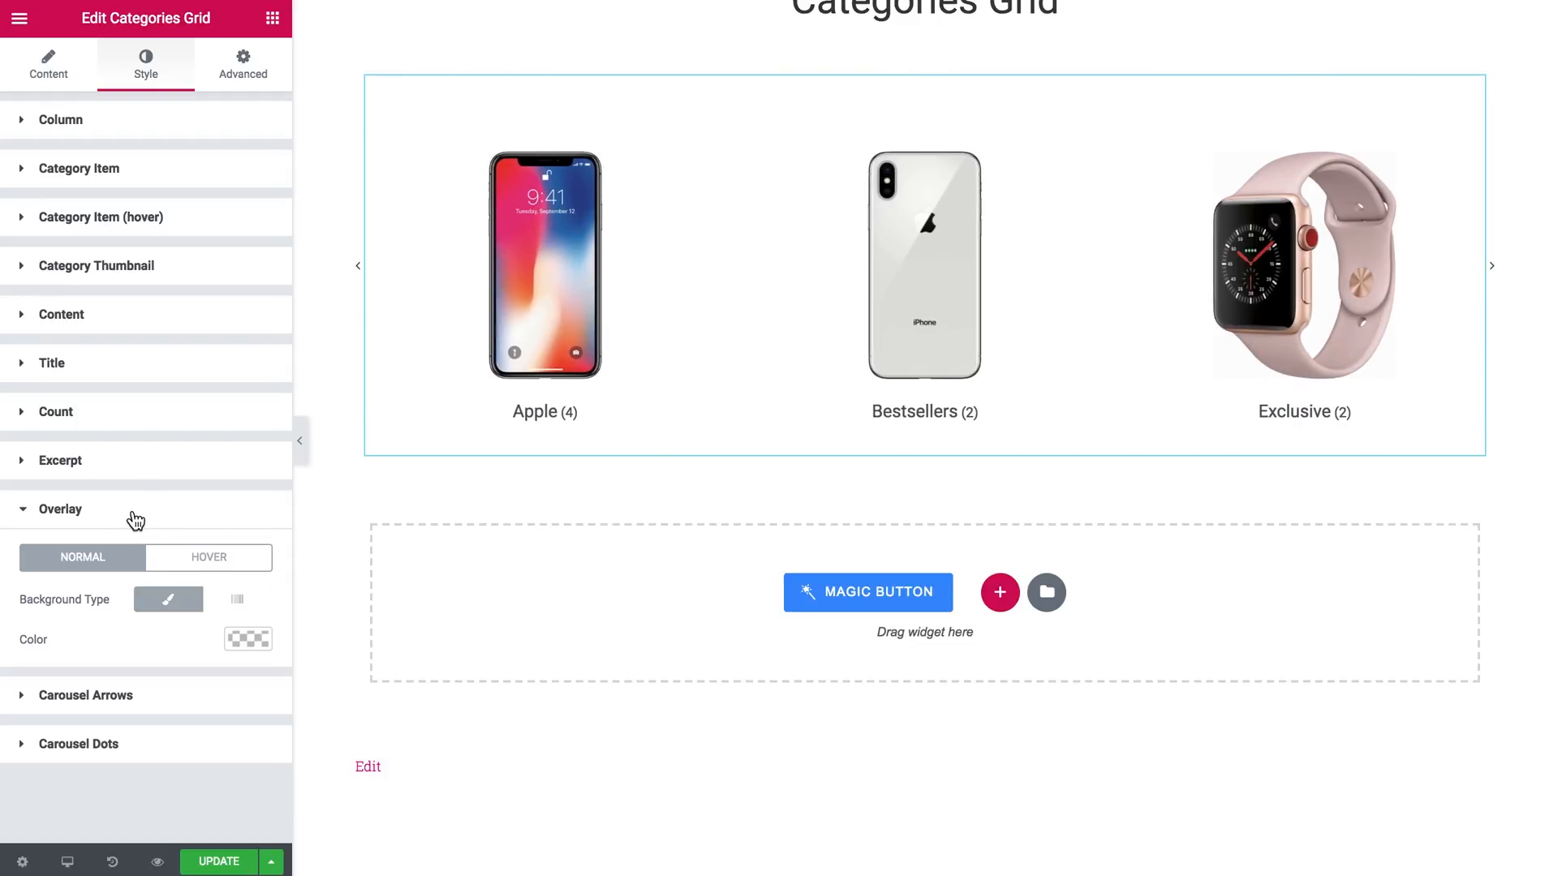
{"action": "left_click", "coordinate": [1493, 264]}
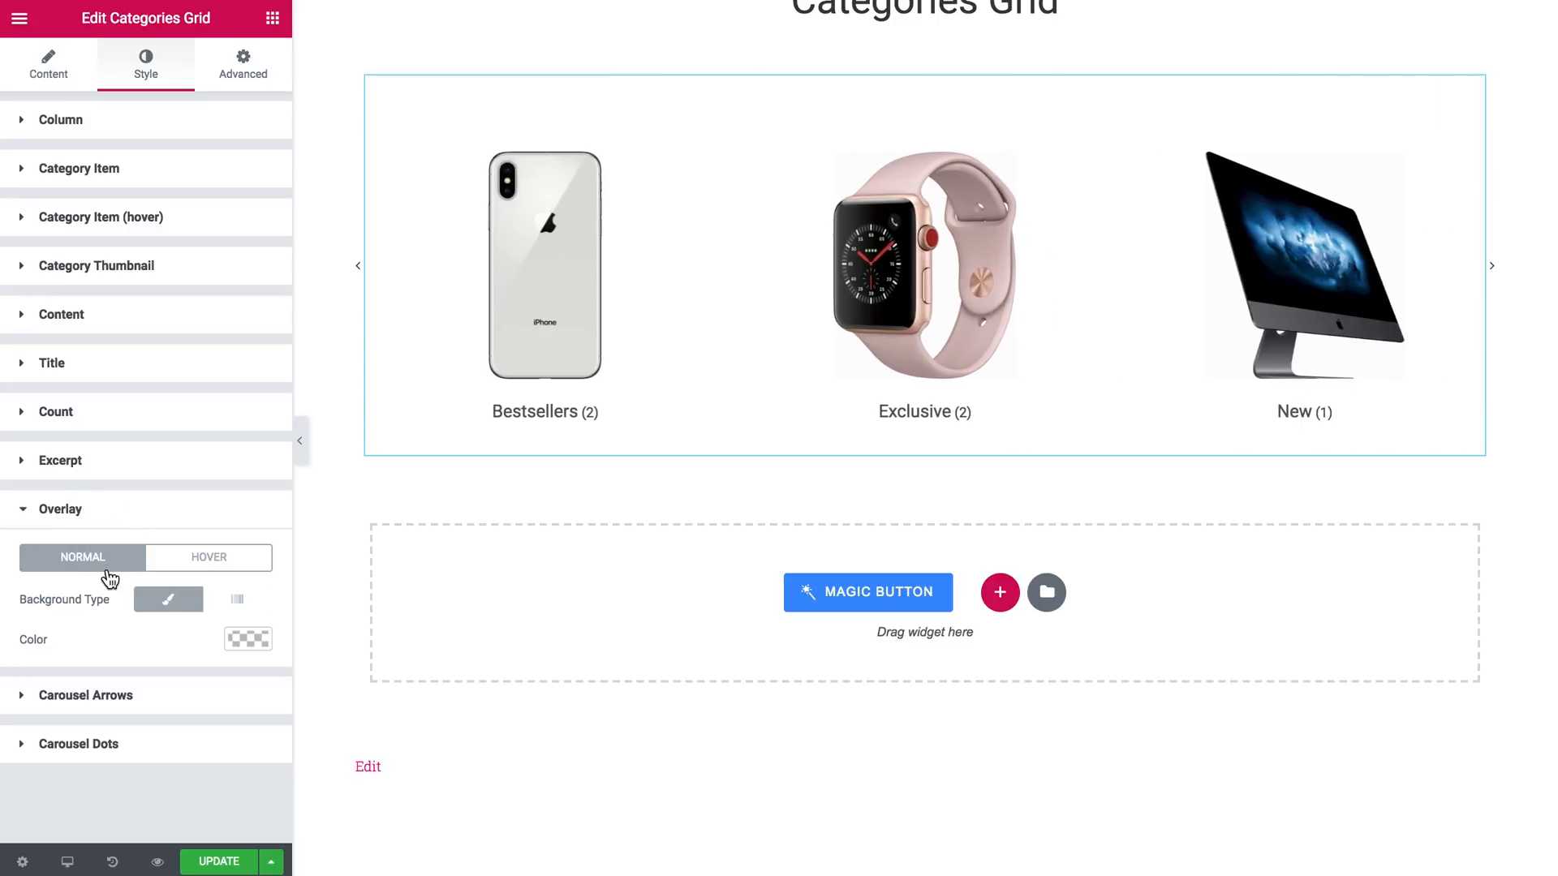
{"action": "left_click", "coordinate": [209, 557]}
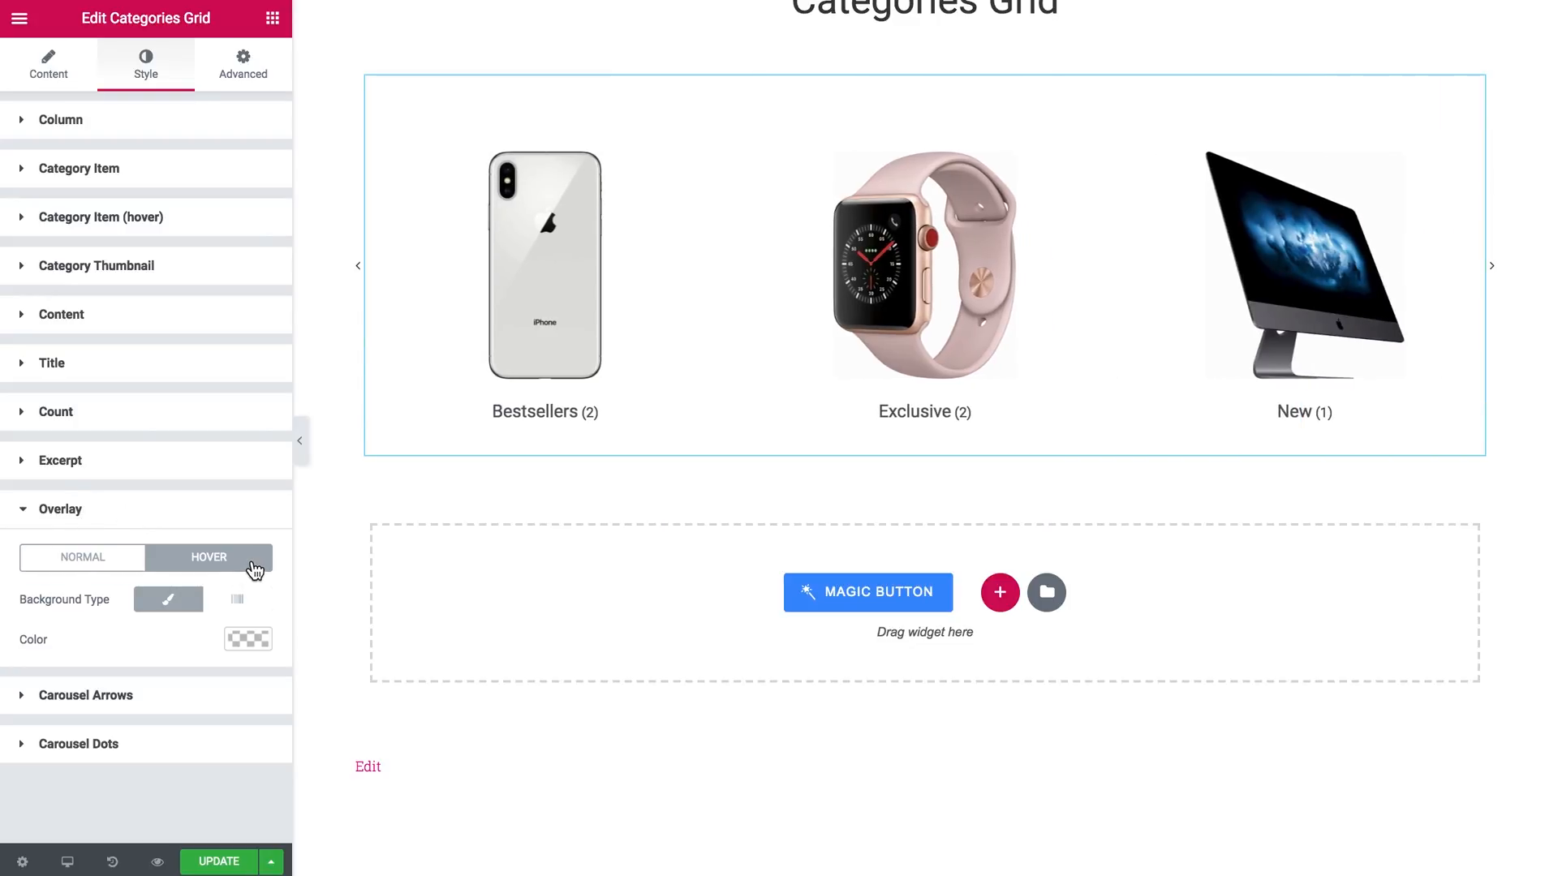
{"action": "left_click", "coordinate": [236, 599]}
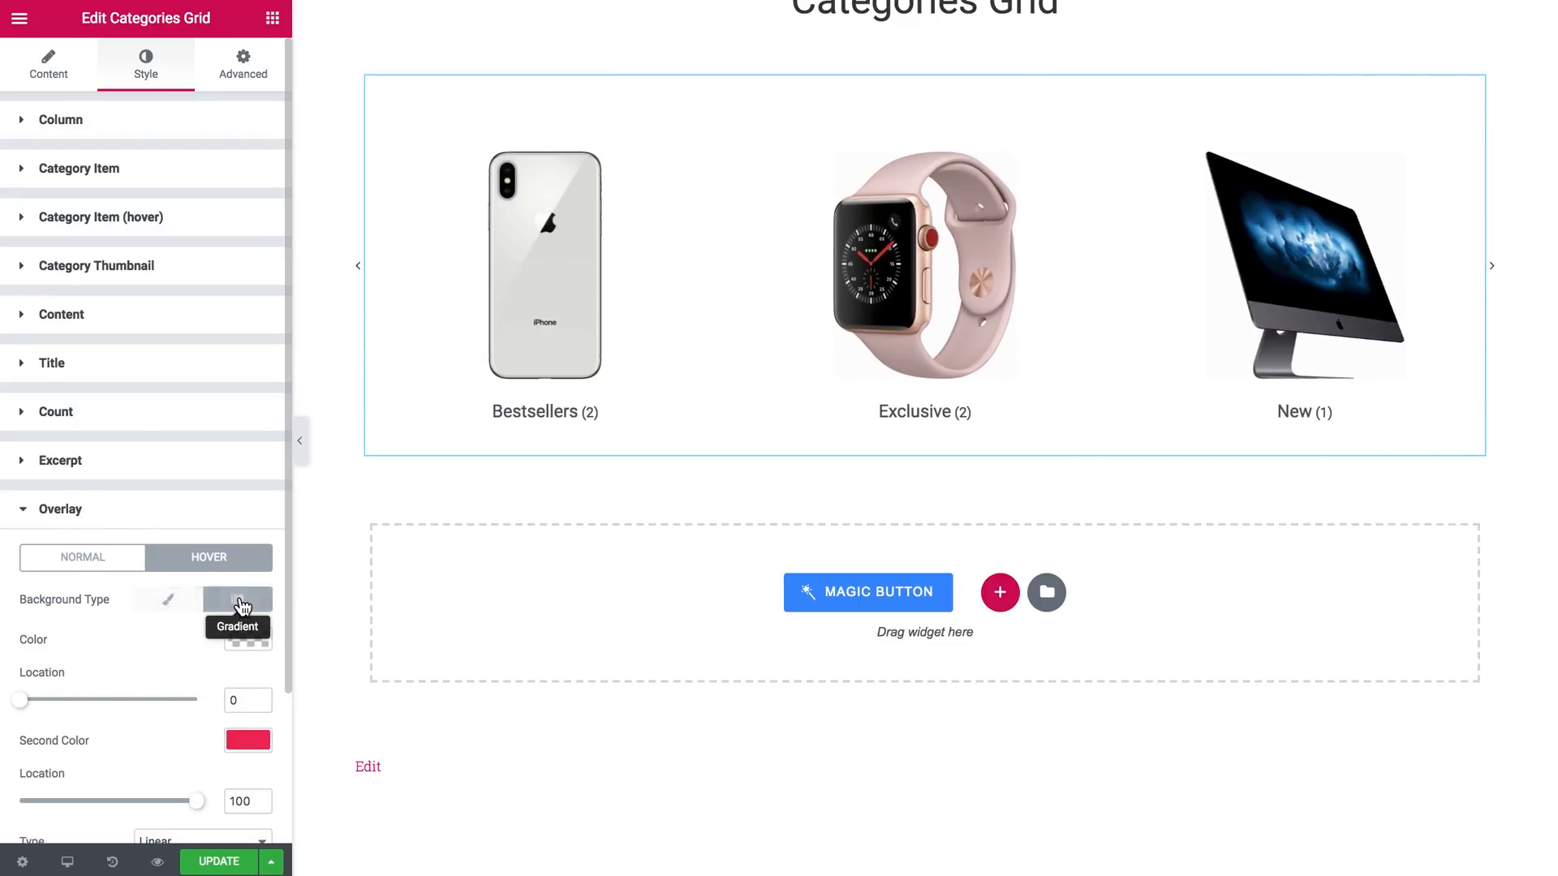
Make the hover gradient blue fading to transparent at angle 180.
{"action": "left_click", "coordinate": [247, 639]}
{"action": "type", "text": "#398ffc"}
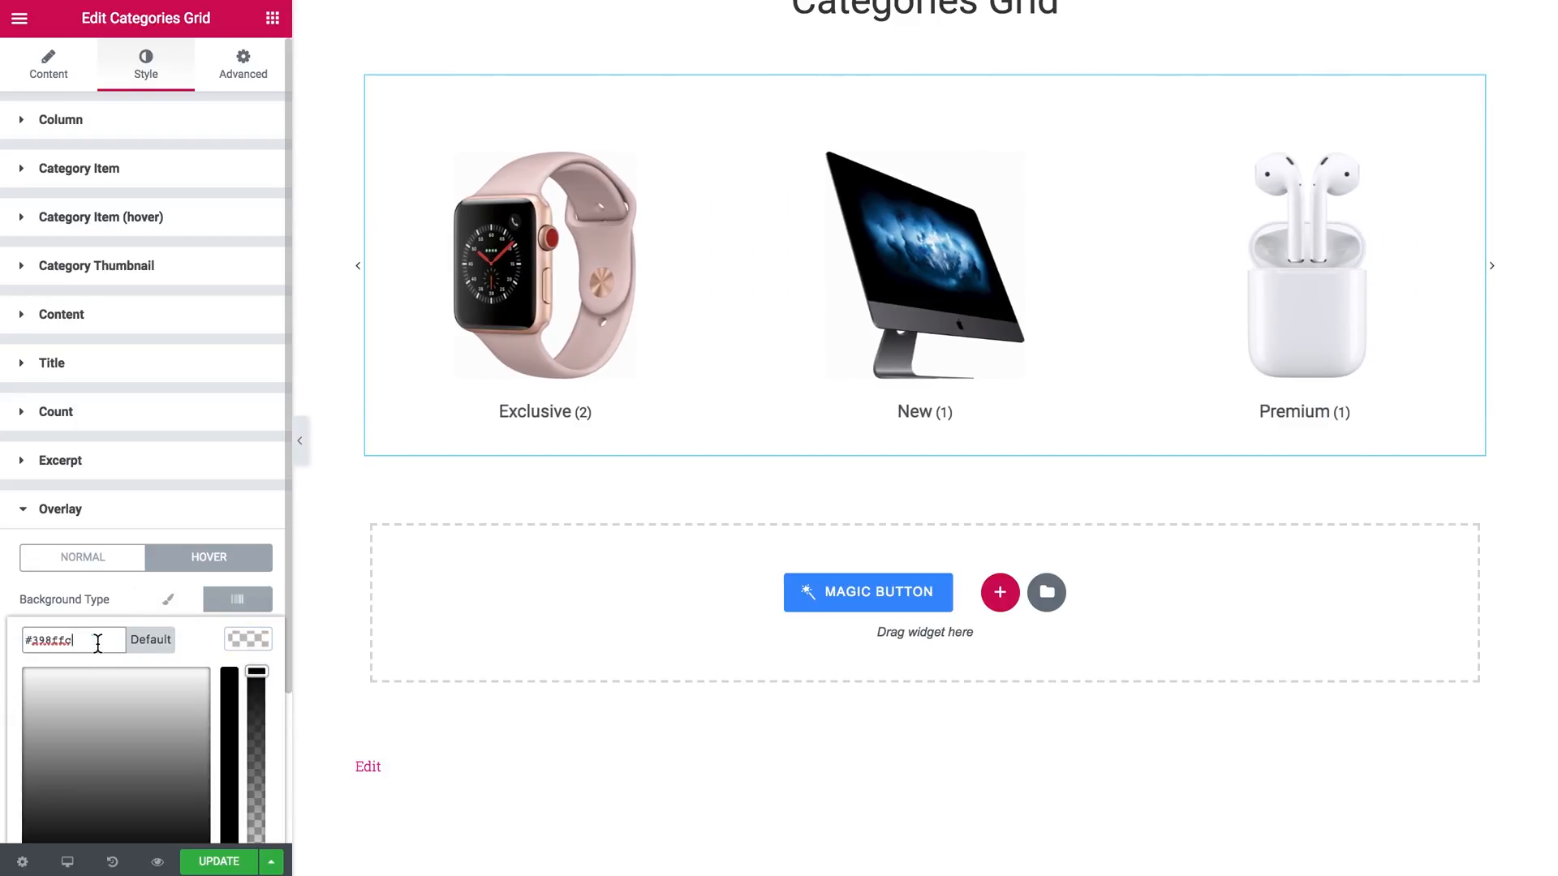
{"action": "left_click", "coordinate": [167, 598]}
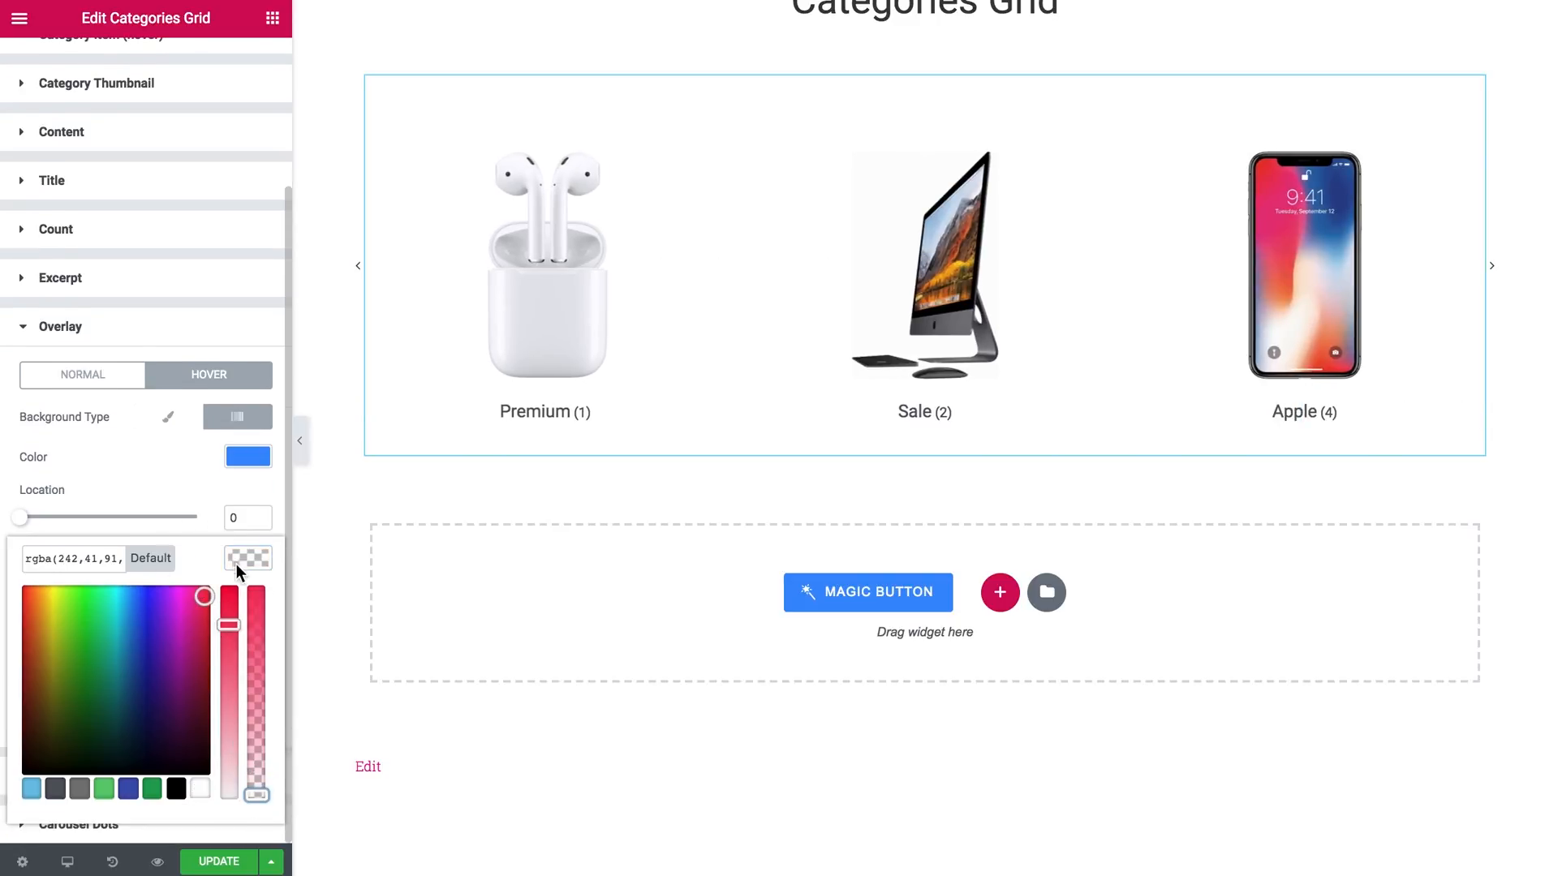
{"action": "left_click", "coordinate": [237, 417]}
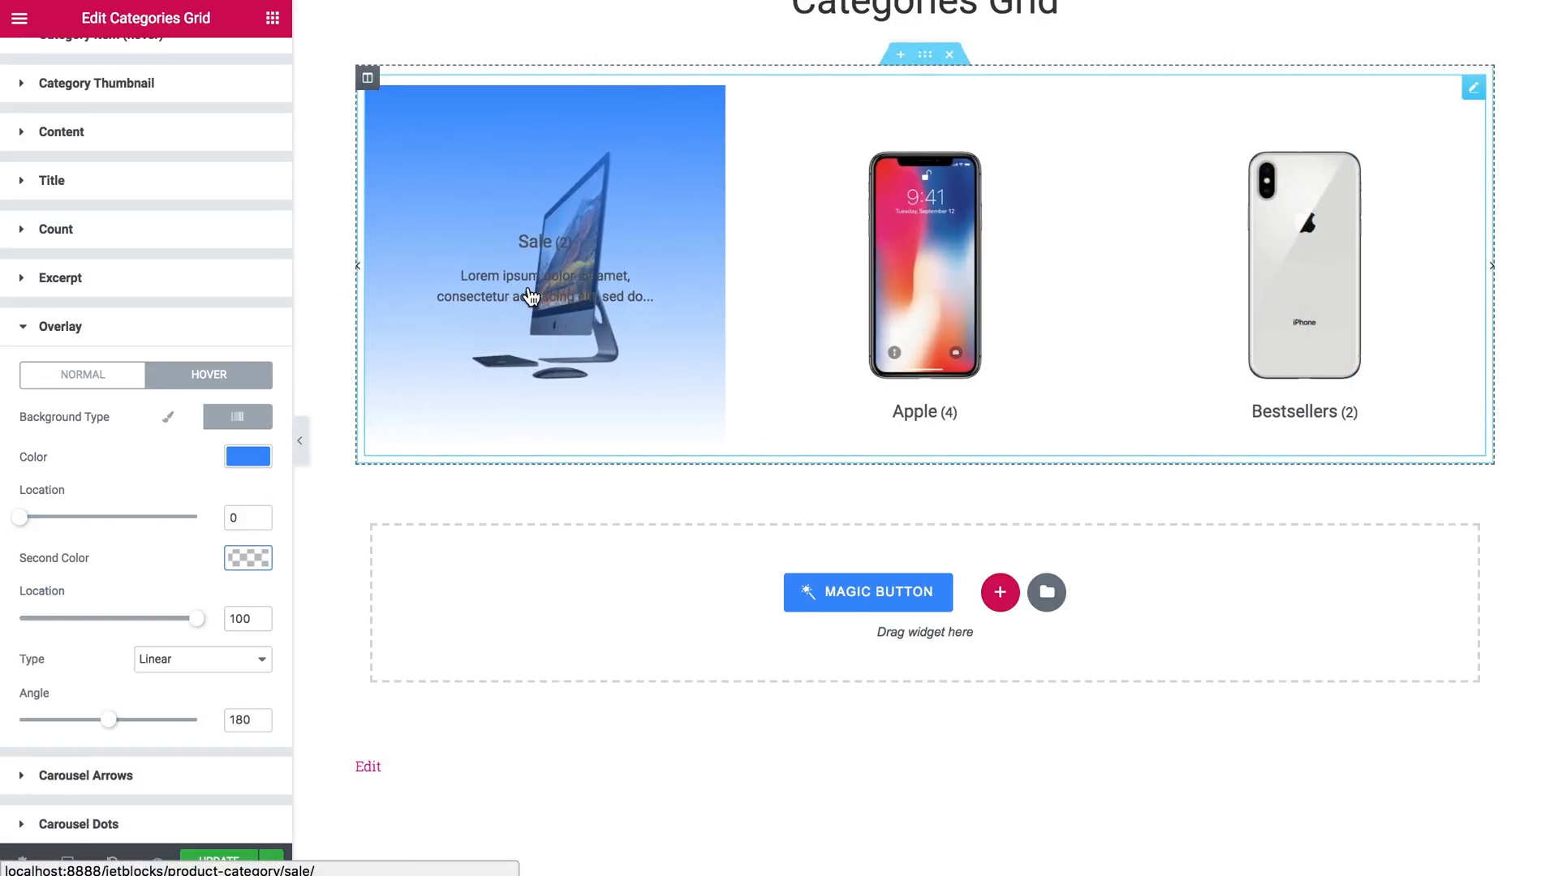
{"action": "mouse_move", "coordinate": [565, 227]}
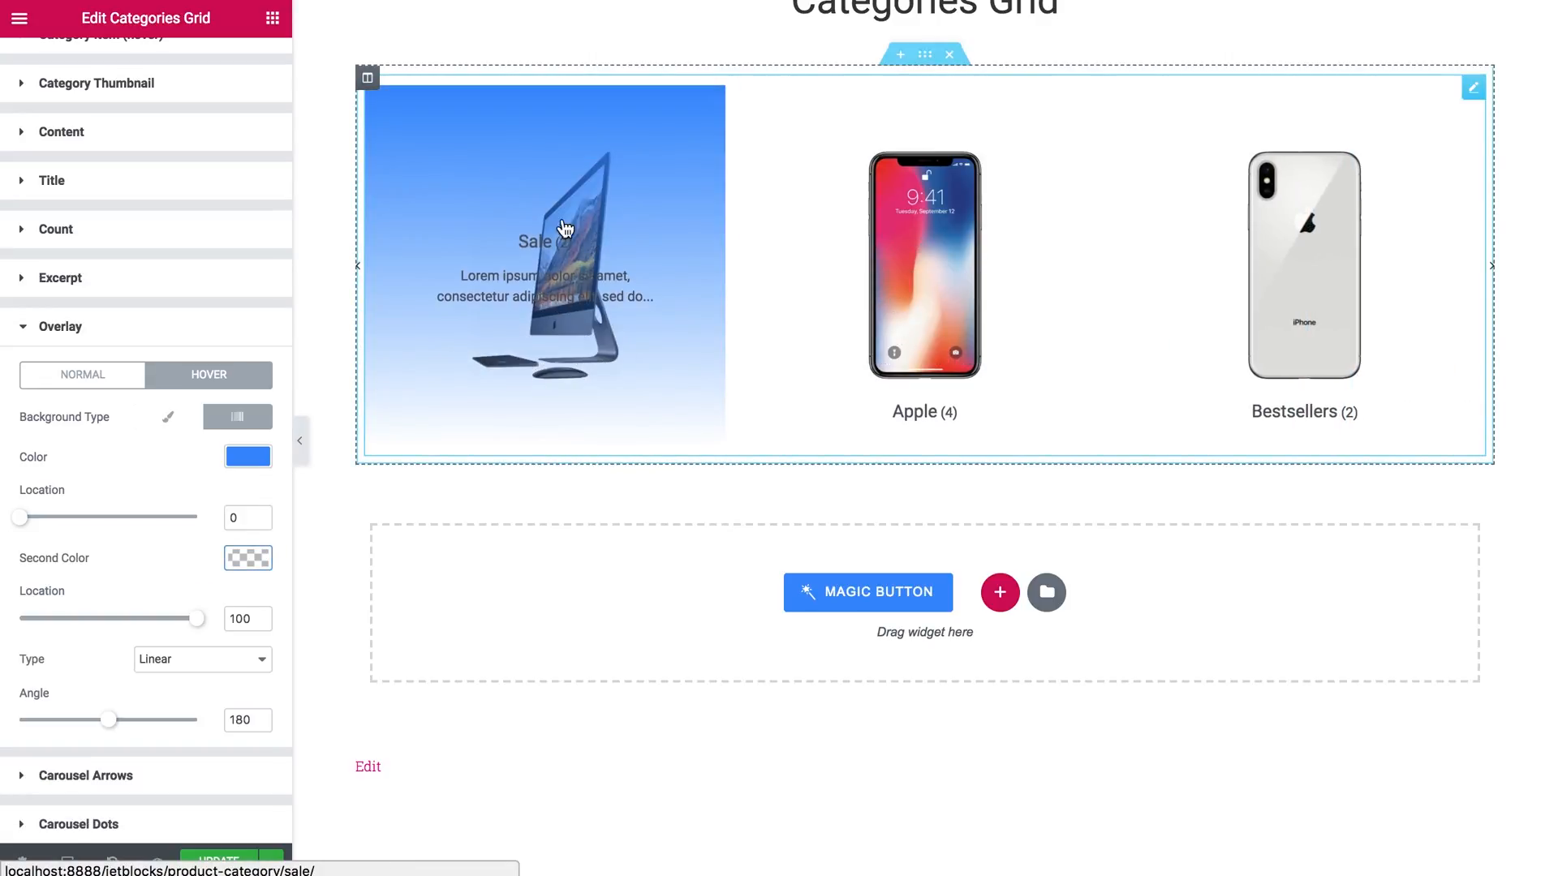
{"action": "mouse_move", "coordinate": [1282, 295]}
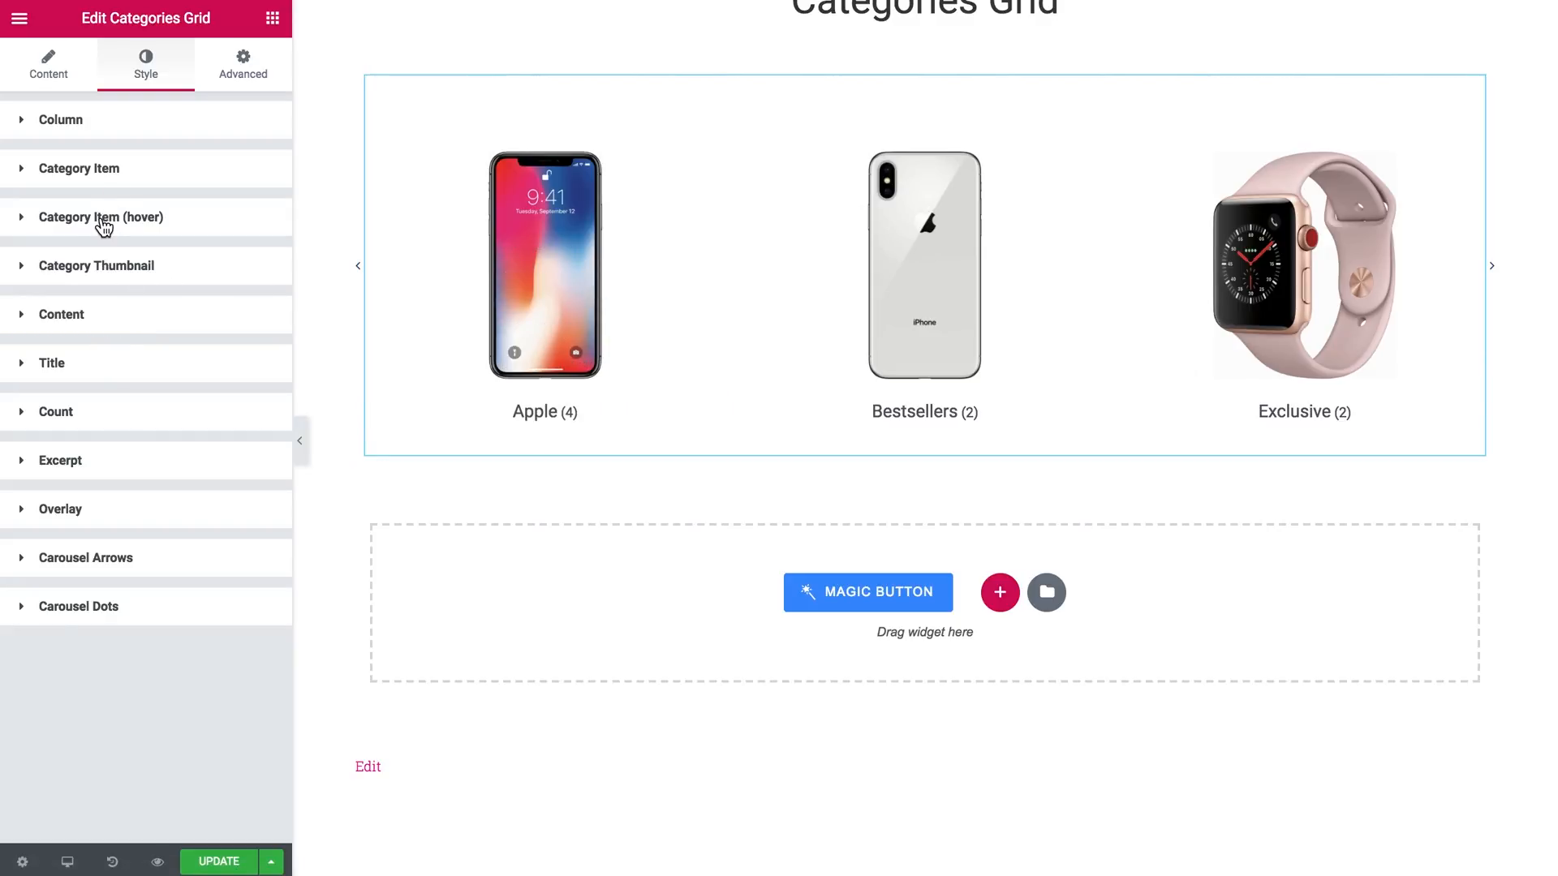
Set the hover Title, Excerpt and Count colors of category items to white.
{"action": "left_click", "coordinate": [100, 215]}
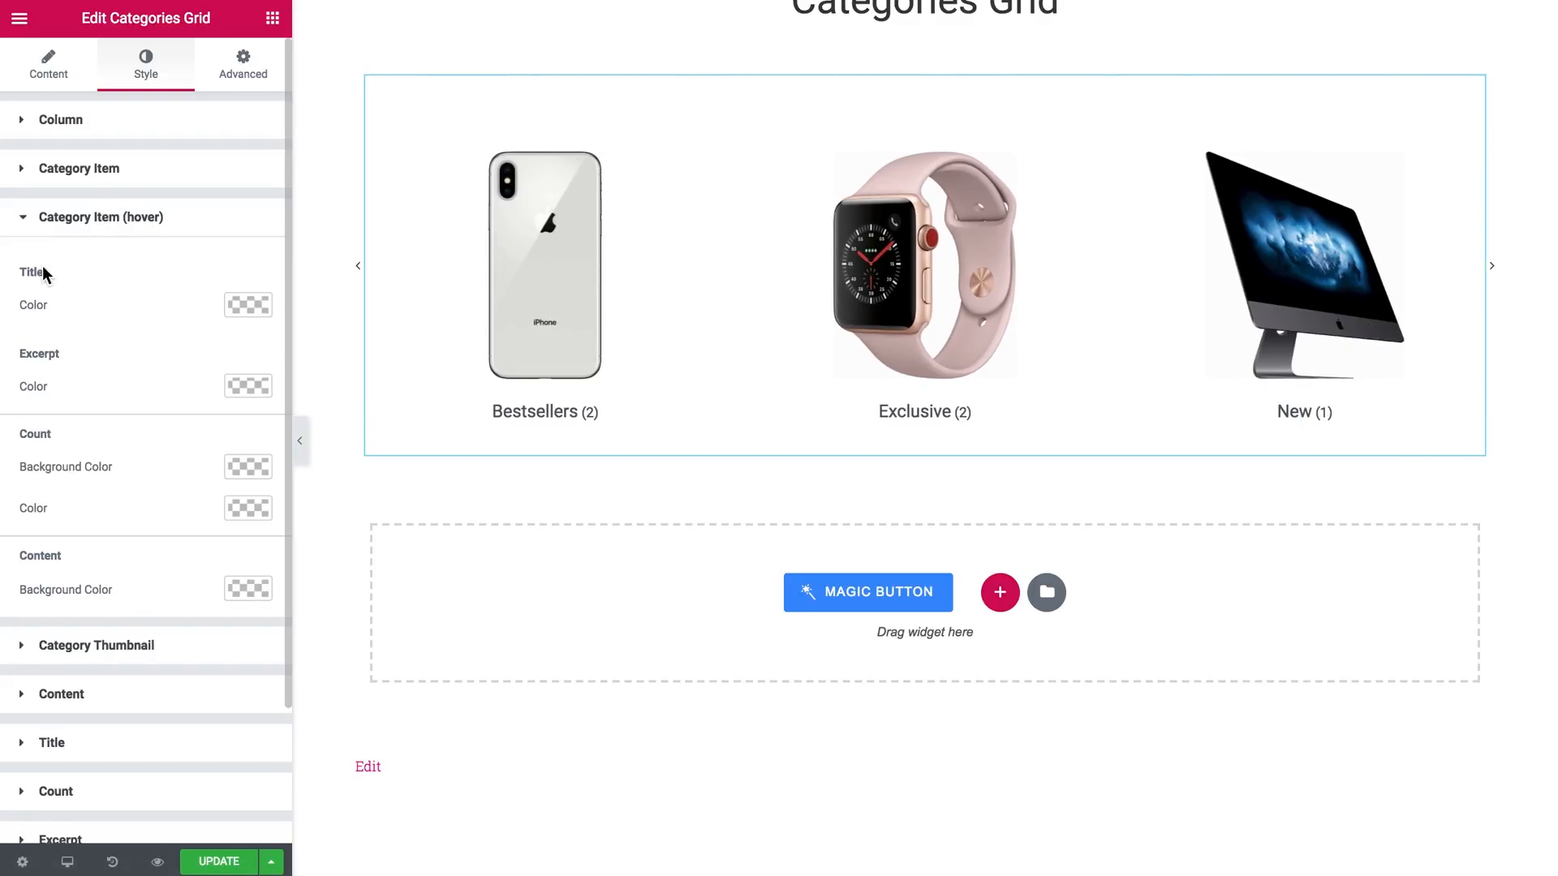
{"action": "mouse_move", "coordinate": [135, 339]}
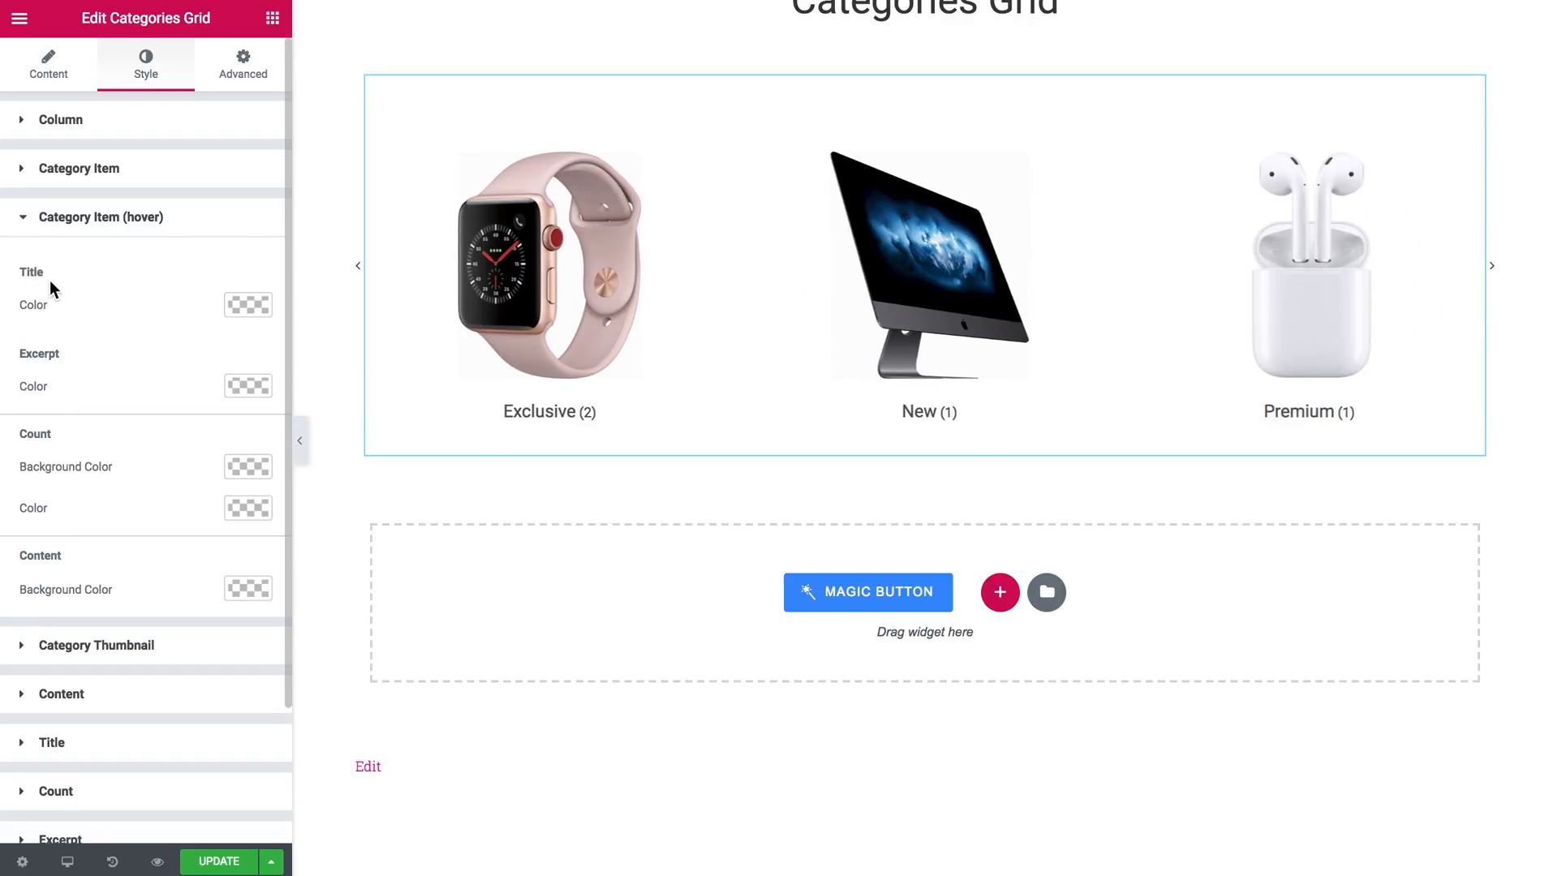
{"action": "mouse_move", "coordinate": [547, 265]}
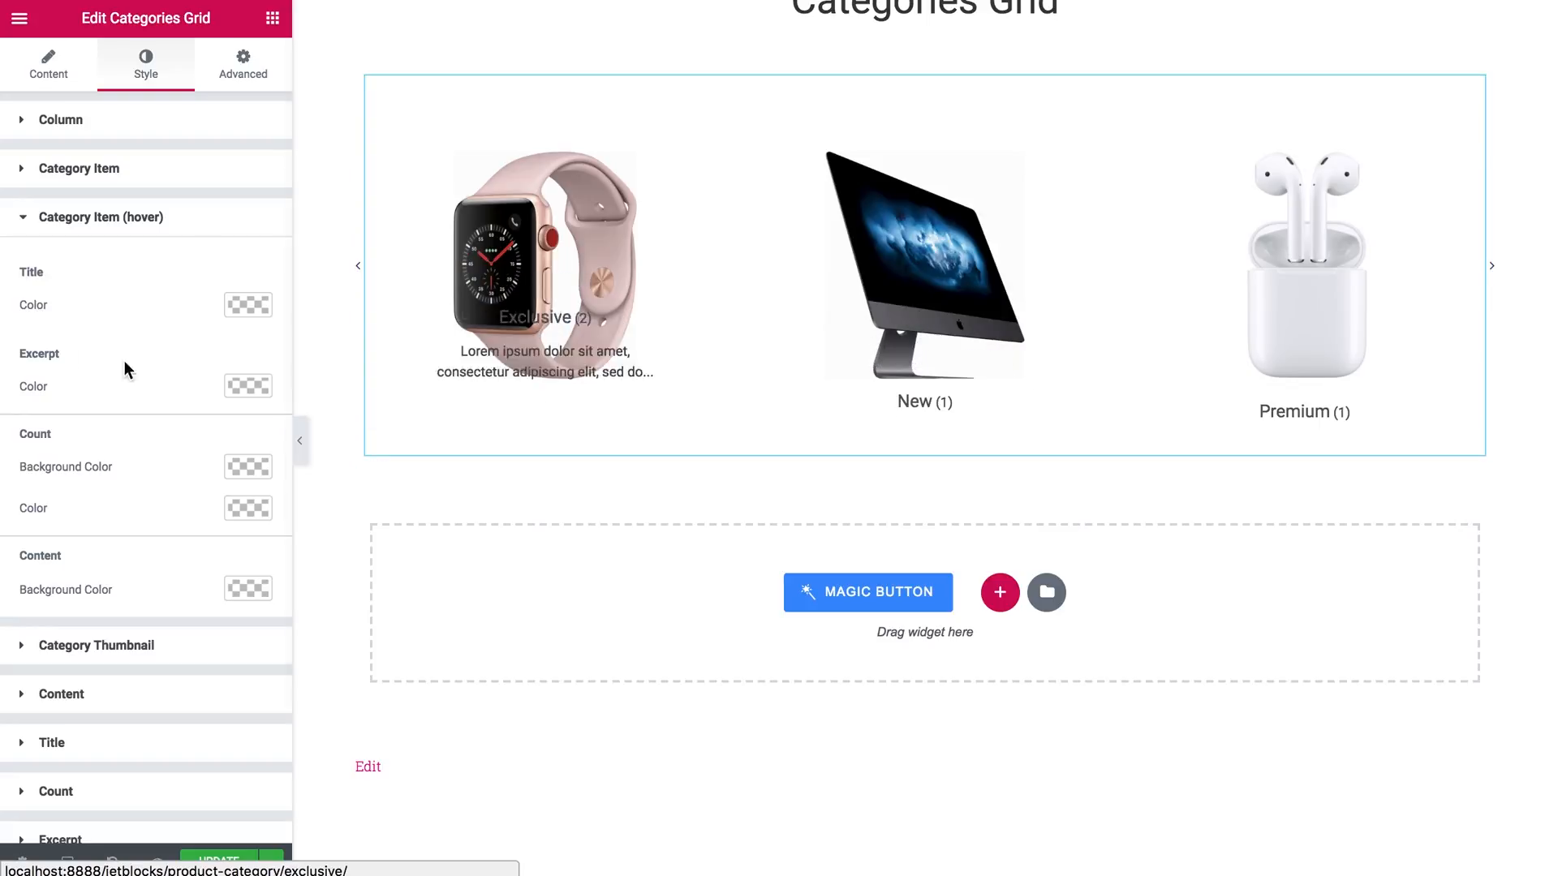
{"action": "left_click", "coordinate": [248, 306]}
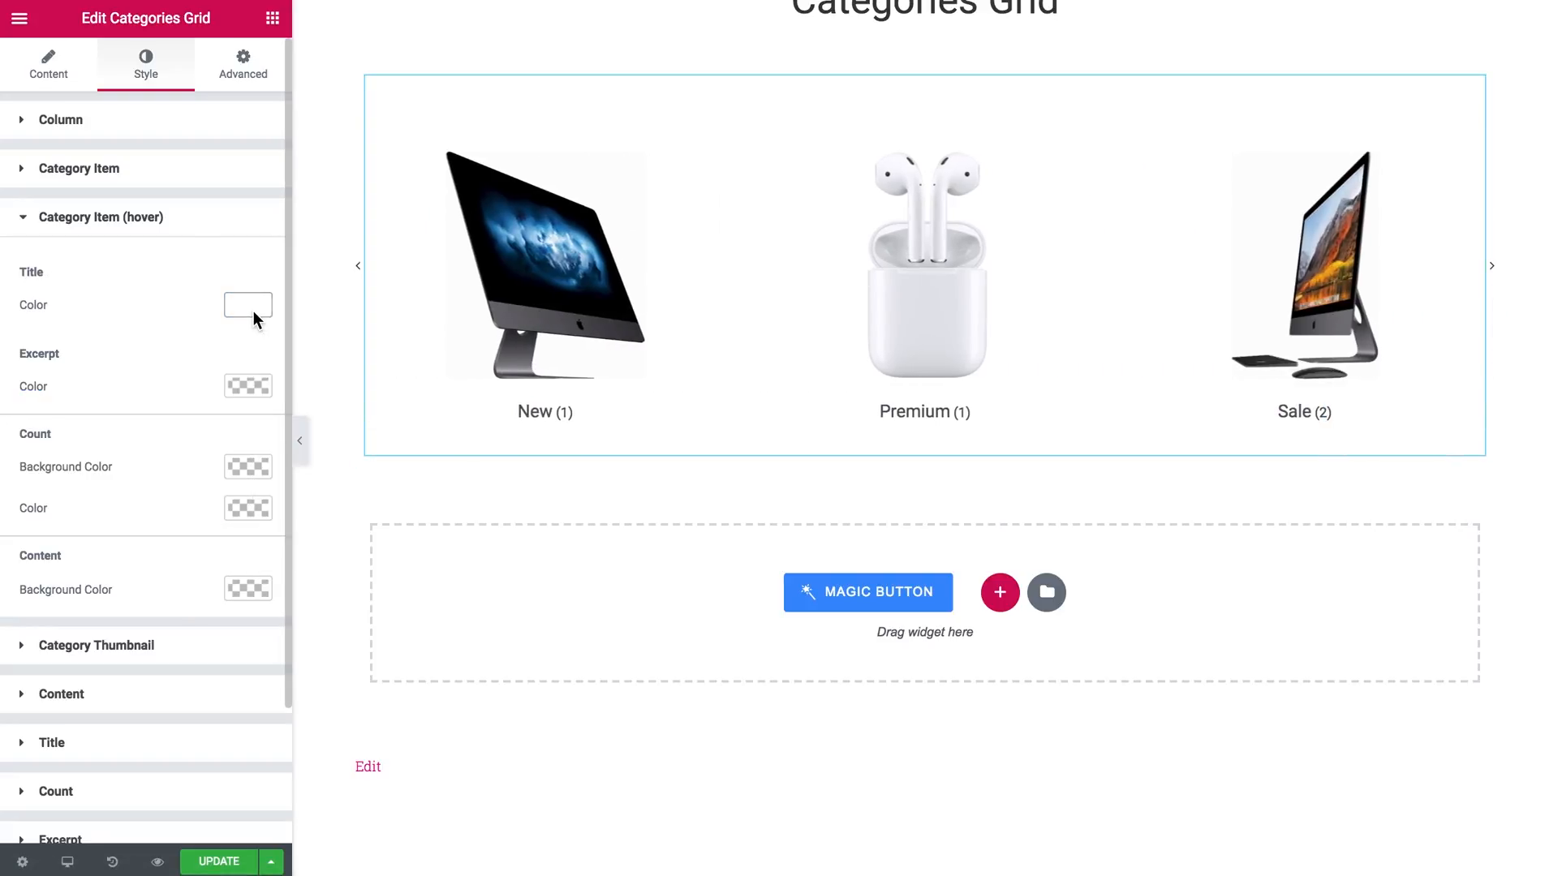
{"action": "left_click", "coordinate": [247, 386]}
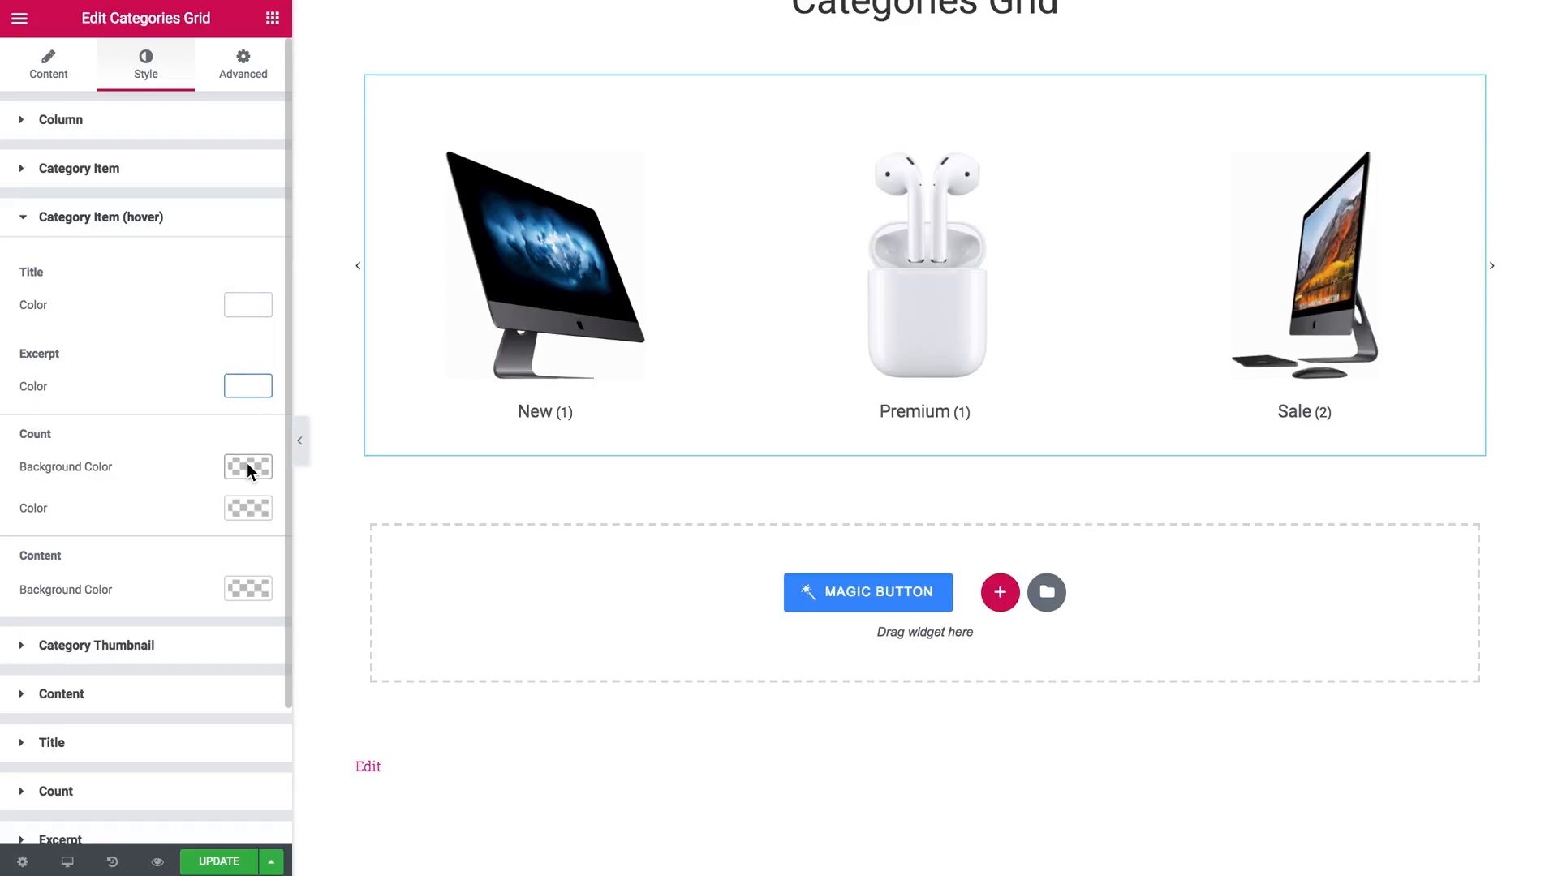
{"action": "left_click", "coordinate": [247, 468]}
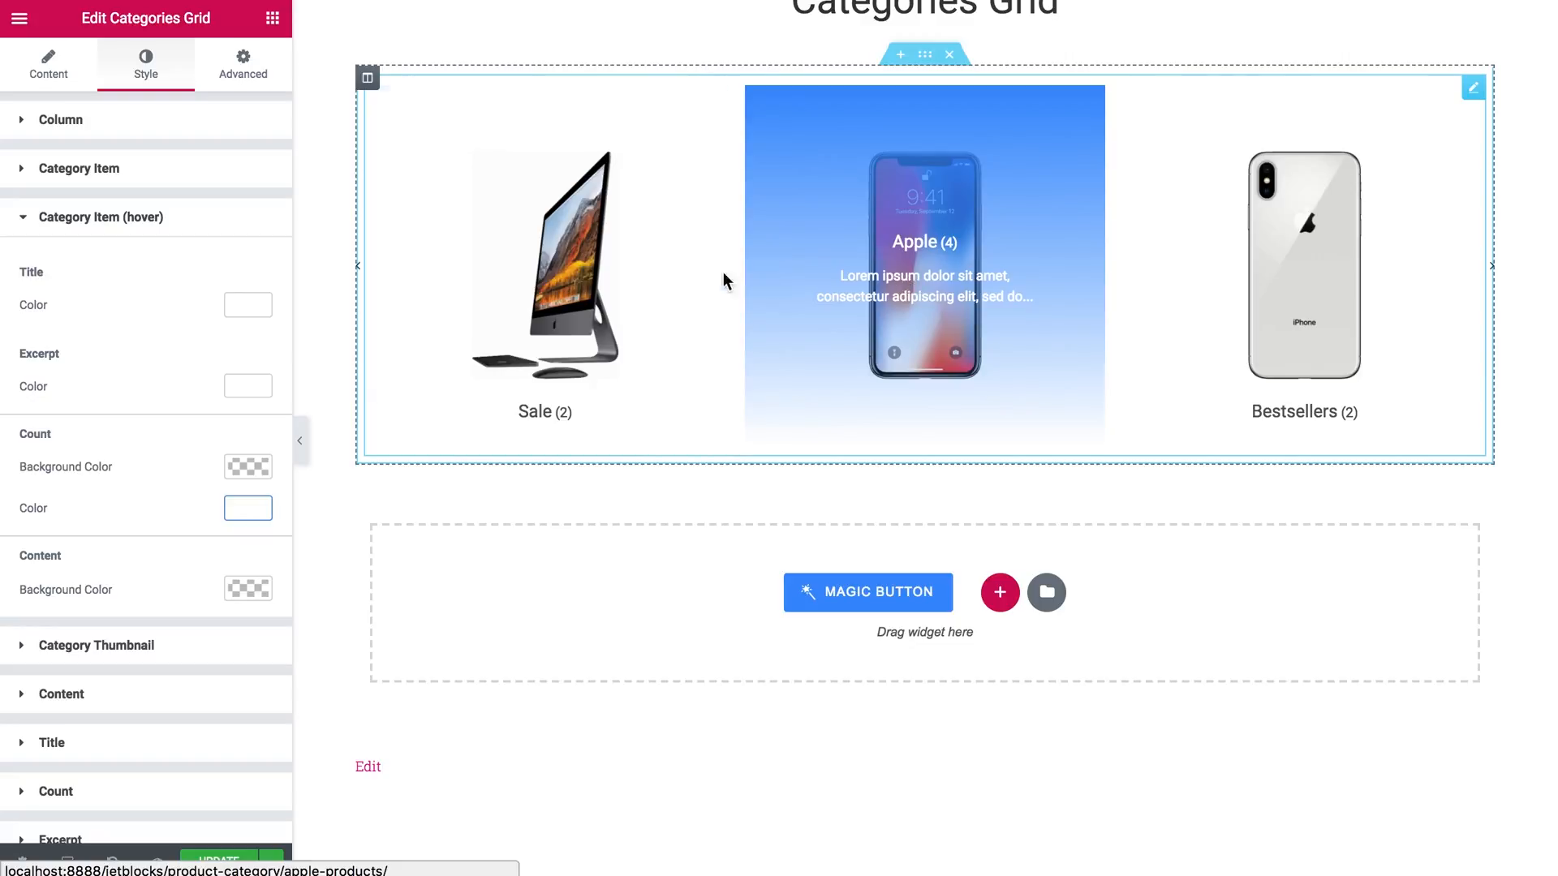
{"action": "mouse_move", "coordinate": [1186, 265]}
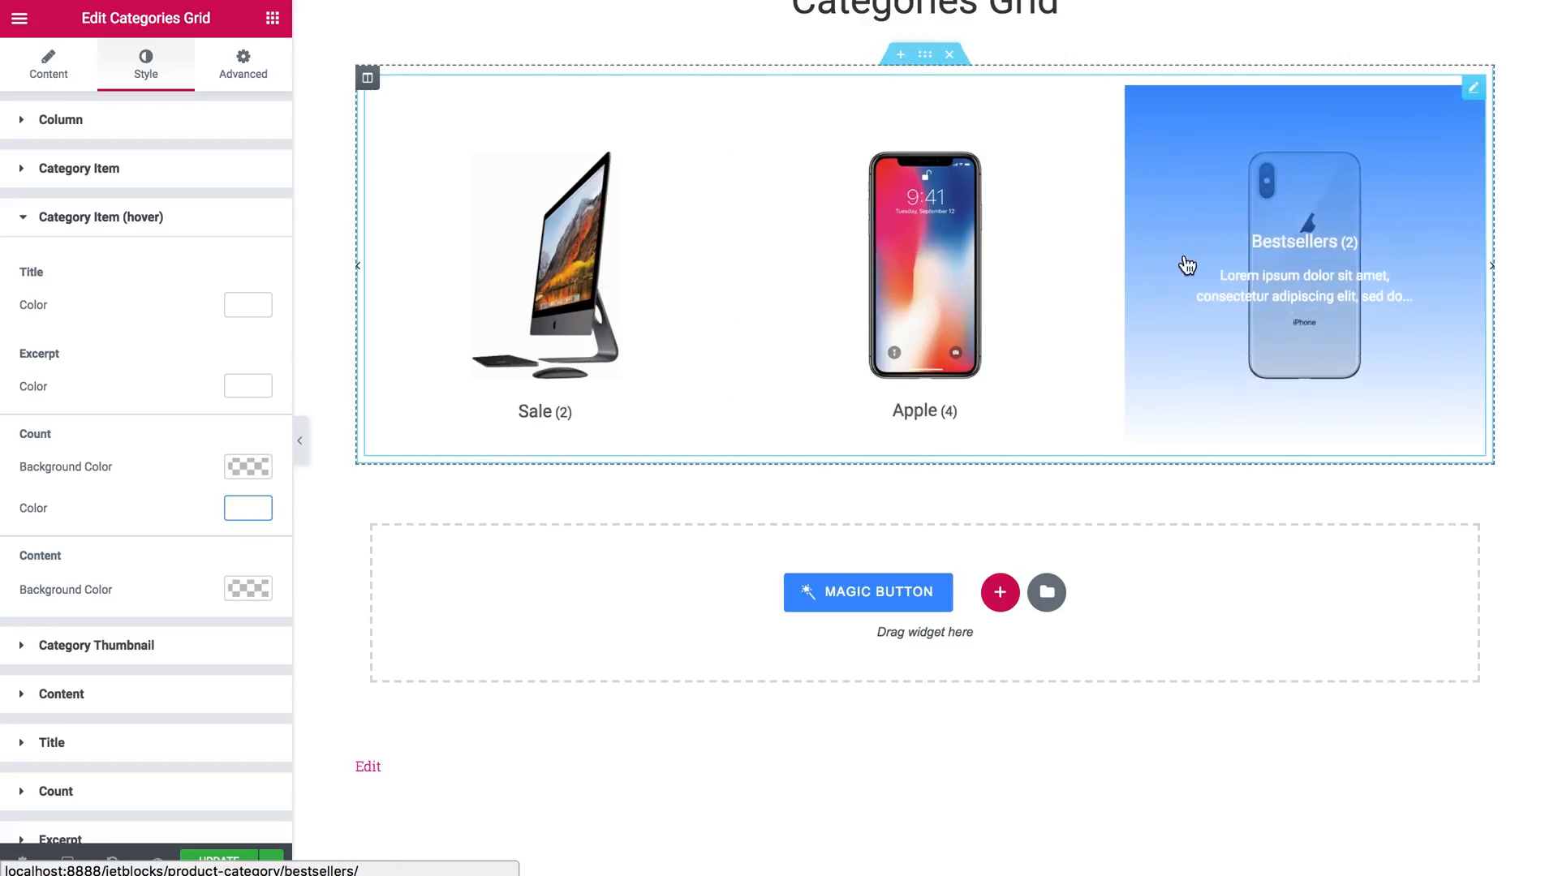
{"action": "left_click", "coordinate": [101, 216]}
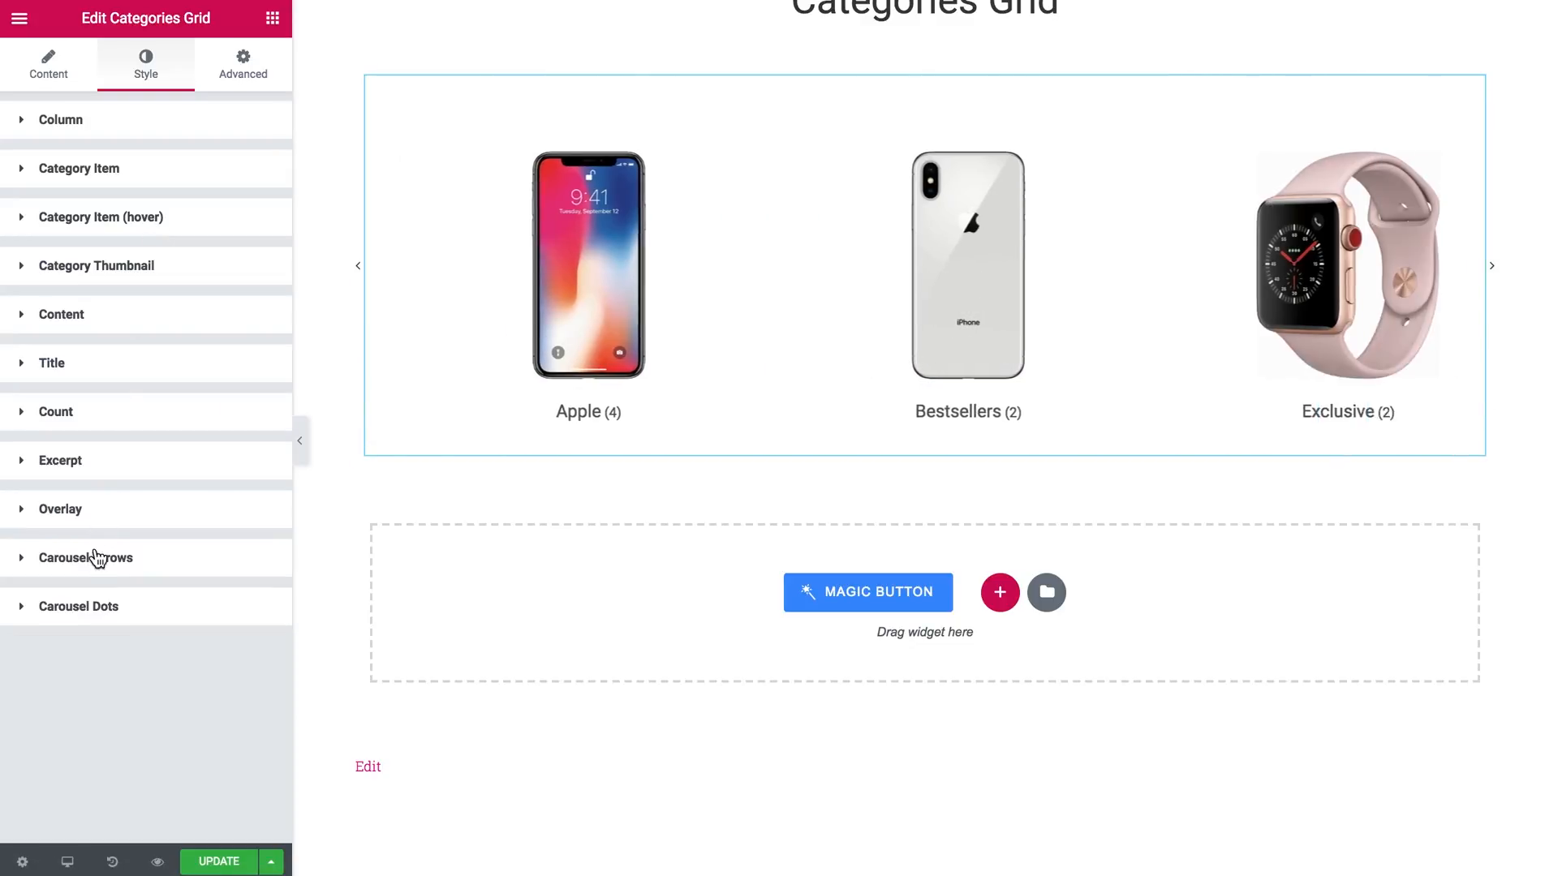
Set the Carousel Arrows font size to 45 and both side indents to -20.
{"action": "left_click", "coordinate": [86, 556]}
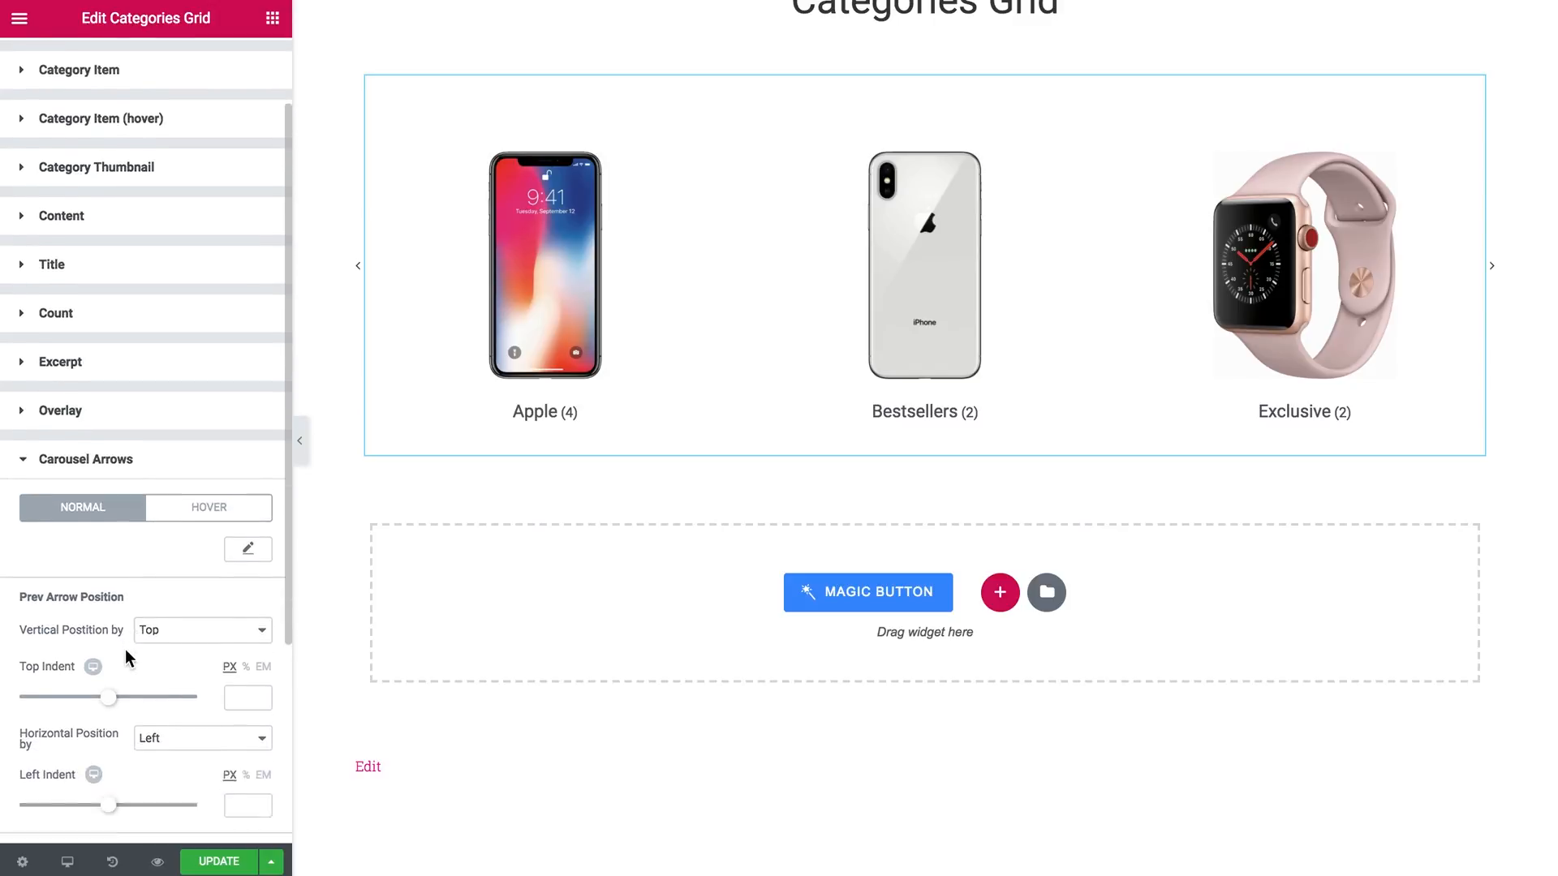
{"action": "scroll", "scroll_direction": "down", "scroll_amount": 3}
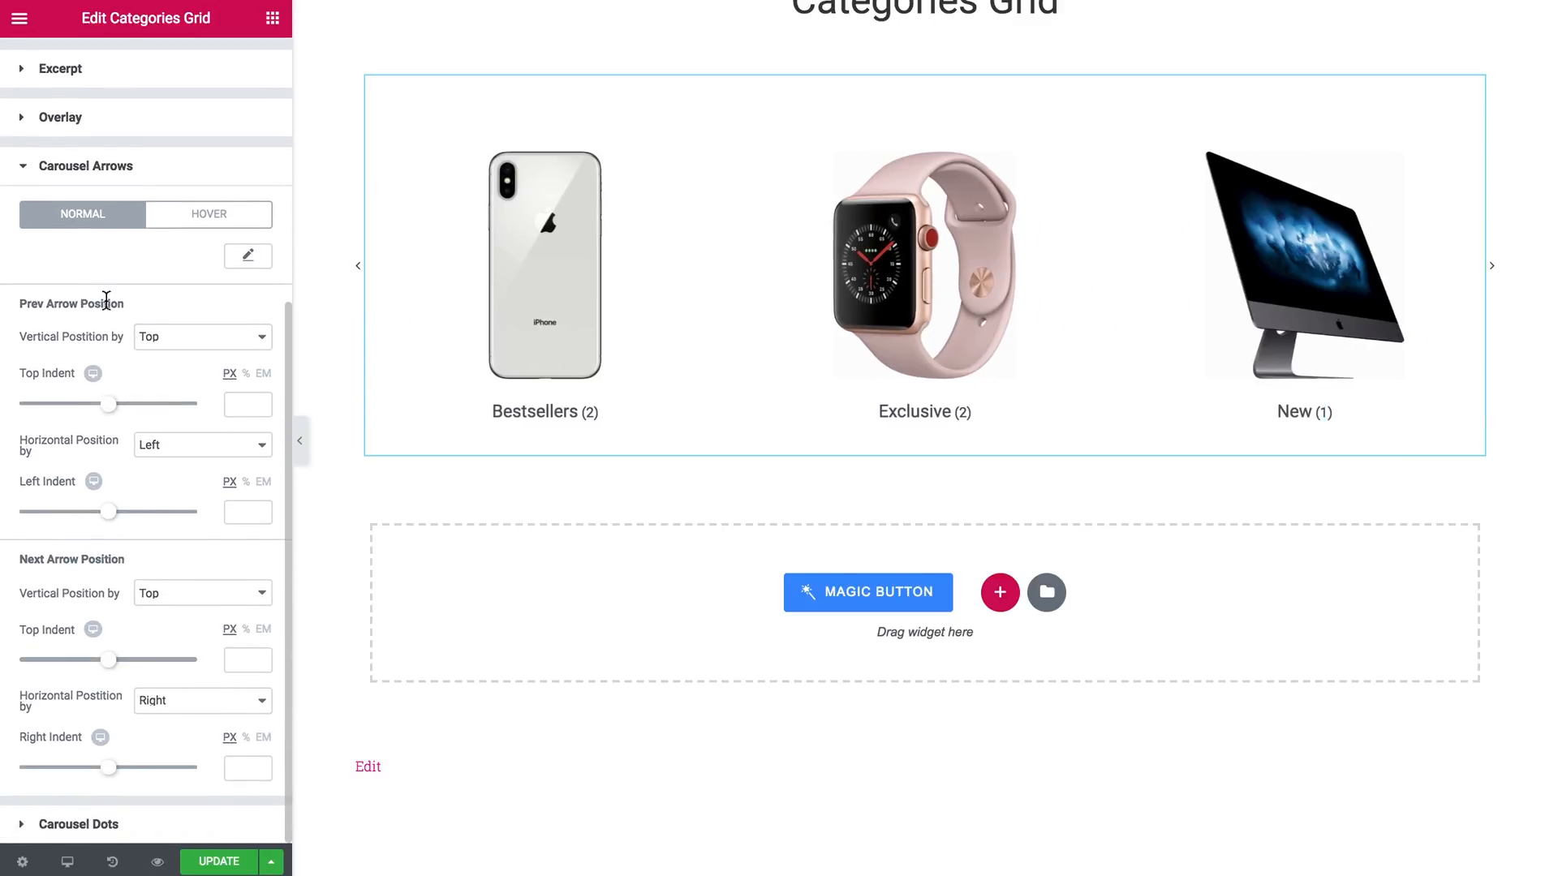
{"action": "mouse_move", "coordinate": [220, 283]}
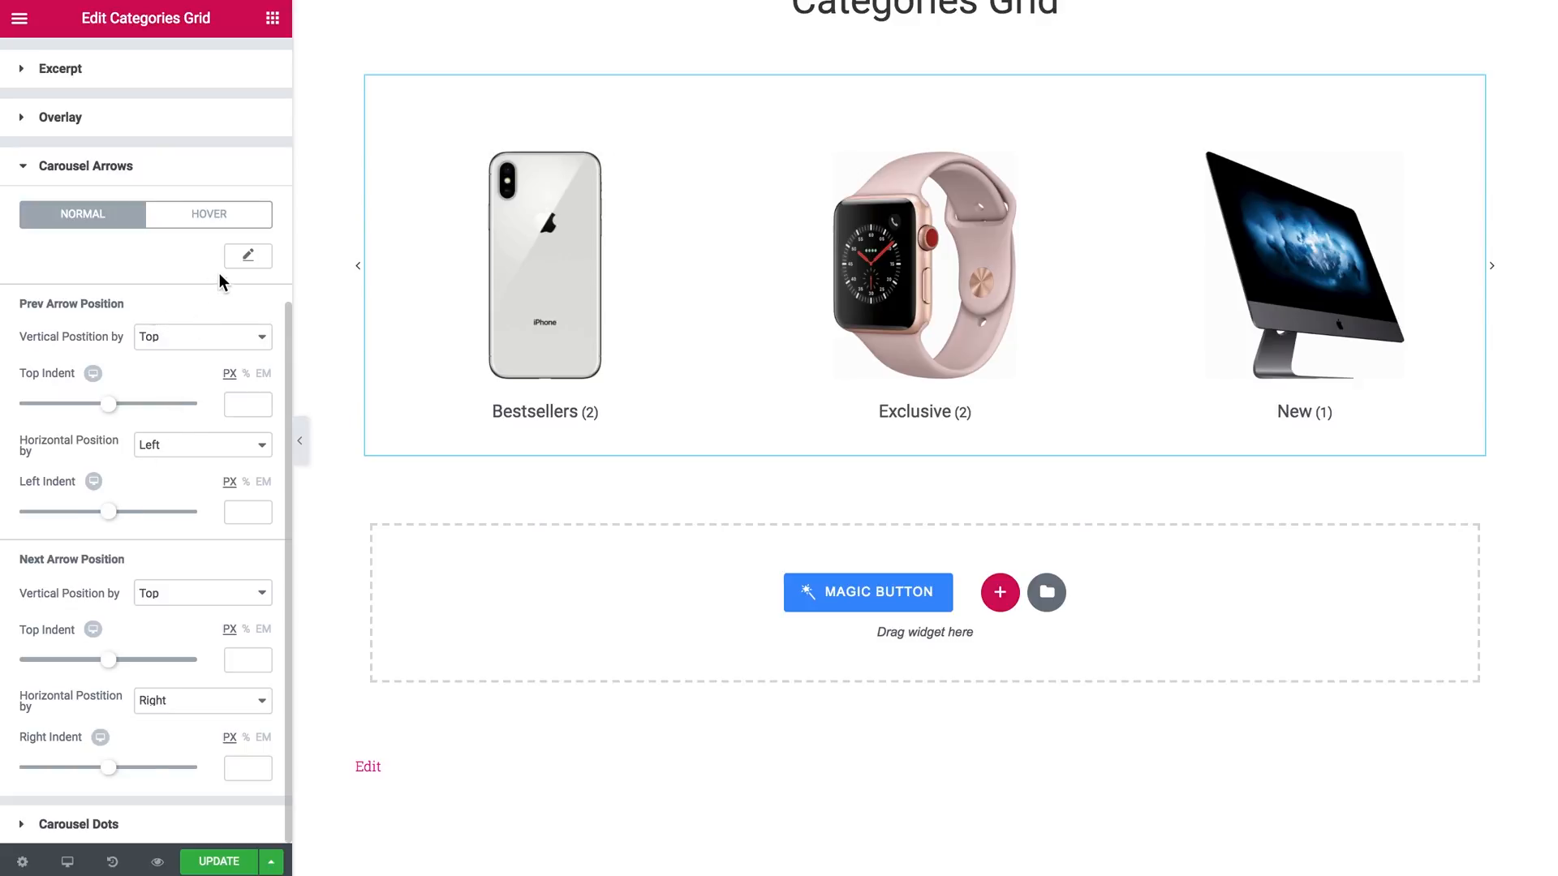
{"action": "left_click", "coordinate": [246, 255]}
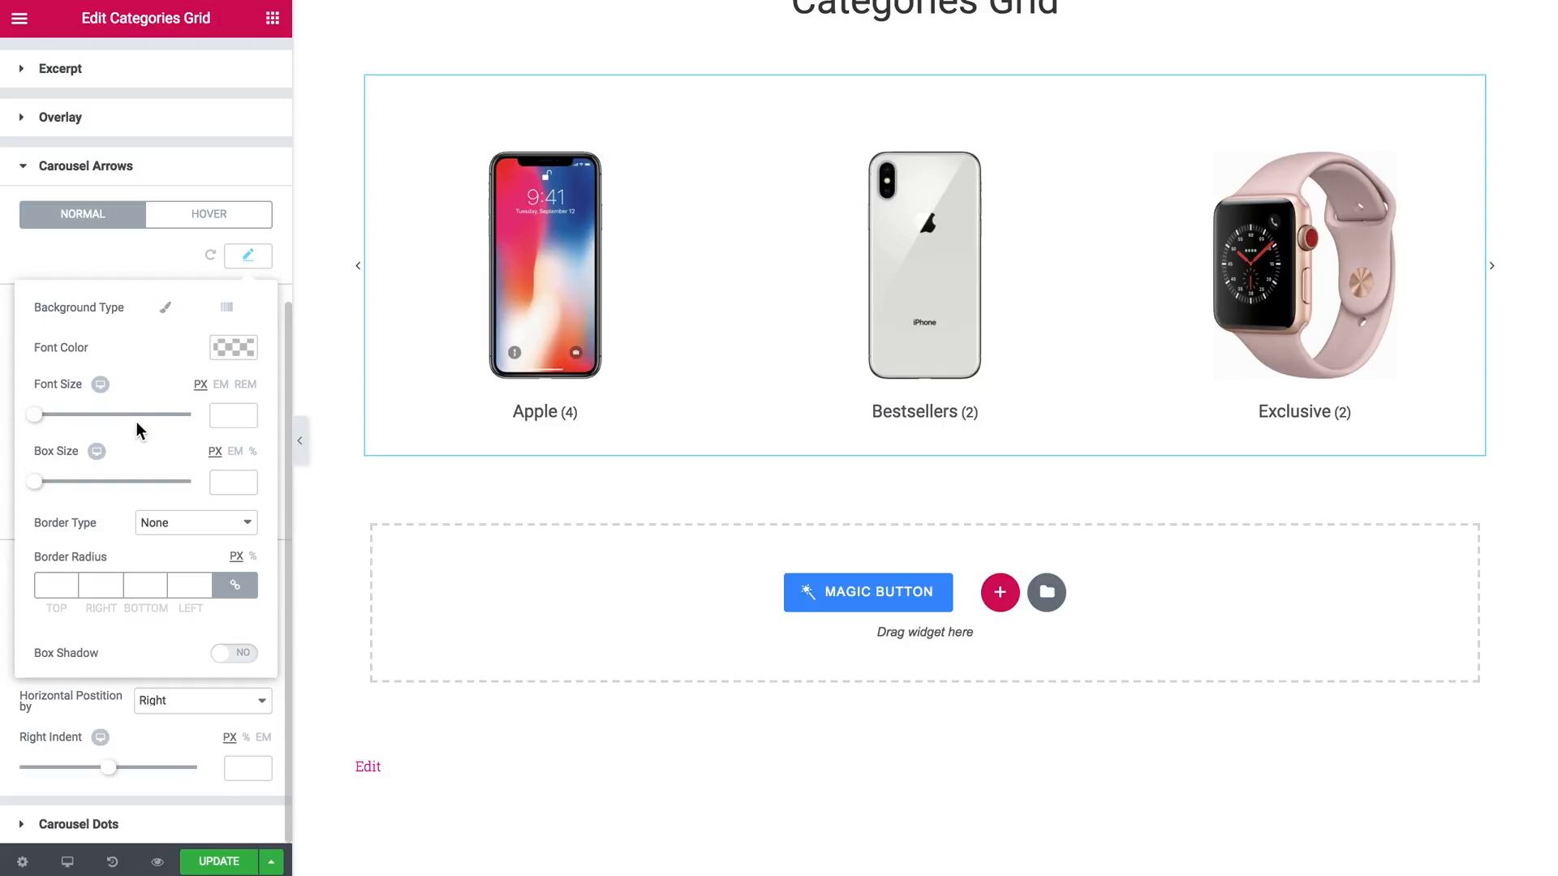
{"action": "left_click", "coordinate": [232, 415]}
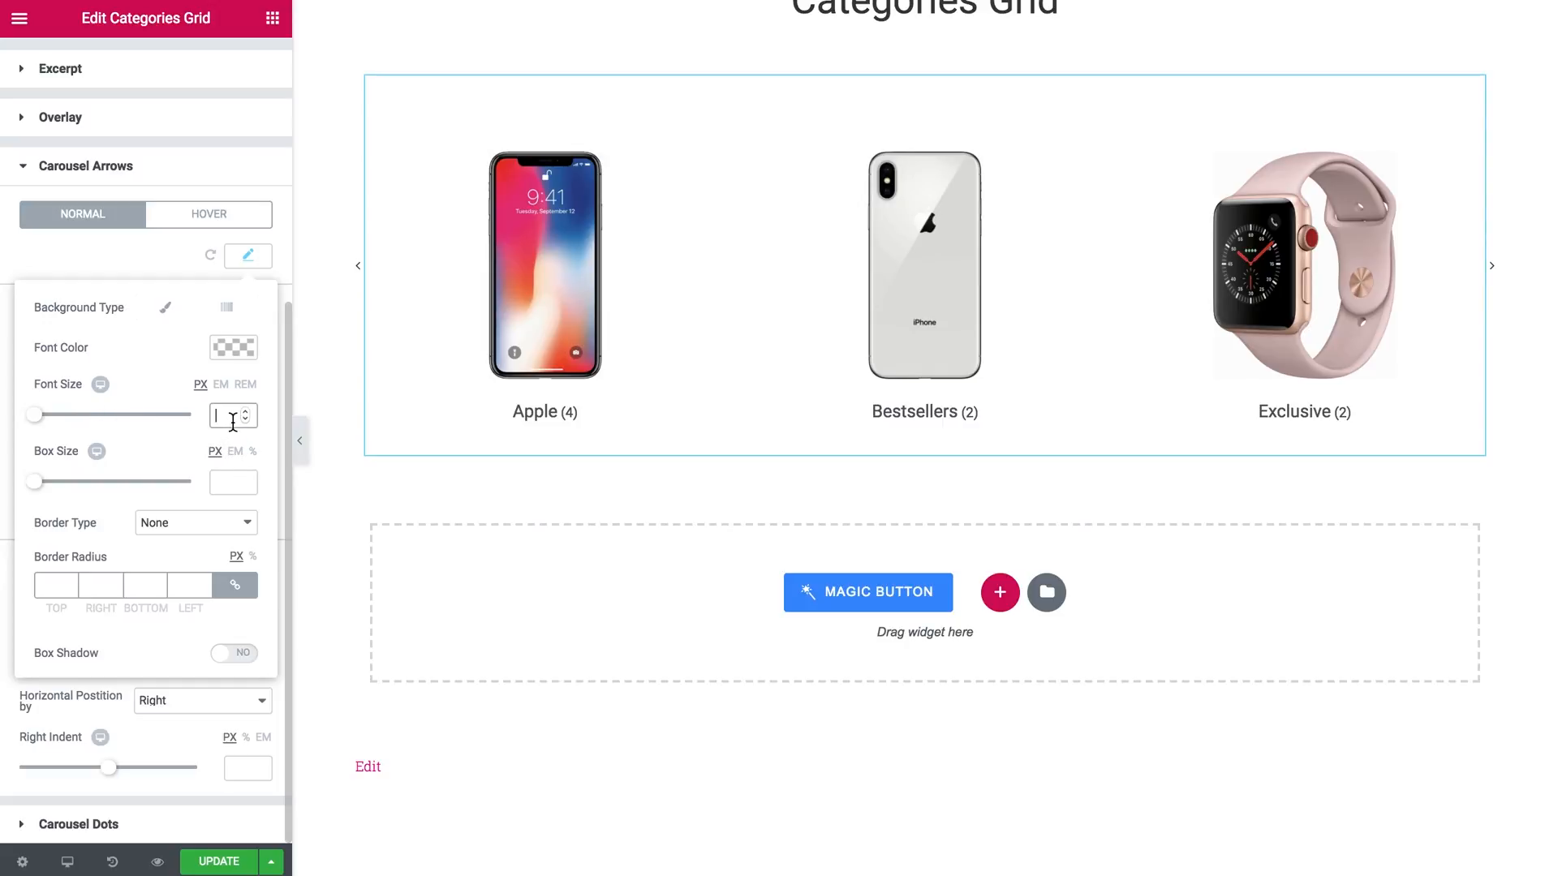
{"action": "type", "text": "25"}
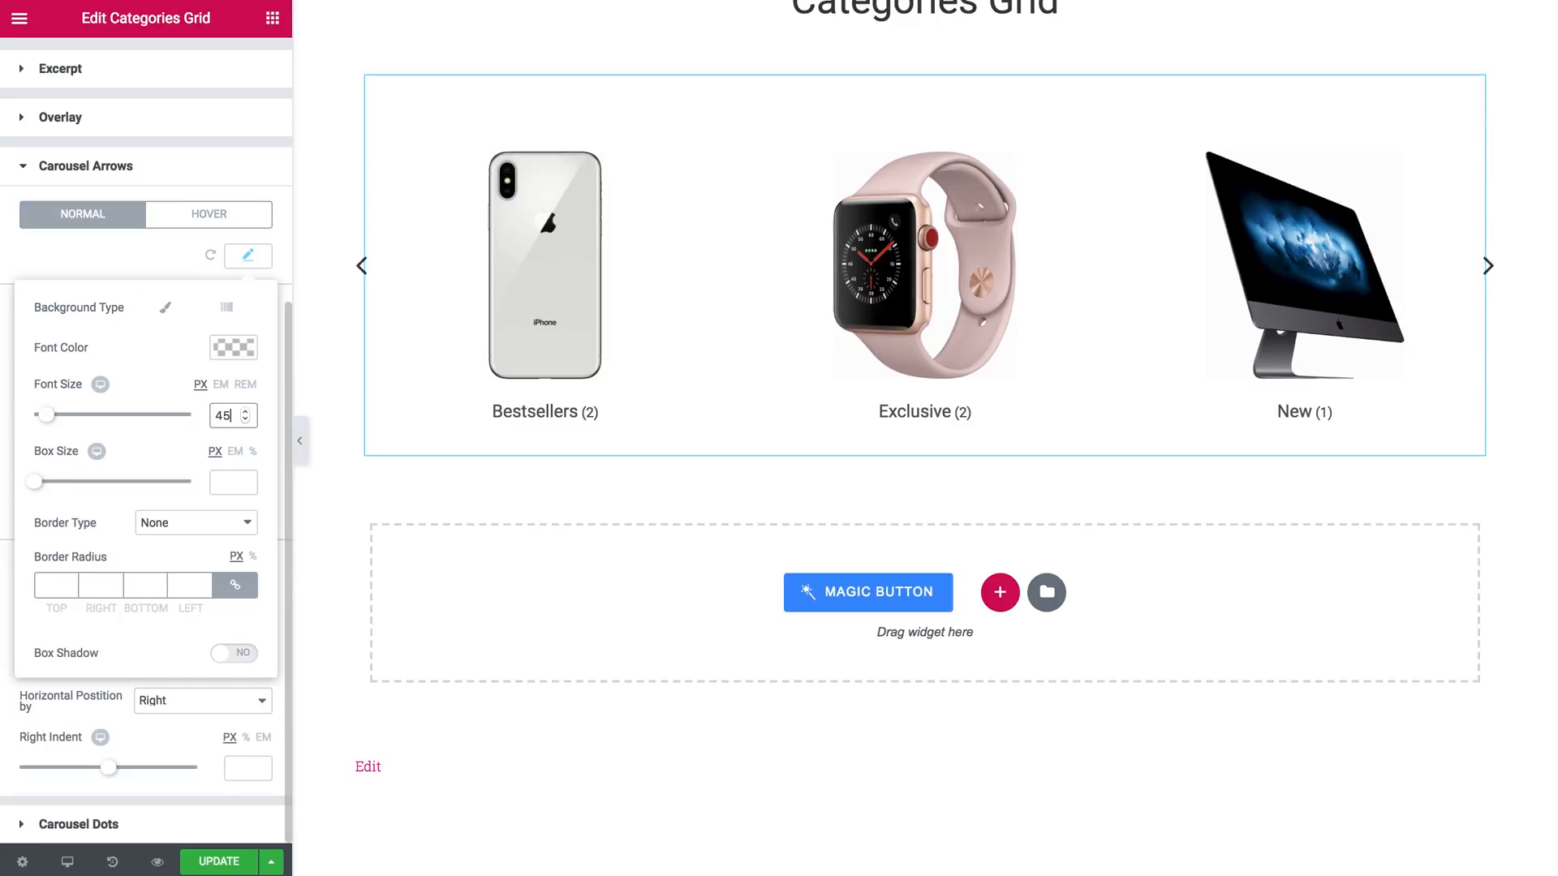
{"action": "mouse_move", "coordinate": [256, 285]}
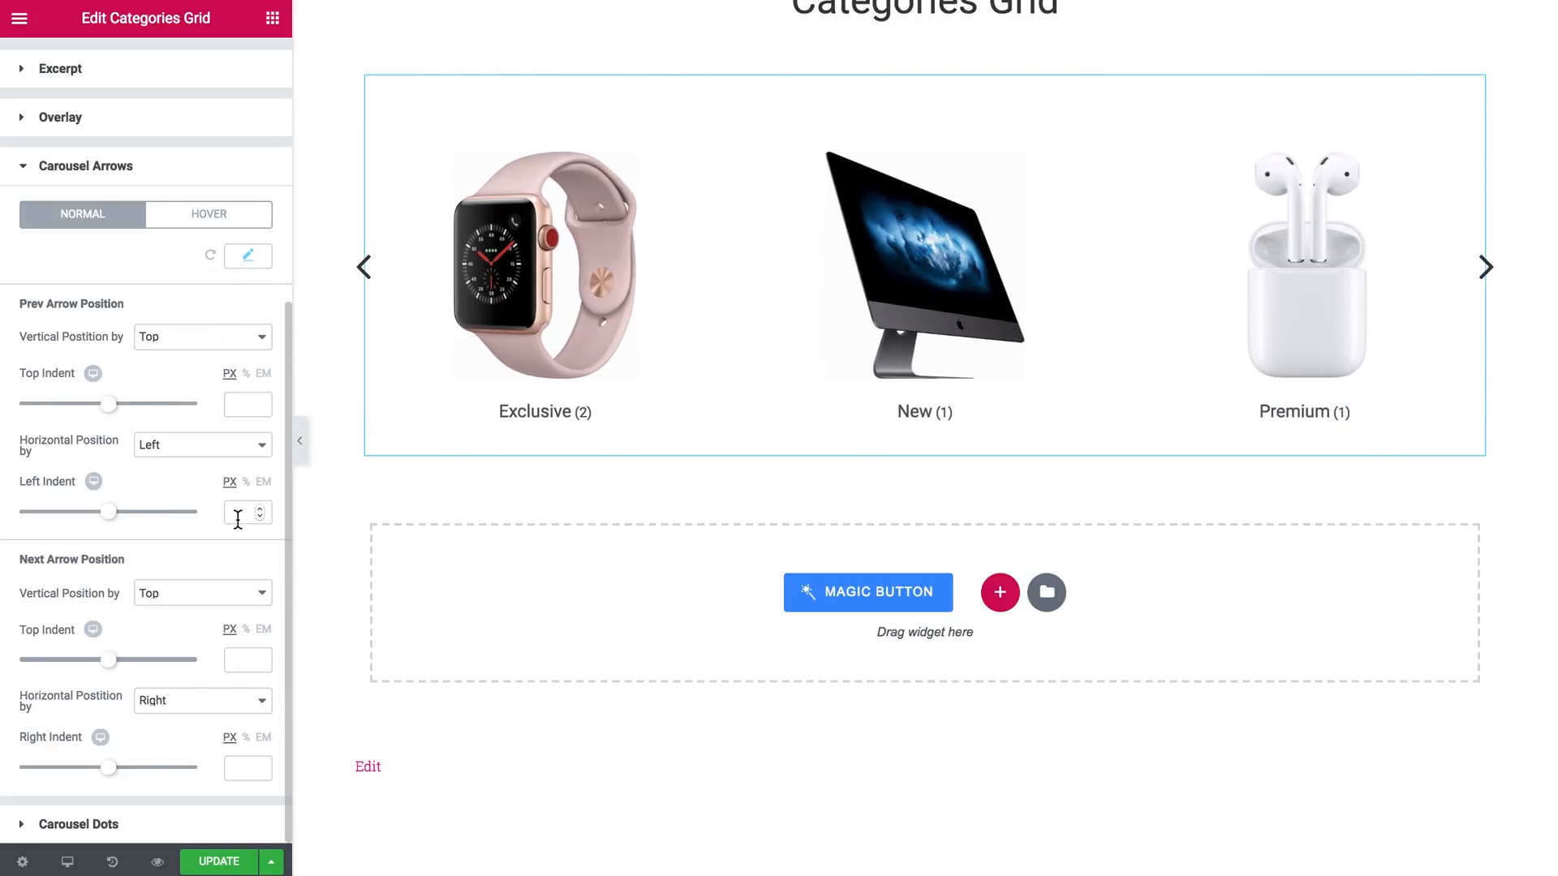
{"action": "type", "text": "20"}
{"action": "type", "text": "-20"}
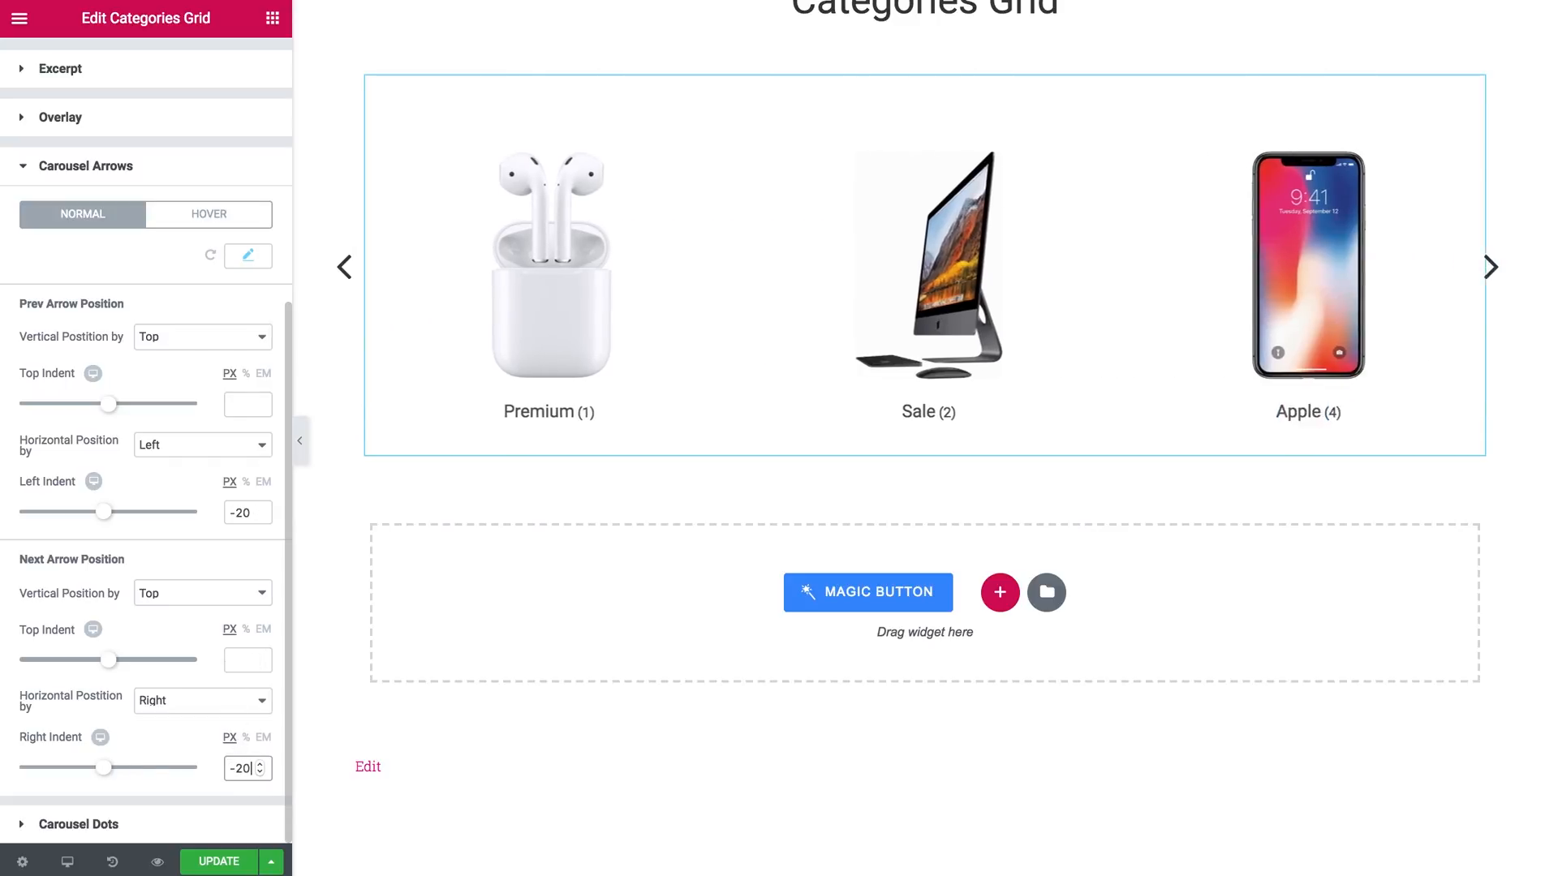
Preview the carousel arrows cycling categories, then return to the editing panel.
{"action": "left_click", "coordinate": [300, 441]}
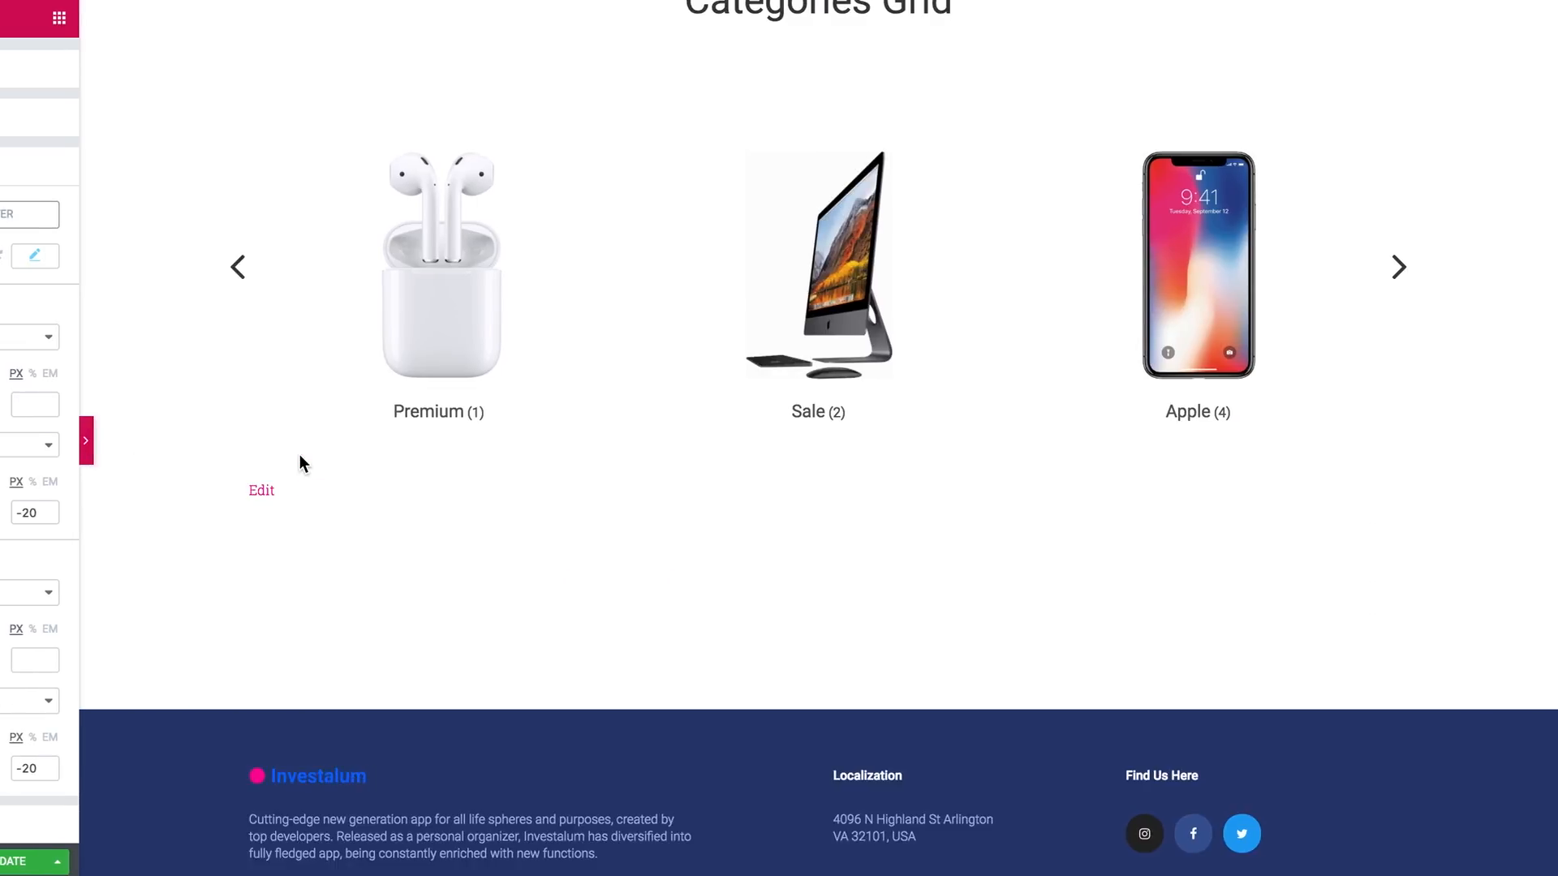
{"action": "left_click", "coordinate": [84, 440]}
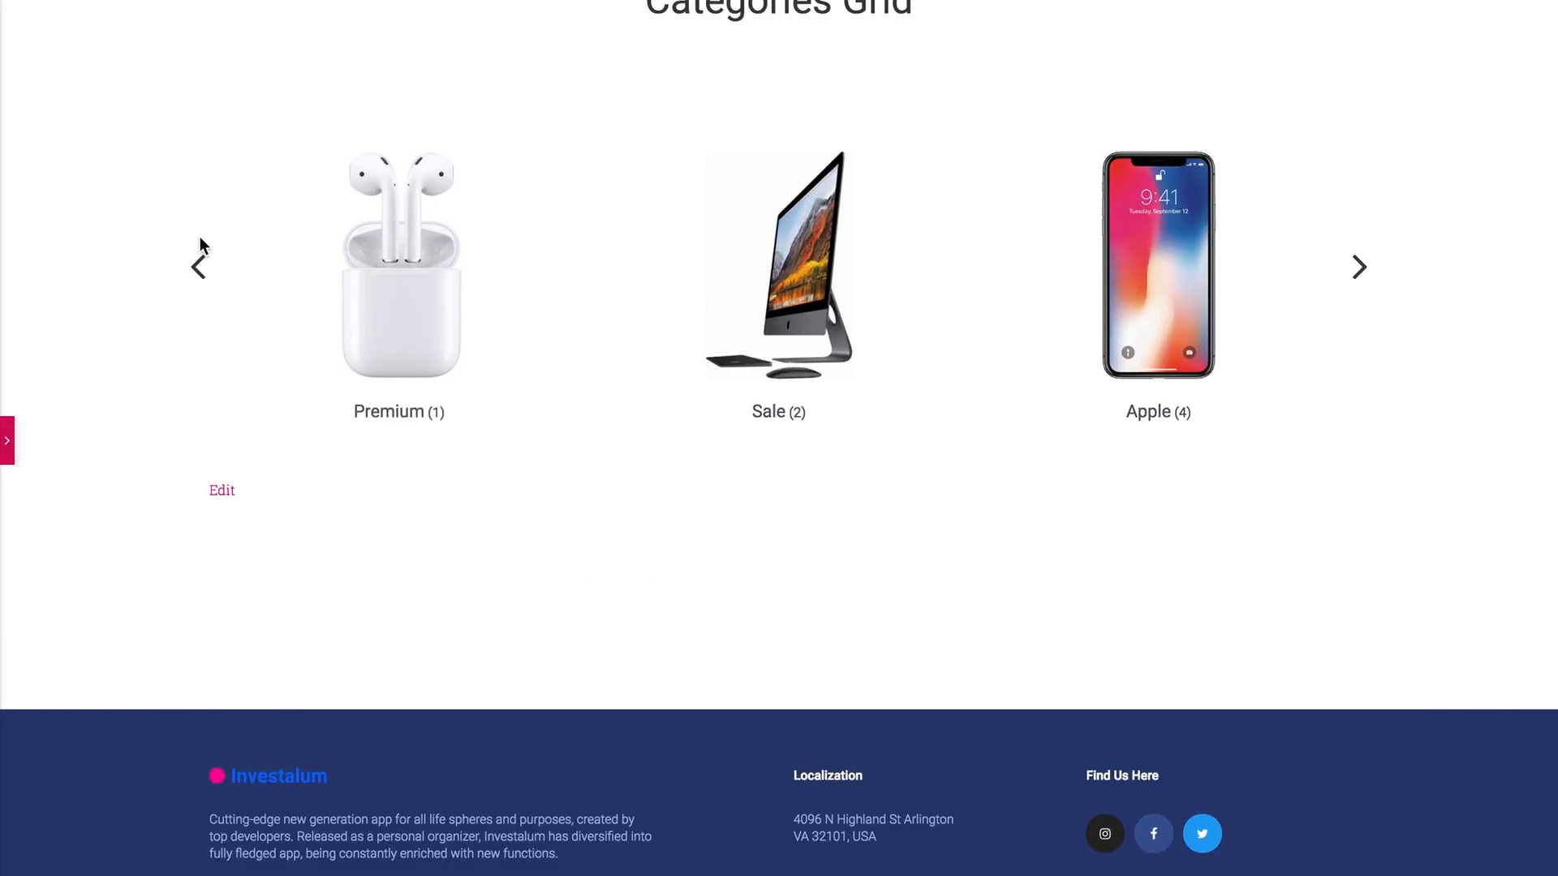
{"action": "left_click", "coordinate": [1360, 268]}
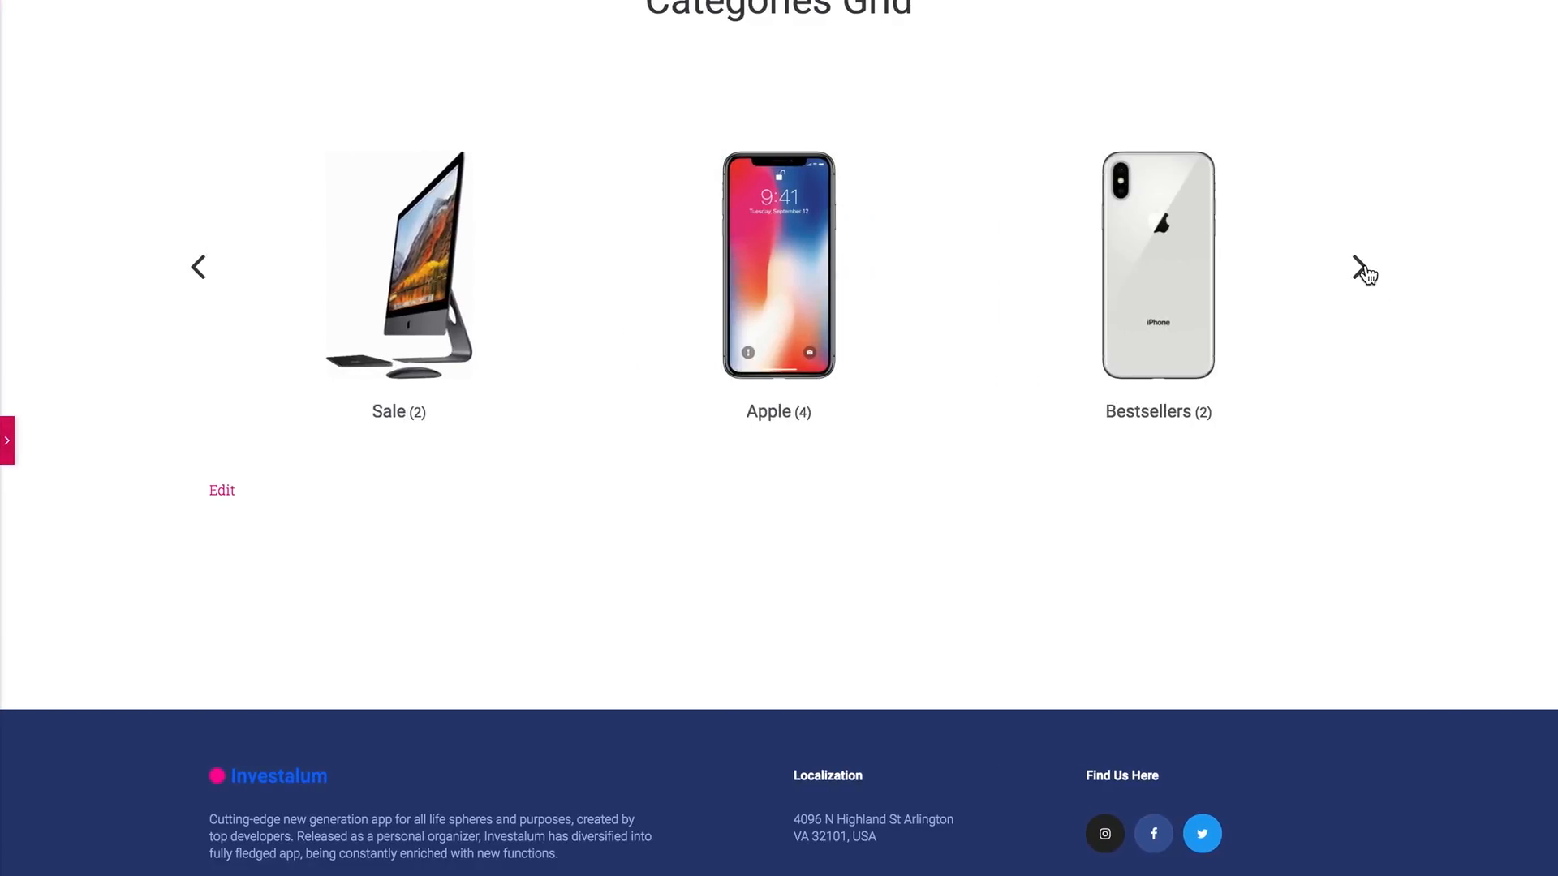
{"action": "mouse_move", "coordinate": [198, 276]}
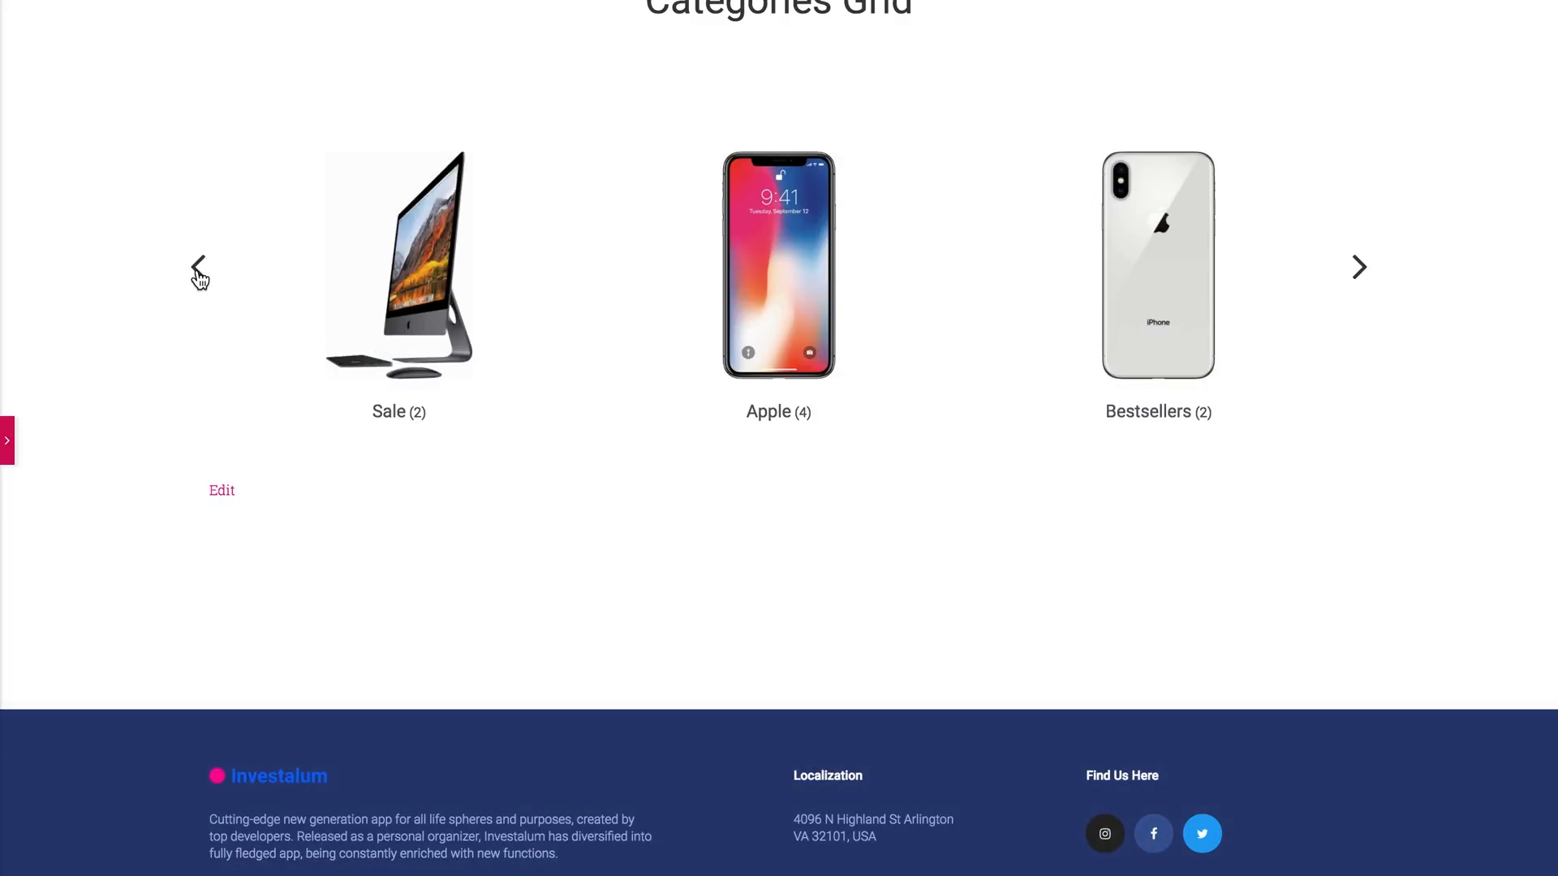
{"action": "left_click", "coordinate": [198, 266]}
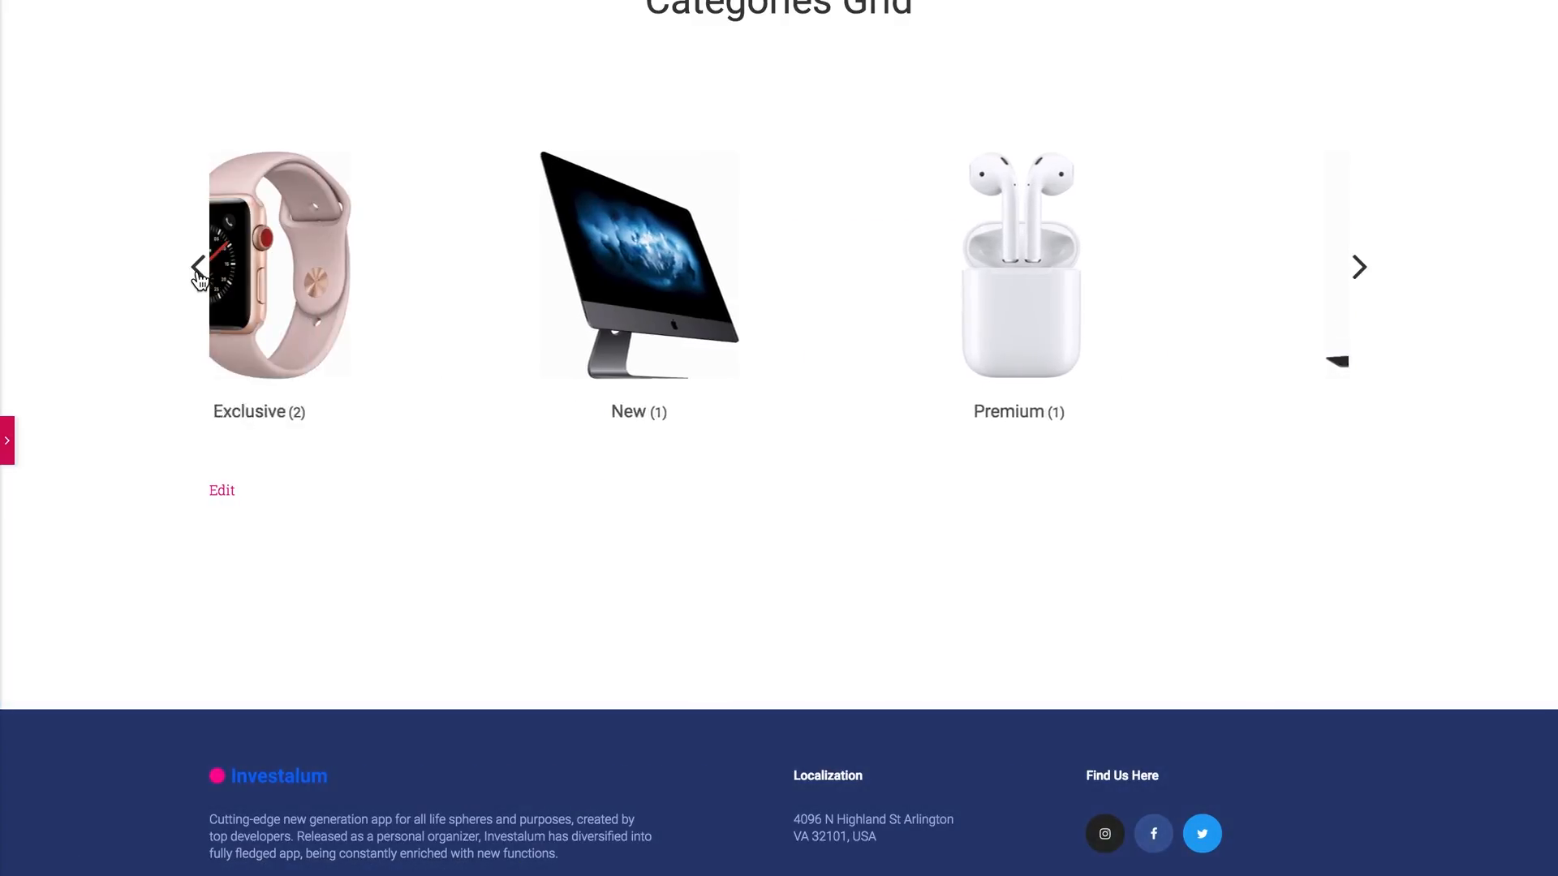
{"action": "left_click", "coordinate": [222, 490]}
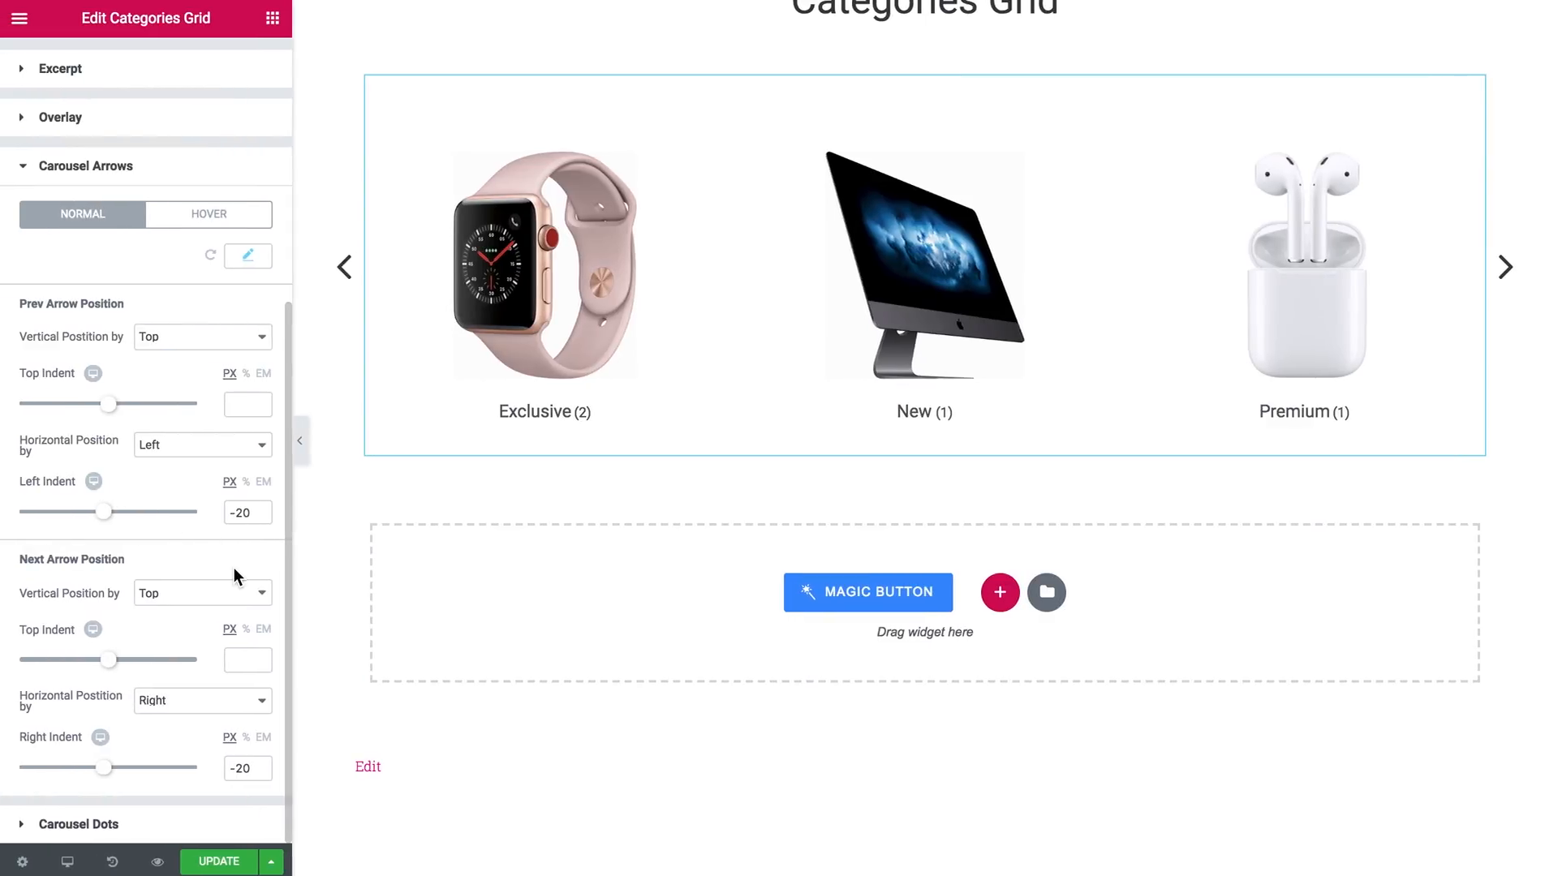
{"action": "mouse_move", "coordinate": [199, 178]}
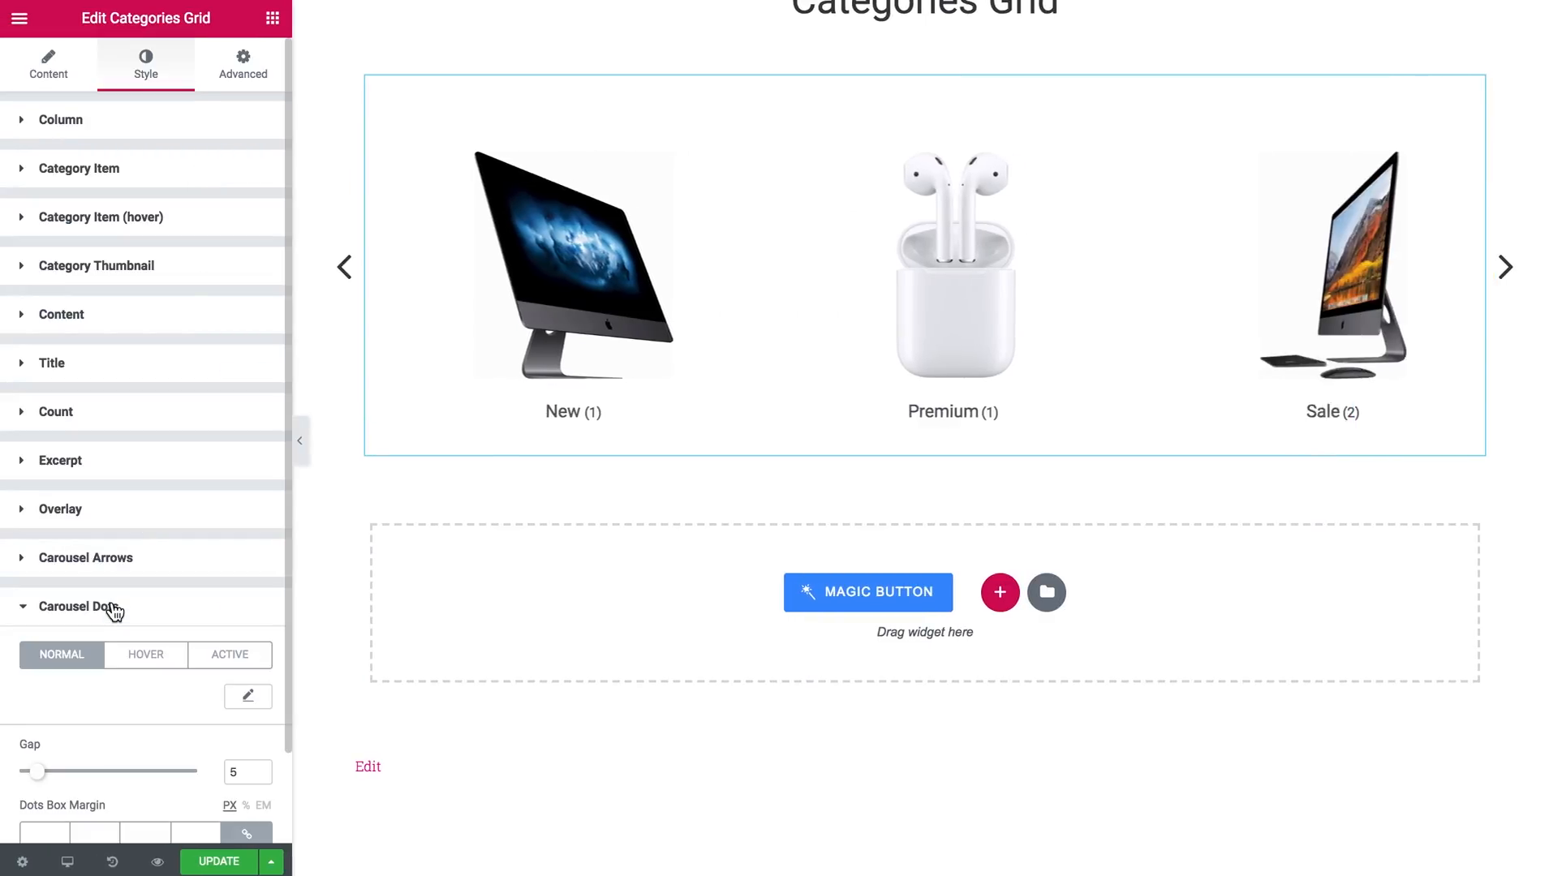
{"action": "scroll", "scroll_direction": "down", "scroll_amount": 3}
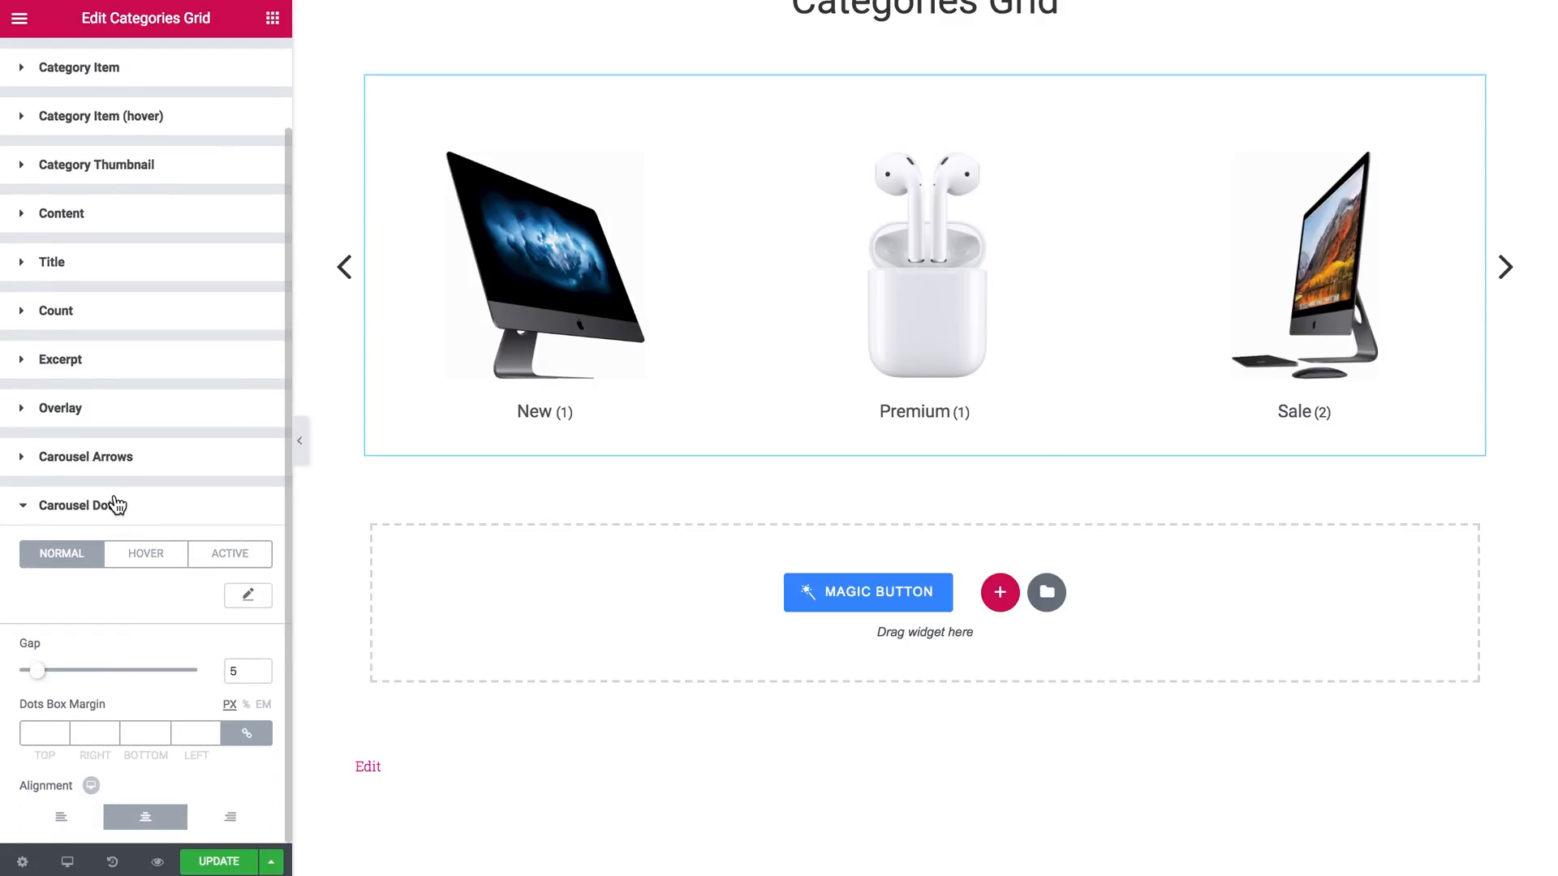
{"action": "mouse_move", "coordinate": [678, 492]}
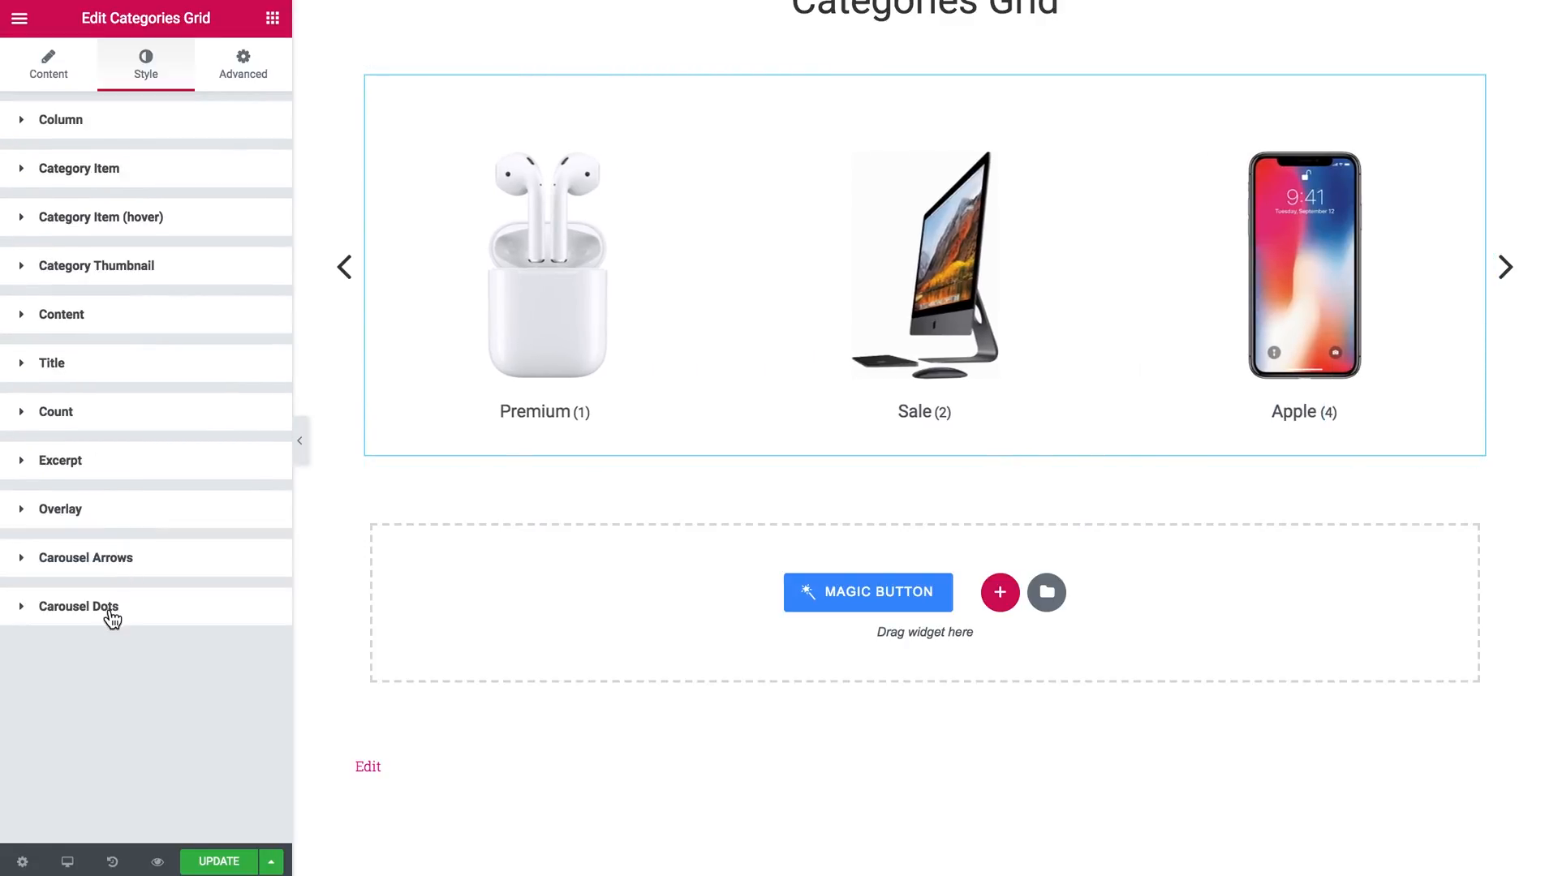
{"action": "mouse_move", "coordinate": [186, 321]}
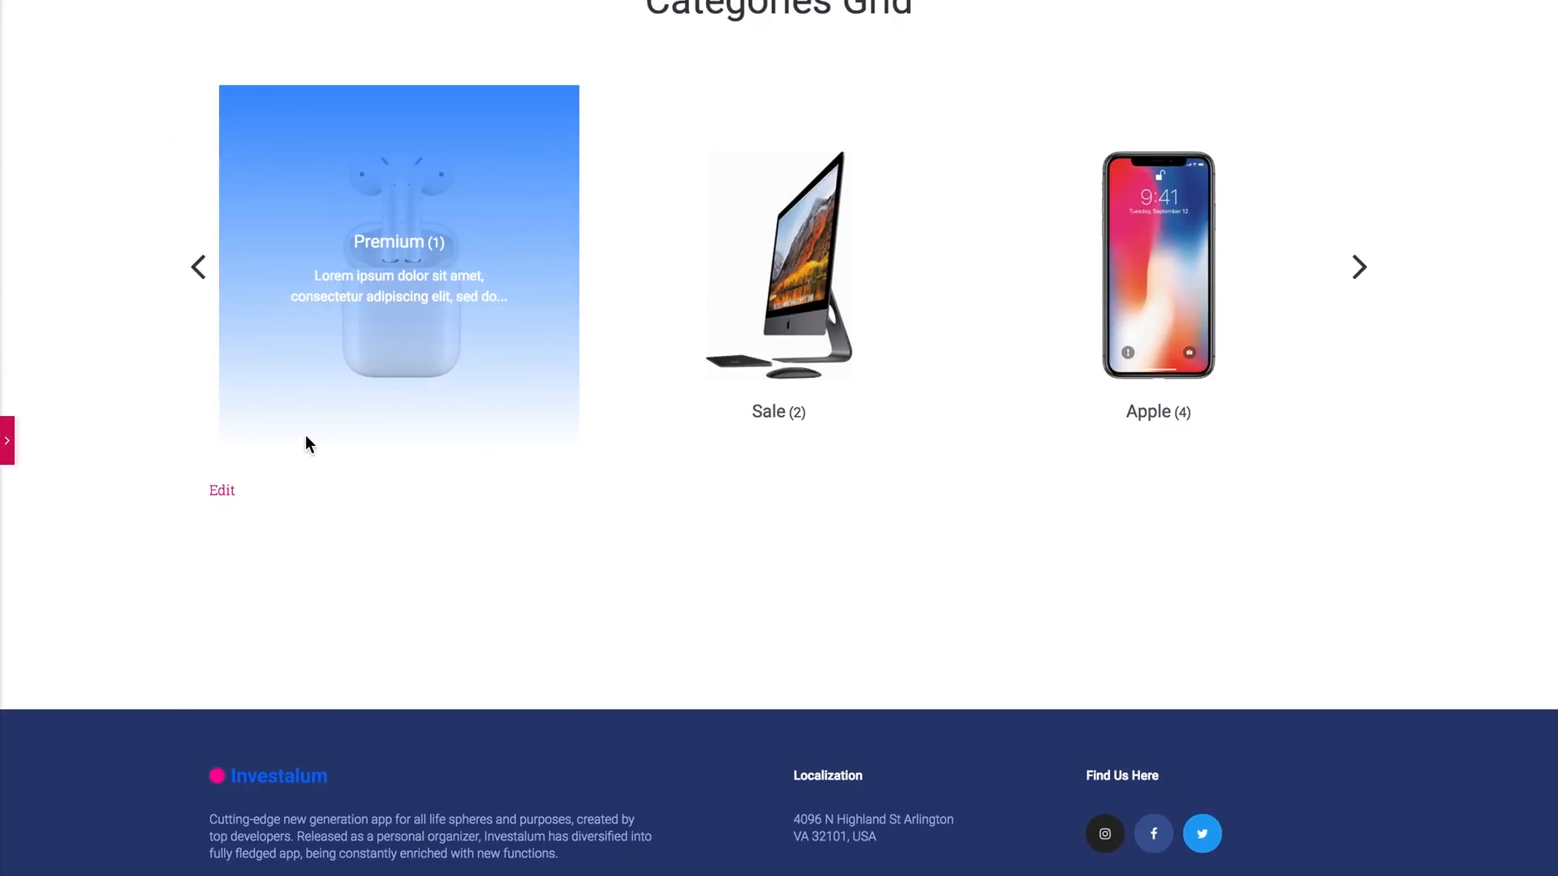
Cycle the carousel forward and back with the enlarged arrows in the live preview.
{"action": "left_click", "coordinate": [1360, 266]}
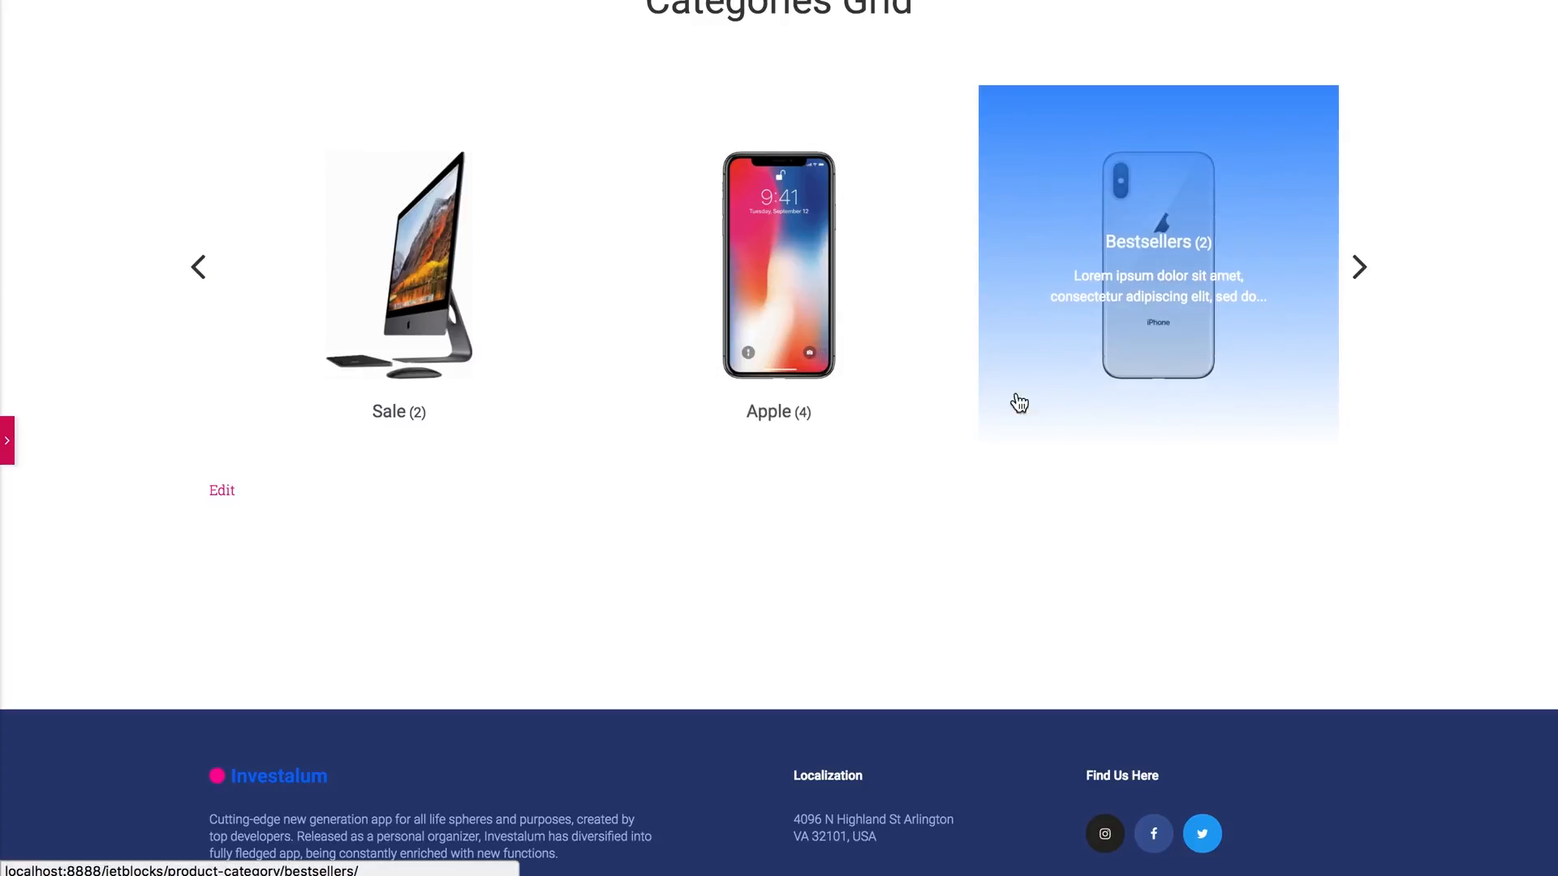
{"action": "left_click", "coordinate": [198, 267]}
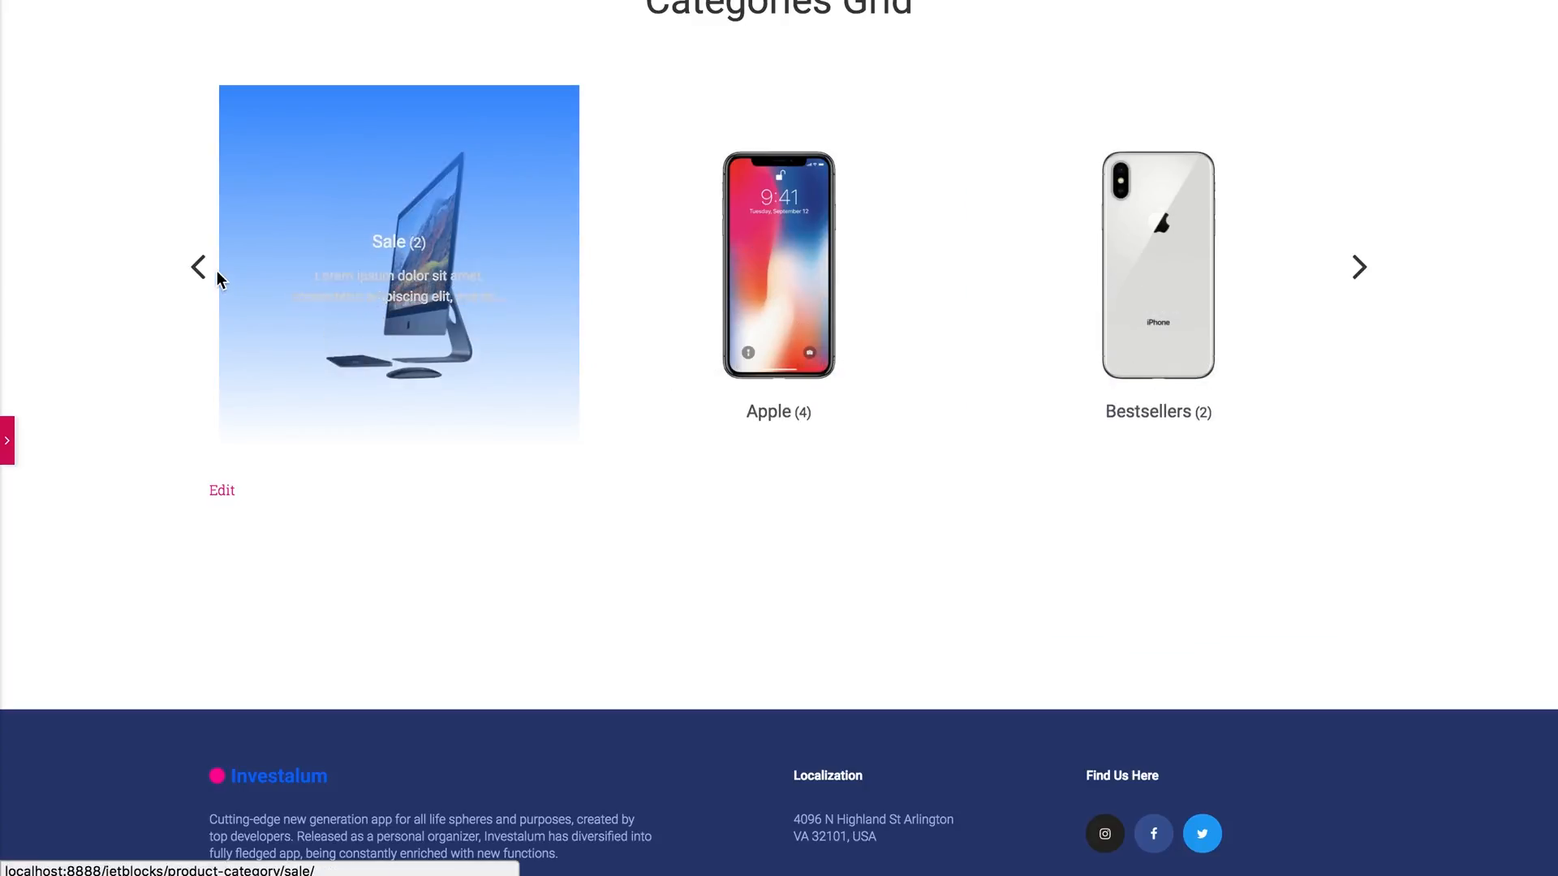
{"action": "left_click", "coordinate": [198, 266]}
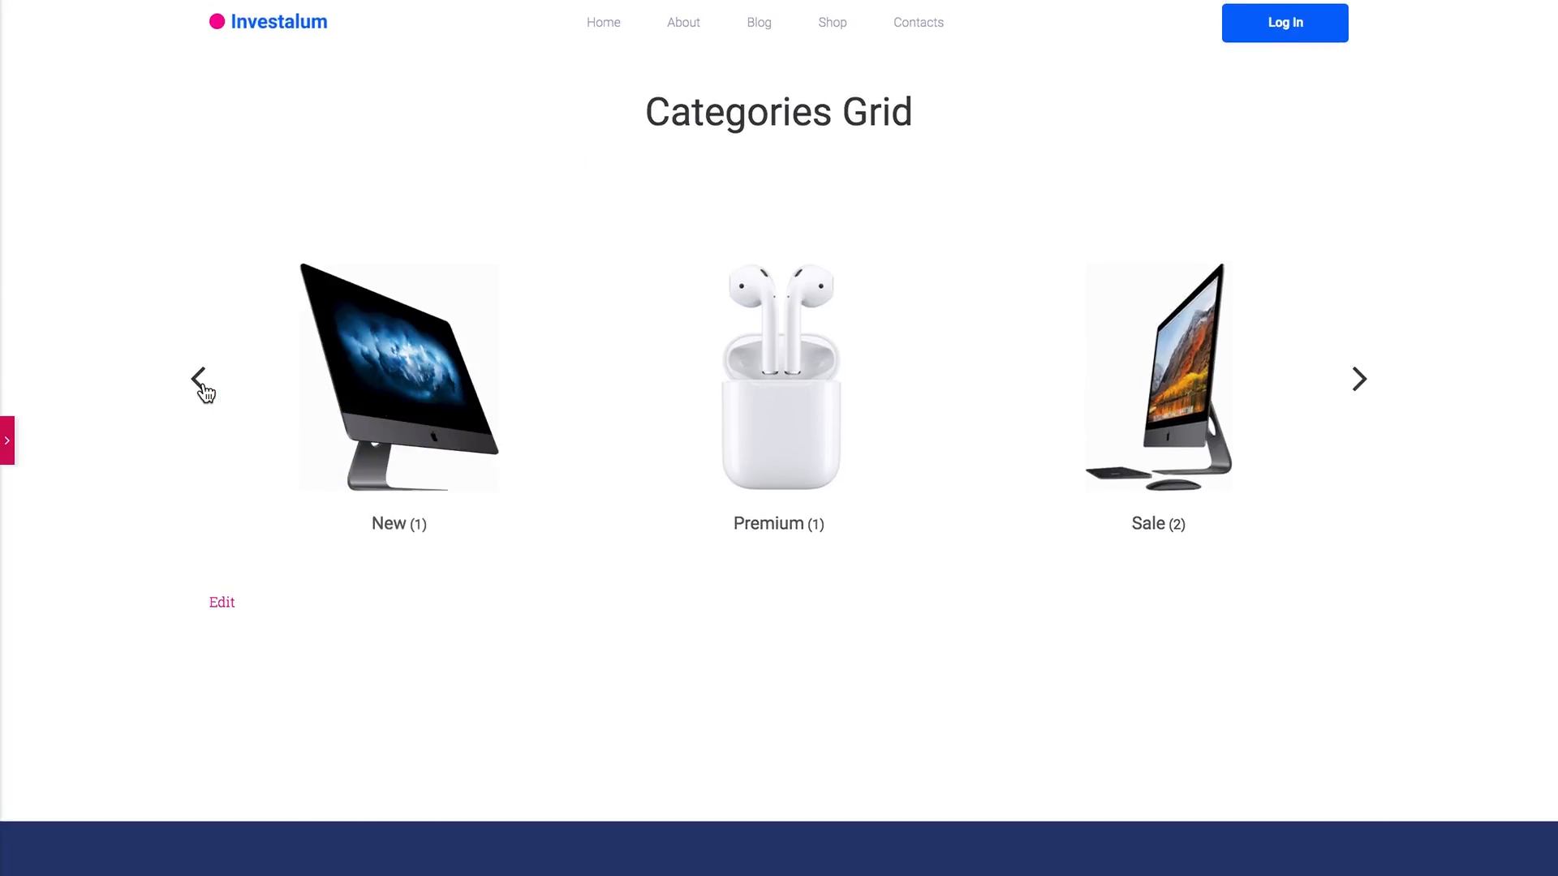
{"action": "left_click", "coordinate": [198, 378]}
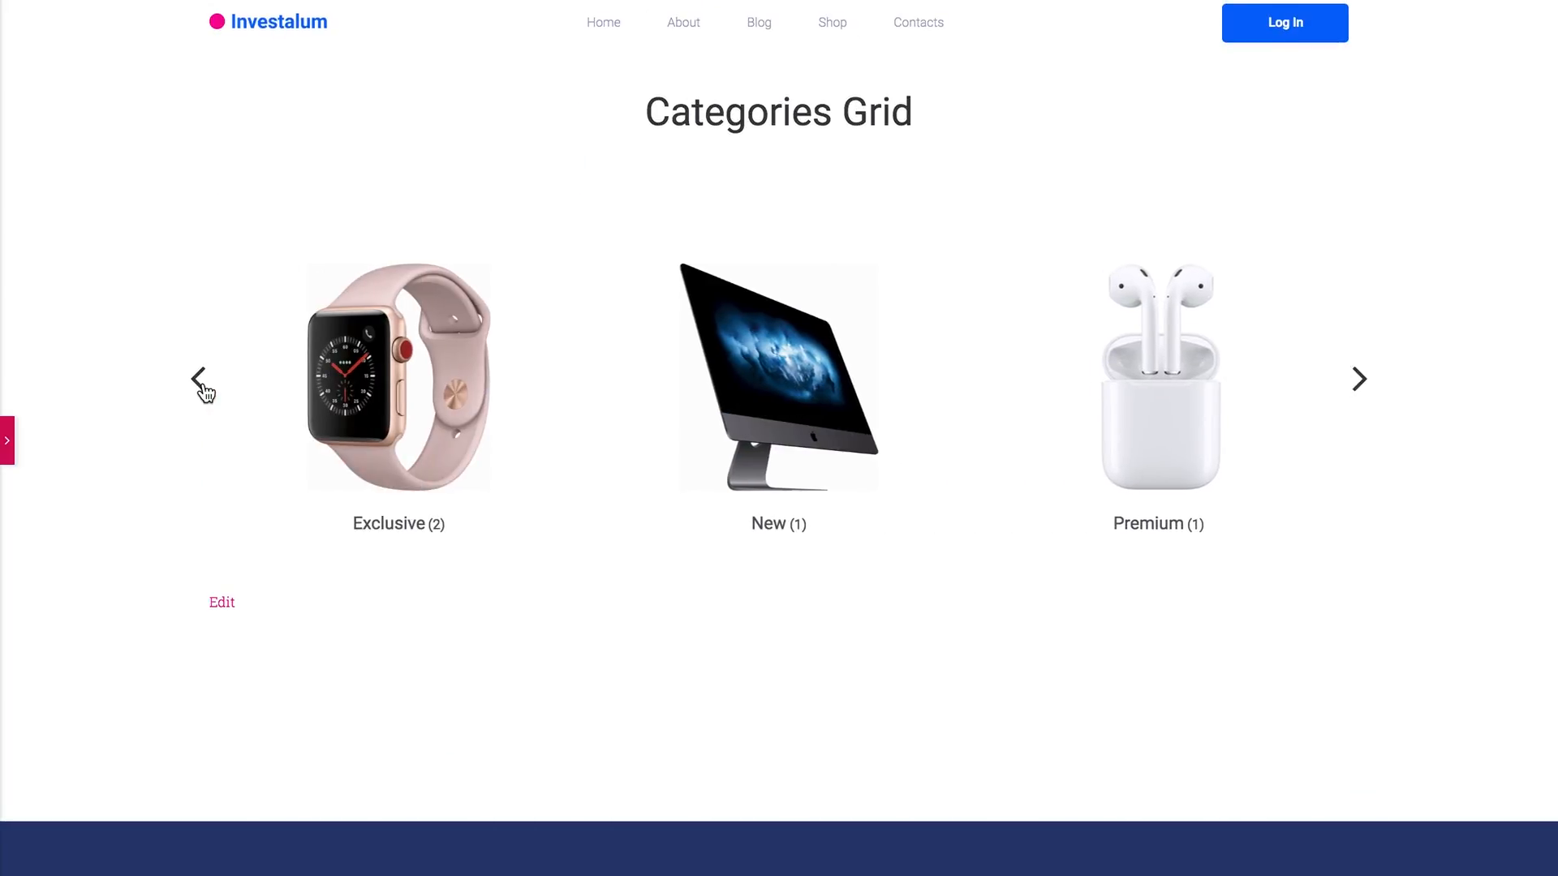